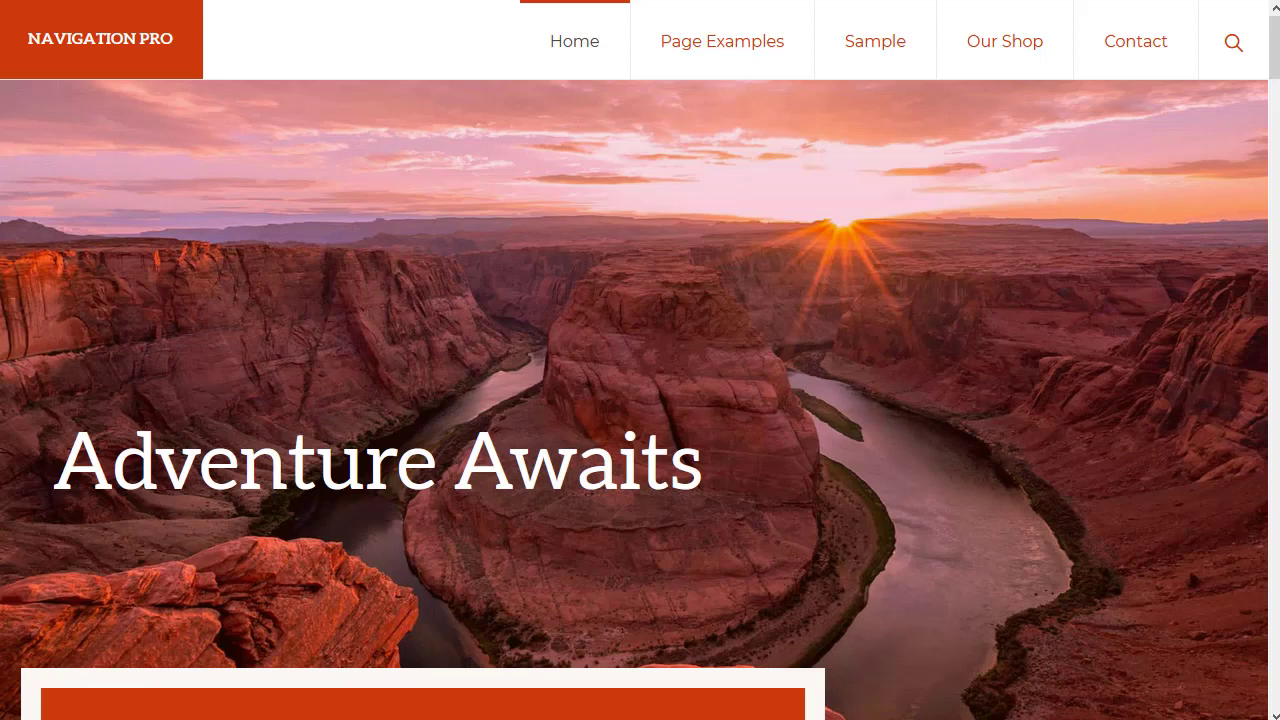
mouse_move(850, 76)
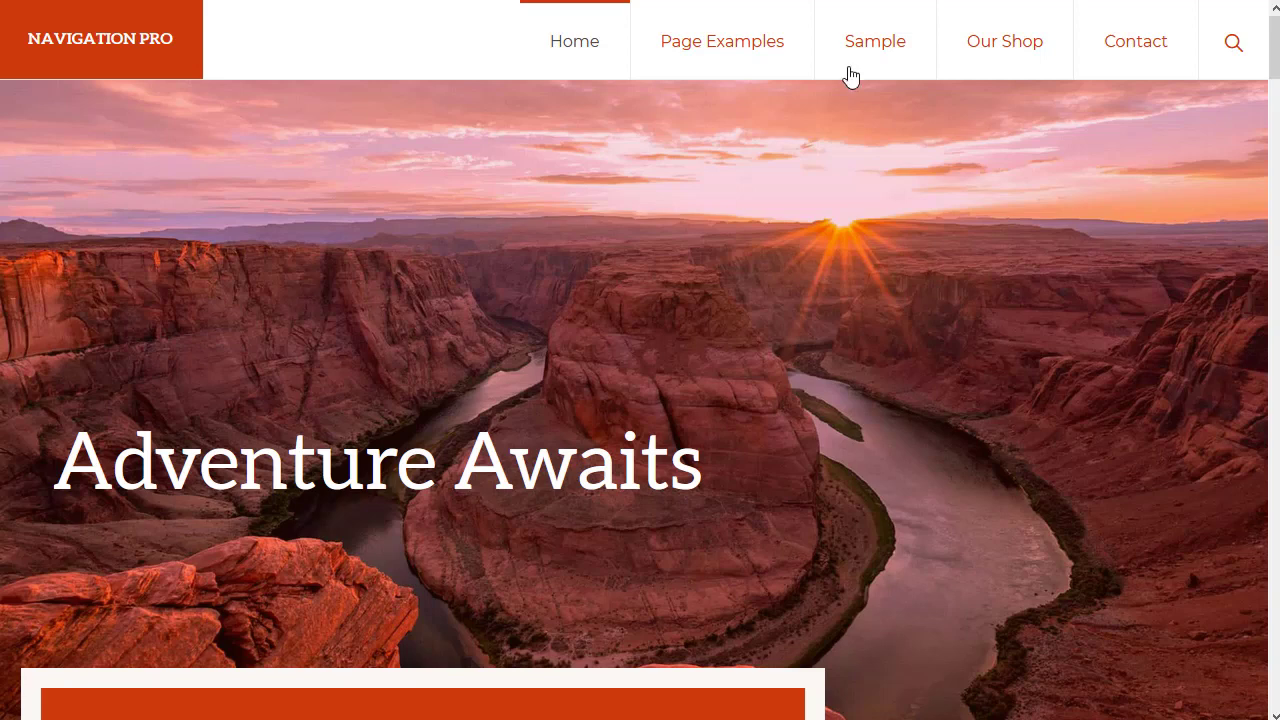
Step: Scroll through the Navigation Pro travel demo and Atomic Blocks site, then return to the WordPress dashboard
scroll(down, 3)
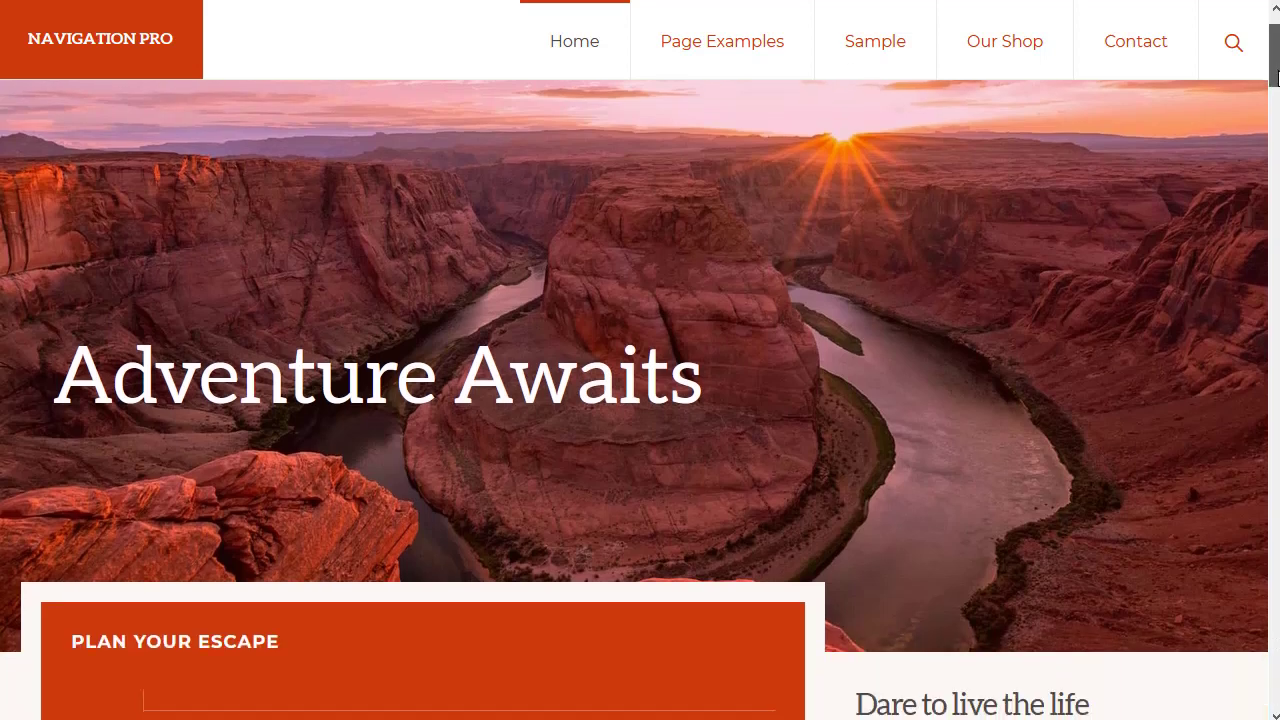
scroll(down, 3)
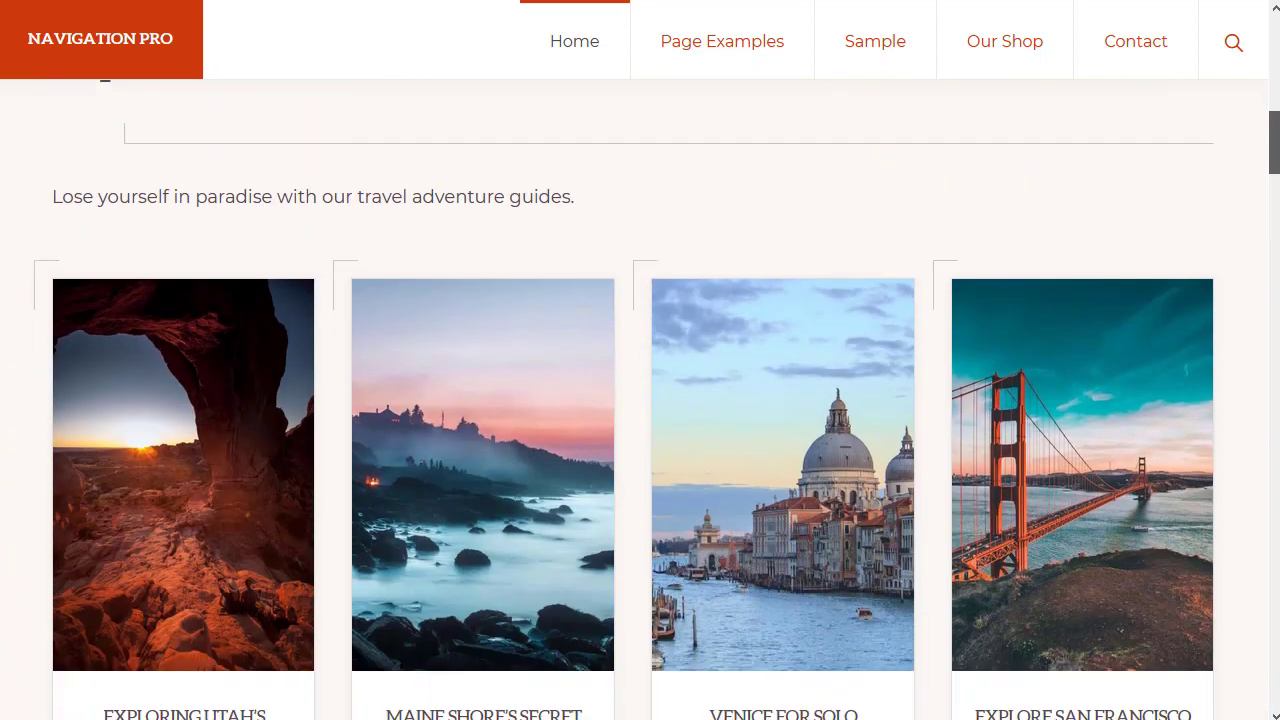
scroll(down, 3)
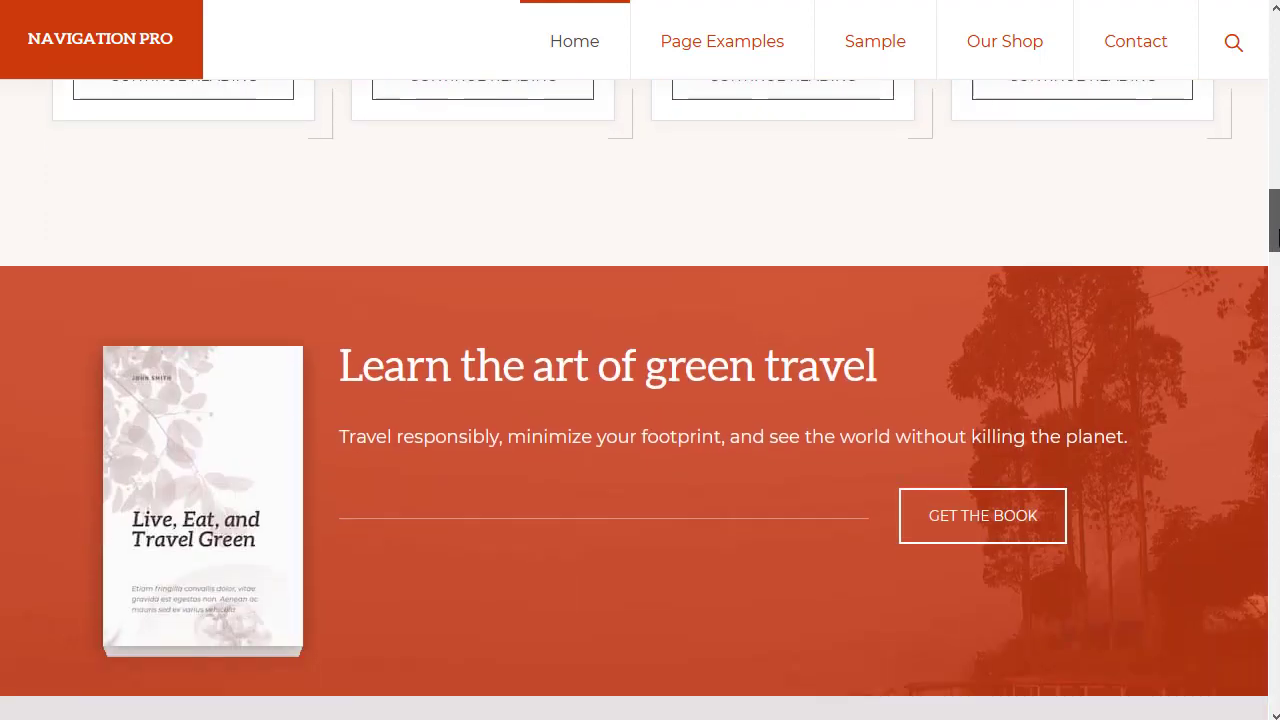
scroll(up, 3)
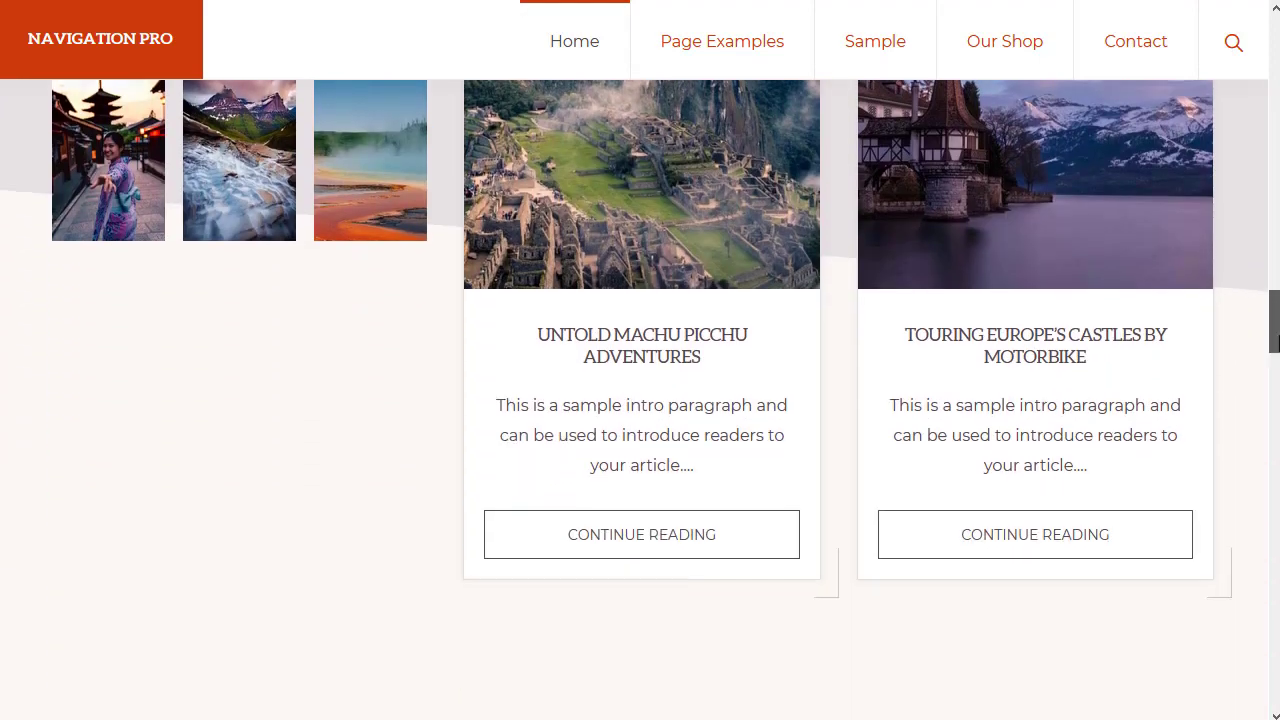
scroll(down, 3)
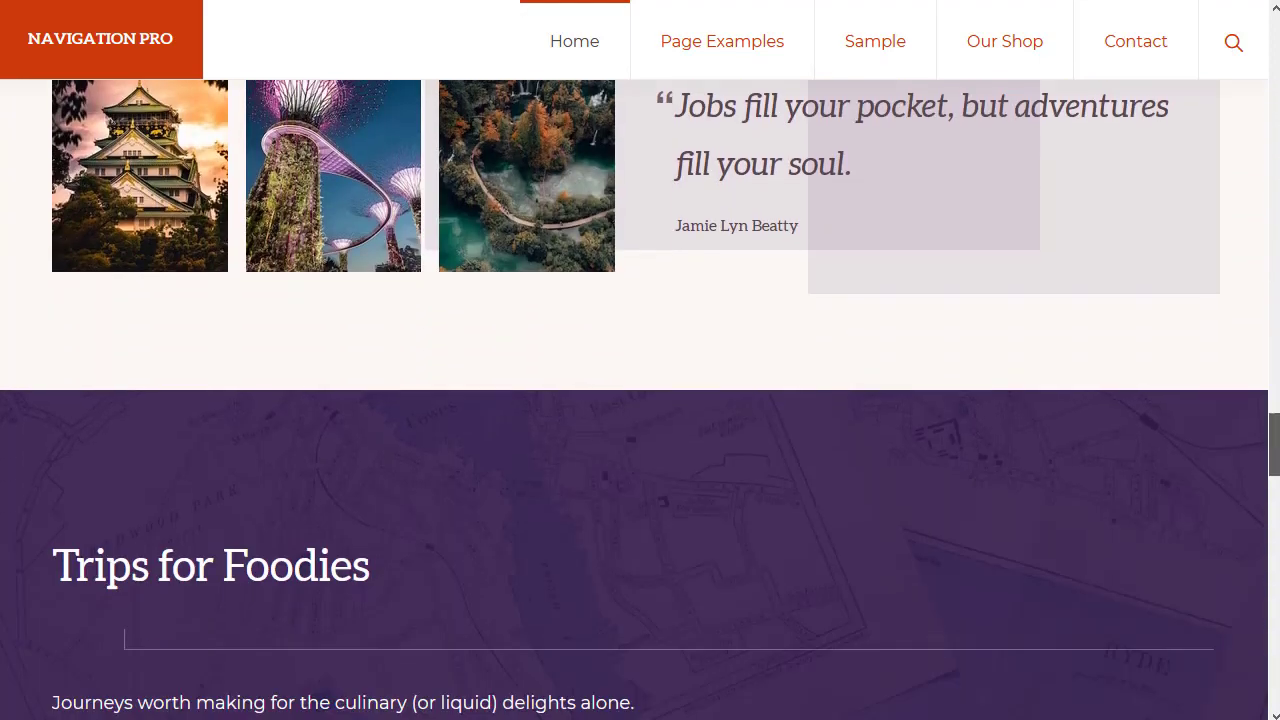
scroll(down, 3)
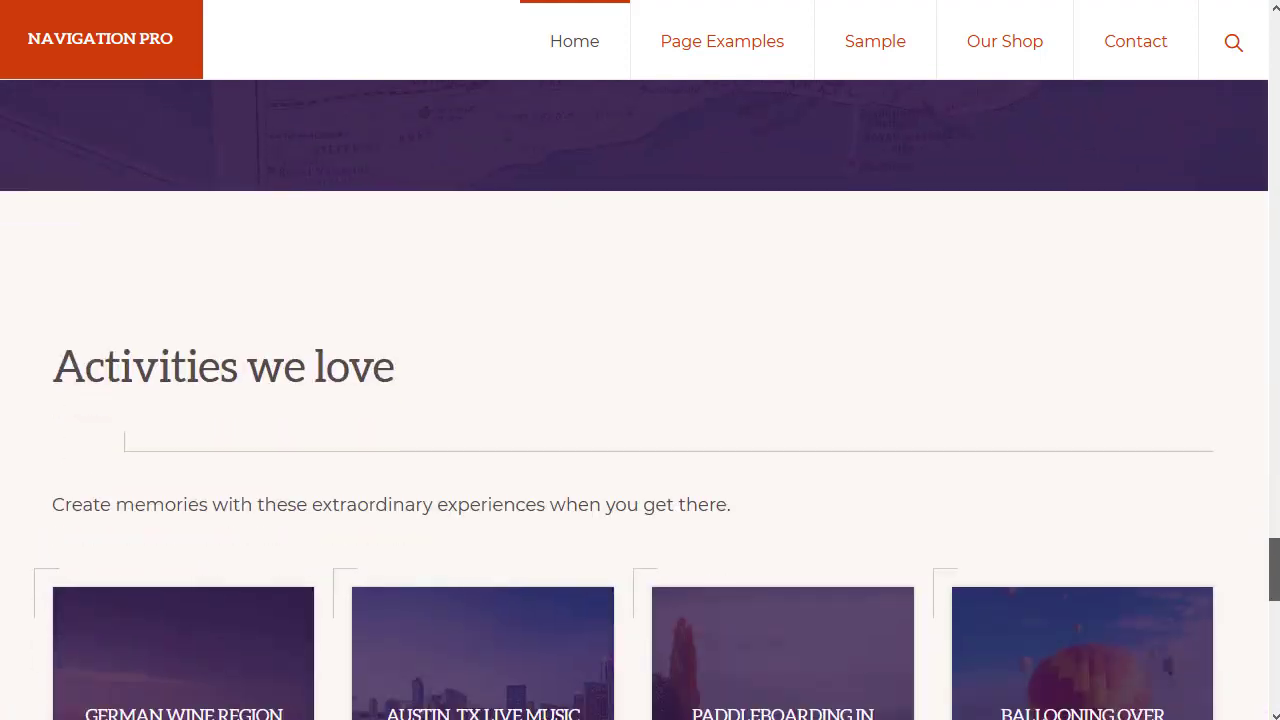
scroll(down, 3)
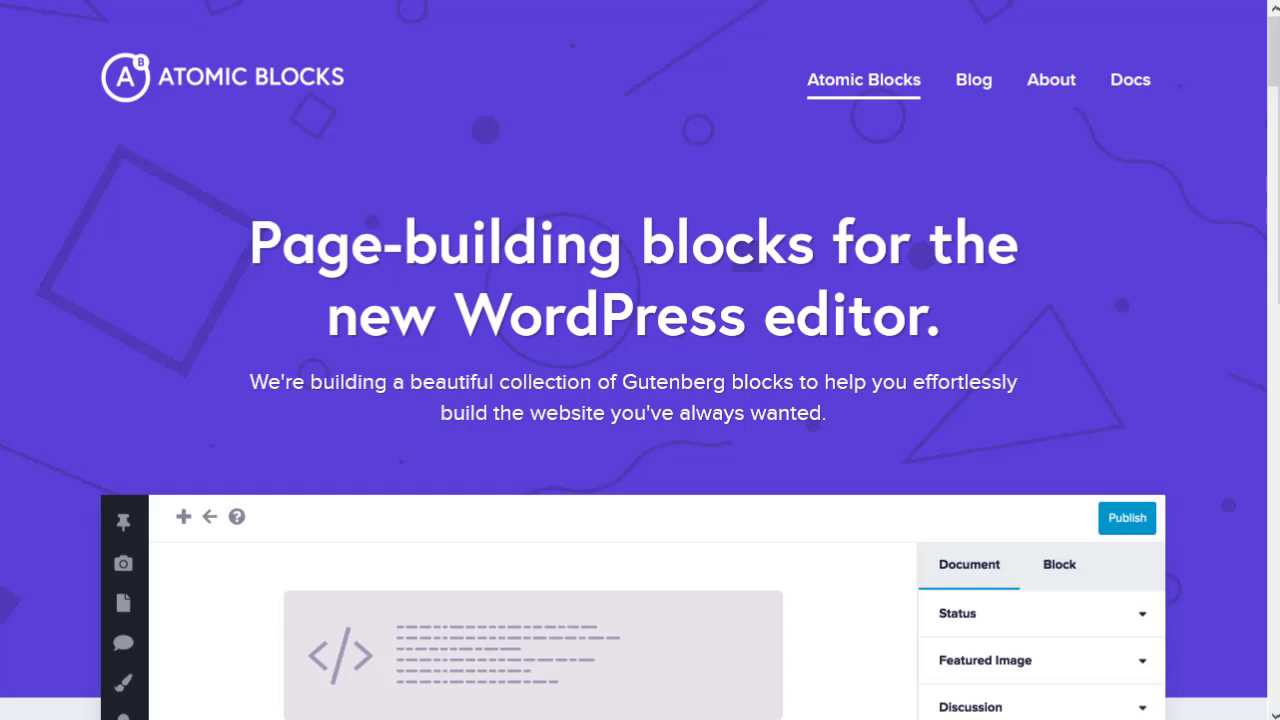
click(200, 16)
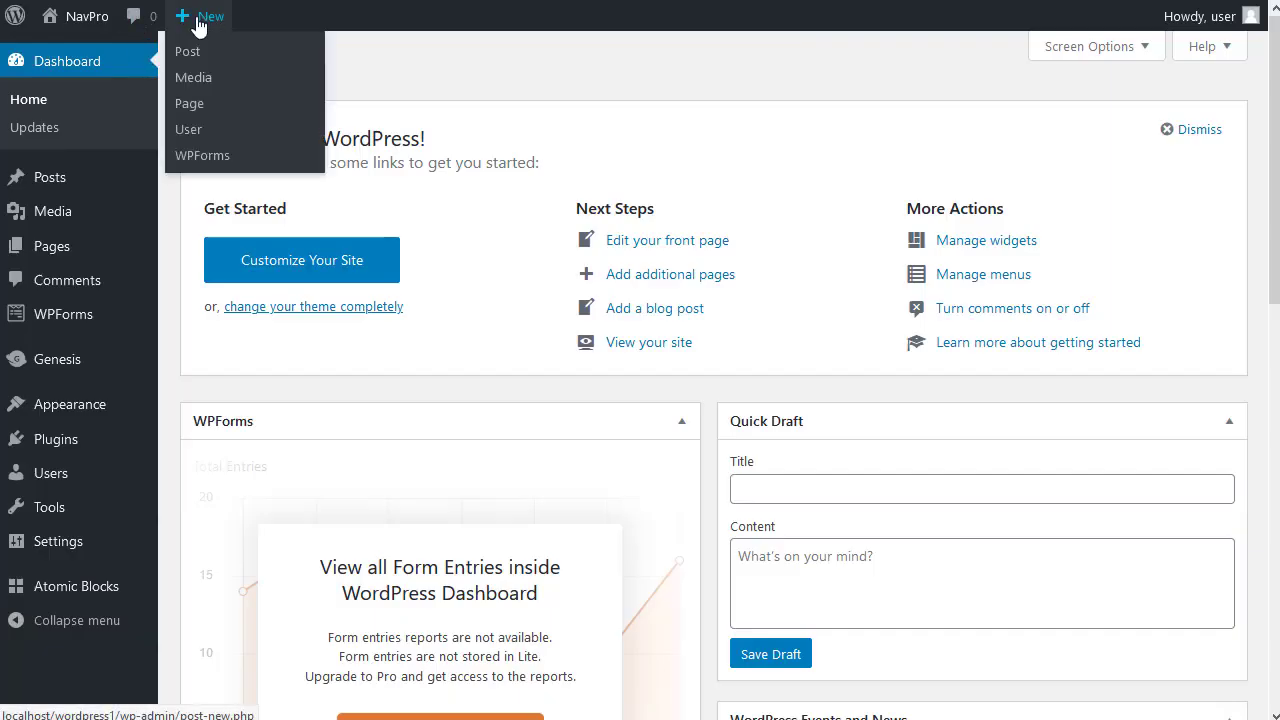
mouse_move(188, 104)
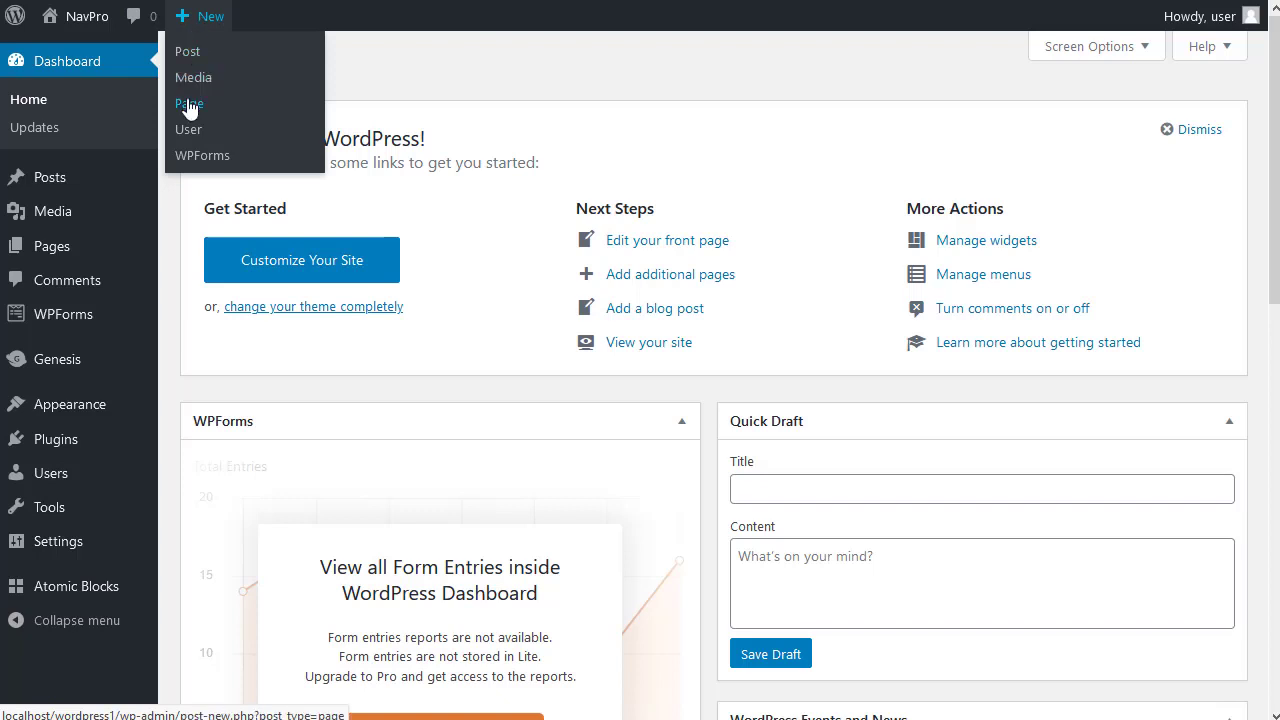
Step: Create a new page and title it 'Sam Smith Web Design & SEO'
click(188, 104)
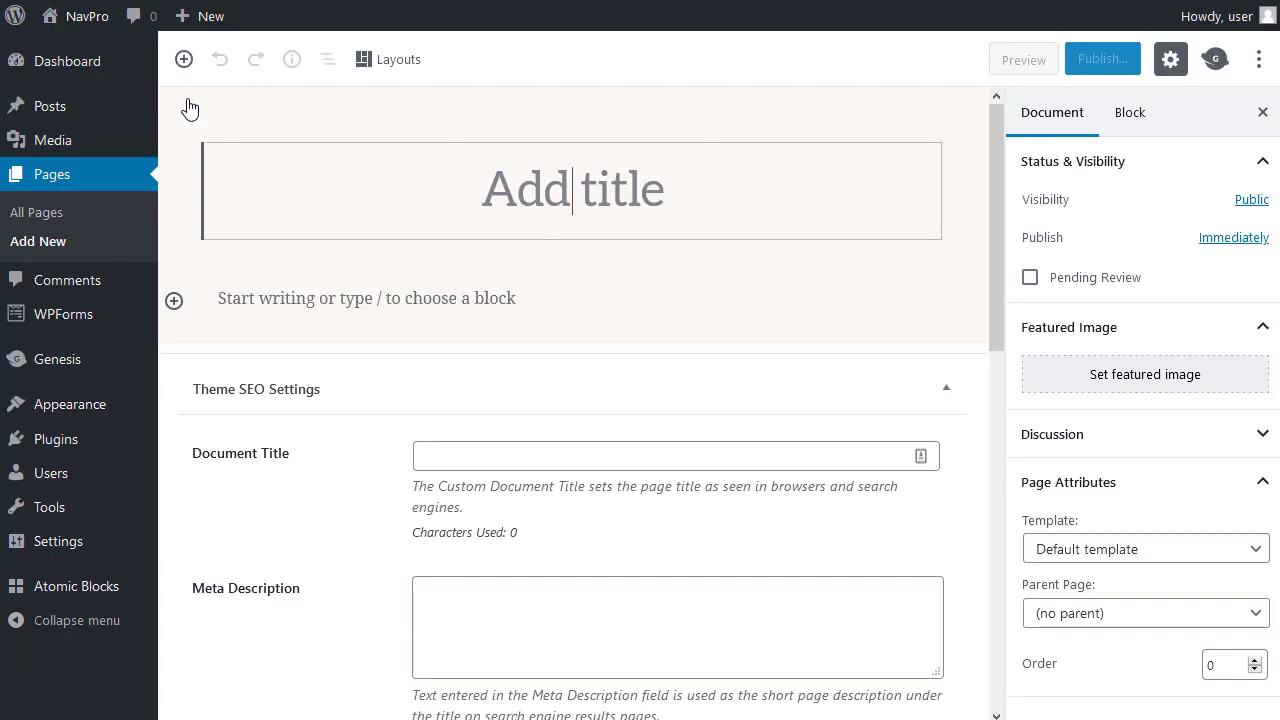
text(Sam Smith Web Design & SEO)
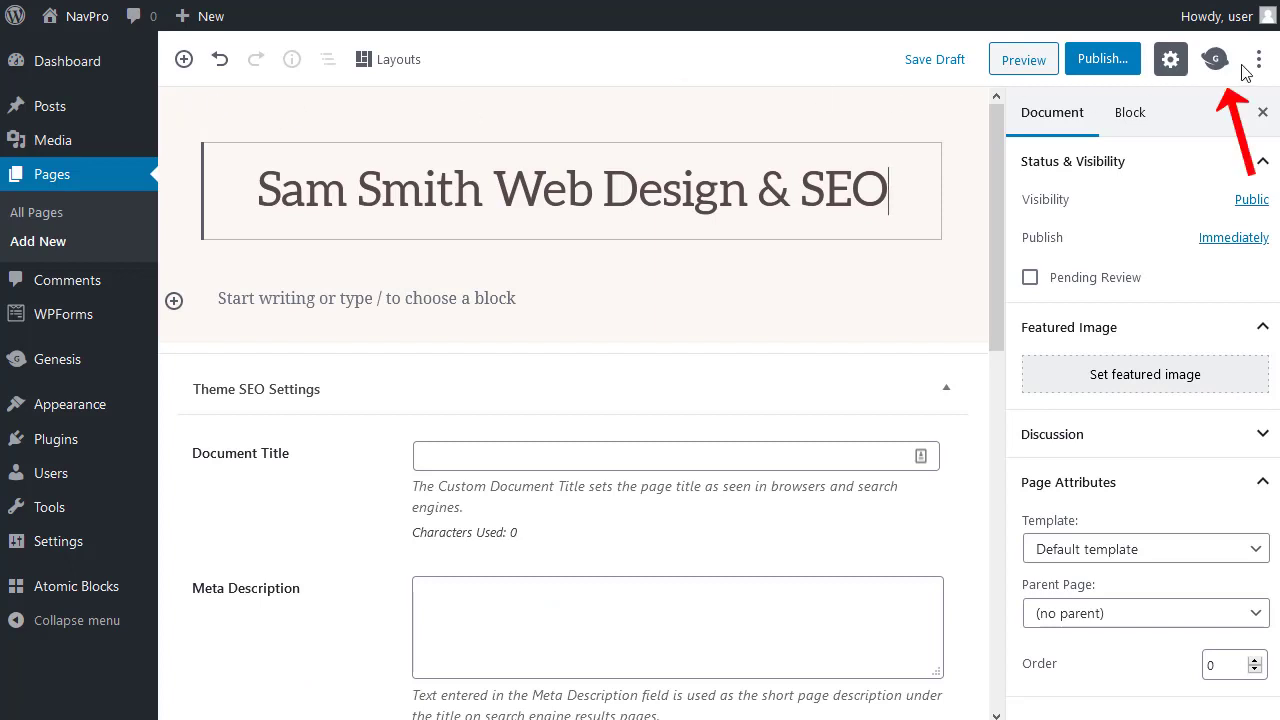
mouse_move(1216, 60)
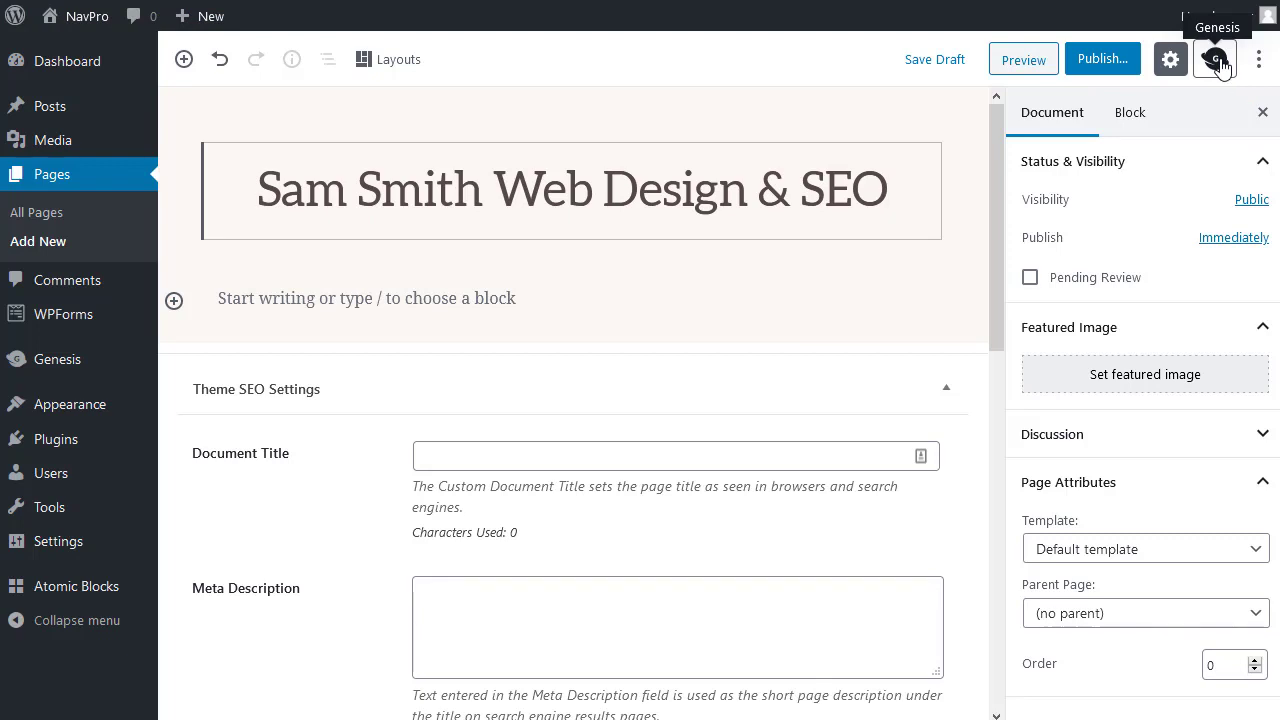
Step: In the Genesis page settings, enable Hide Title and Hide Featured Image
click(1216, 60)
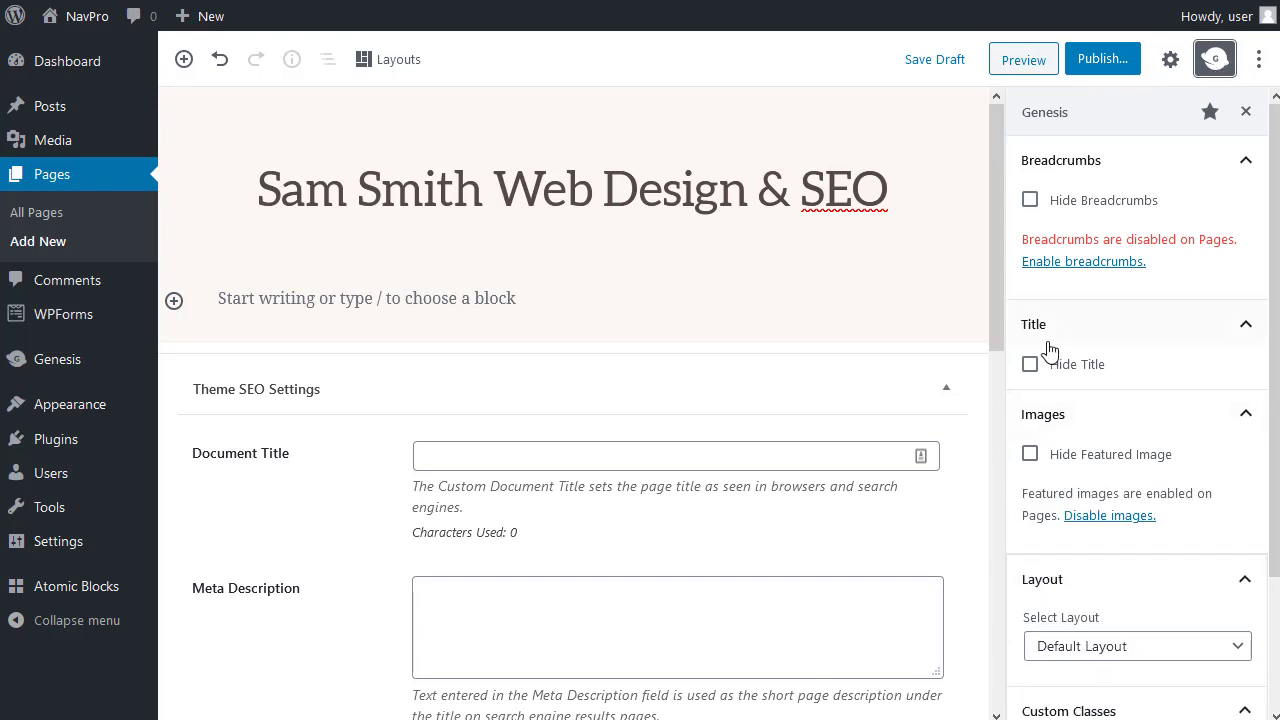
click(1030, 364)
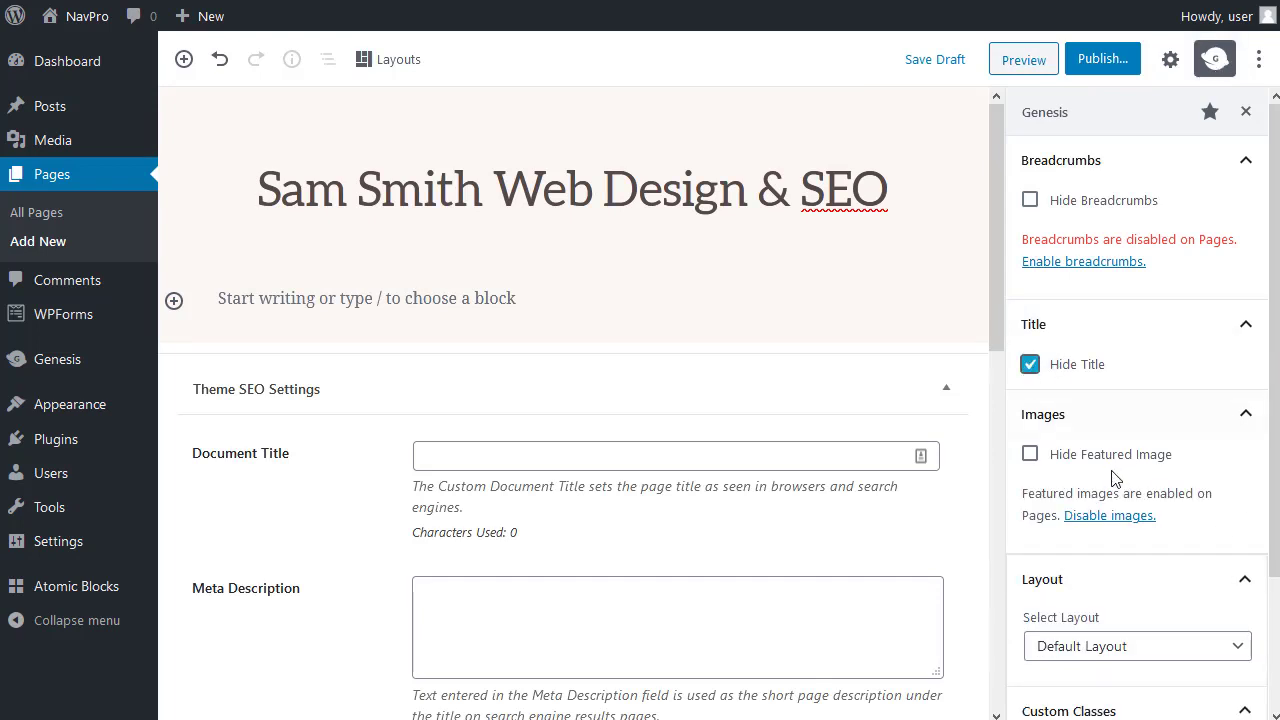
click(1030, 454)
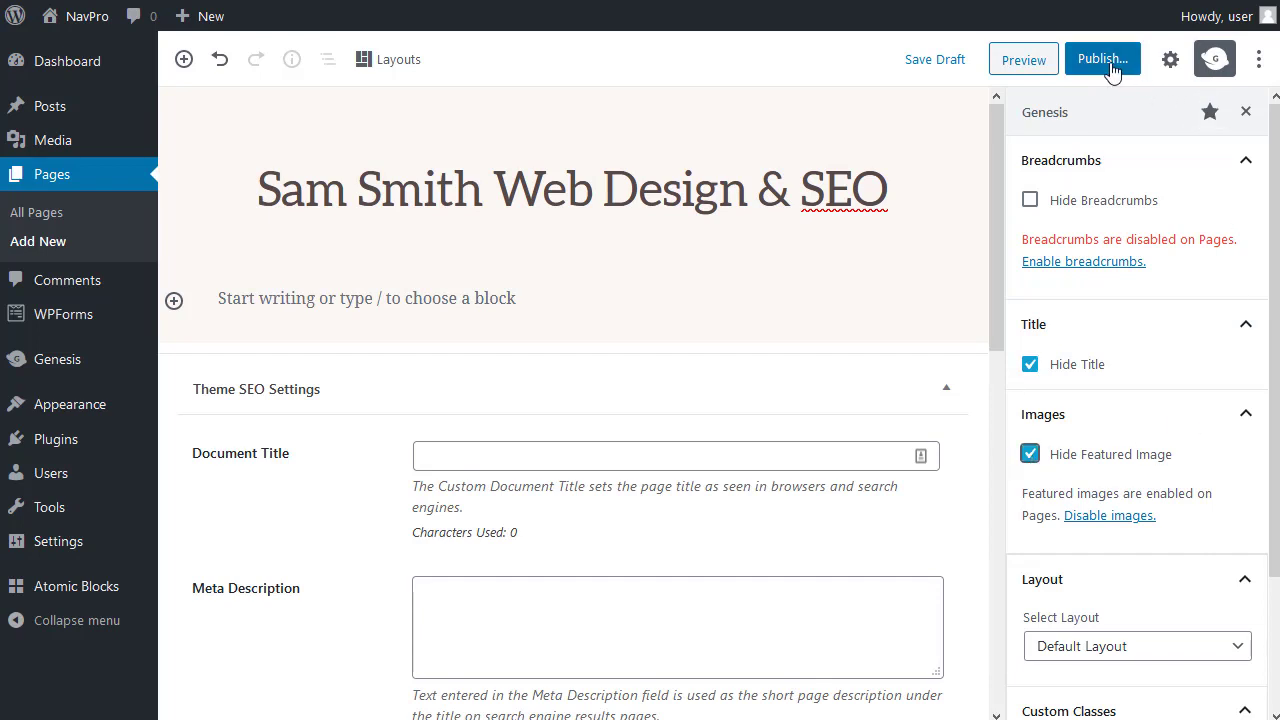
mouse_move(936, 60)
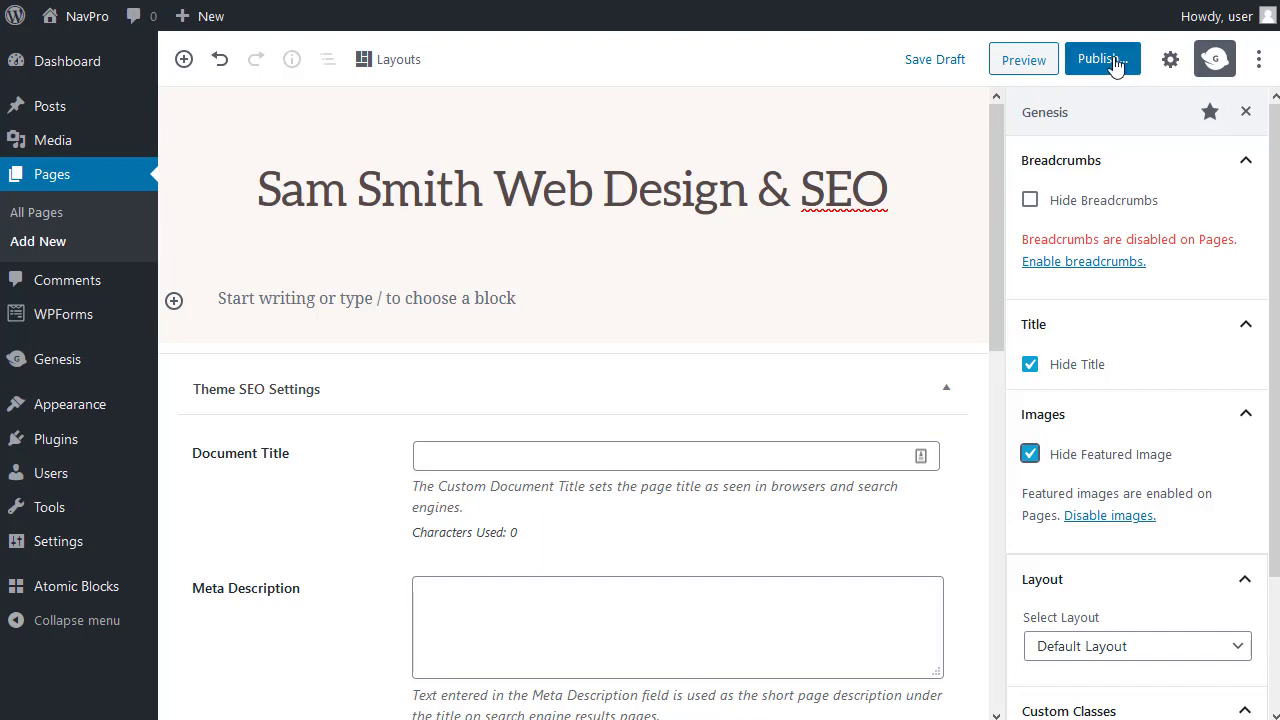
Step: Publish the page and dismiss the published confirmation panel
click(1100, 60)
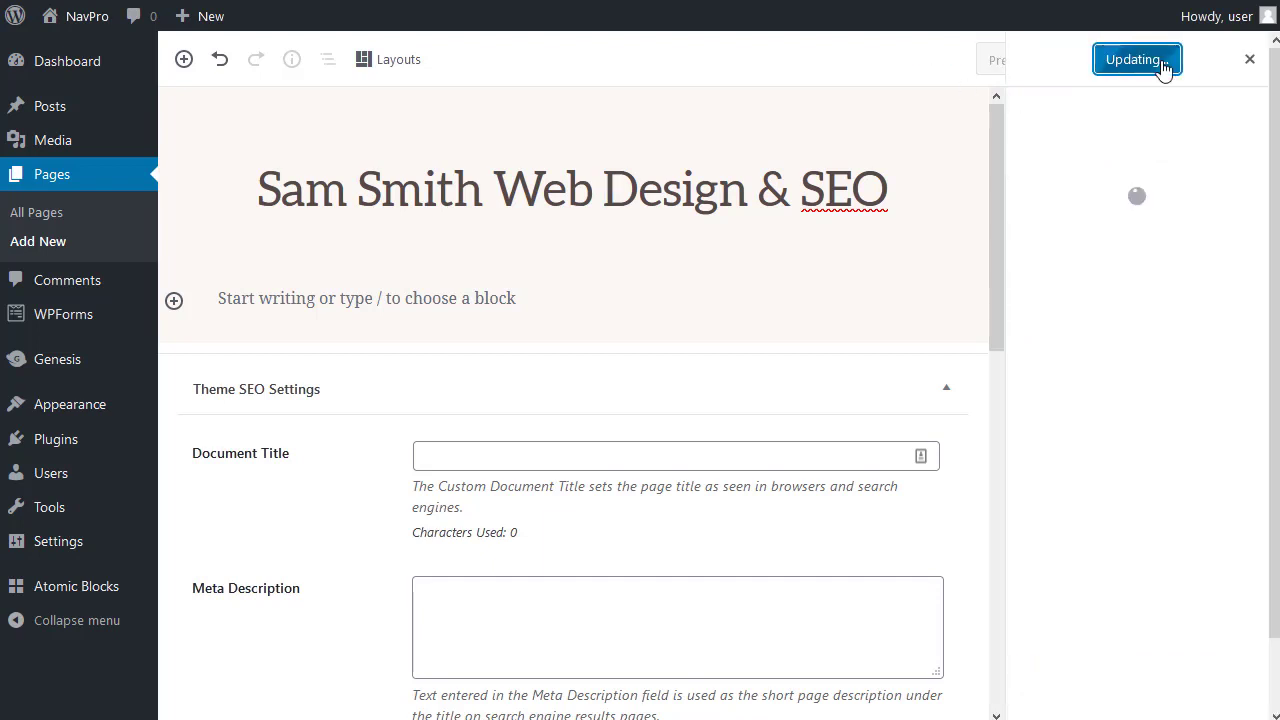
click(1136, 60)
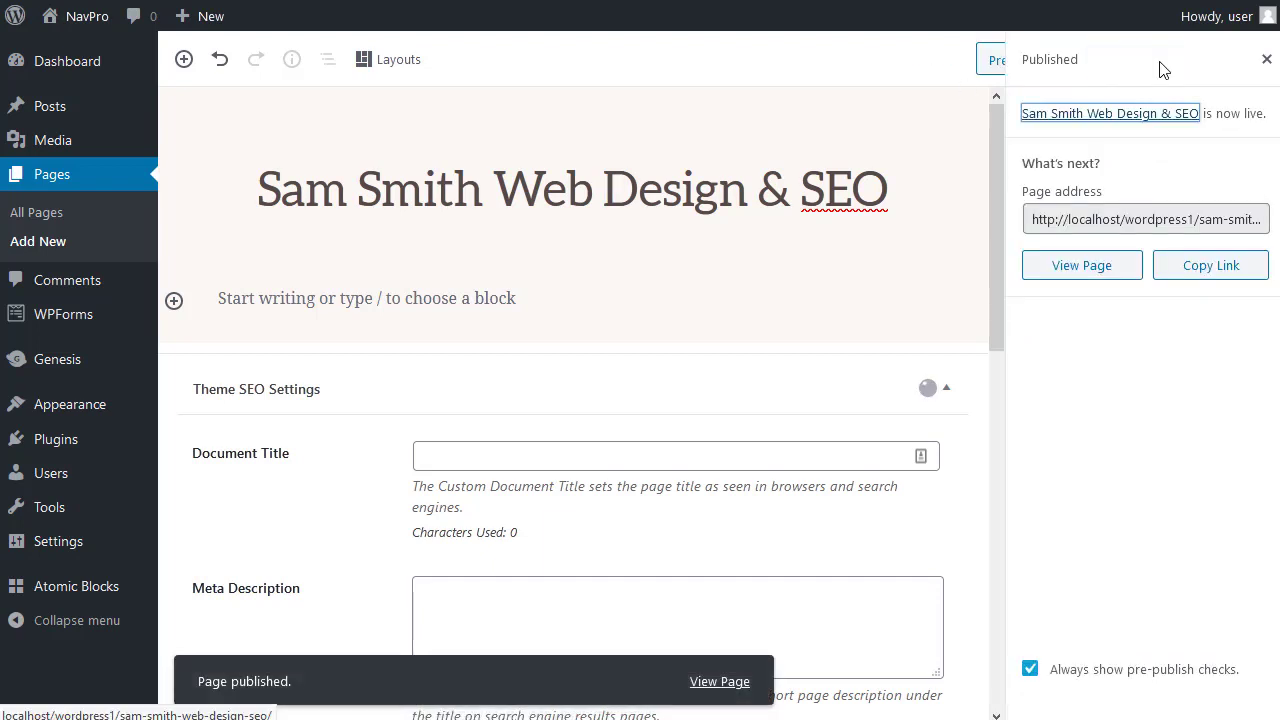
mouse_move(1266, 60)
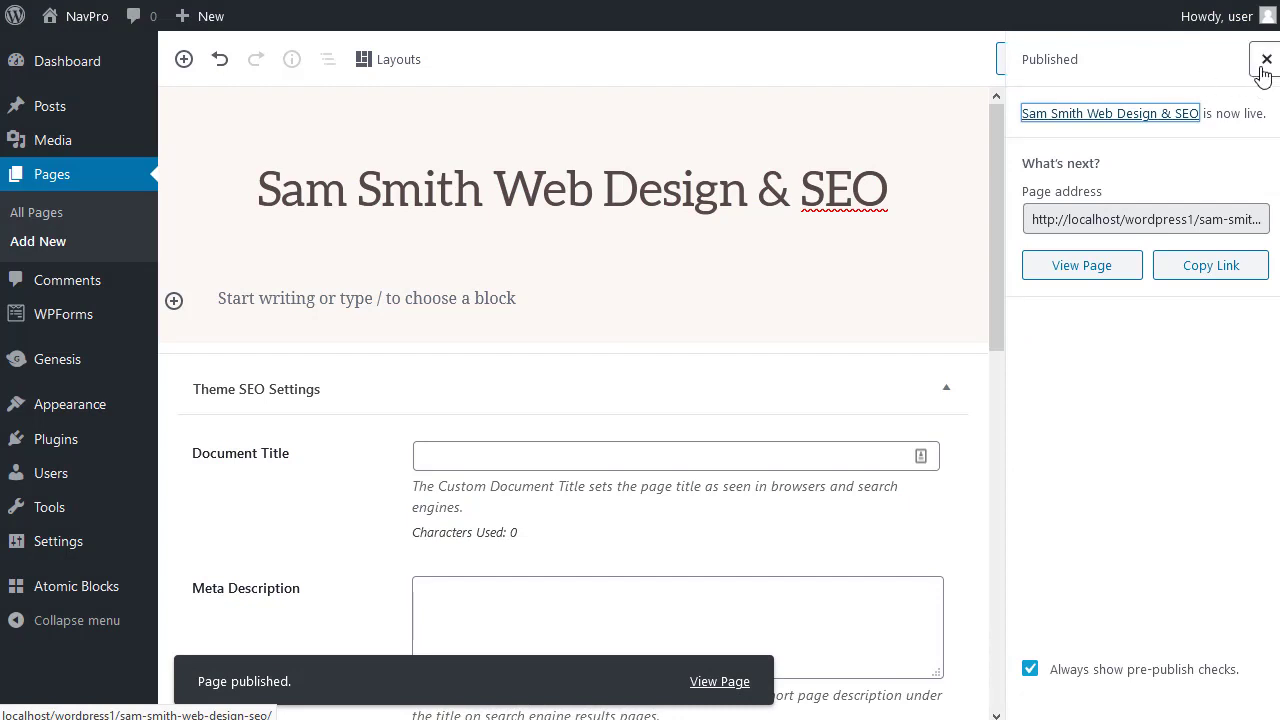
click(1264, 60)
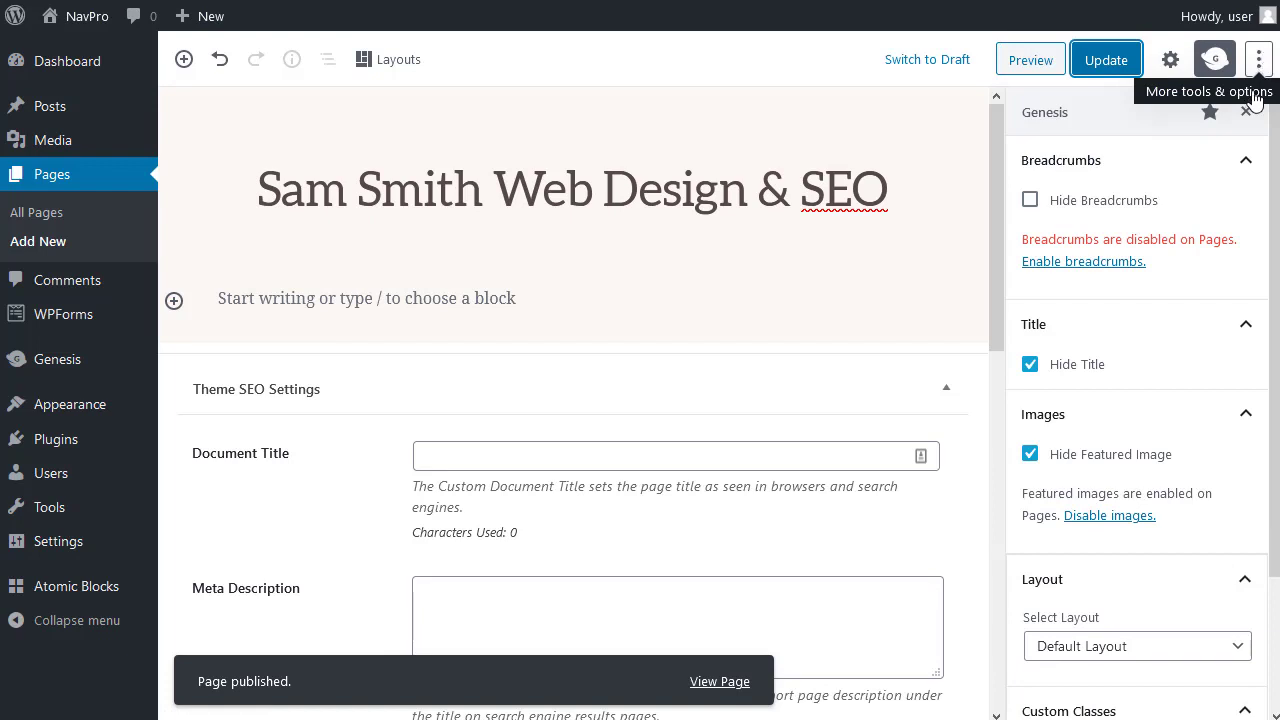
mouse_move(174, 300)
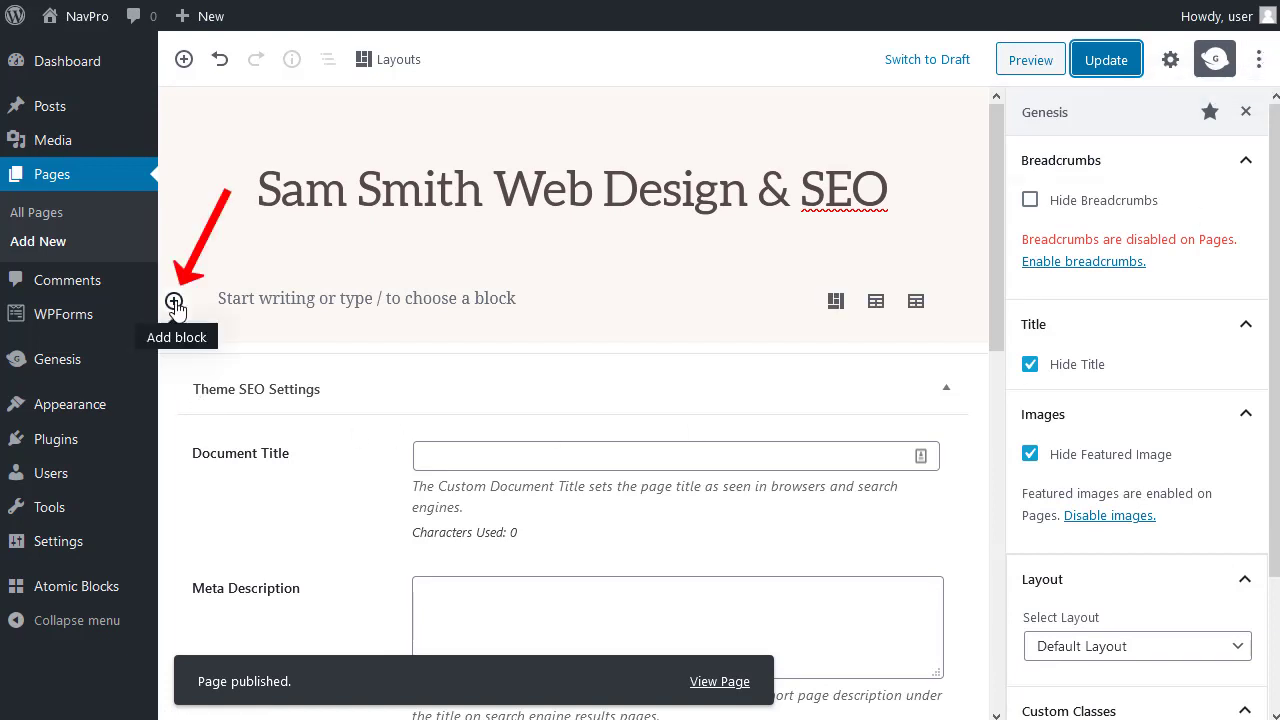
Step: Add an AB Layouts block and browse the full-page Layouts tab of the library
click(174, 300)
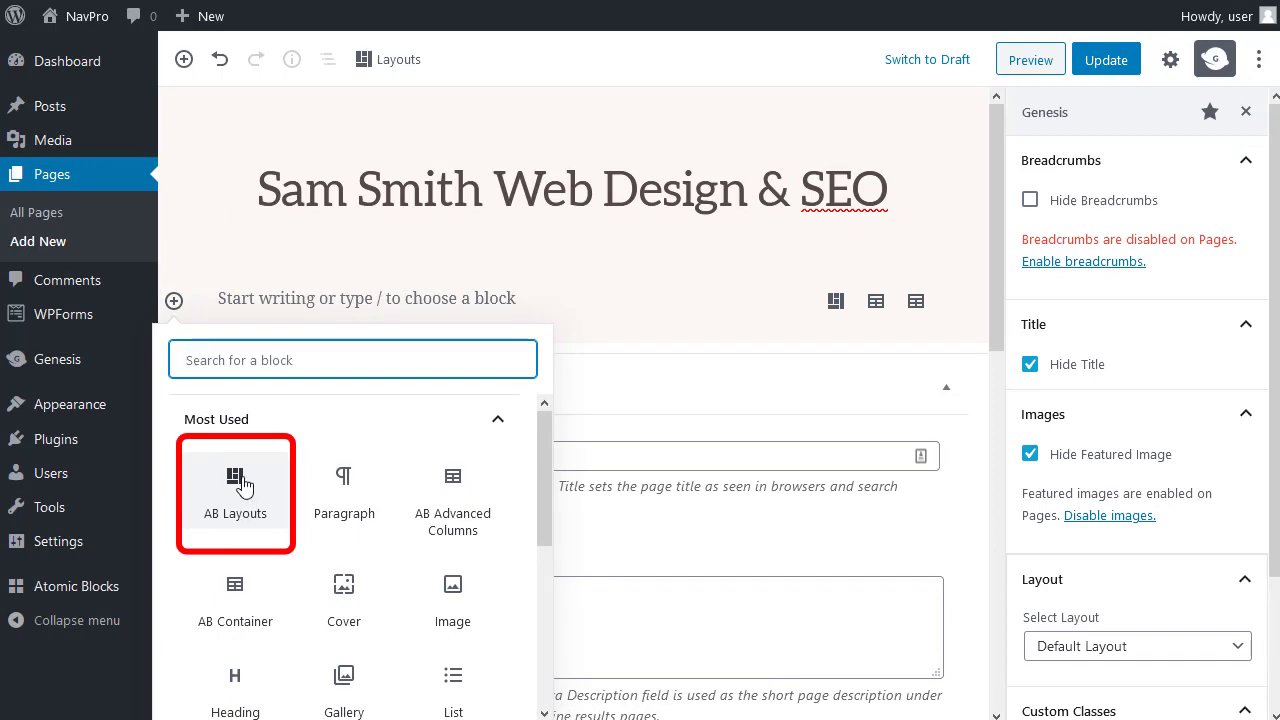
click(236, 492)
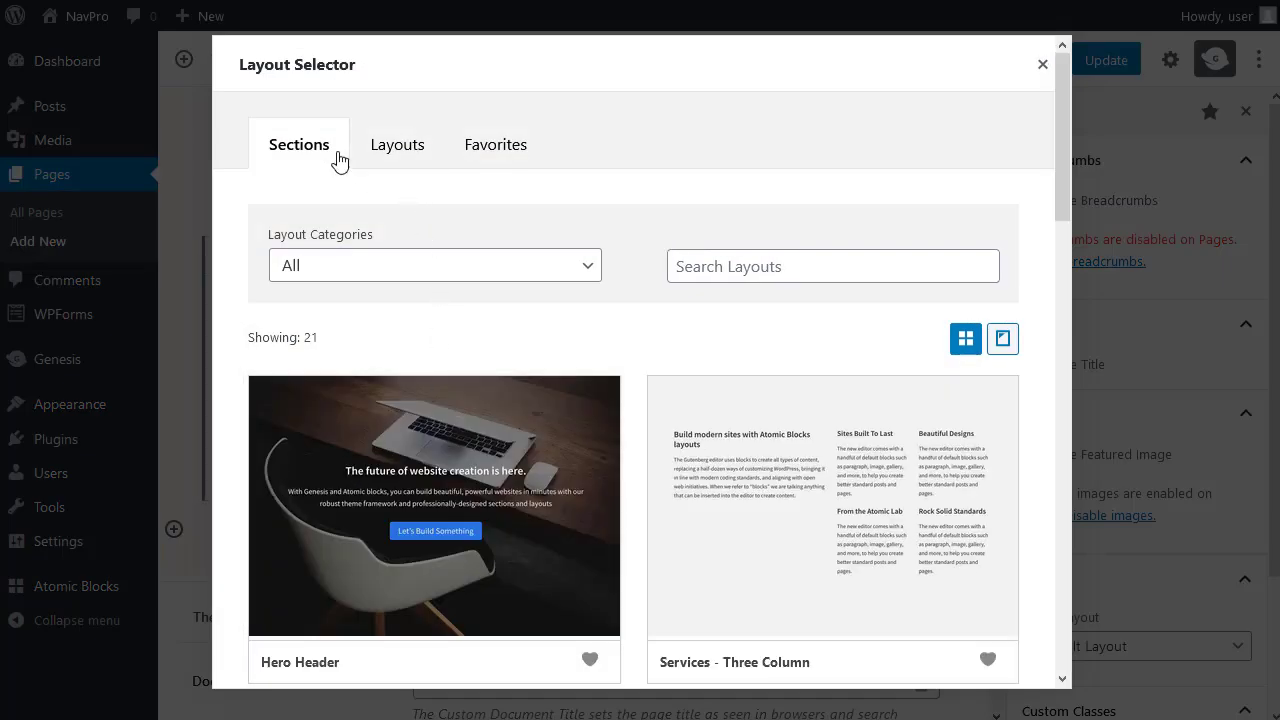
click(396, 144)
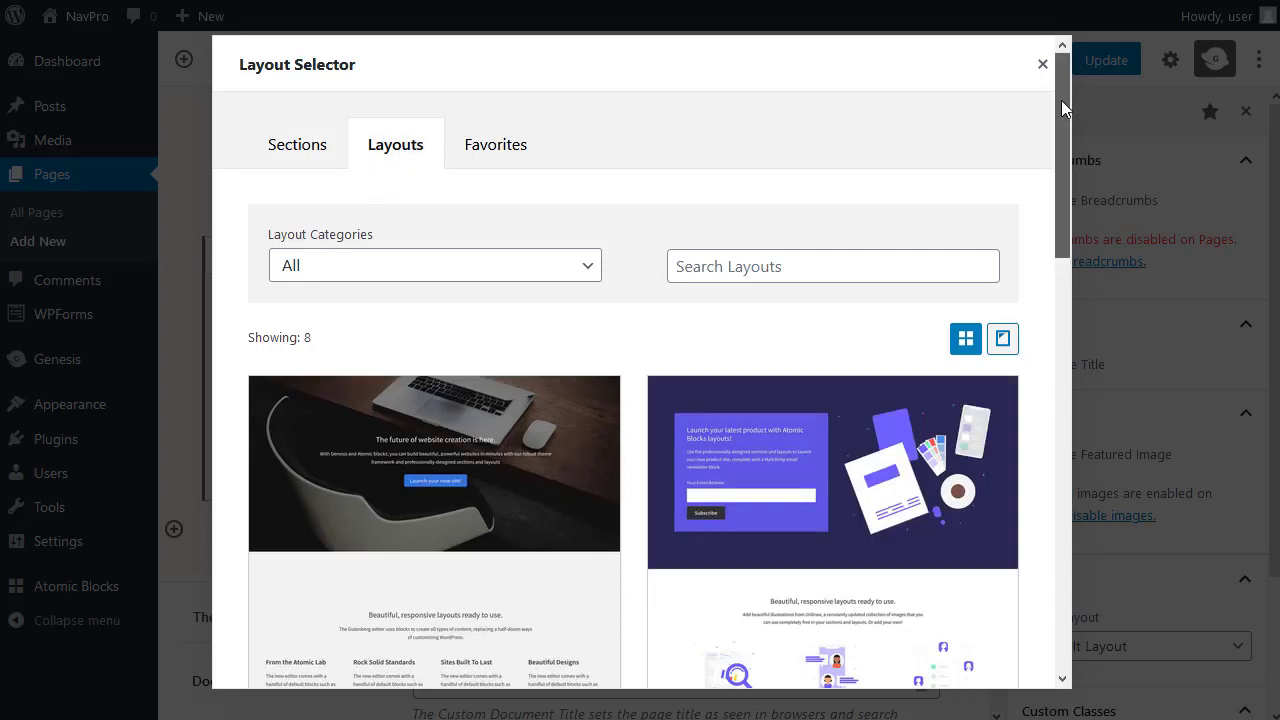
scroll(down, 3)
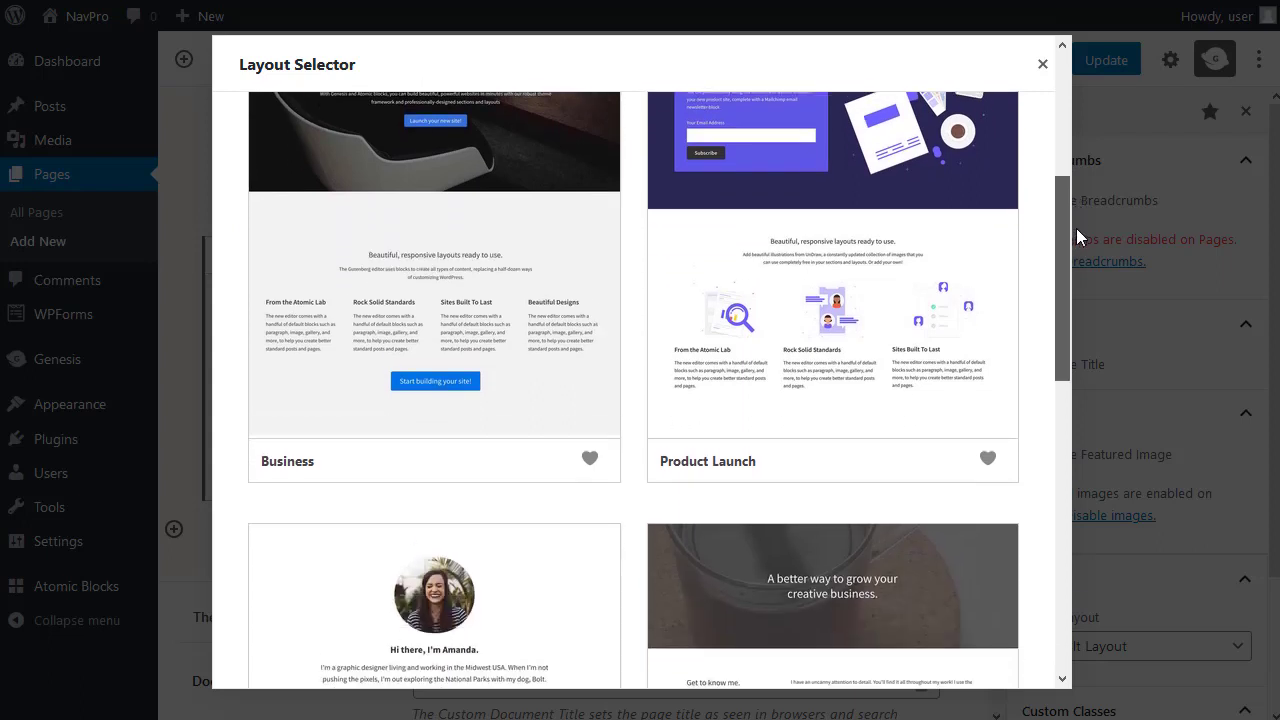
scroll(down, 3)
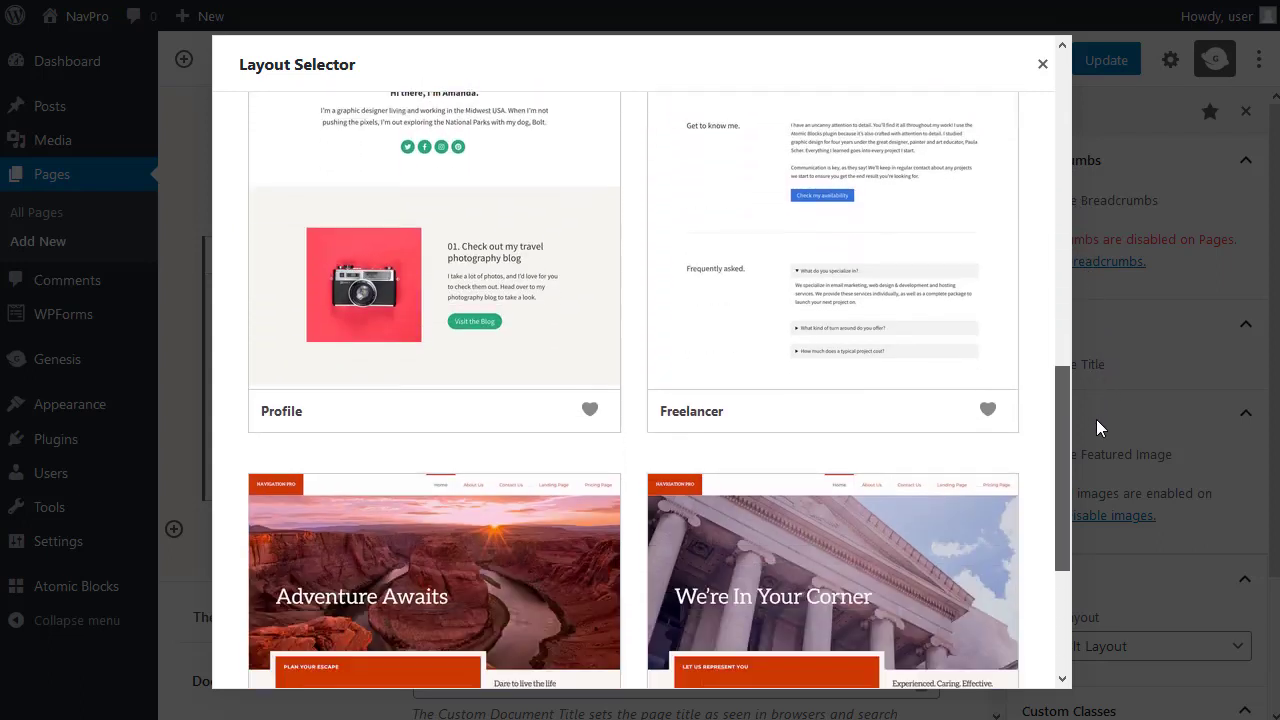
scroll(down, 3)
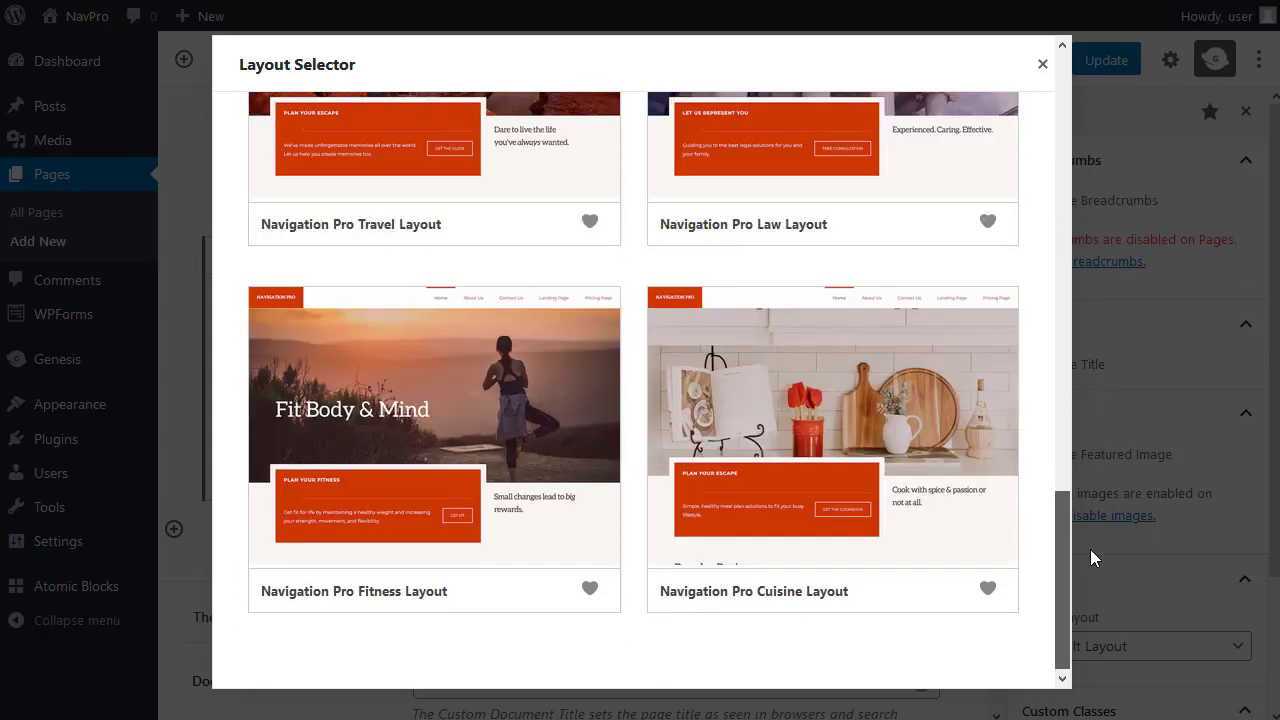
scroll(down, 3)
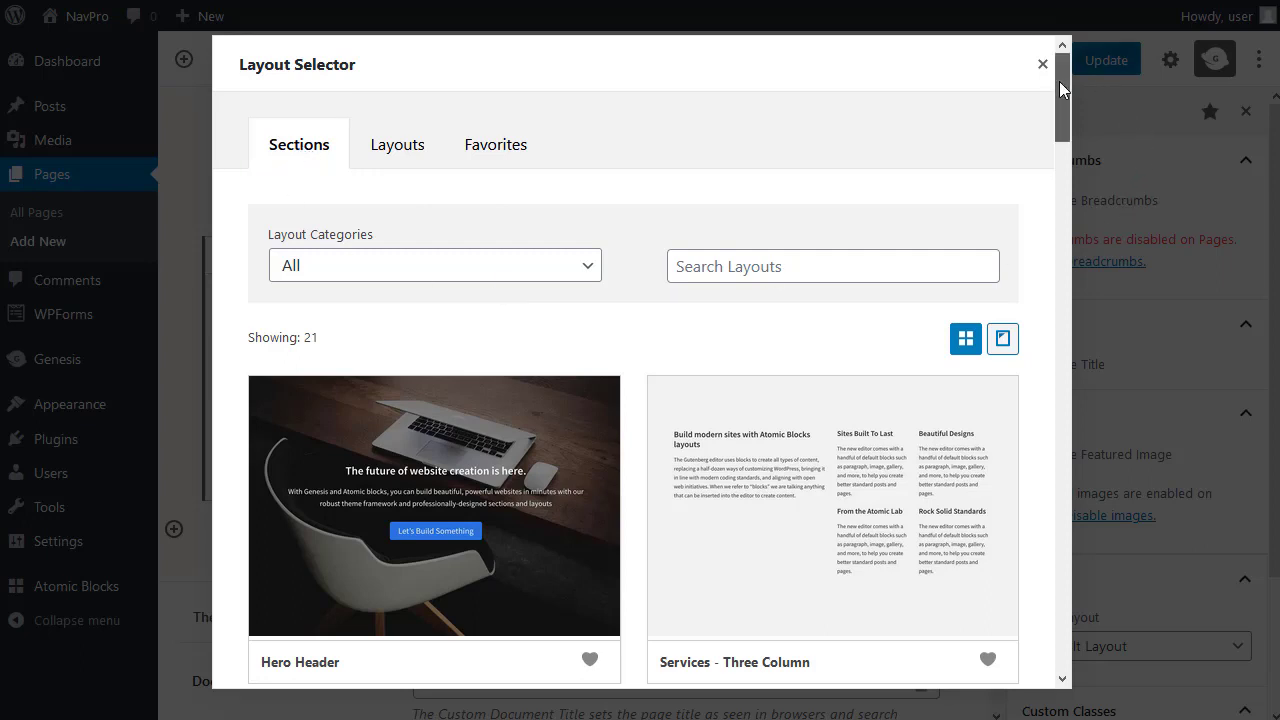
scroll(down, 3)
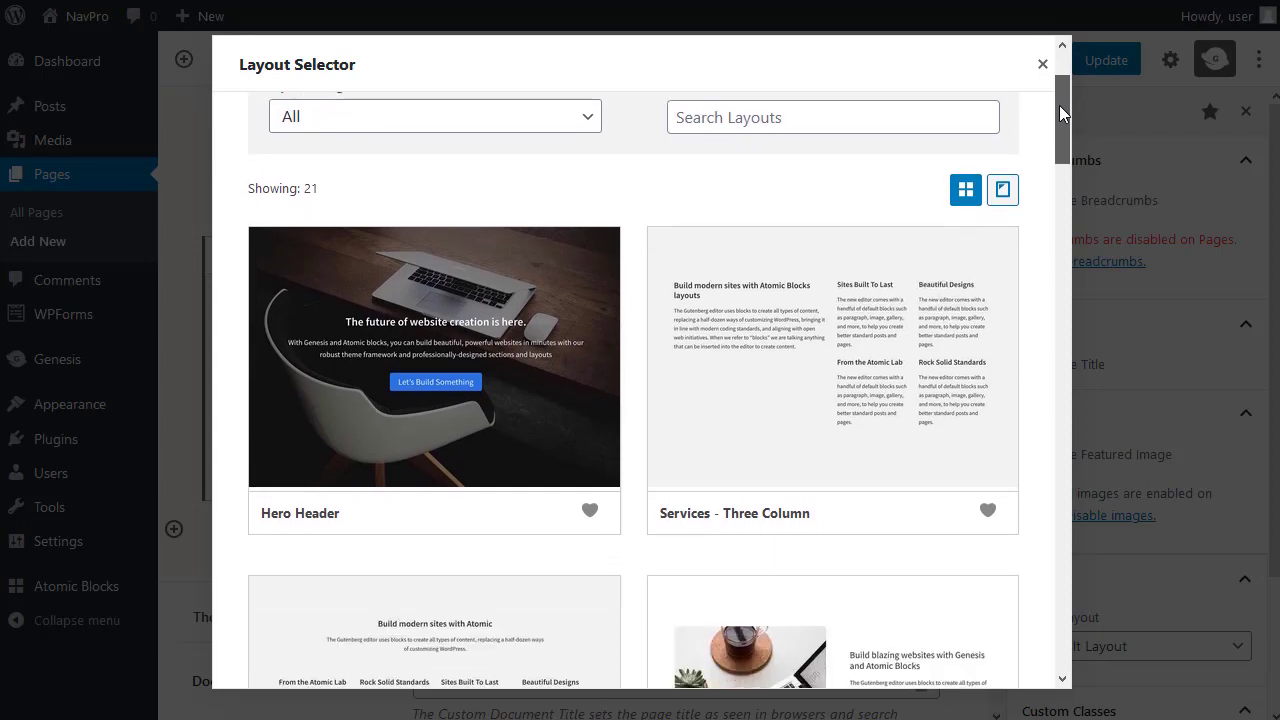
scroll(down, 3)
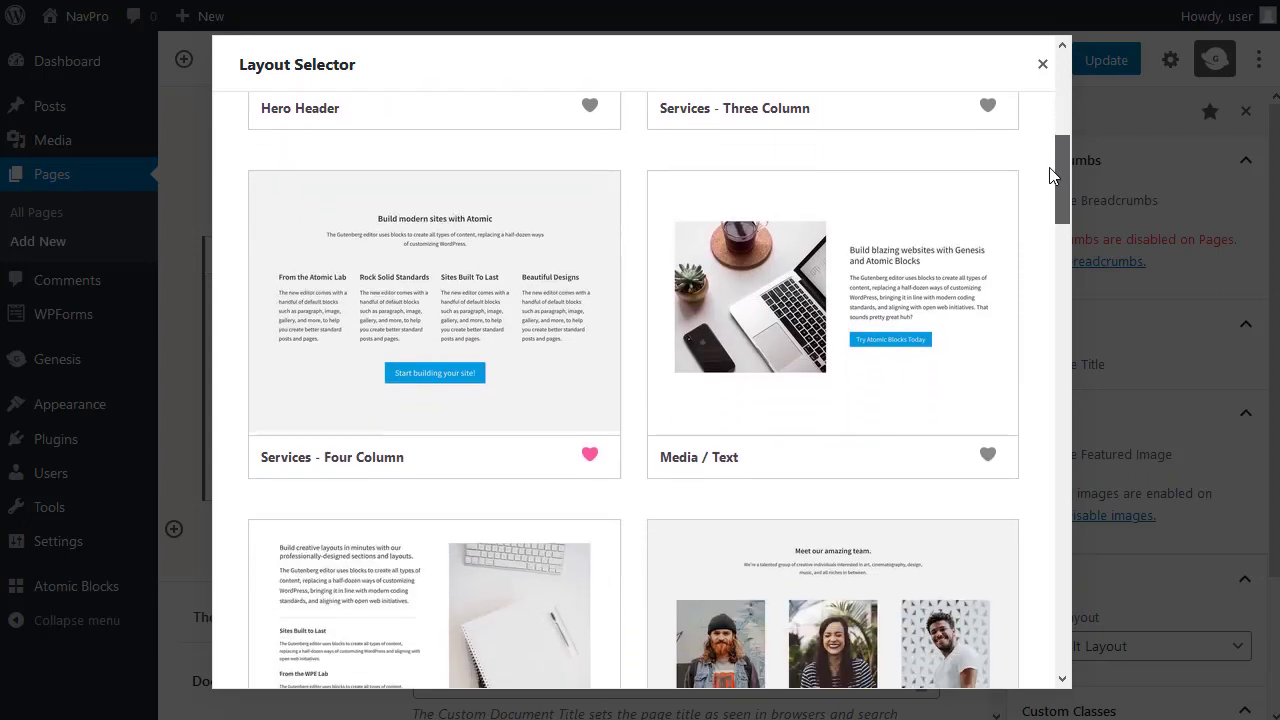
scroll(down, 3)
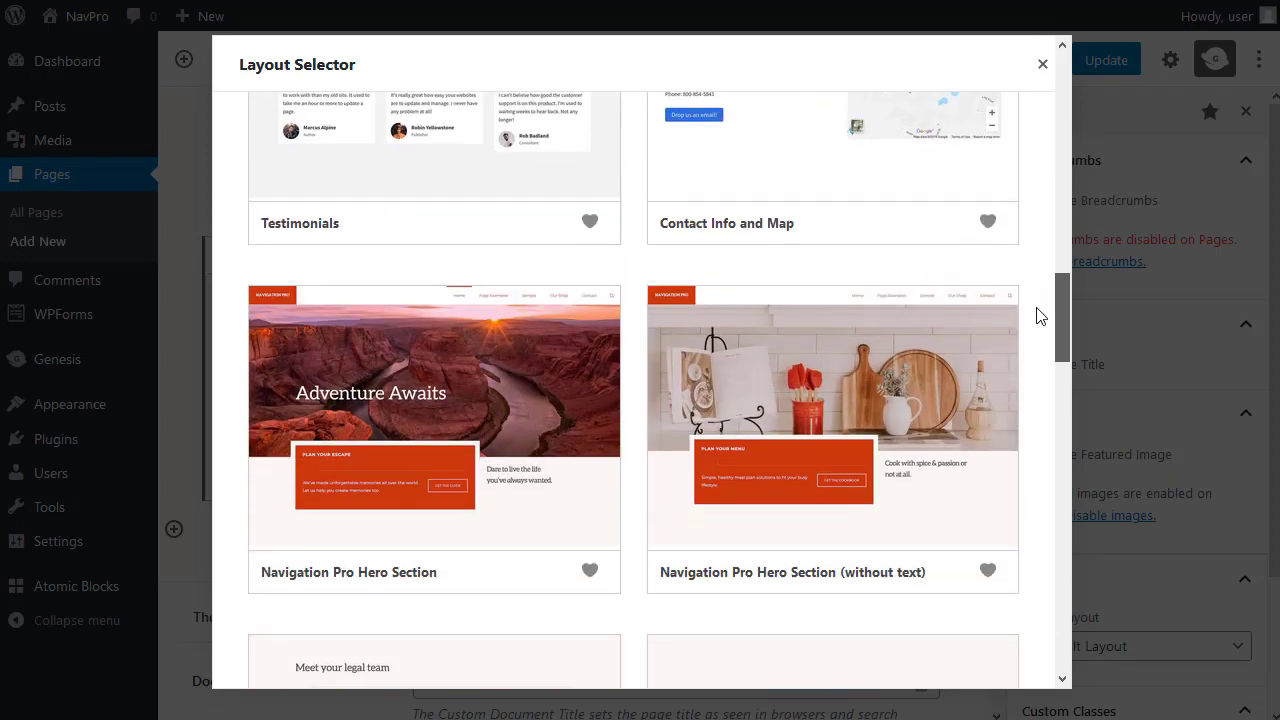
scroll(down, 3)
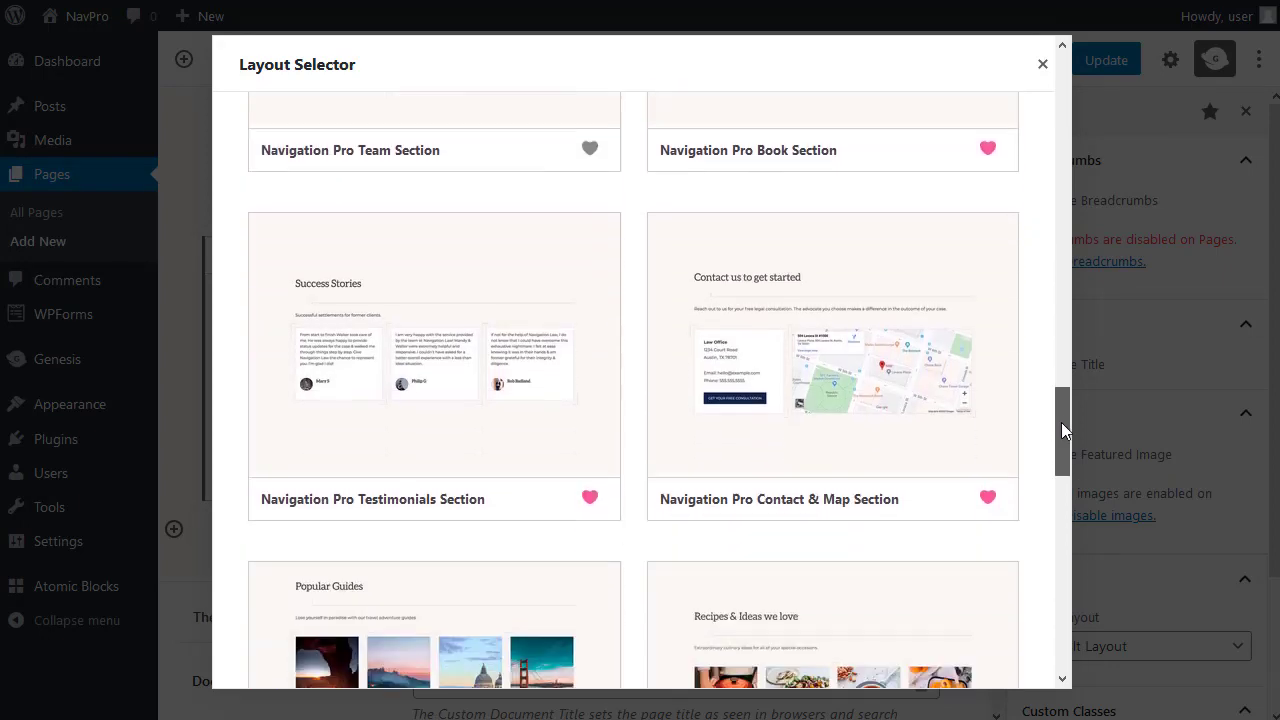
scroll(down, 3)
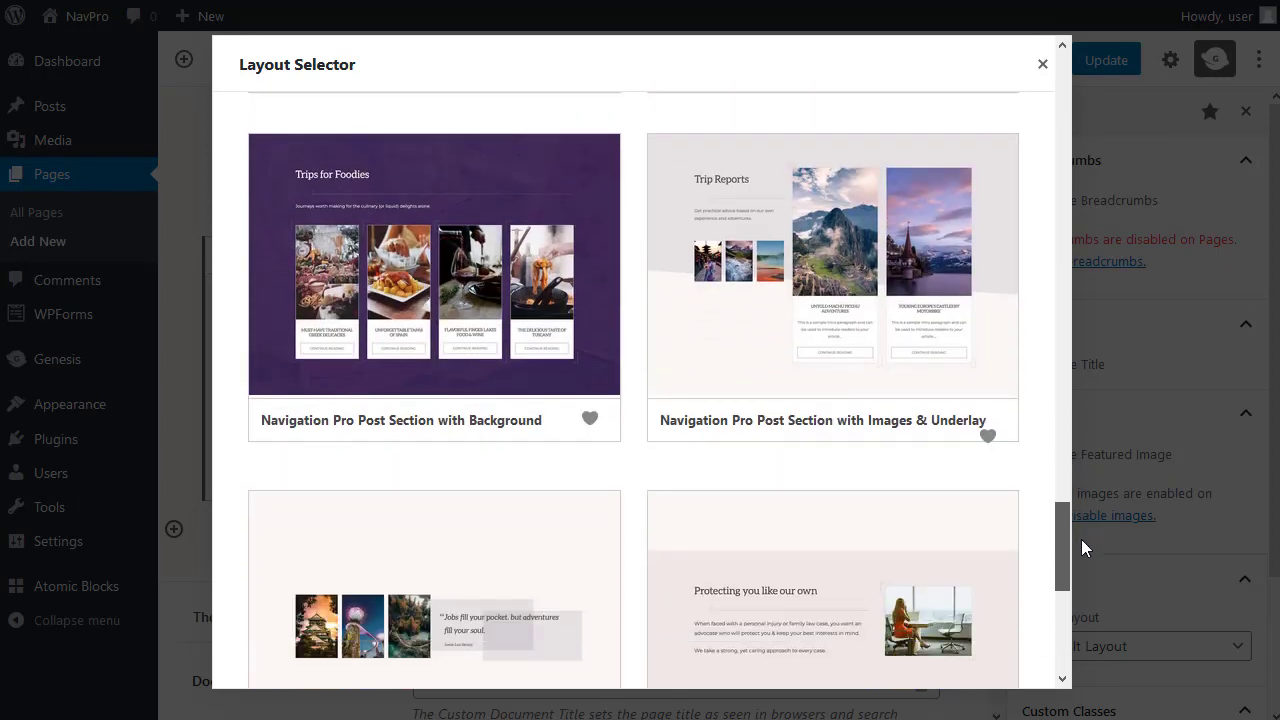
scroll(down, 3)
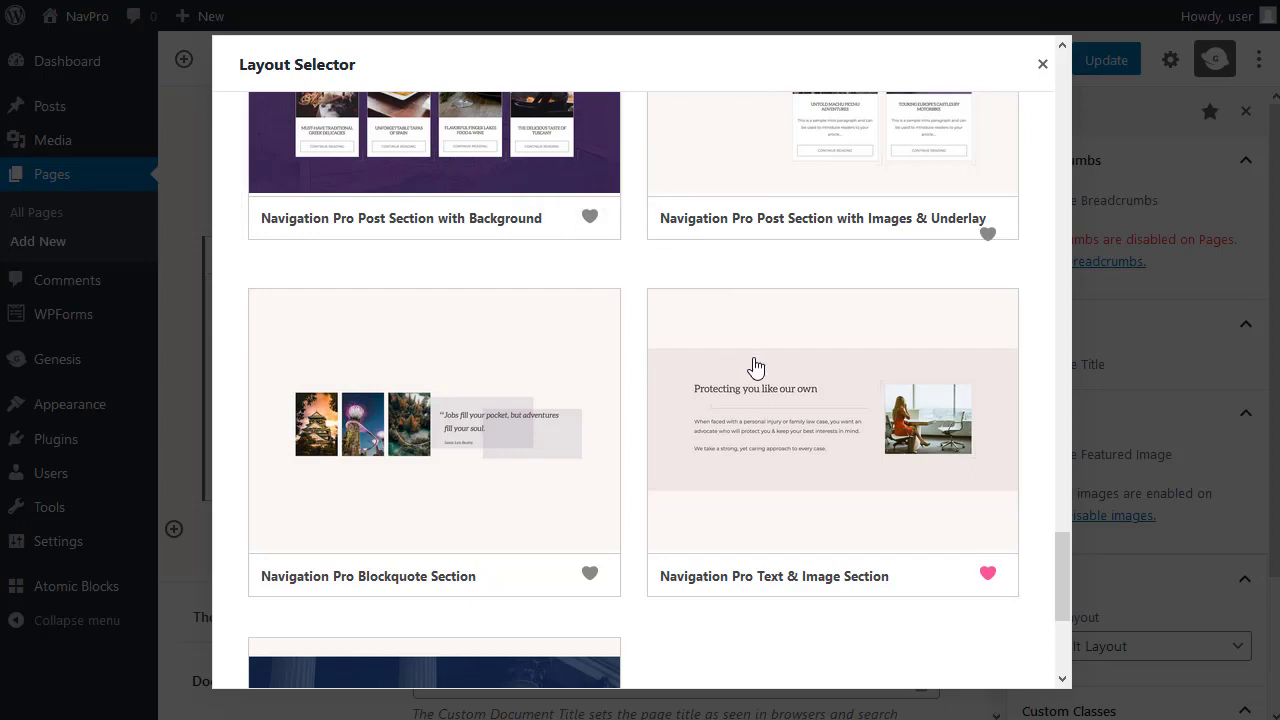
mouse_move(1062, 572)
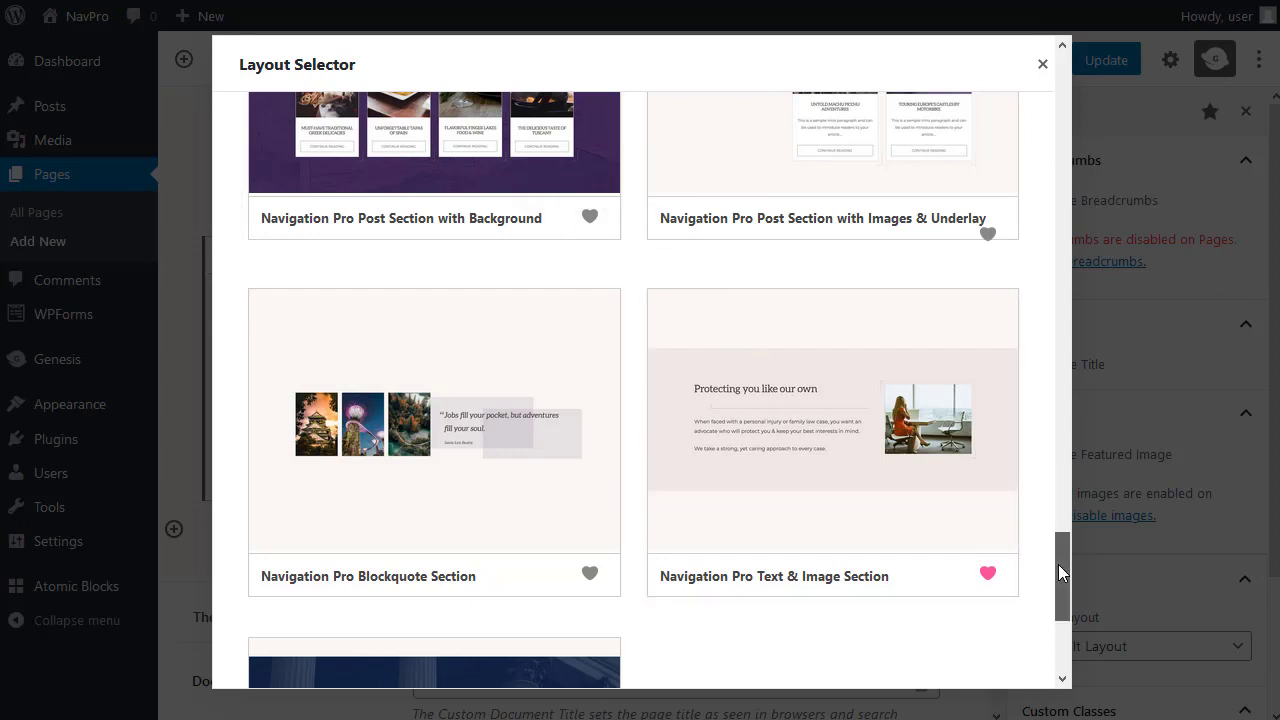
scroll(up, 3)
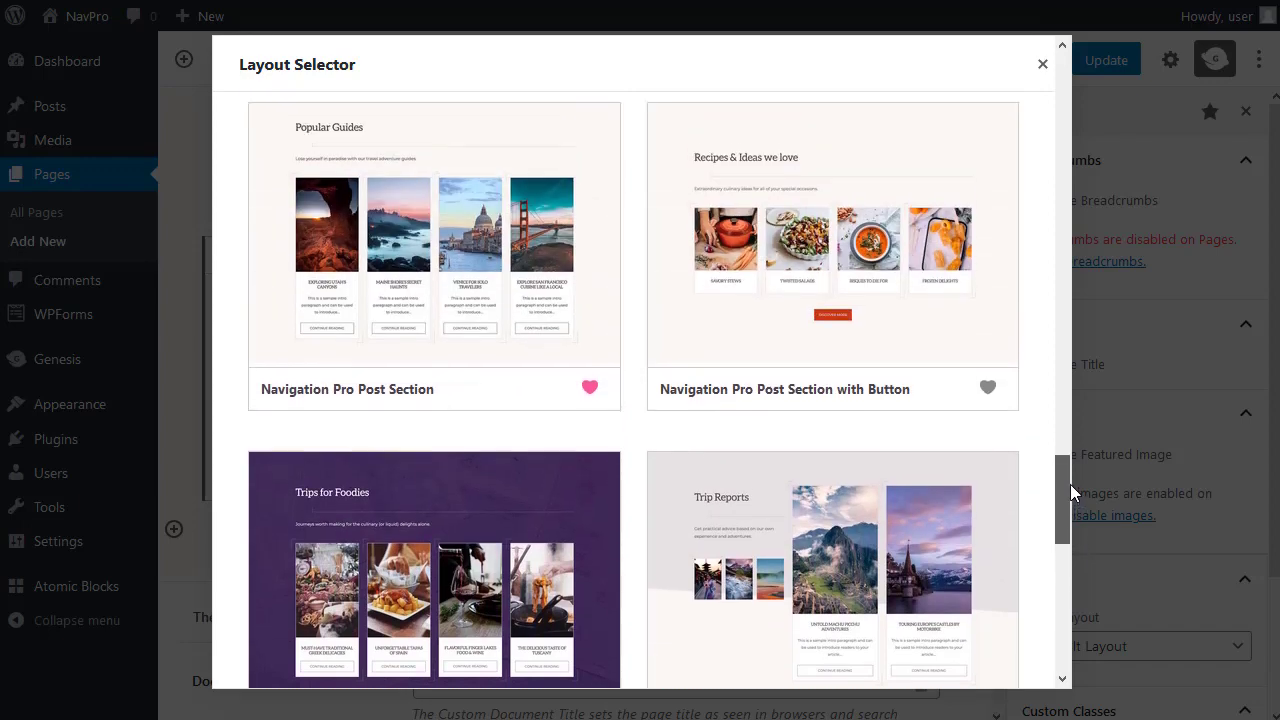
scroll(down, 3)
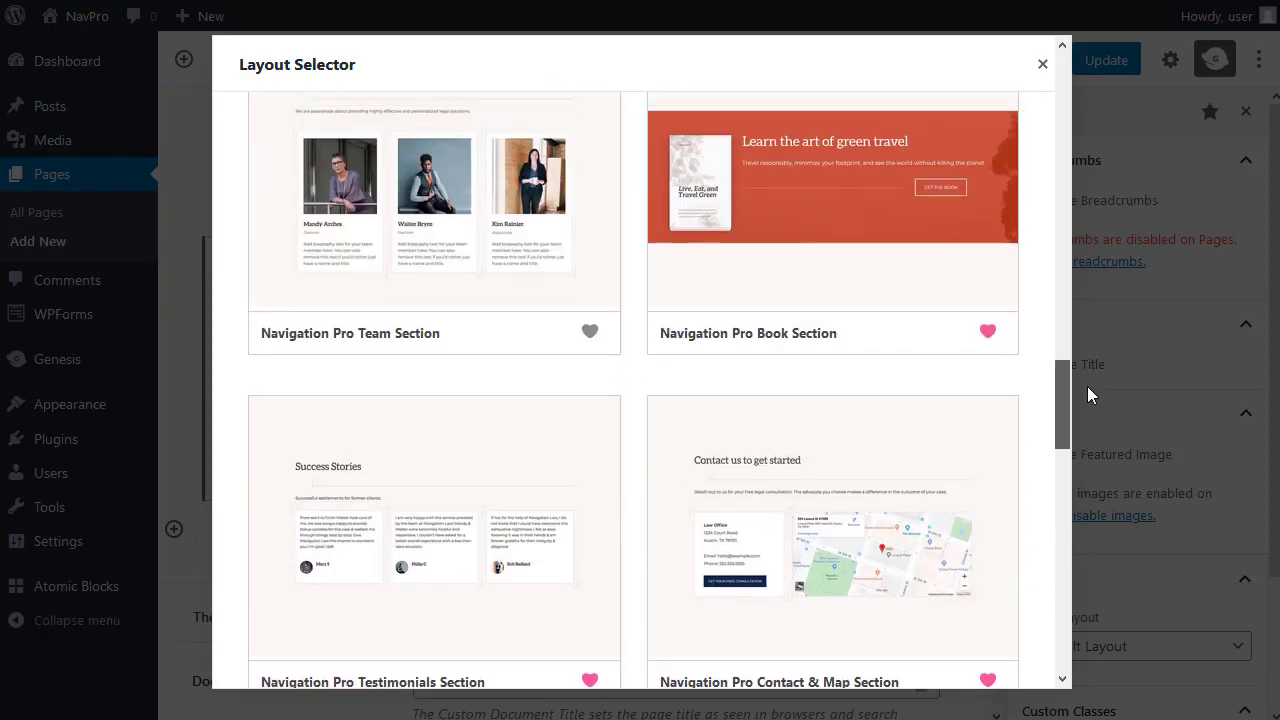
scroll(up, 3)
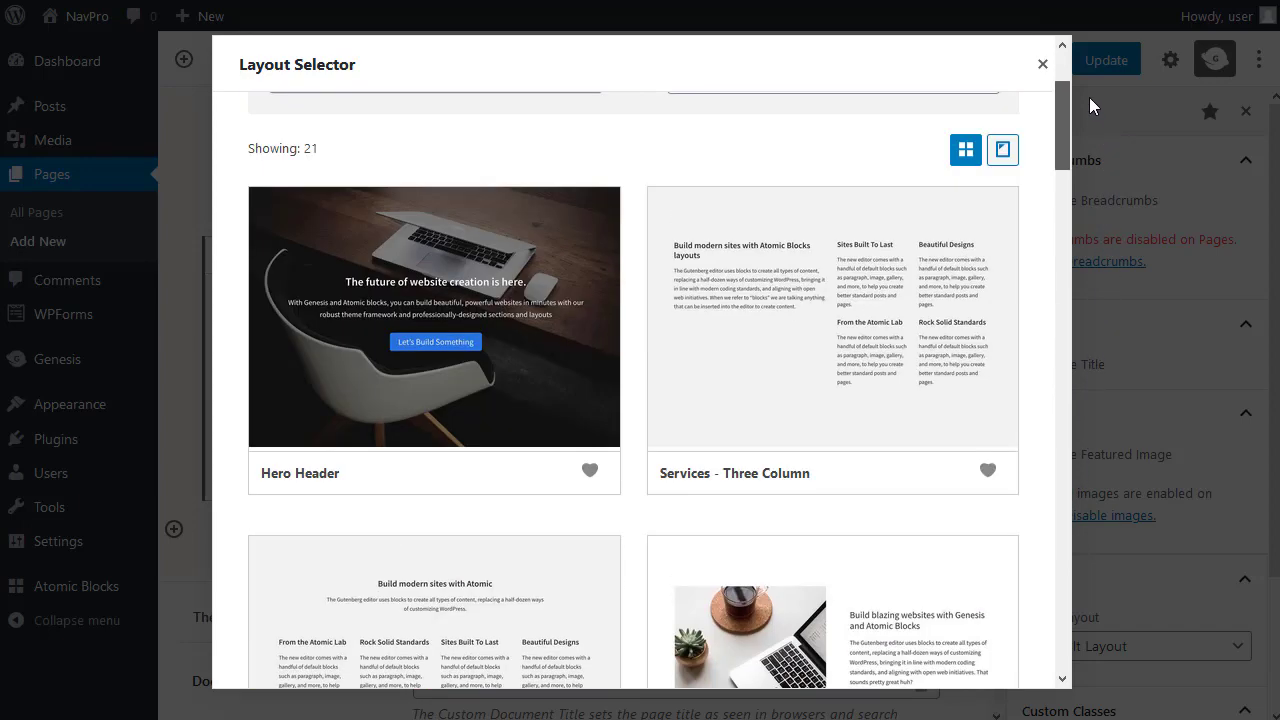
scroll(up, 3)
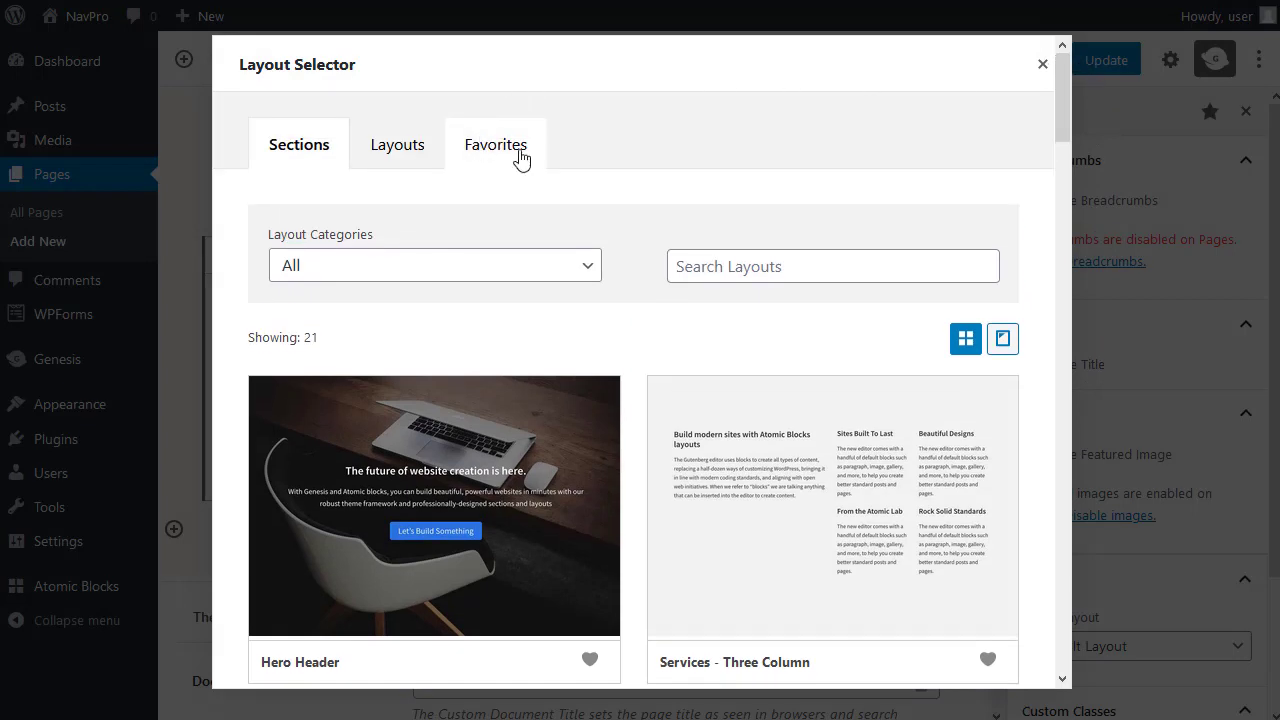
mouse_move(500, 160)
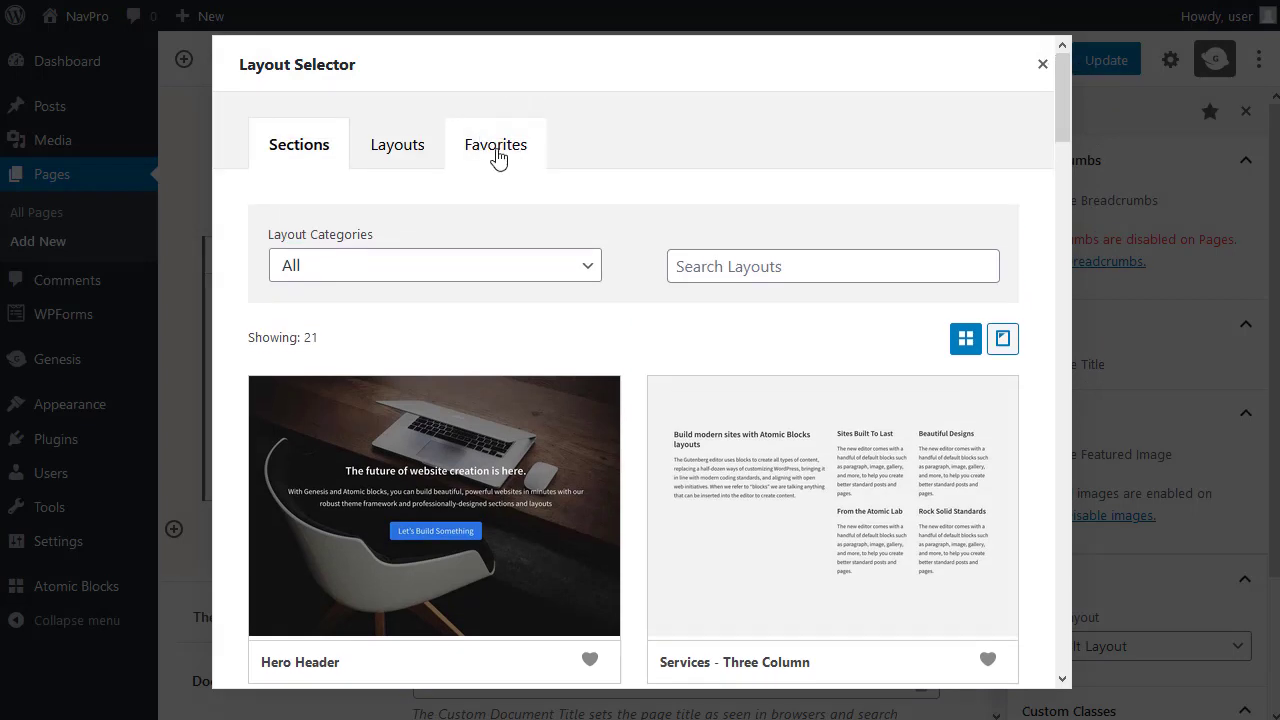
Step: From the Favorites tab, insert the Navigation Pro Text & Image Section
click(496, 144)
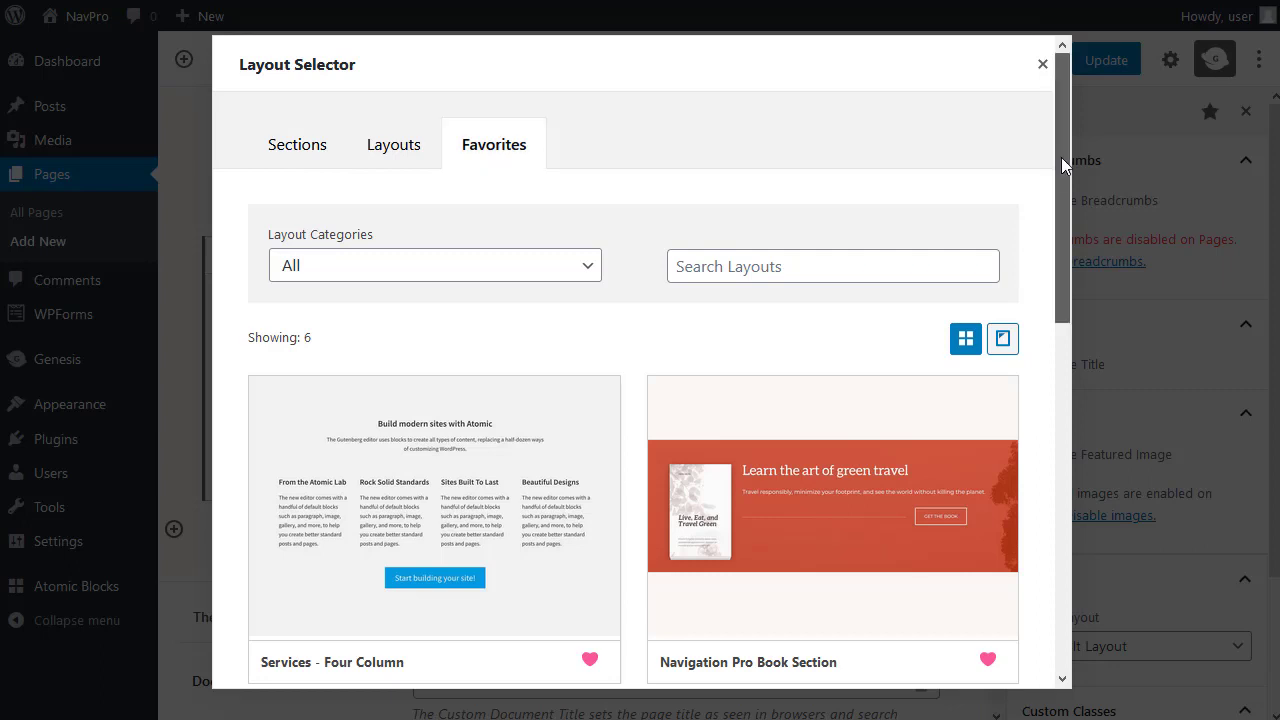
scroll(down, 3)
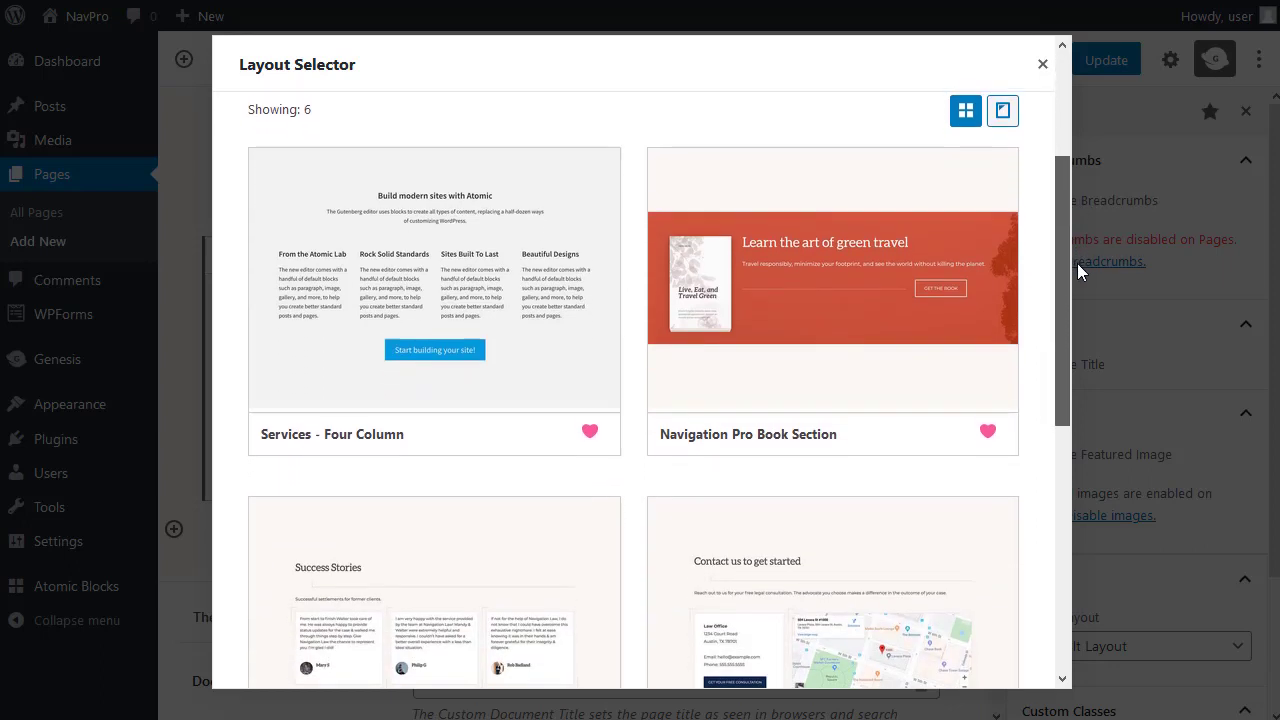
scroll(down, 3)
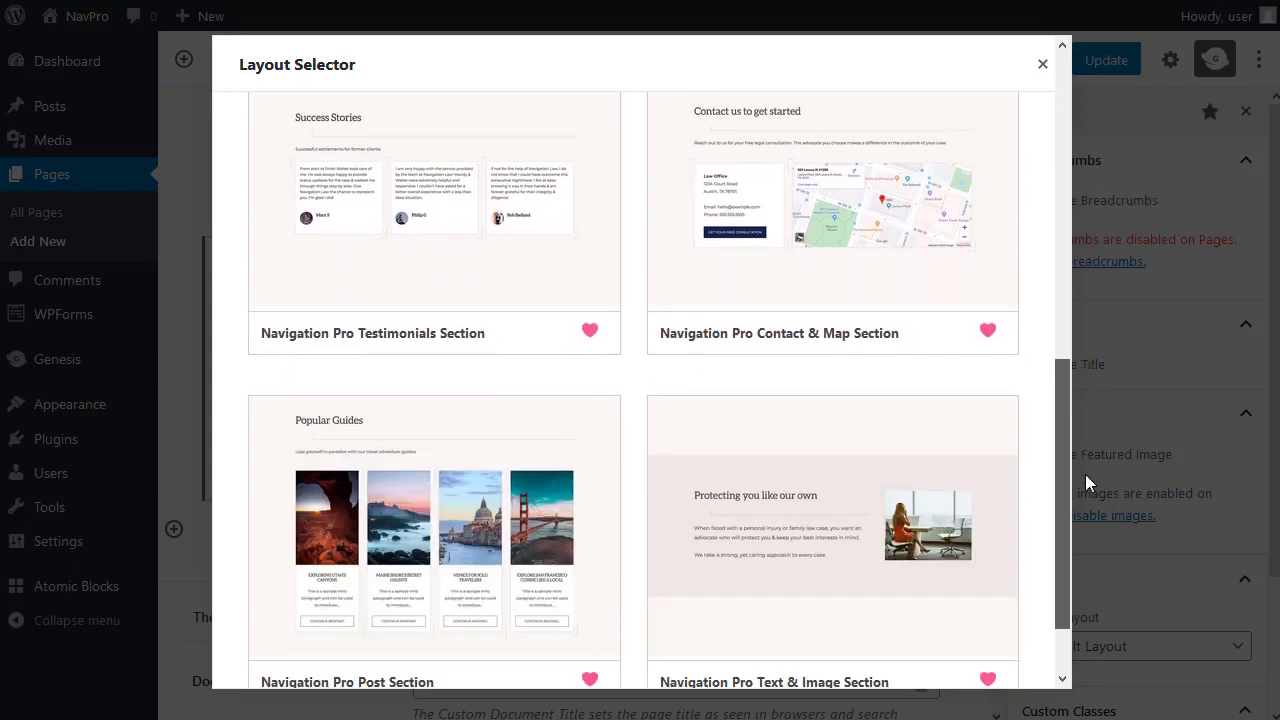
scroll(down, 3)
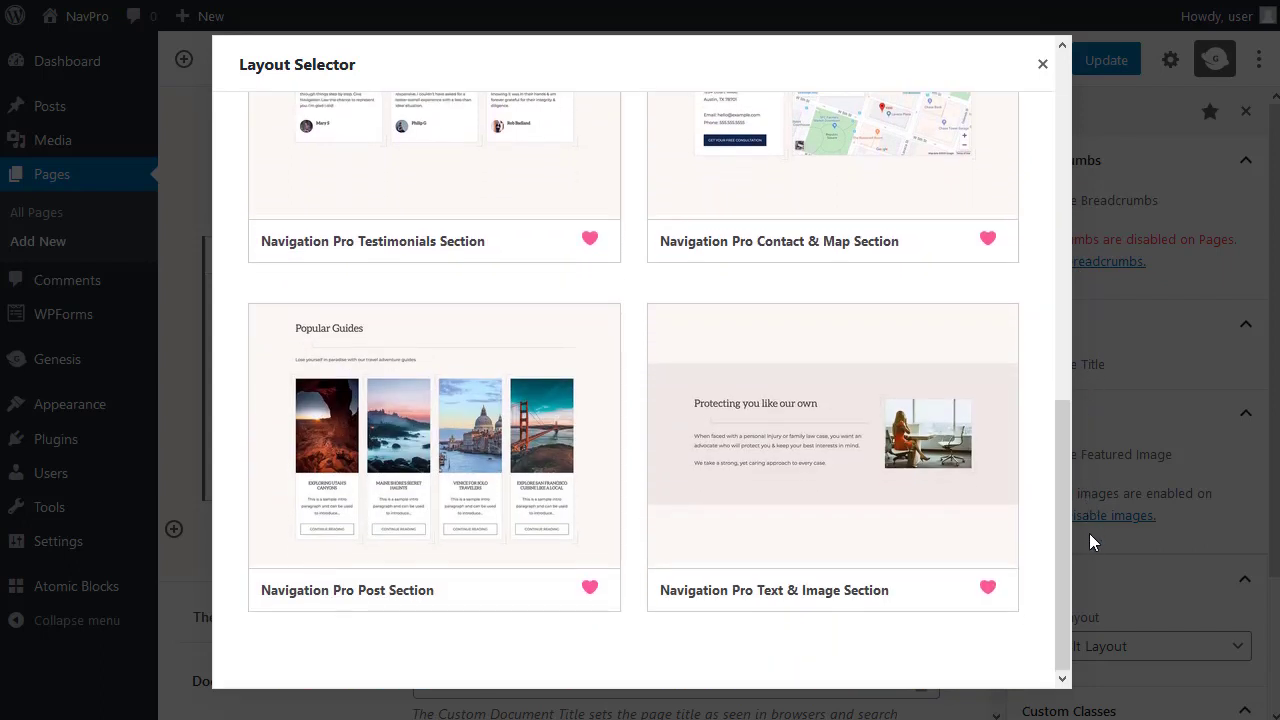
mouse_move(804, 448)
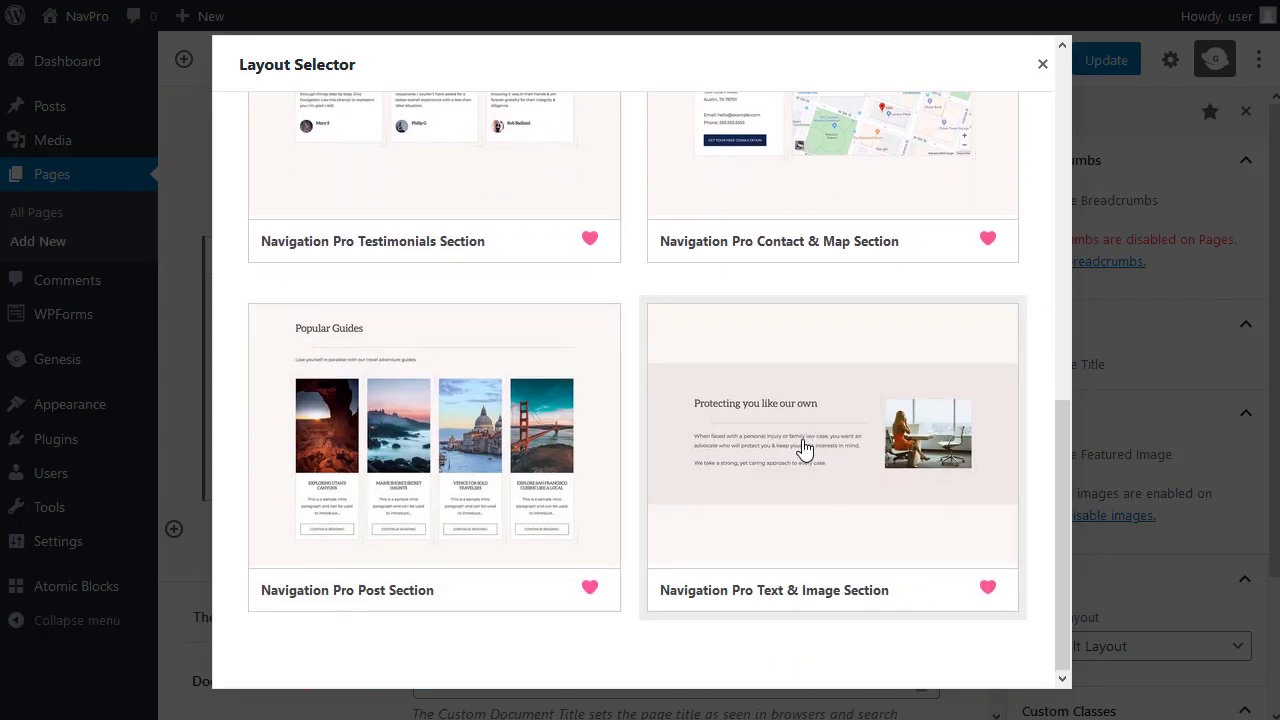
click(804, 448)
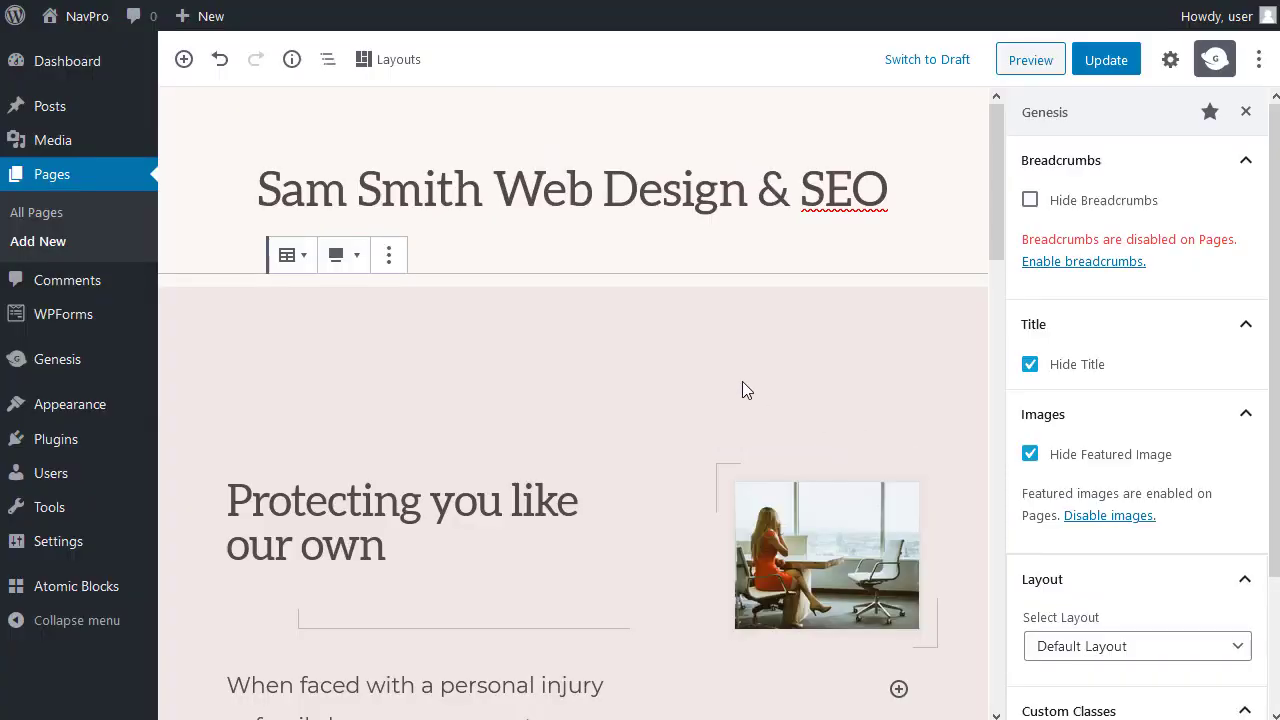
mouse_move(390, 308)
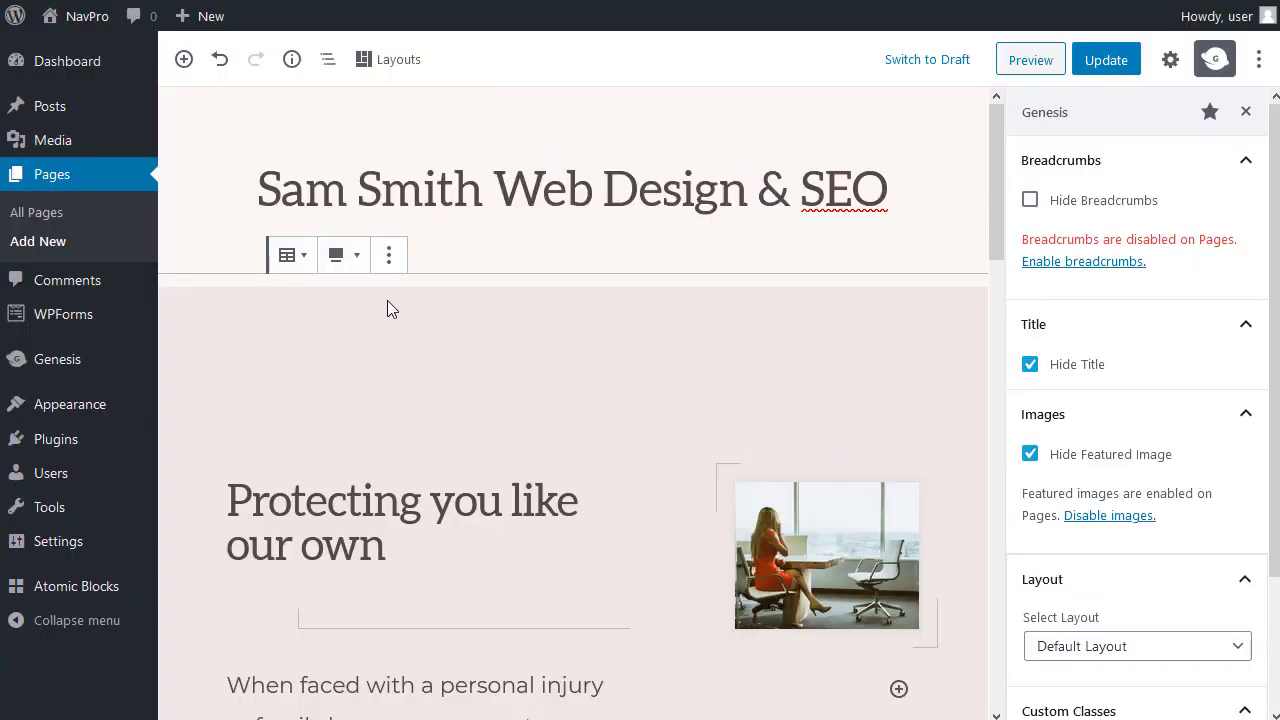
mouse_move(388, 254)
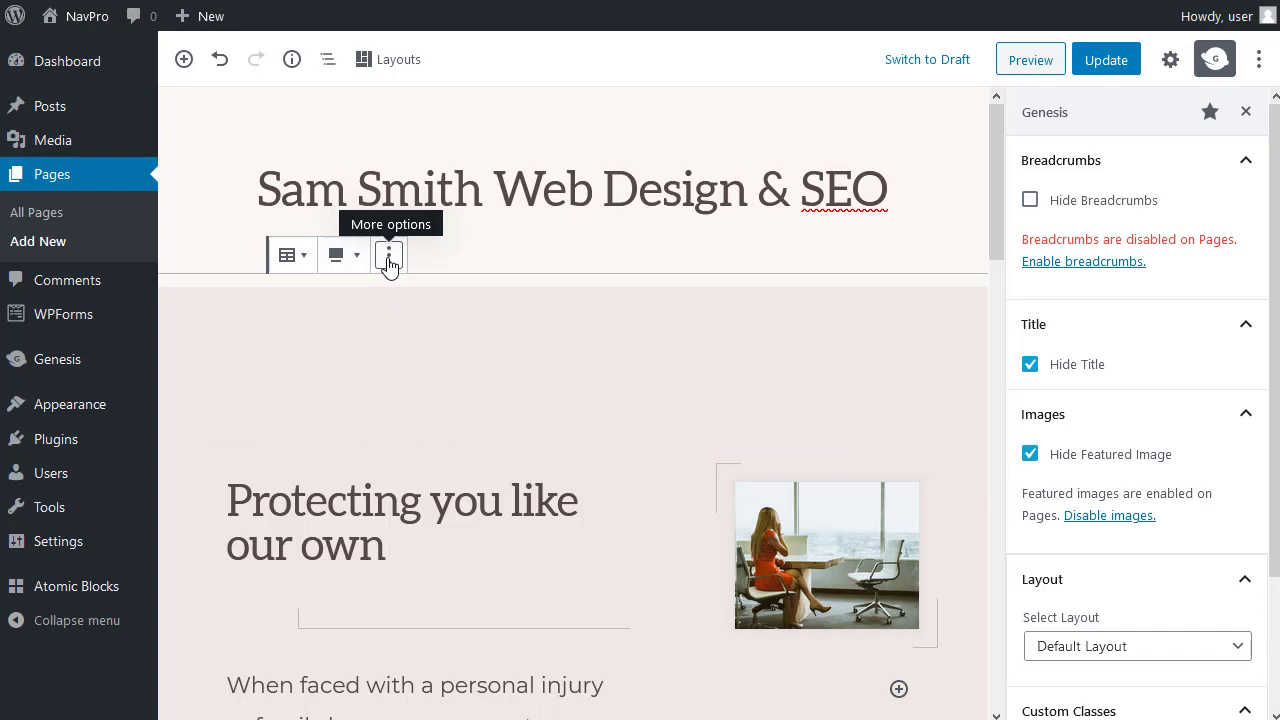
Step: Insert a block after the section and add the four-column 'Beautiful, responsive layouts ready to use.' layout
click(388, 256)
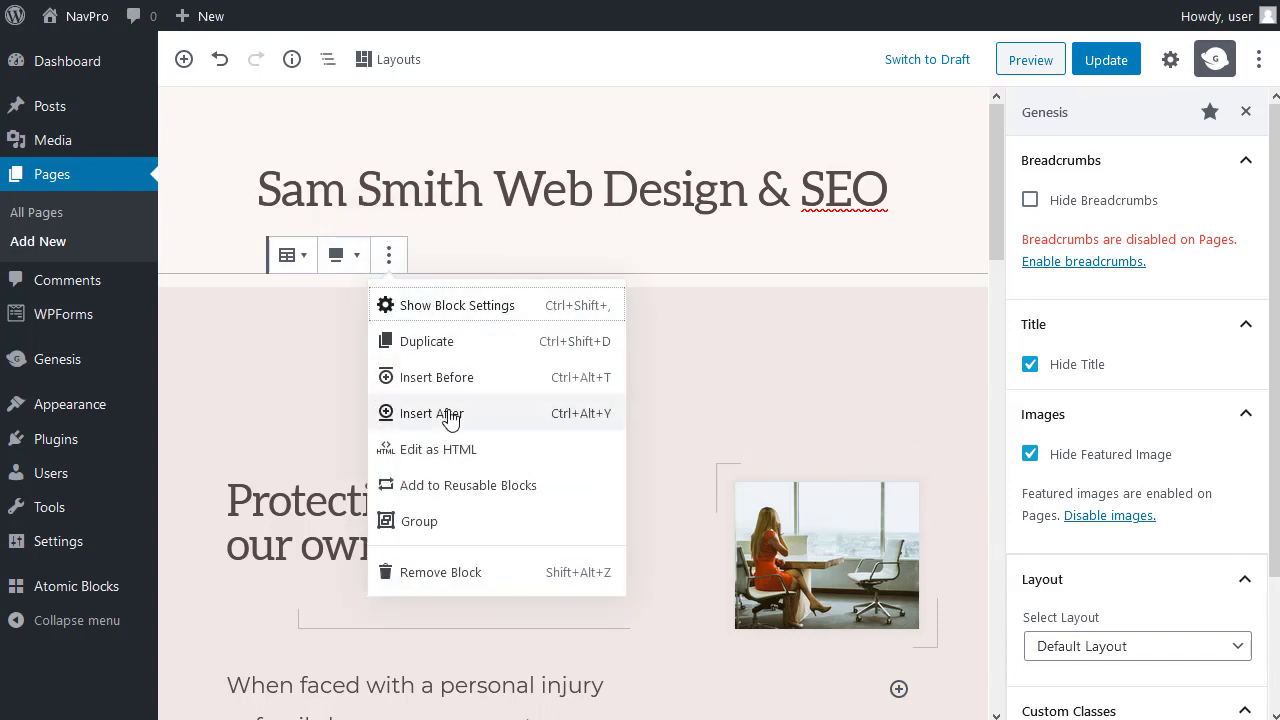
click(436, 412)
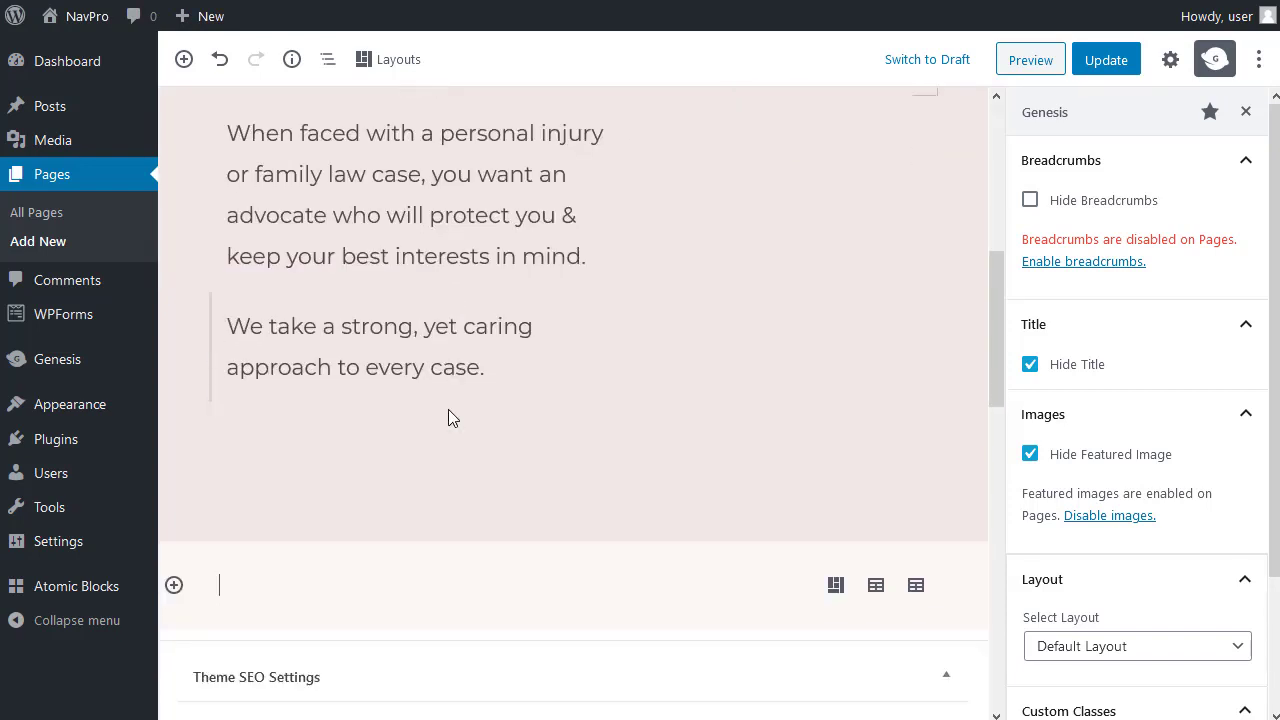
scroll(down, 3)
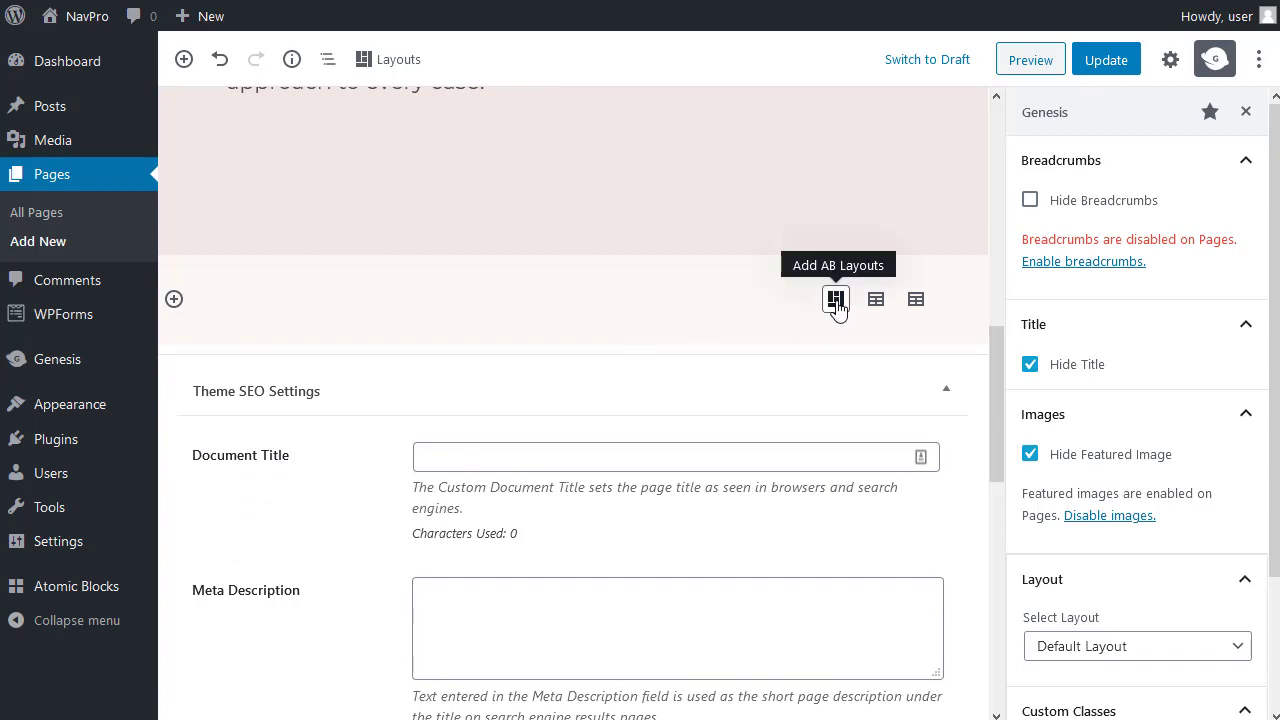
click(836, 300)
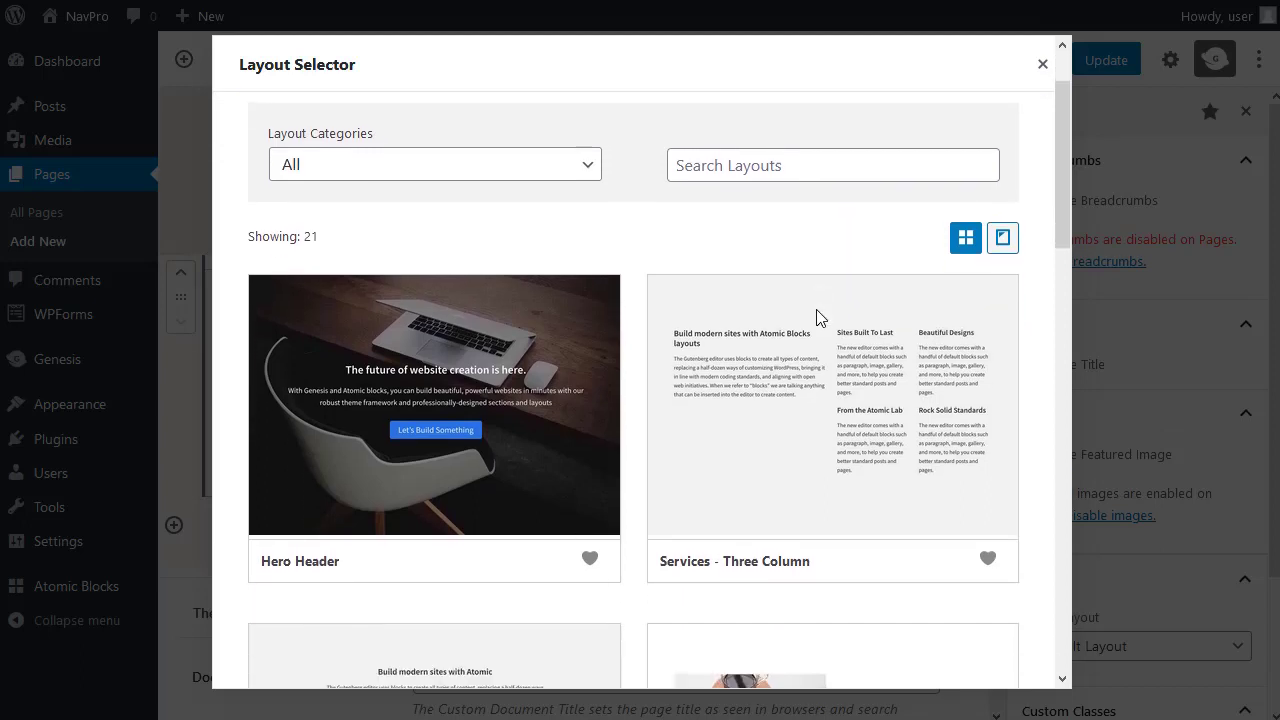
scroll(down, 3)
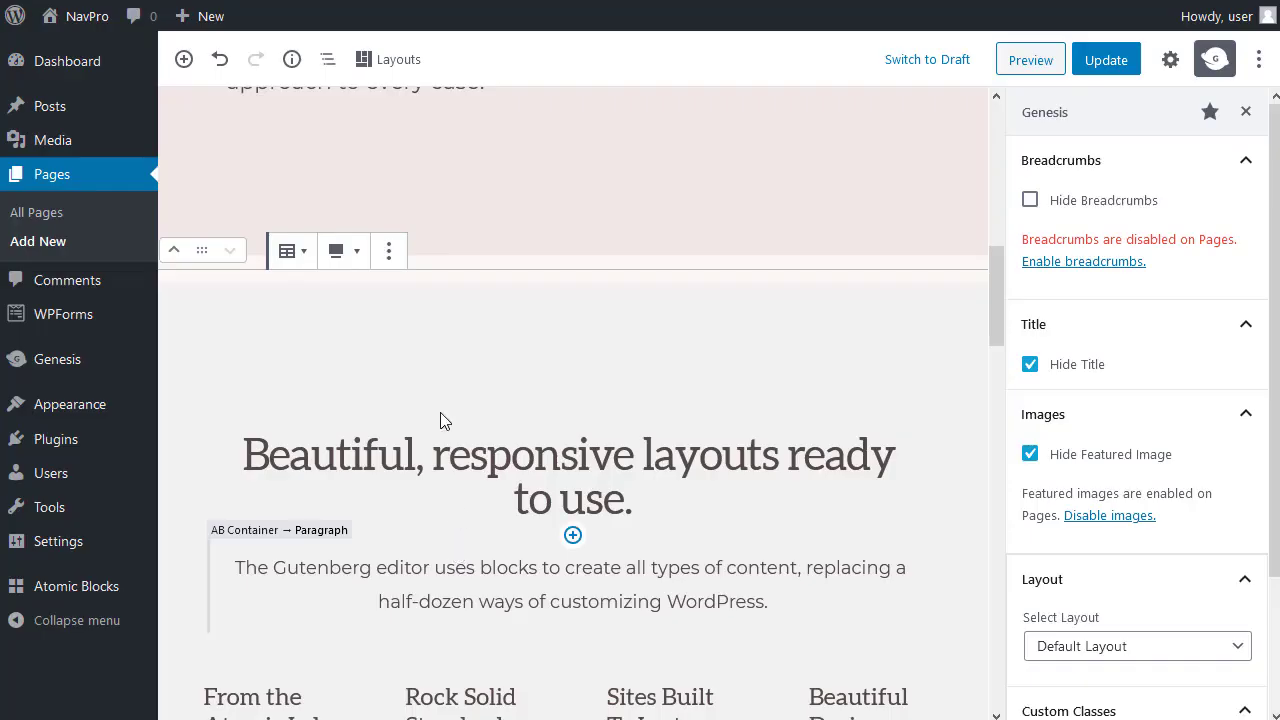
mouse_move(388, 250)
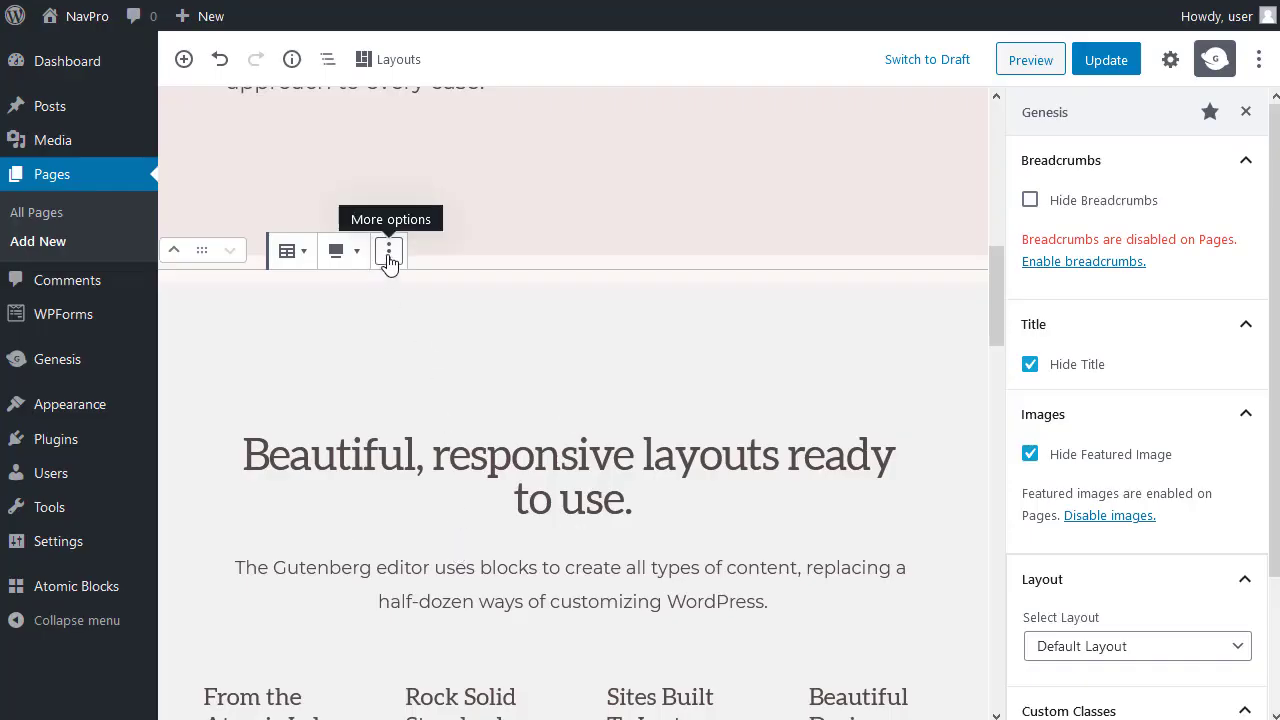
click(388, 250)
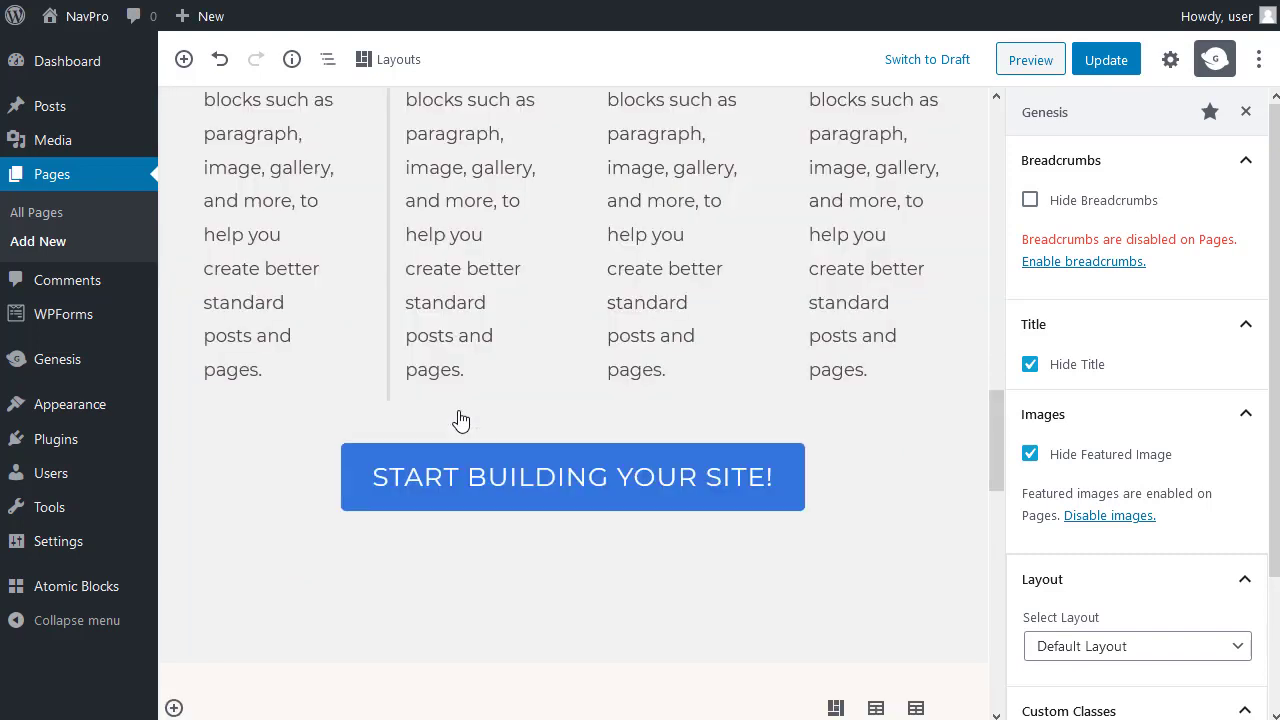
mouse_move(996, 440)
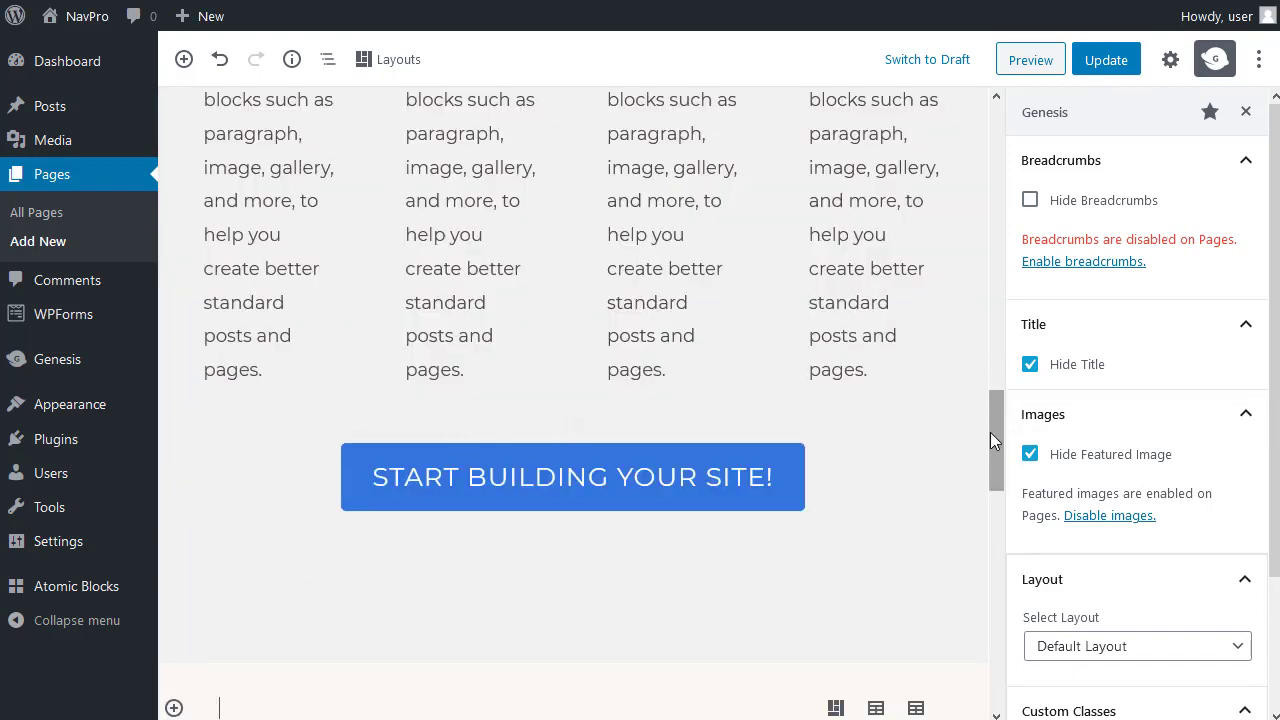
Step: From Favorites, insert the Navigation Pro Testimonials 'Success Stories' section below the services section
scroll(down, 3)
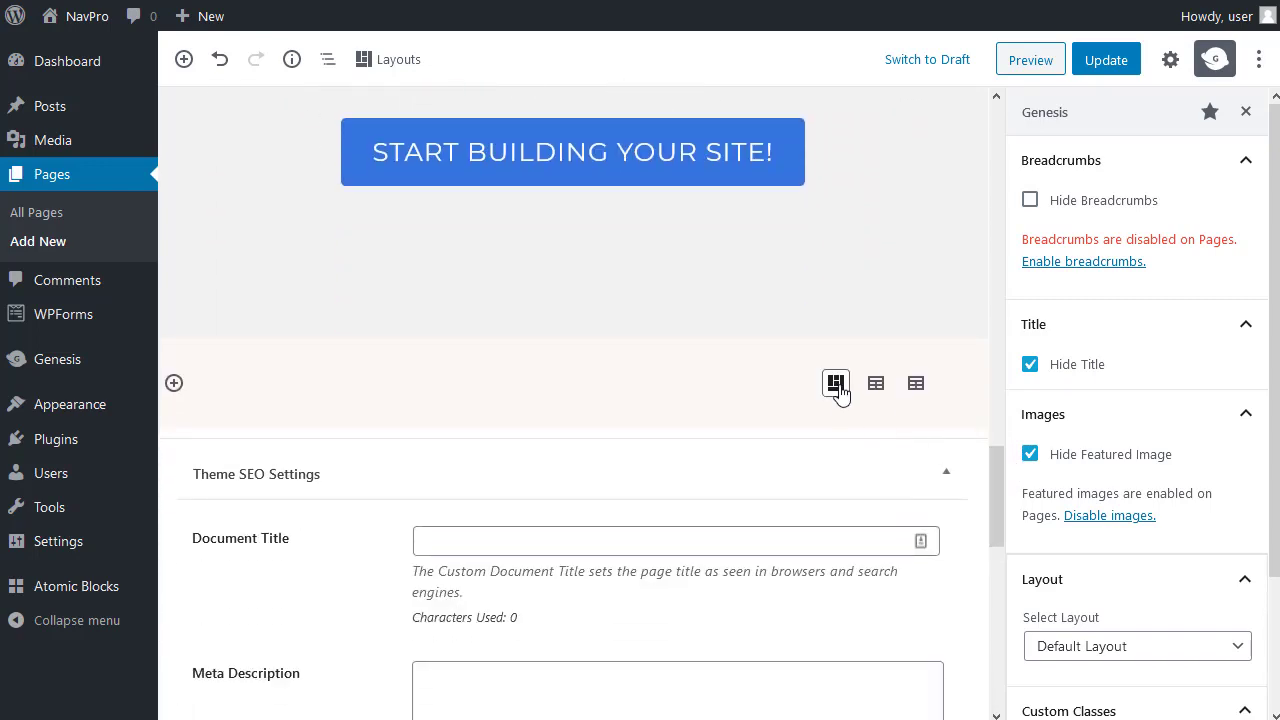
mouse_move(836, 384)
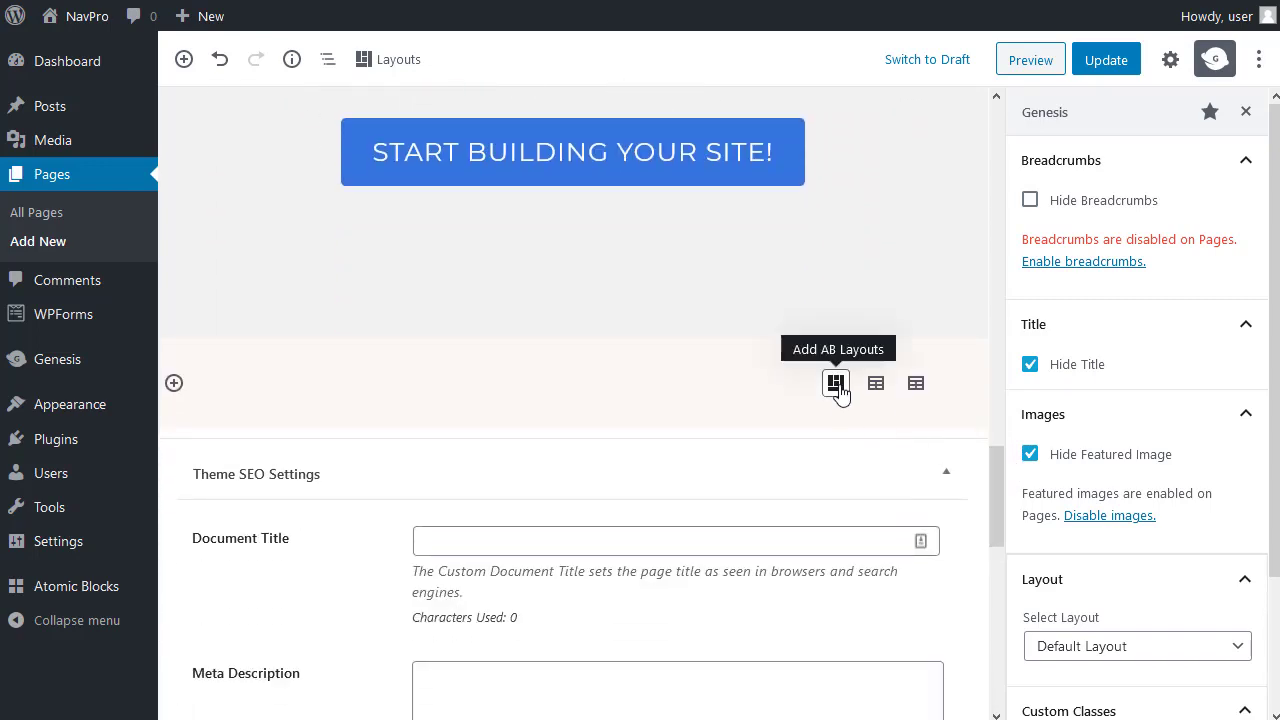
click(836, 384)
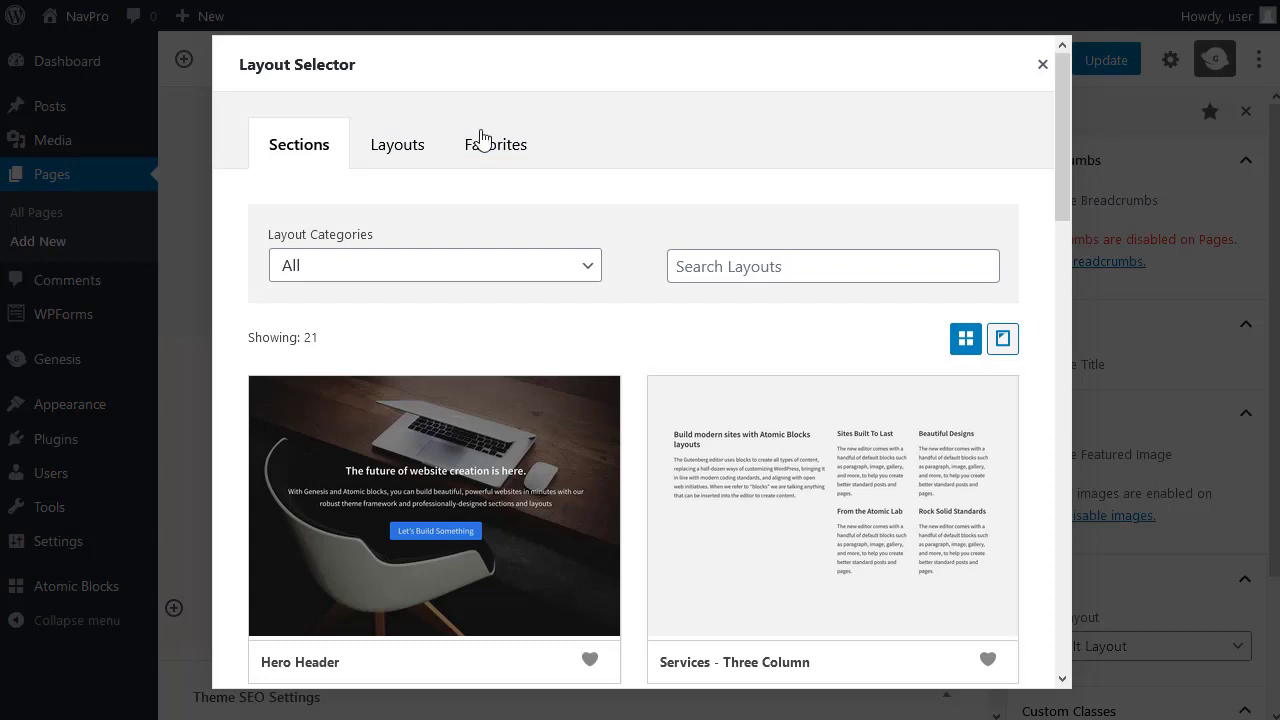
click(492, 144)
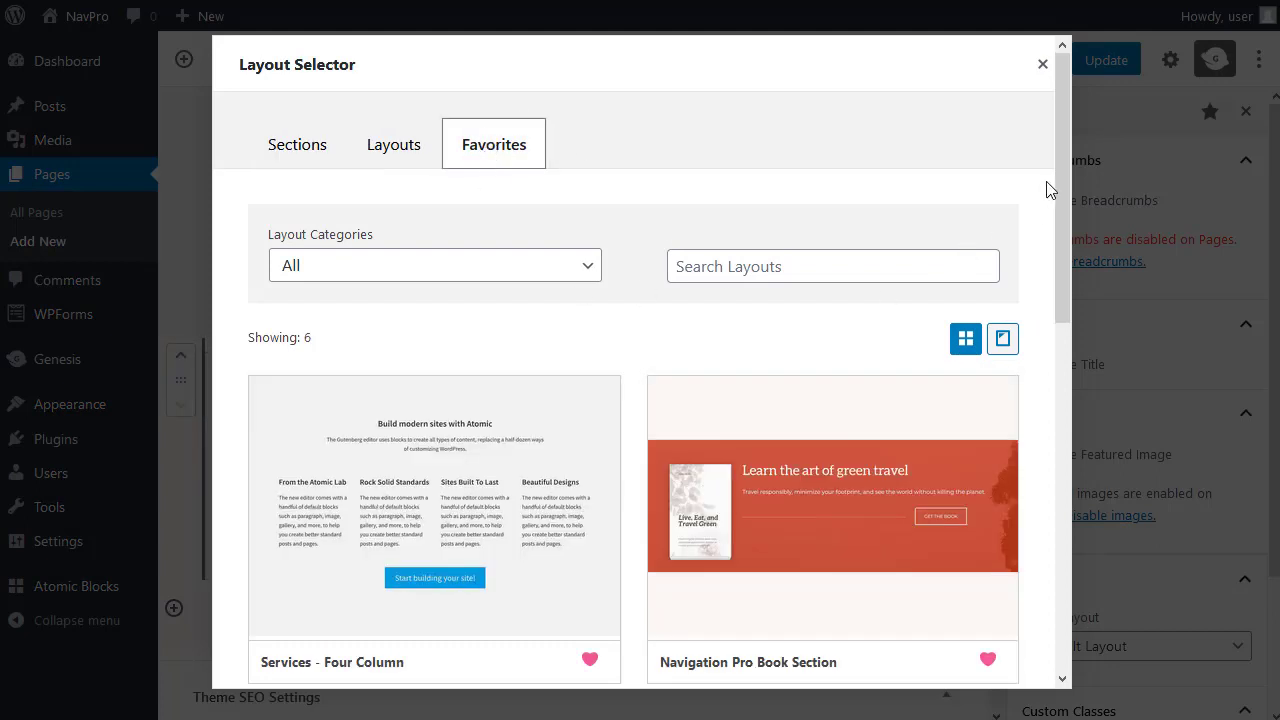
scroll(down, 3)
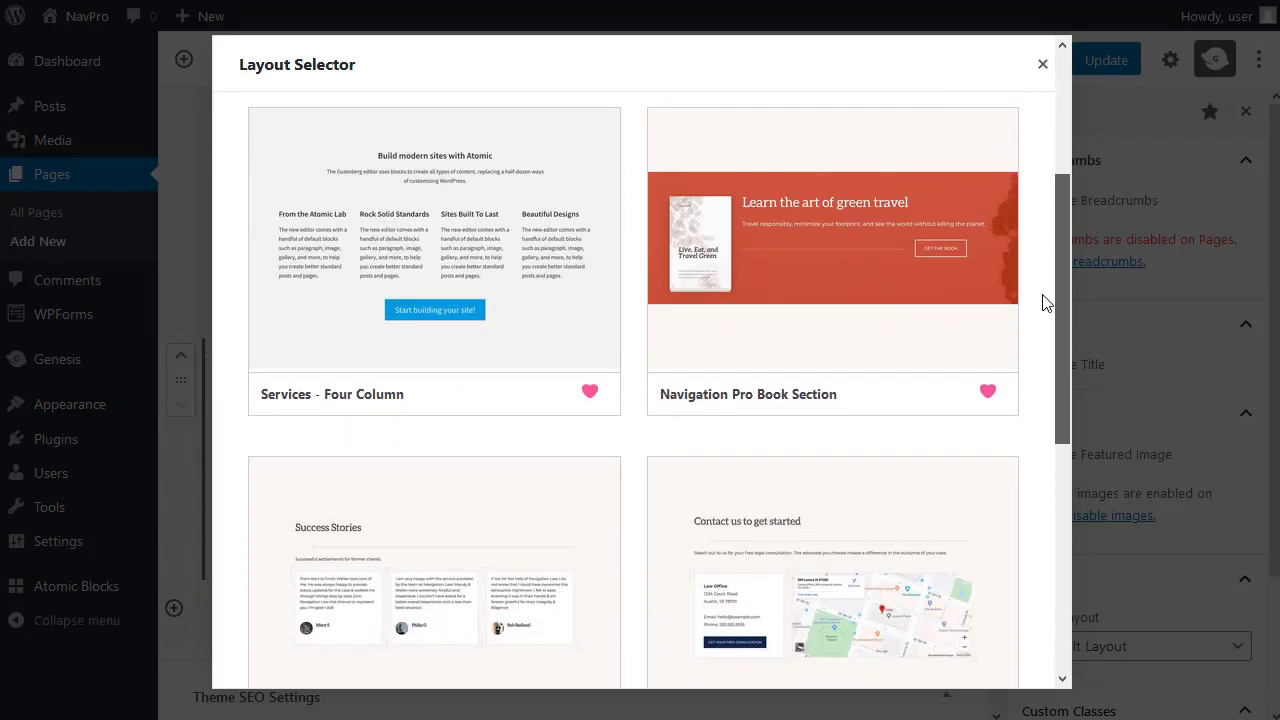
scroll(down, 3)
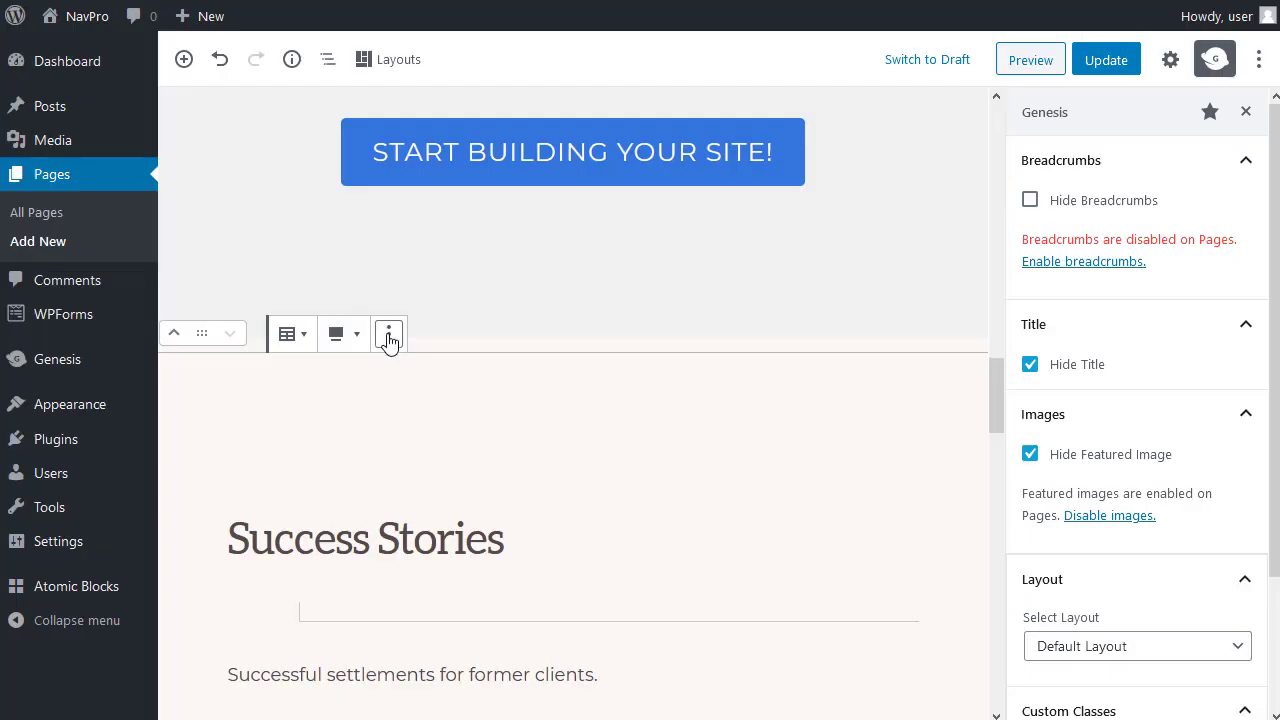
mouse_move(390, 334)
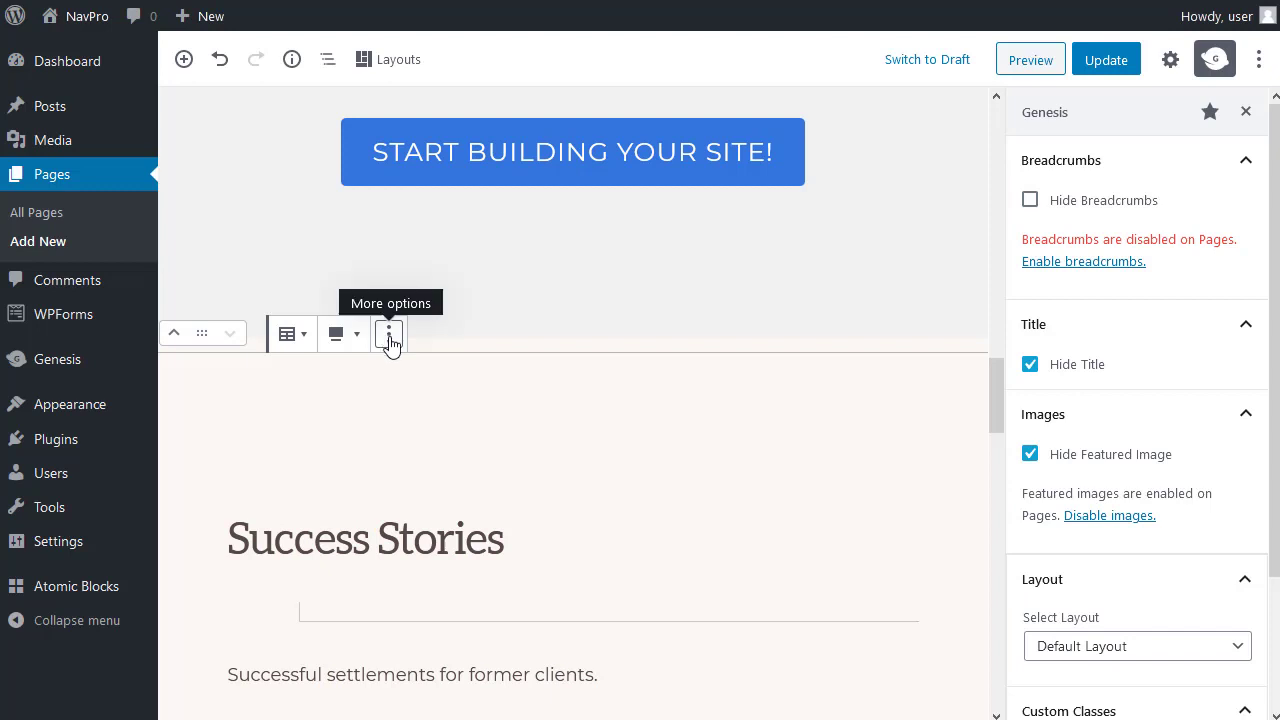
click(388, 332)
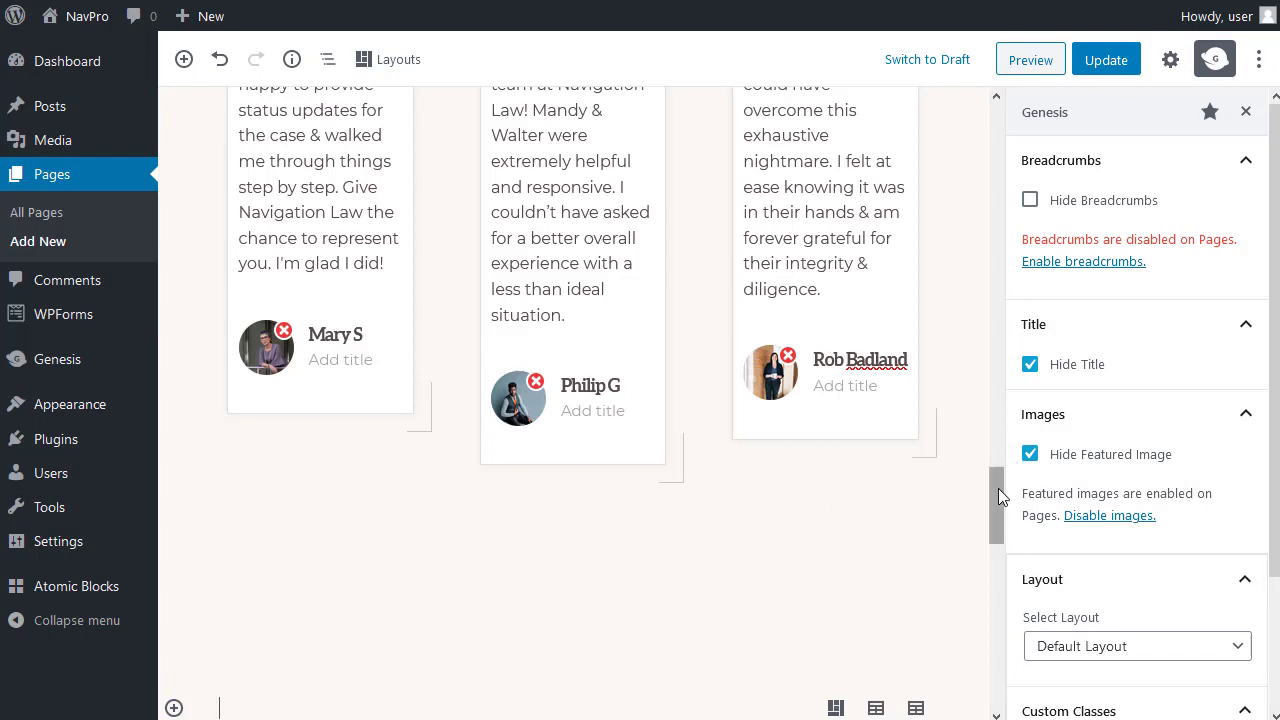
Step: From Favorites, insert the Navigation Pro Book Section 'Learn the art of green travel' below the testimonials
scroll(down, 3)
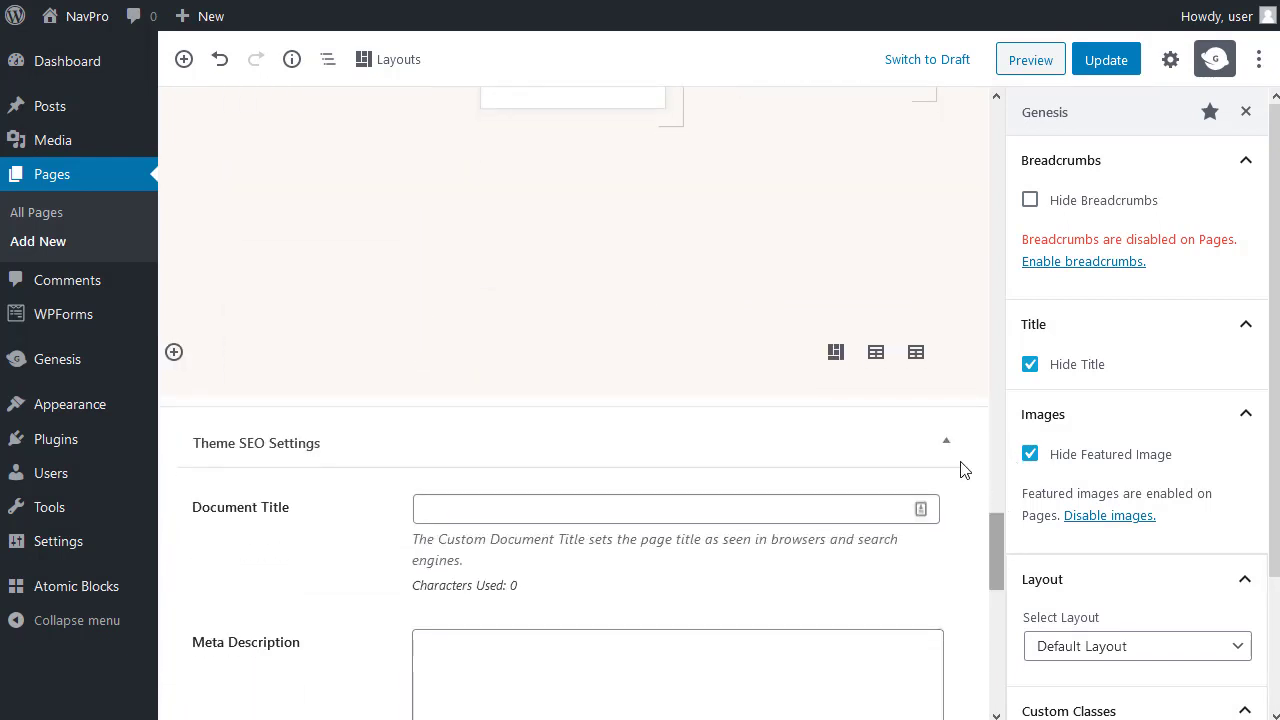
mouse_move(836, 352)
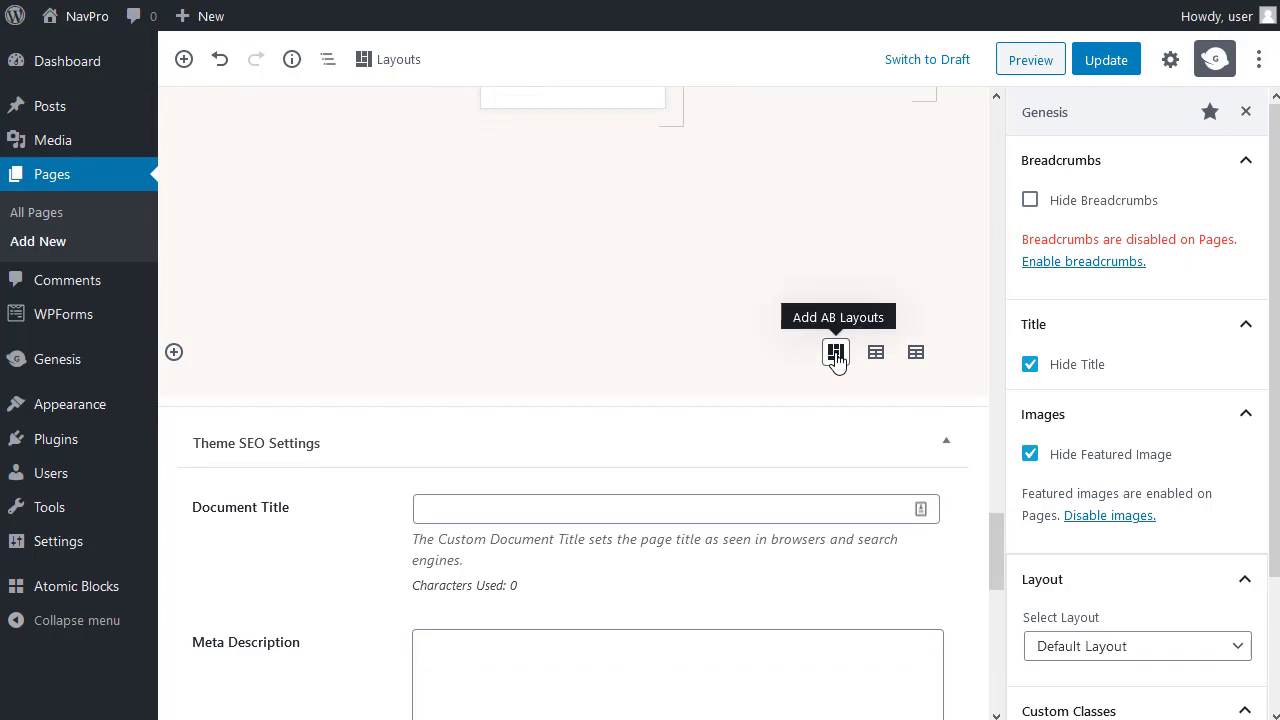
click(836, 352)
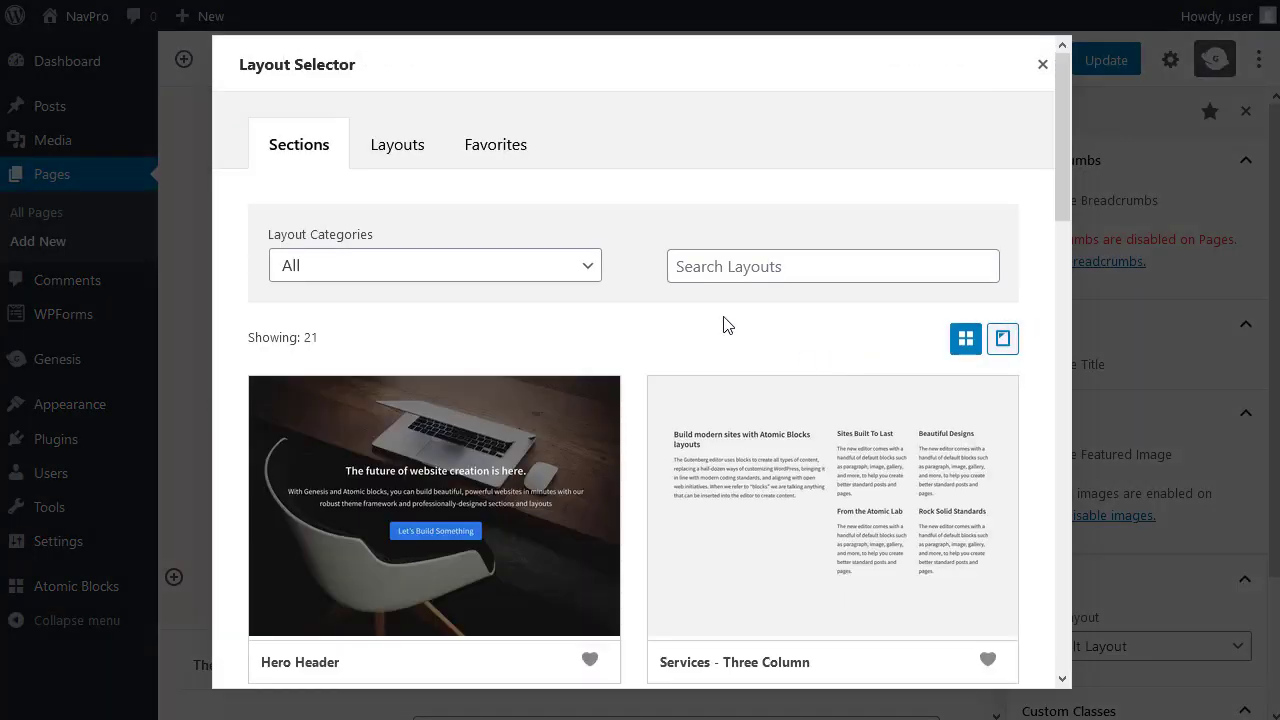
click(496, 144)
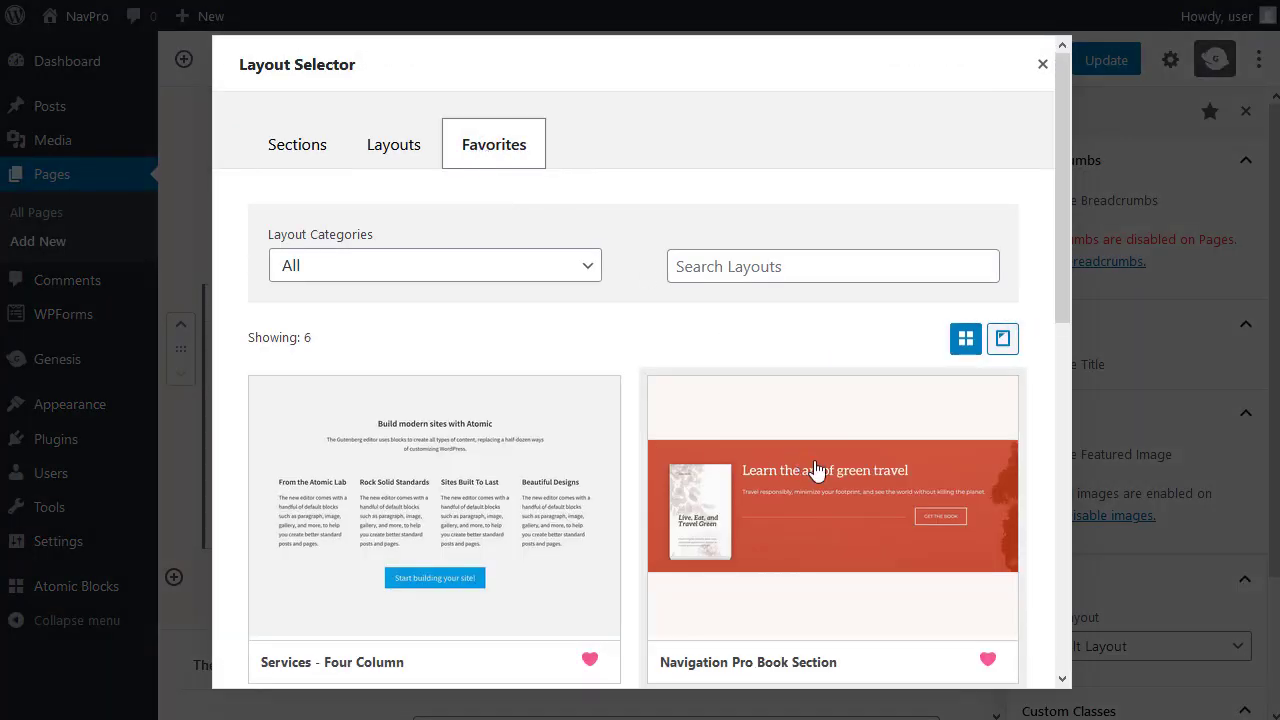
click(832, 504)
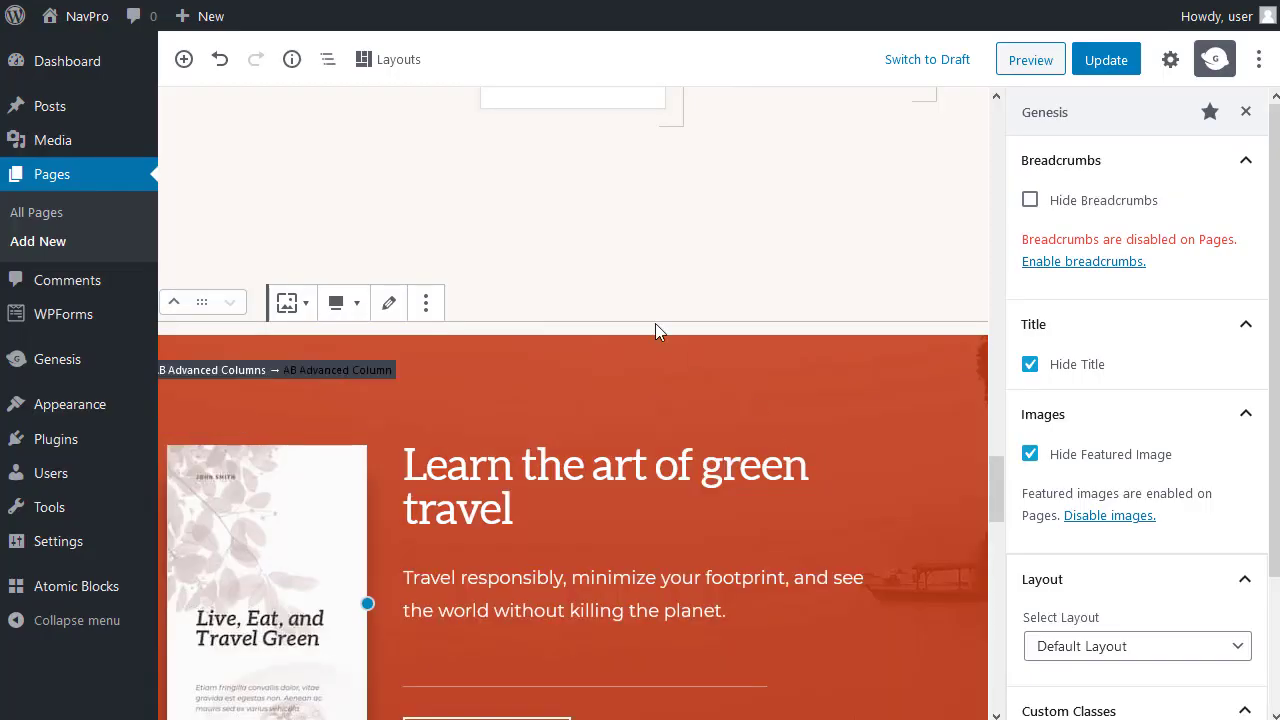
mouse_move(426, 304)
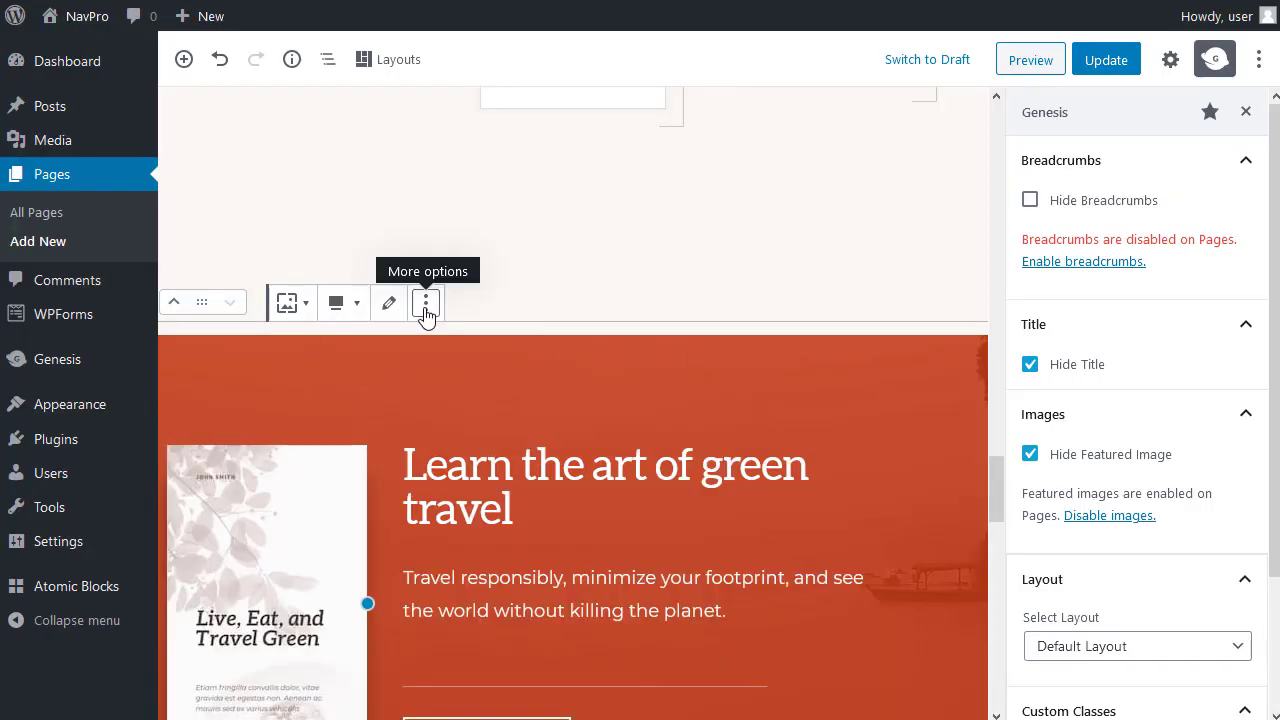
click(426, 304)
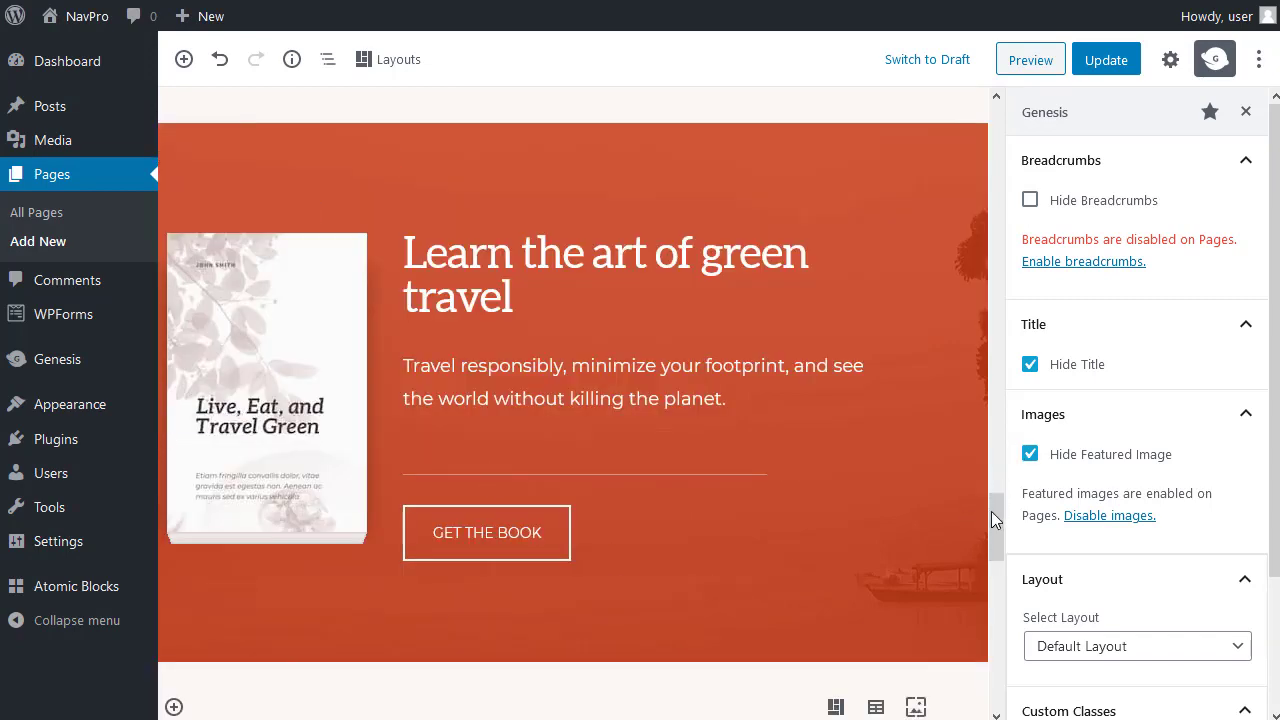
Step: From Favorites, insert the Navigation Pro Post Section 'Popular Guides' below the book section
scroll(down, 3)
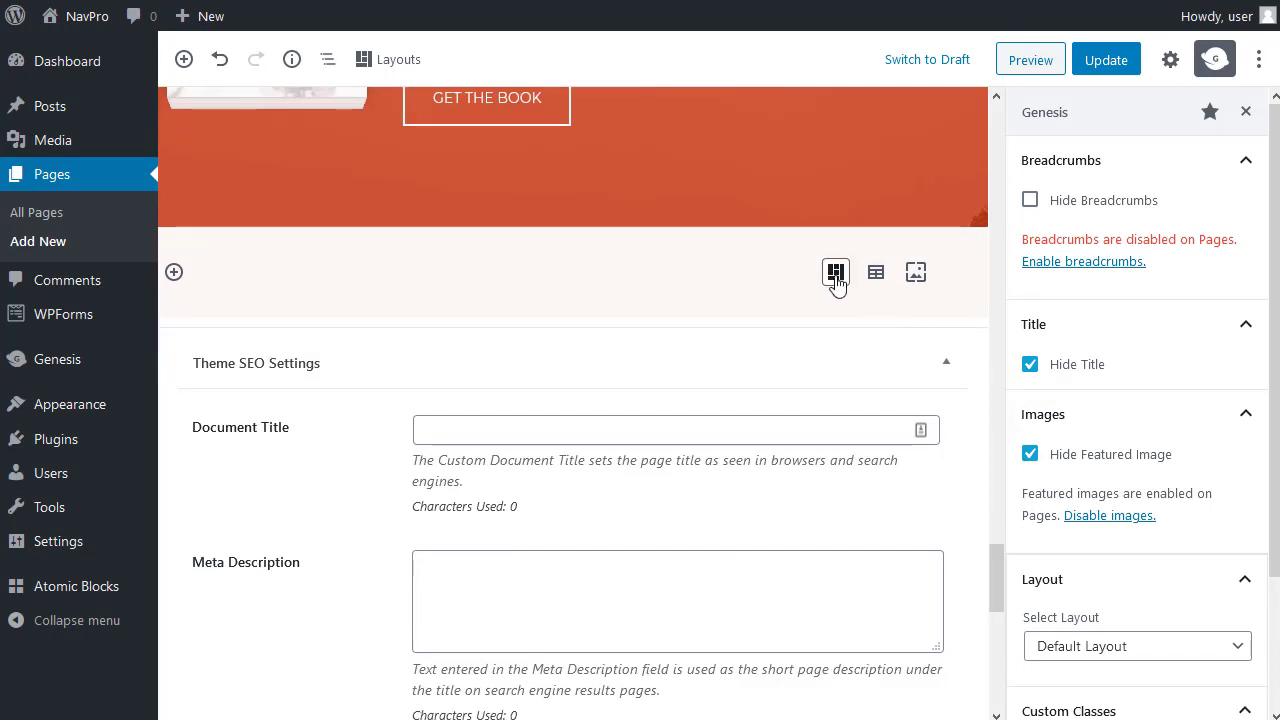
mouse_move(836, 272)
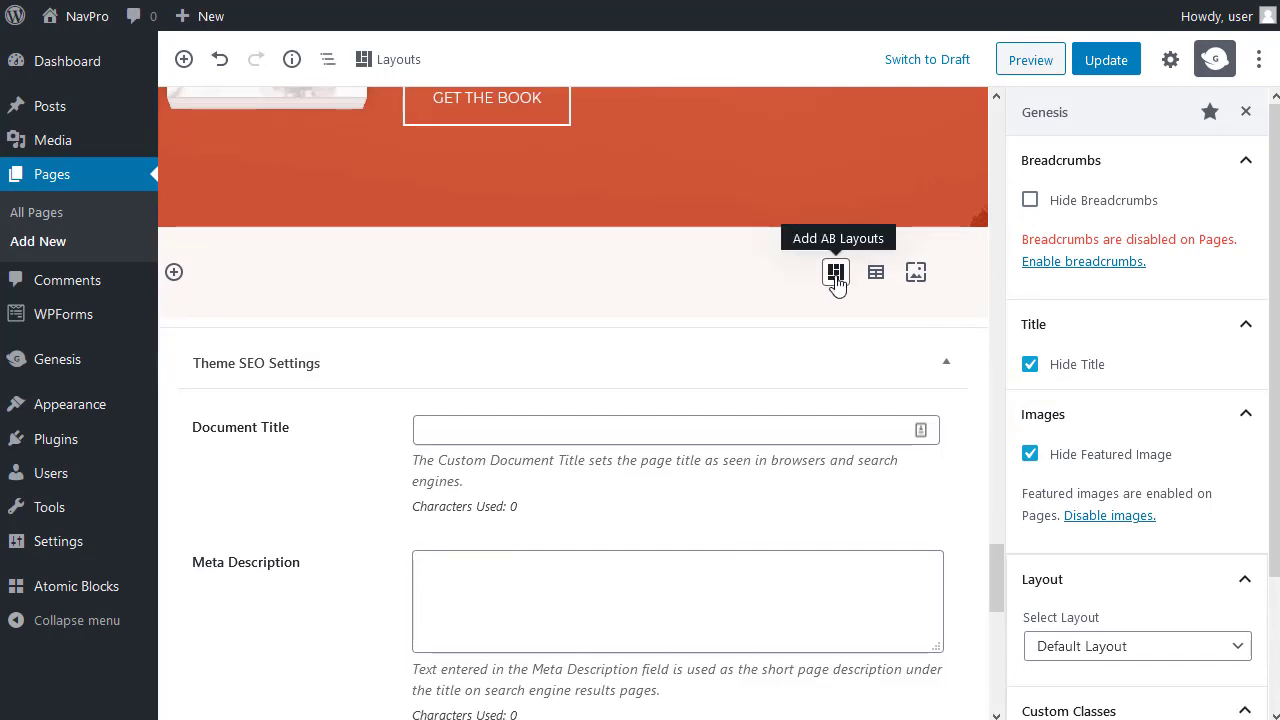
click(836, 272)
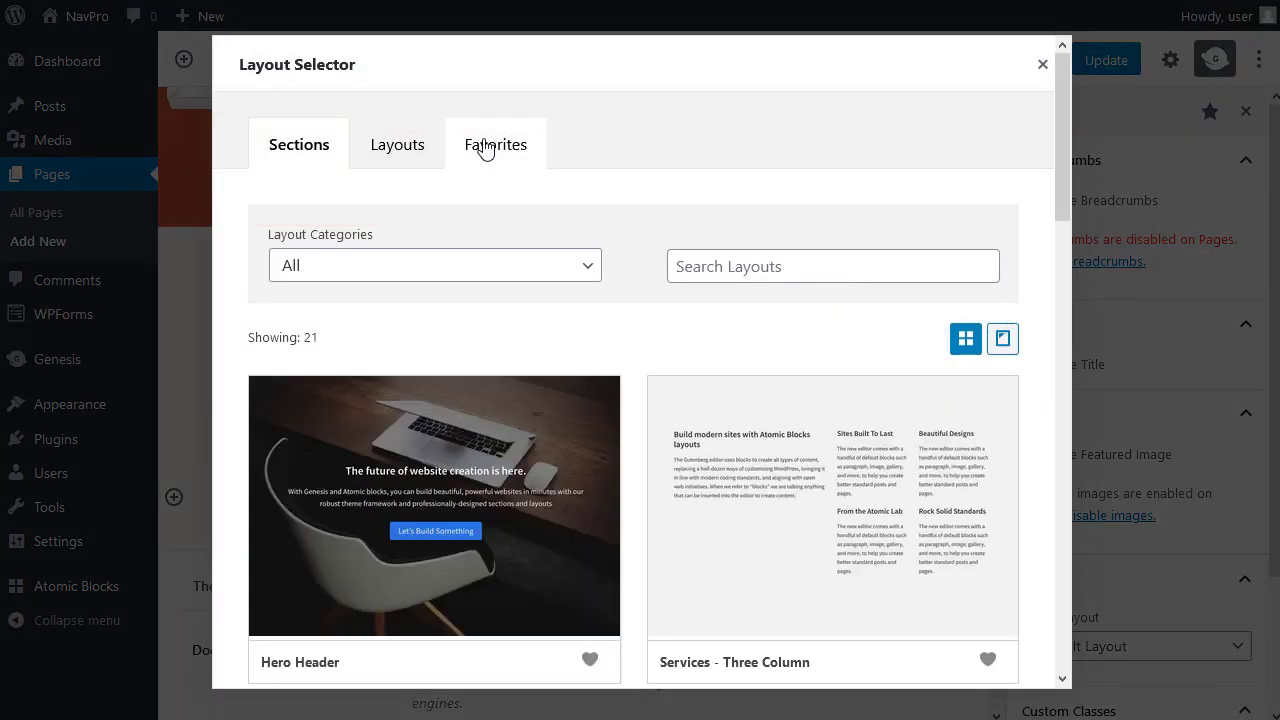
click(494, 144)
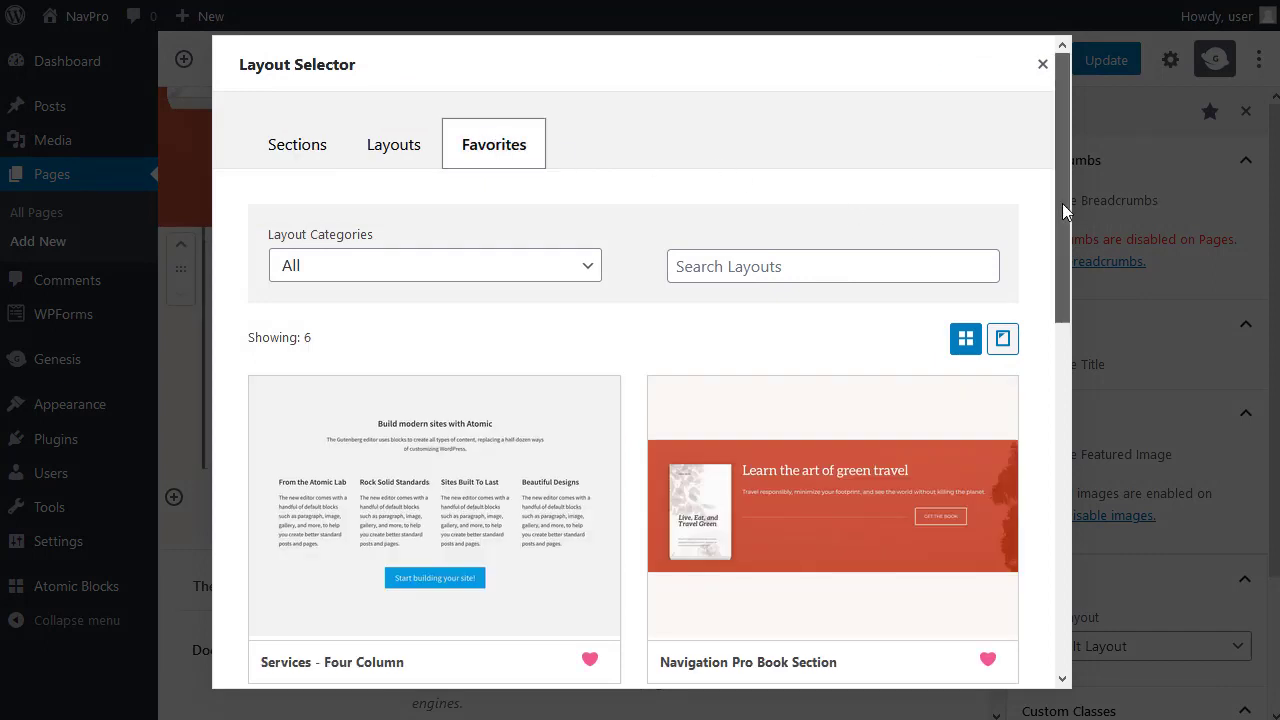
scroll(down, 3)
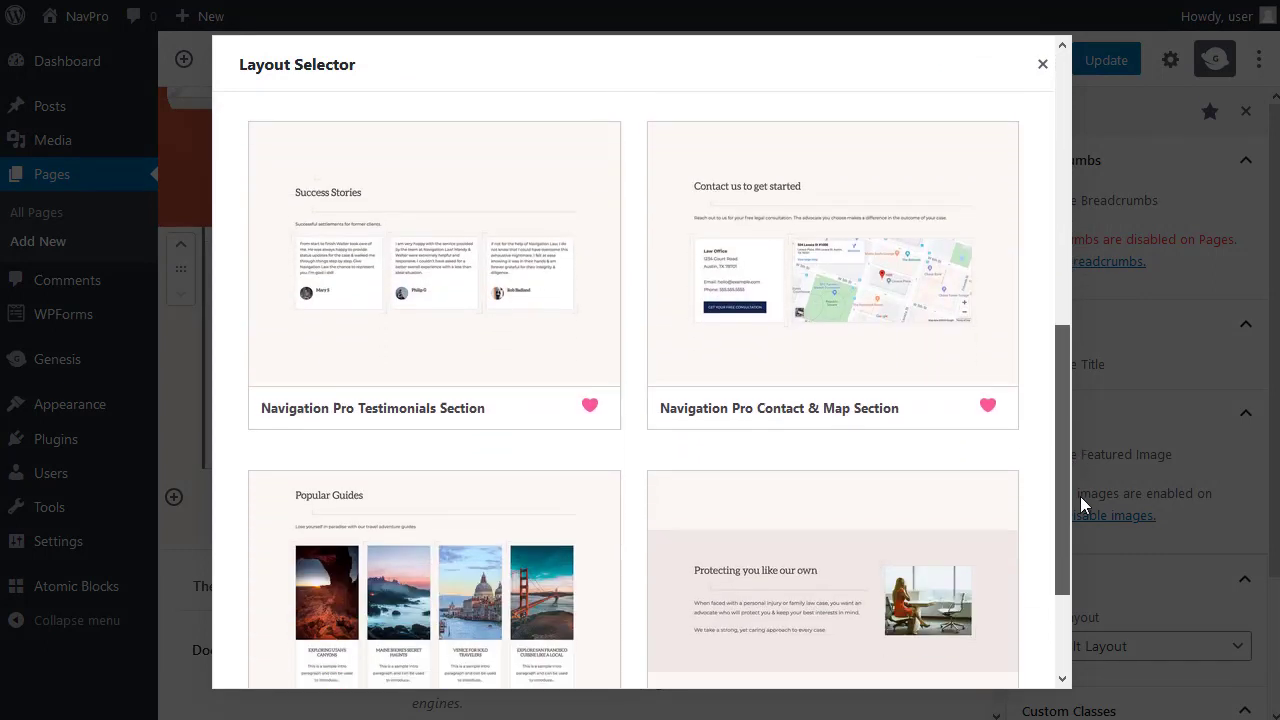
scroll(down, 3)
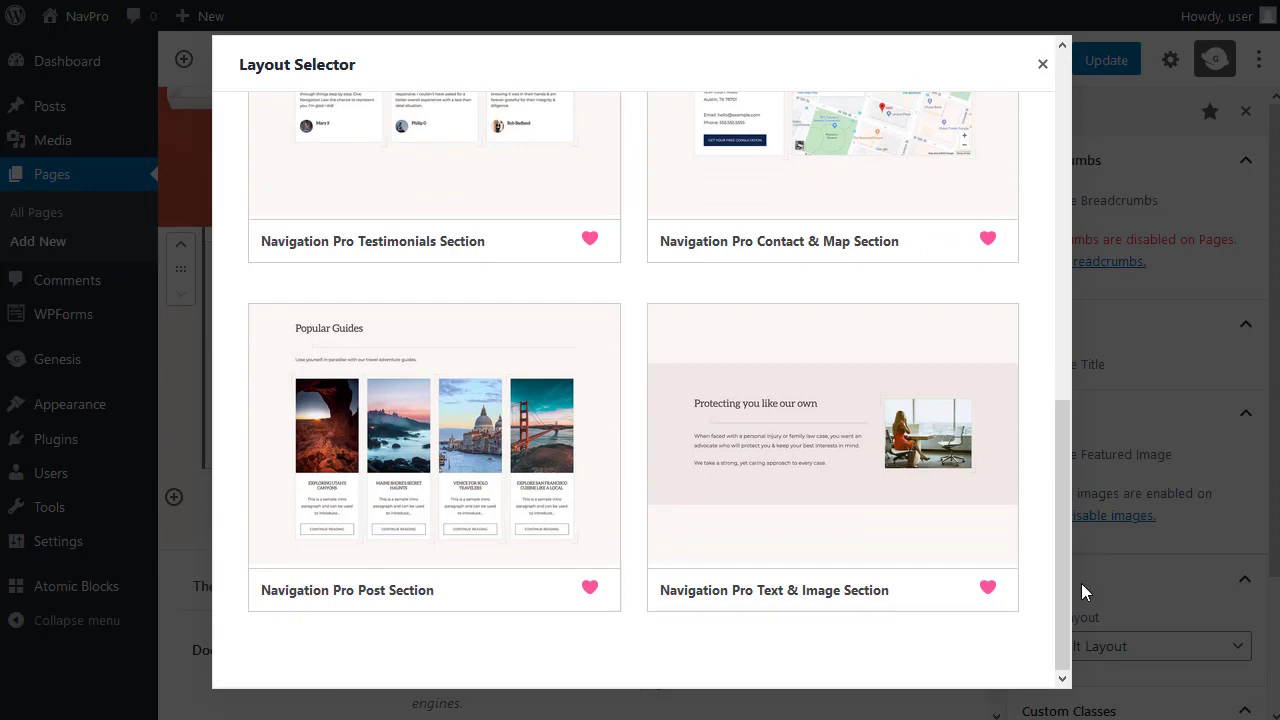
mouse_move(450, 464)
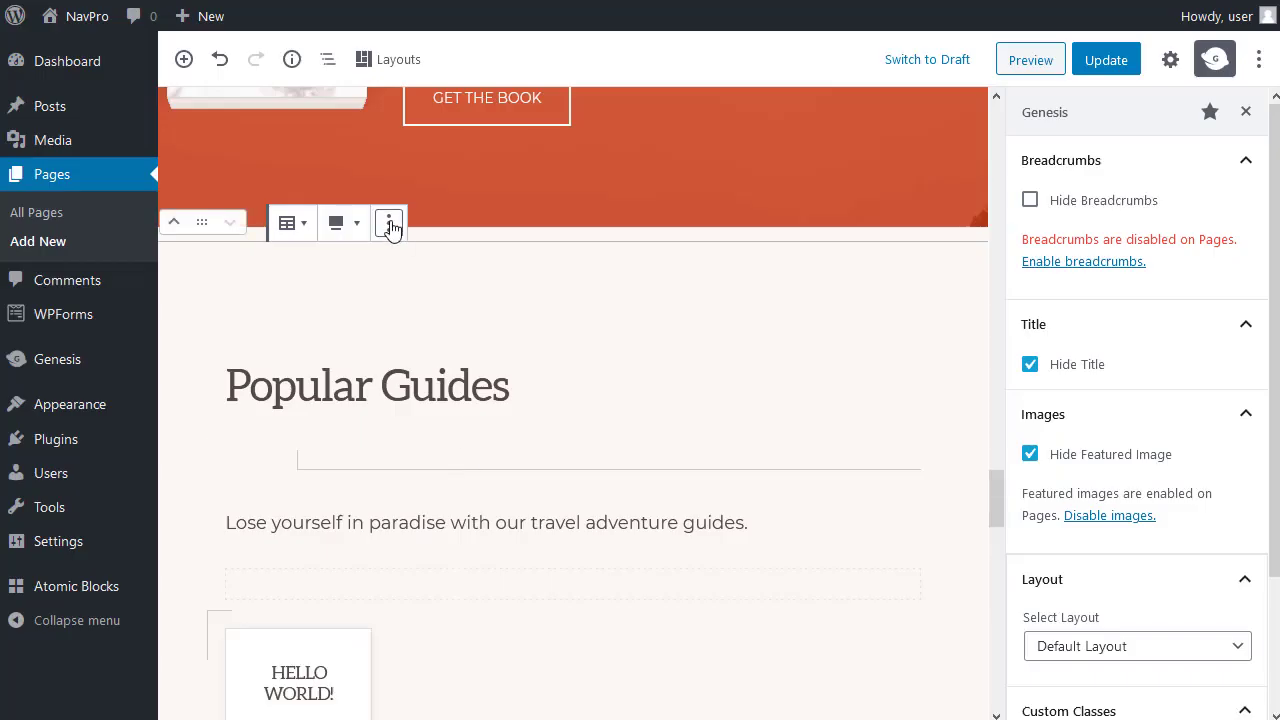
click(388, 222)
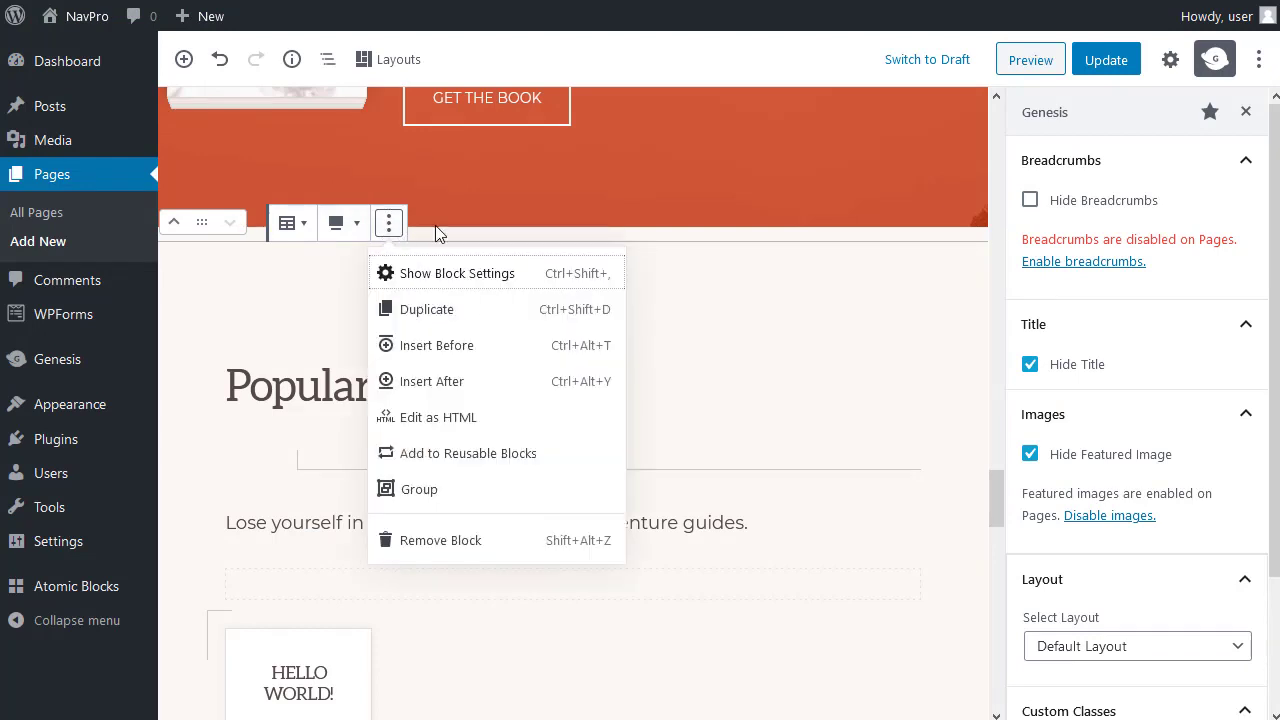
mouse_move(456, 380)
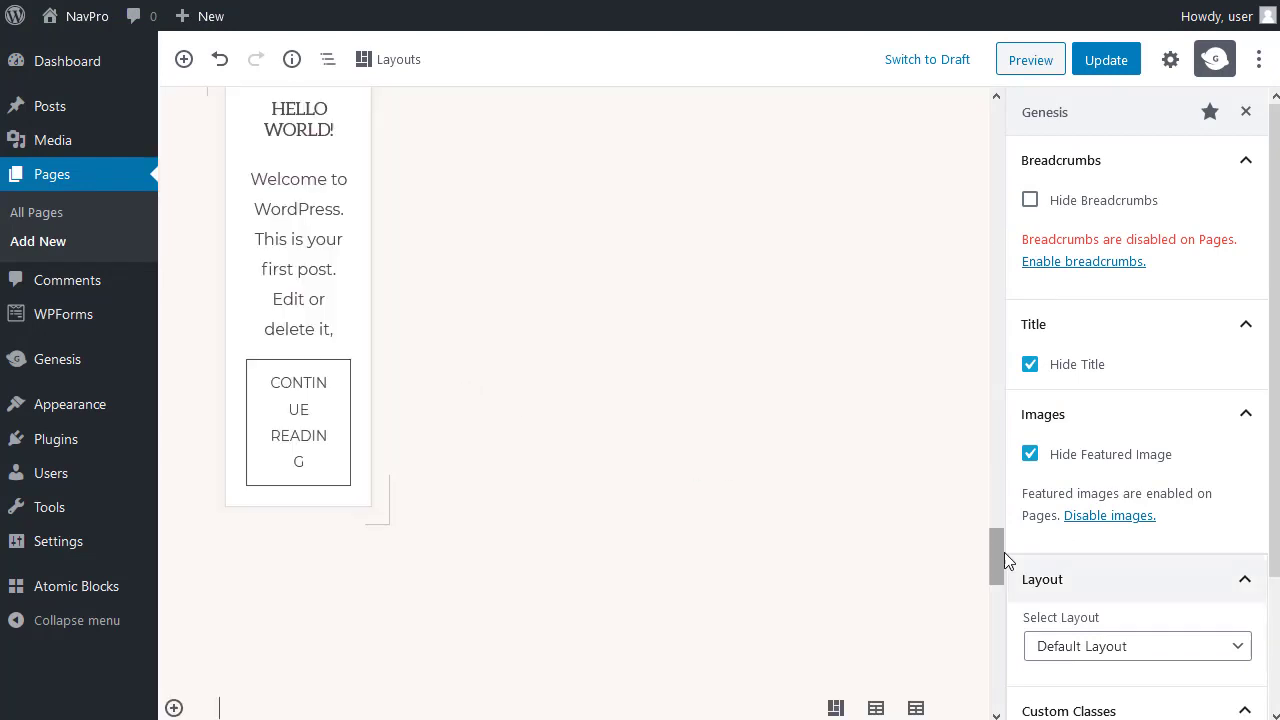
Step: Add an AB Layouts block at the page end and insert the Navigation Pro Contact & Map Section from Favorites
scroll(down, 3)
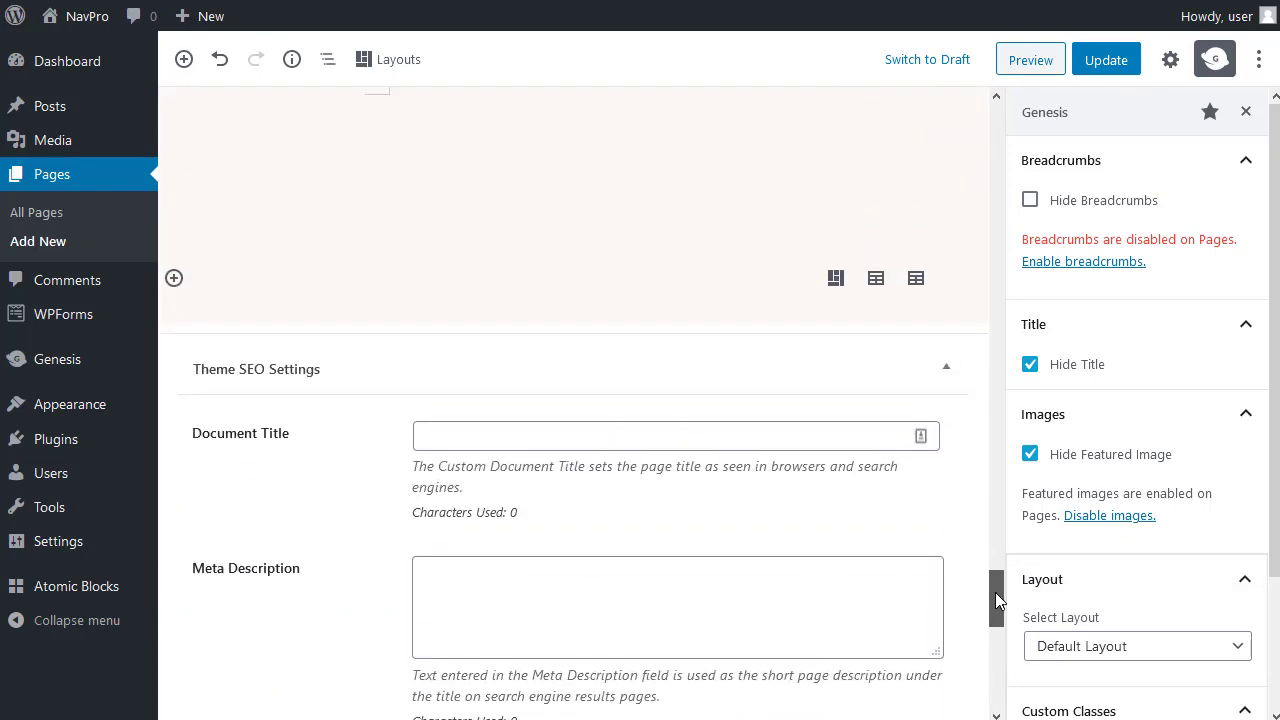
mouse_move(836, 278)
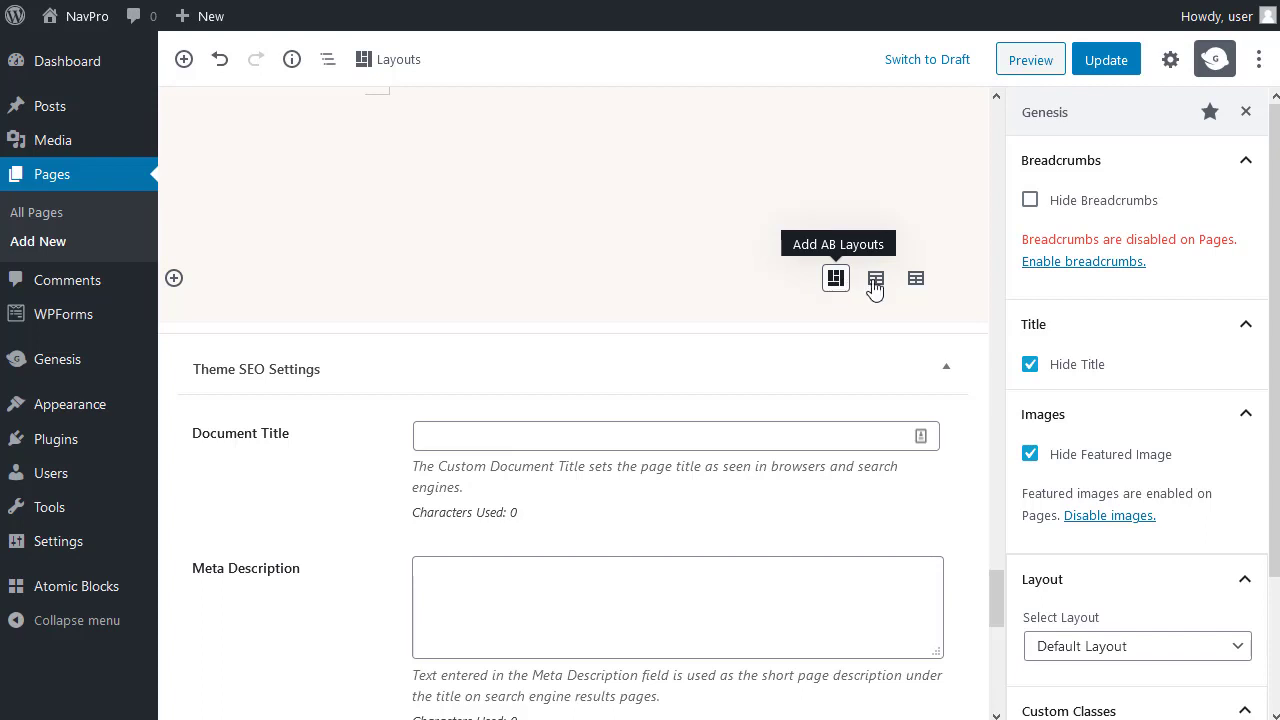
mouse_move(196, 288)
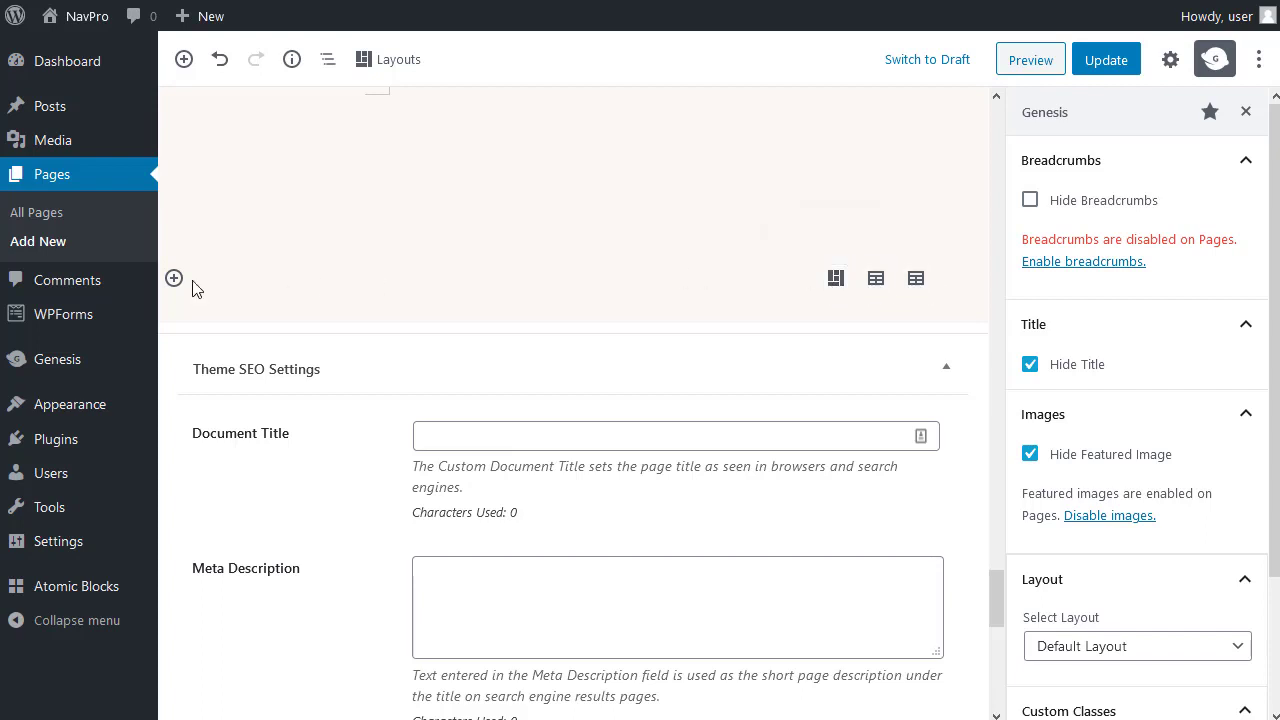
mouse_move(174, 278)
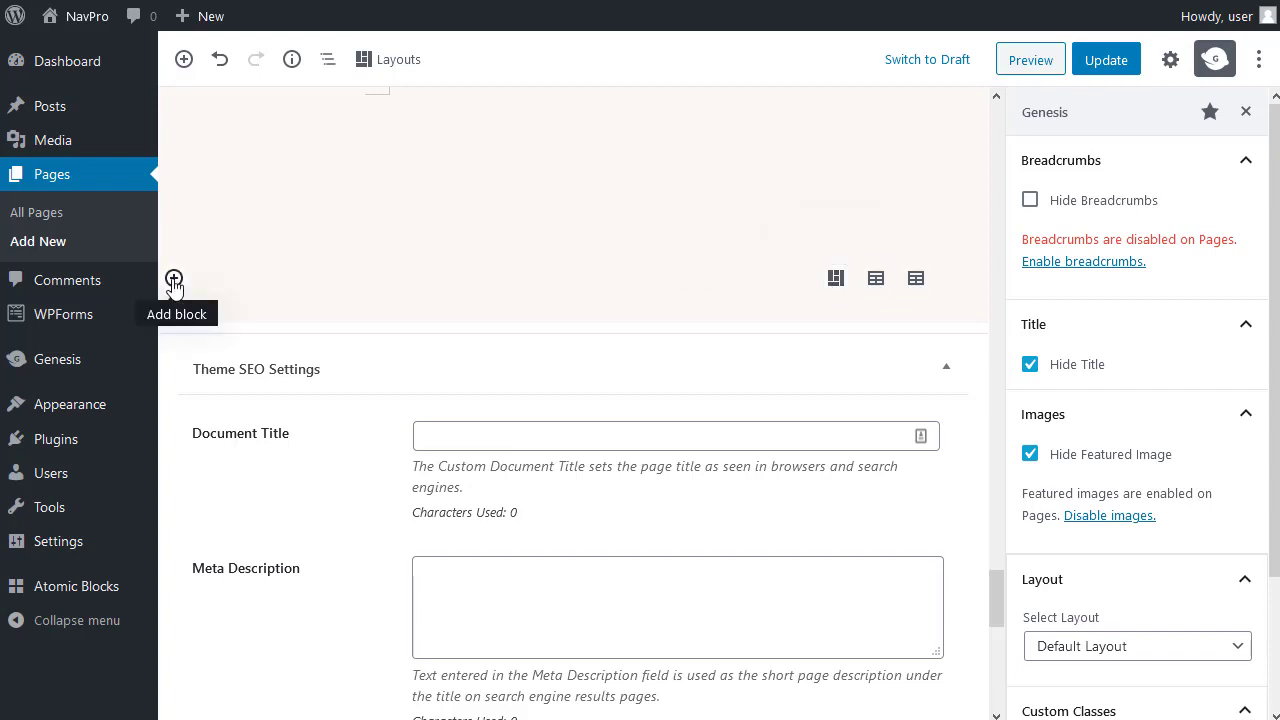
click(172, 278)
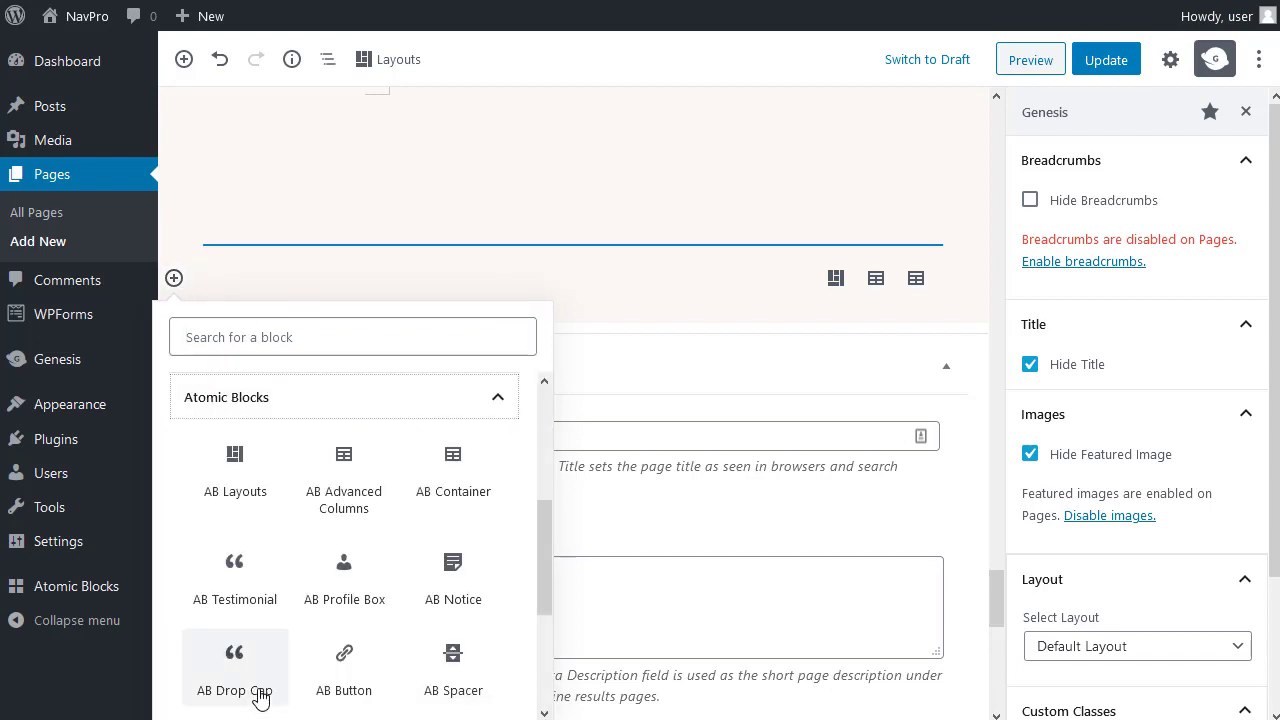
mouse_move(268, 504)
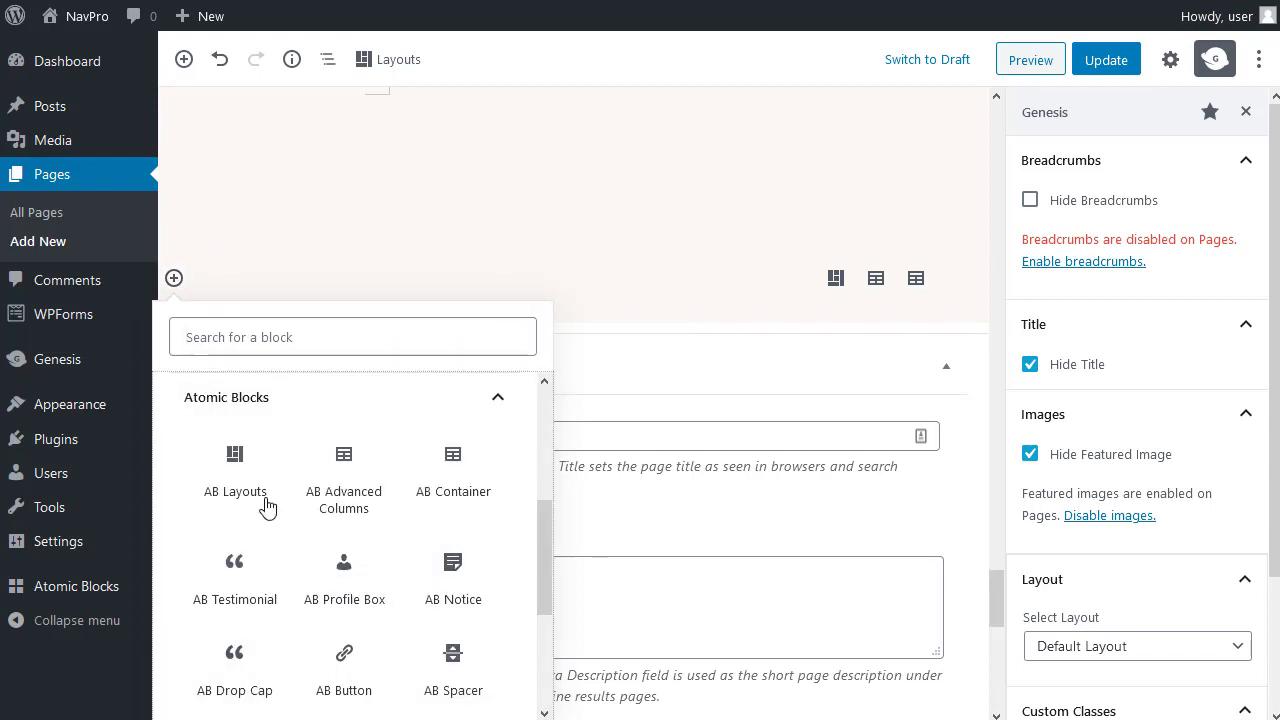
mouse_move(236, 468)
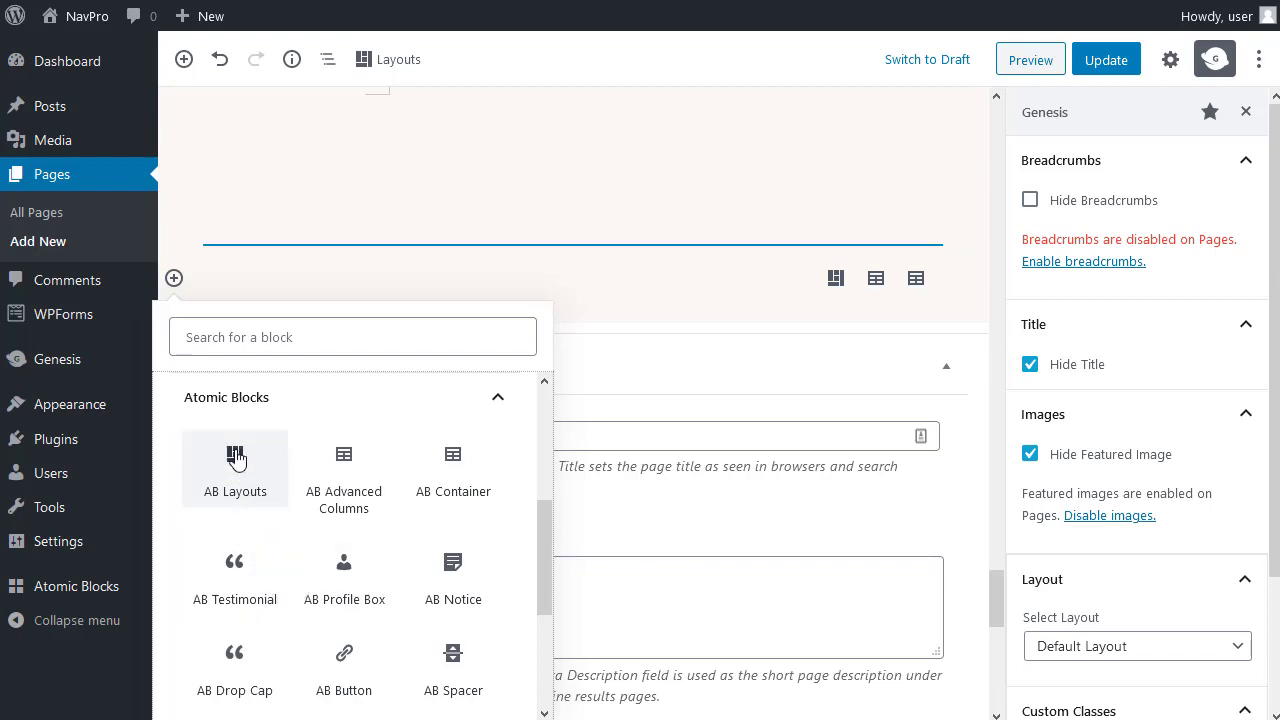
click(236, 460)
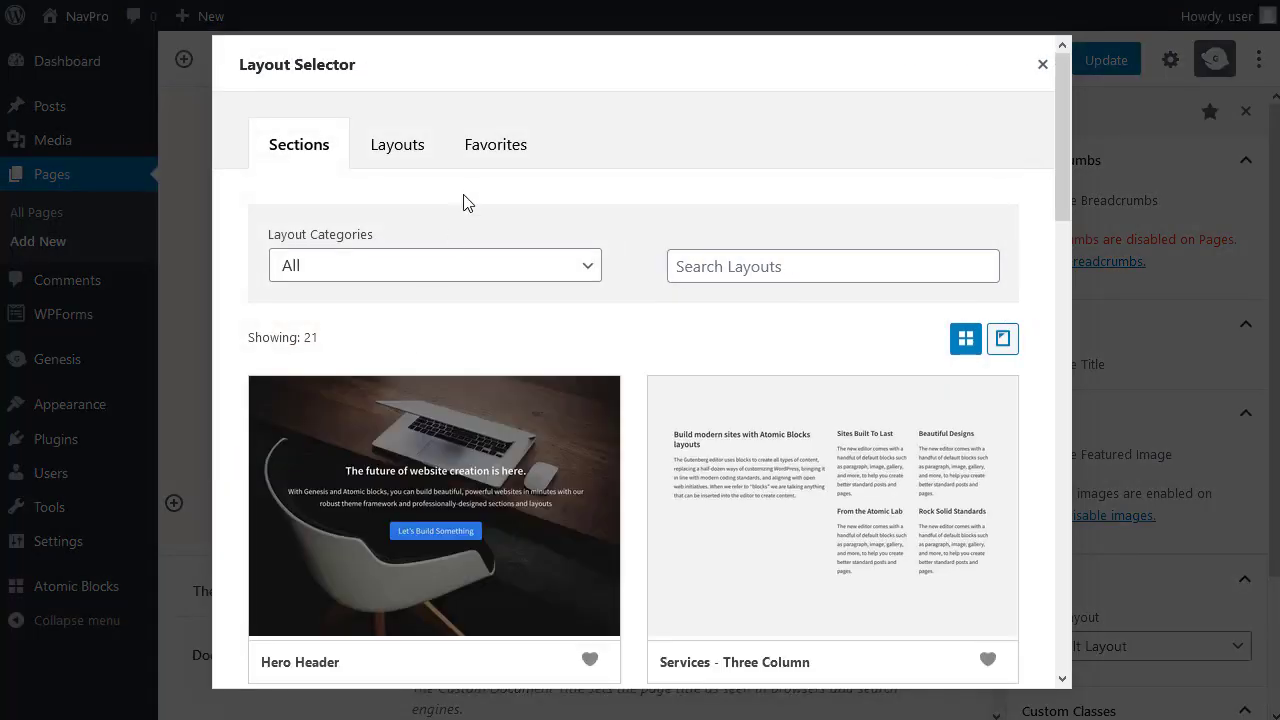
click(496, 144)
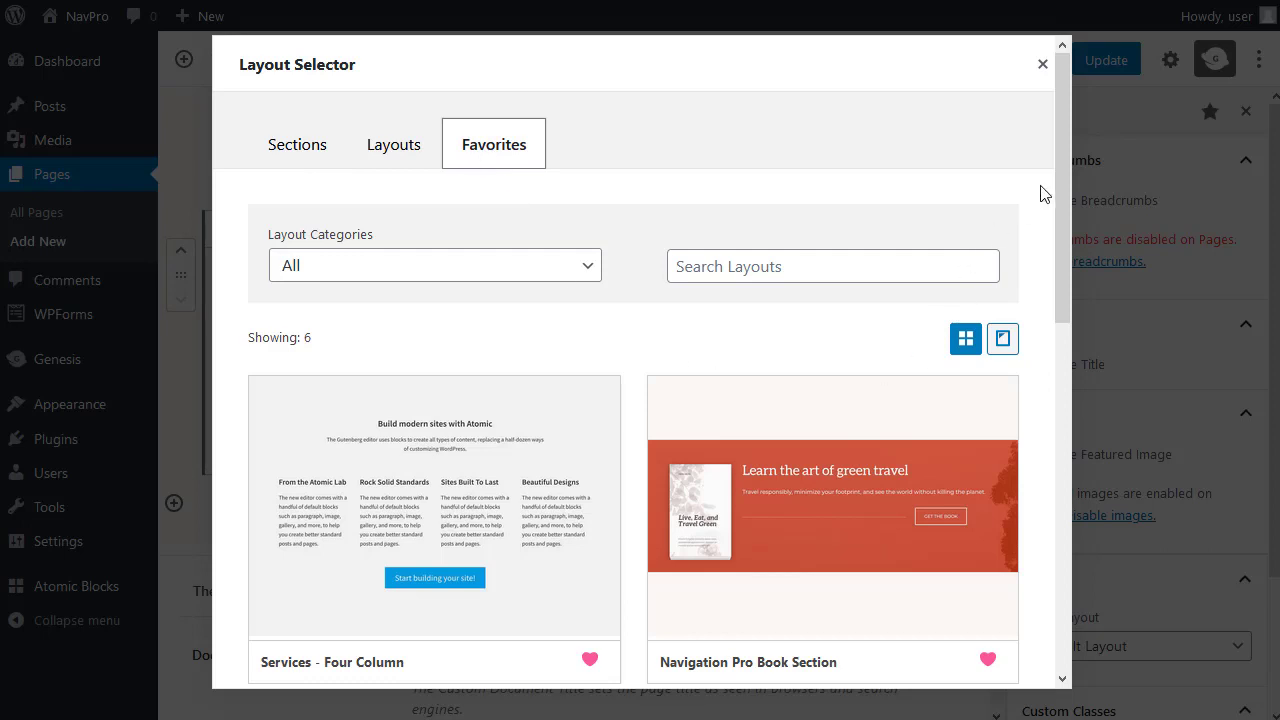
scroll(down, 3)
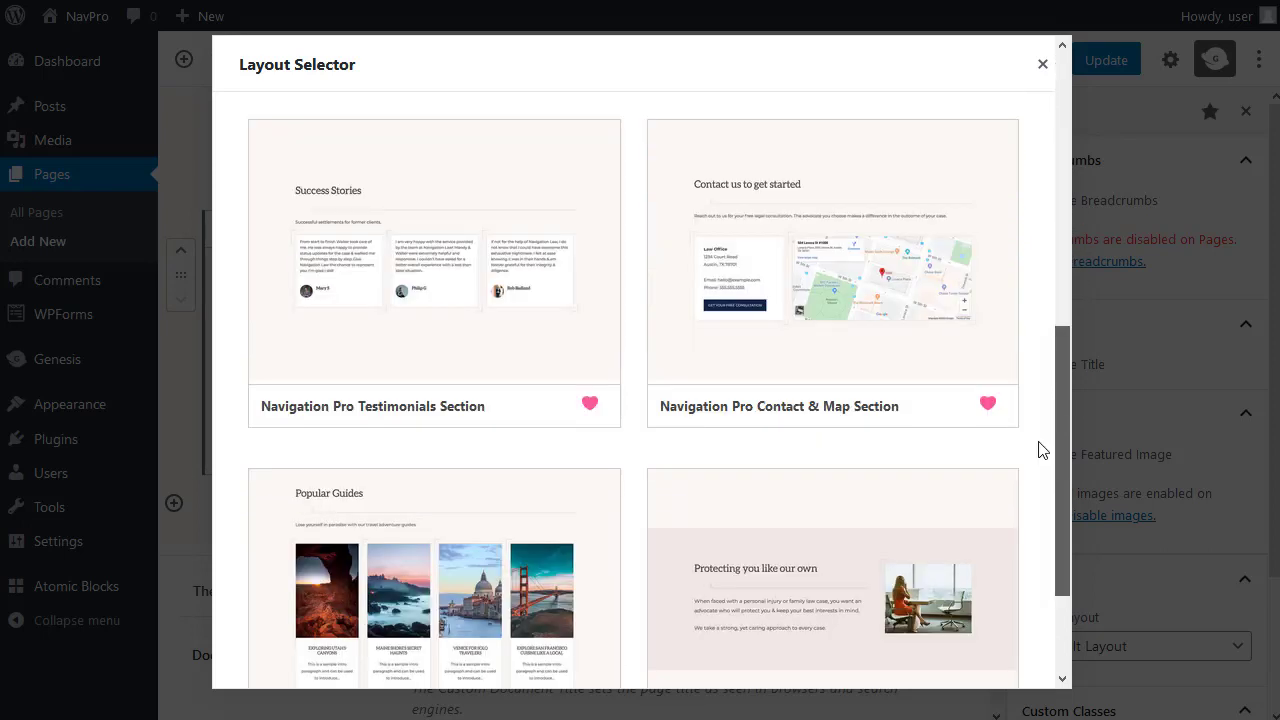
mouse_move(742, 268)
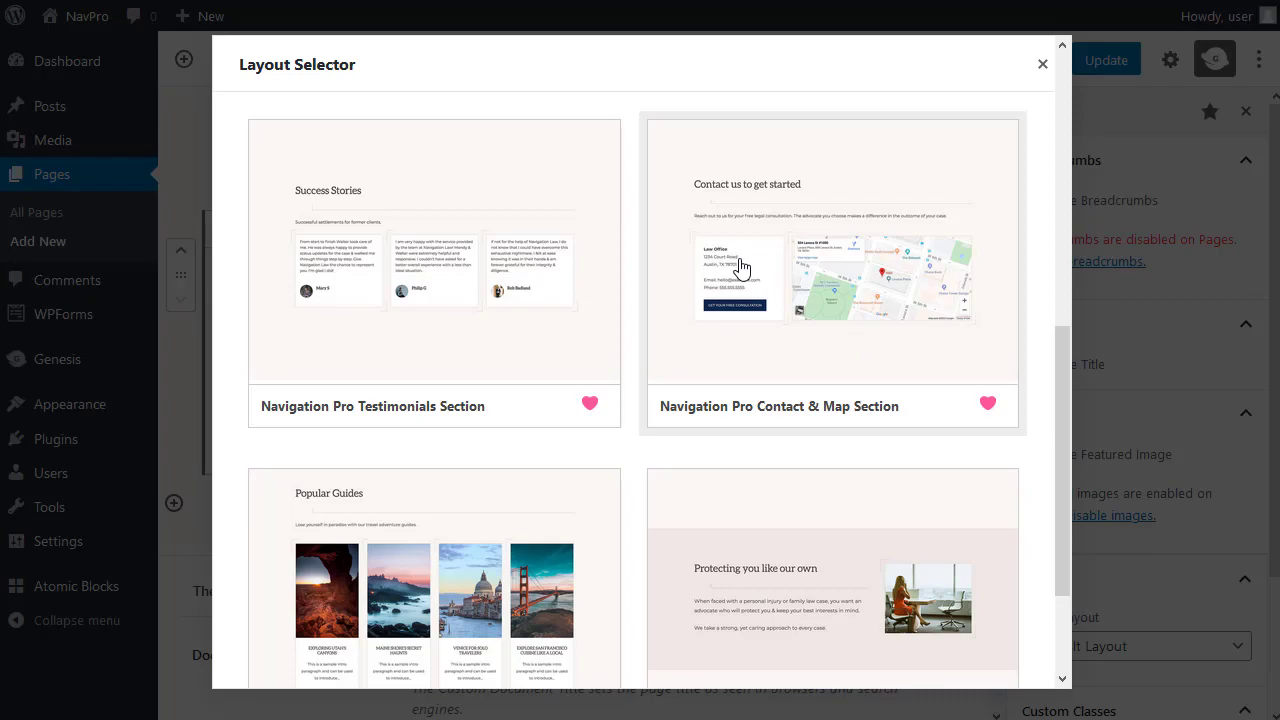
click(832, 276)
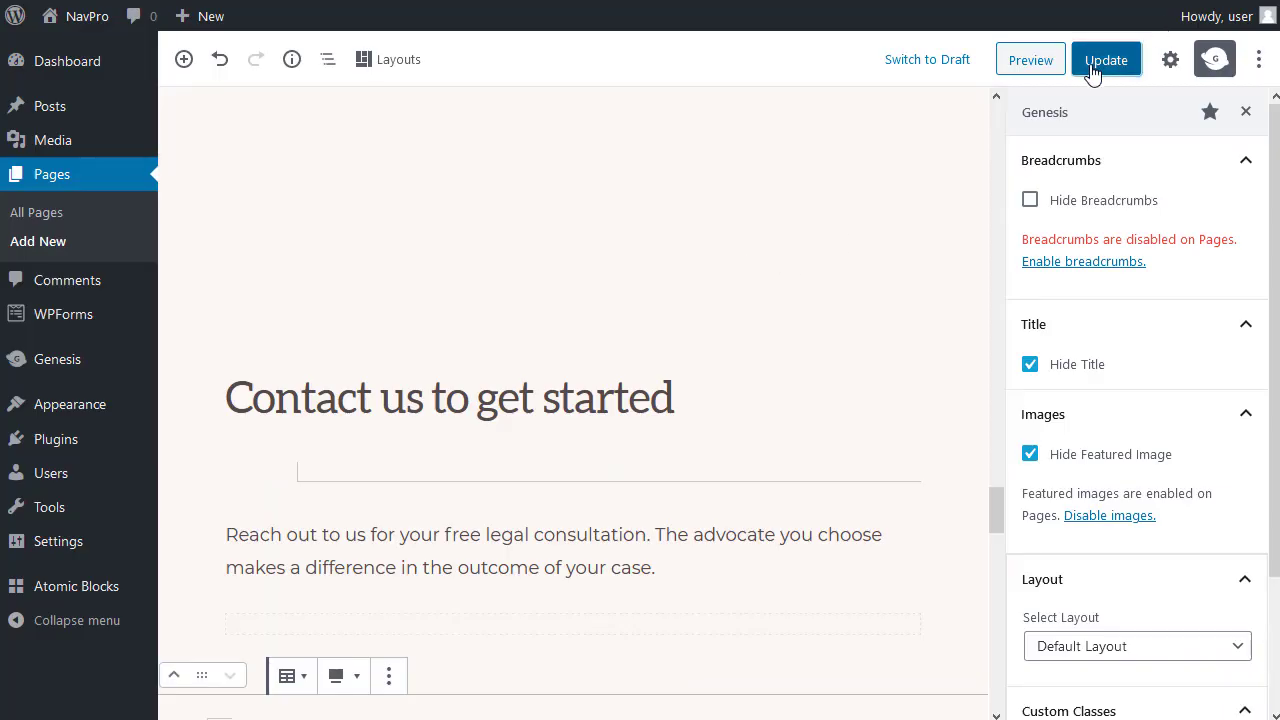
Step: Update the page and preview the new contact section live on the site
click(1106, 60)
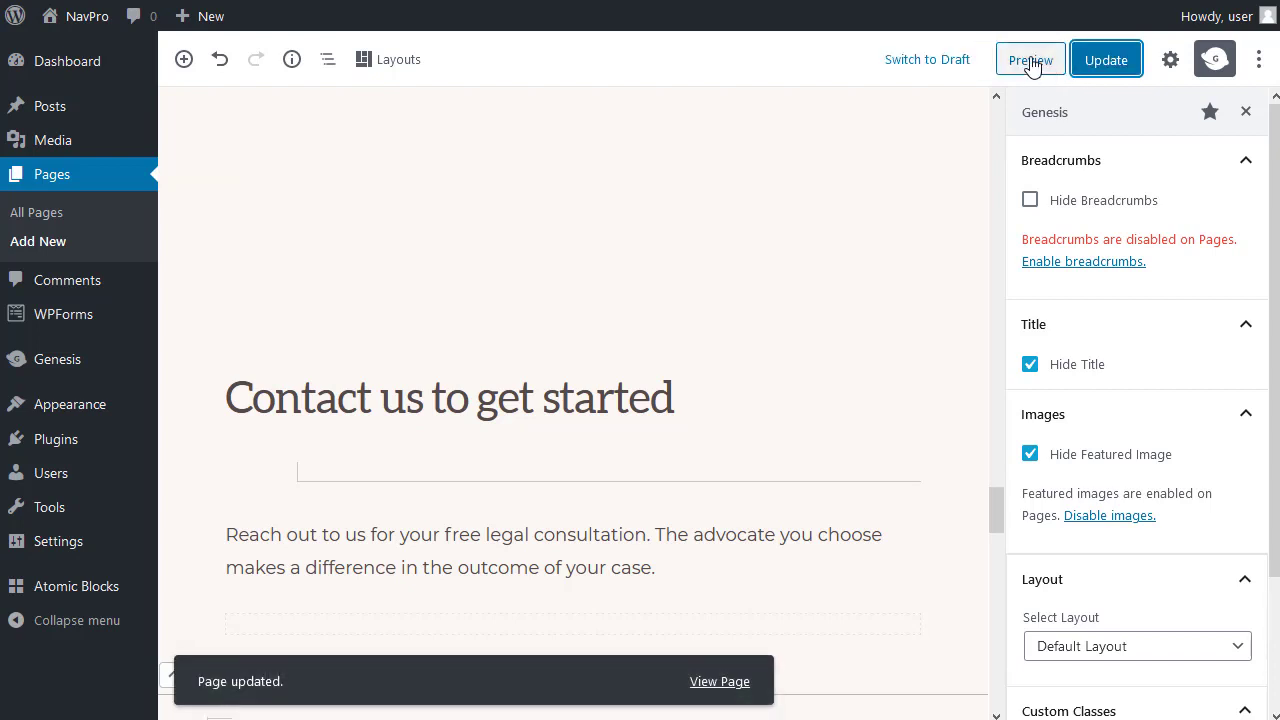
click(1030, 60)
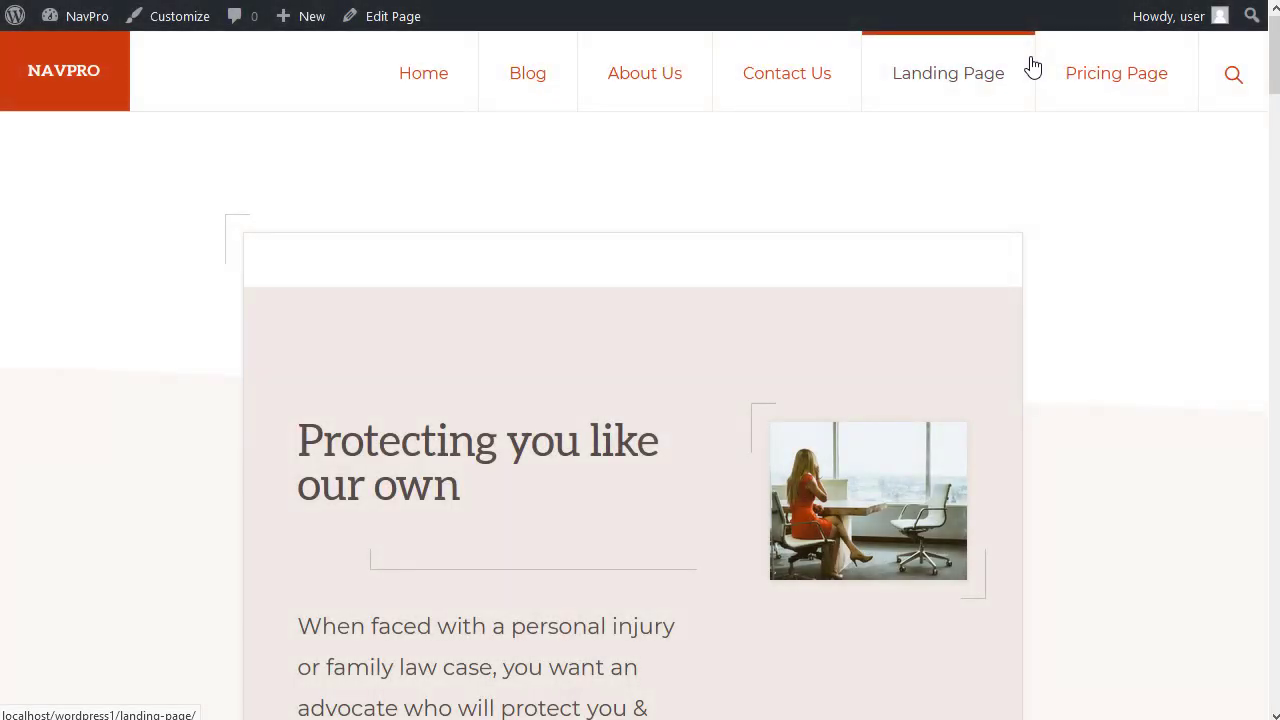
mouse_move(1064, 400)
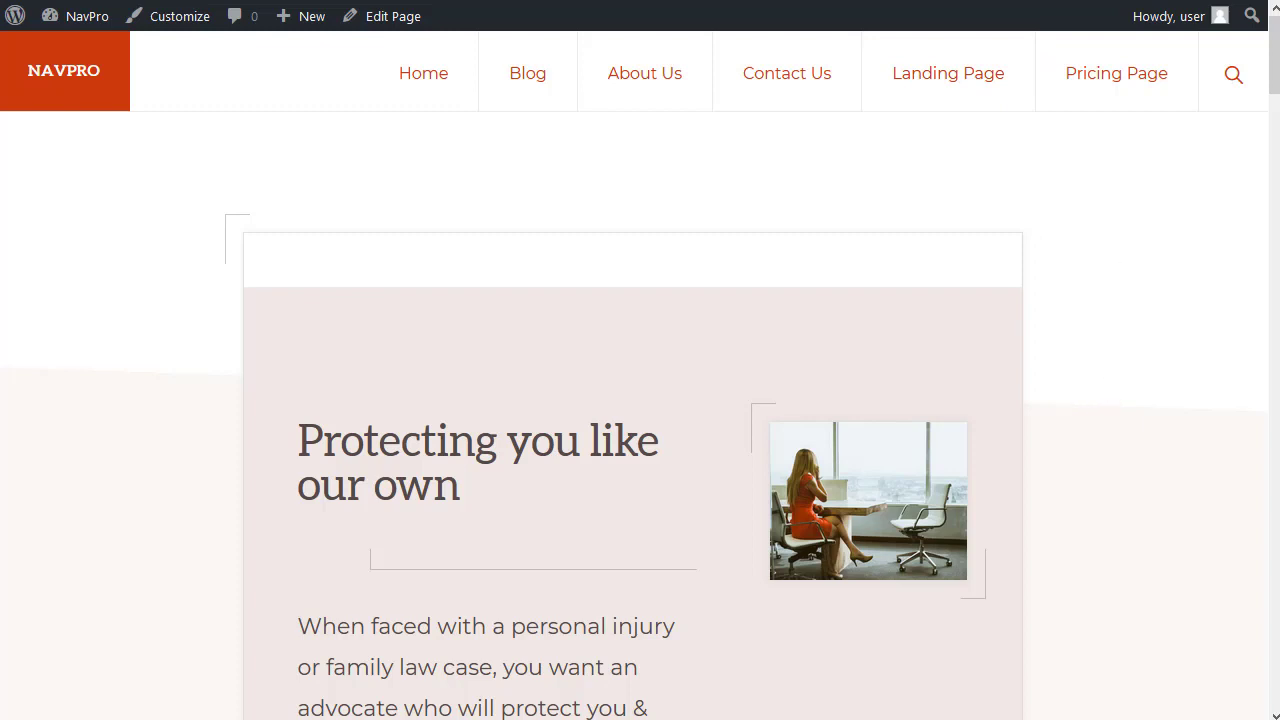
Step: Set the page's template to Unboxed Content under Page Attributes and update the page
click(392, 16)
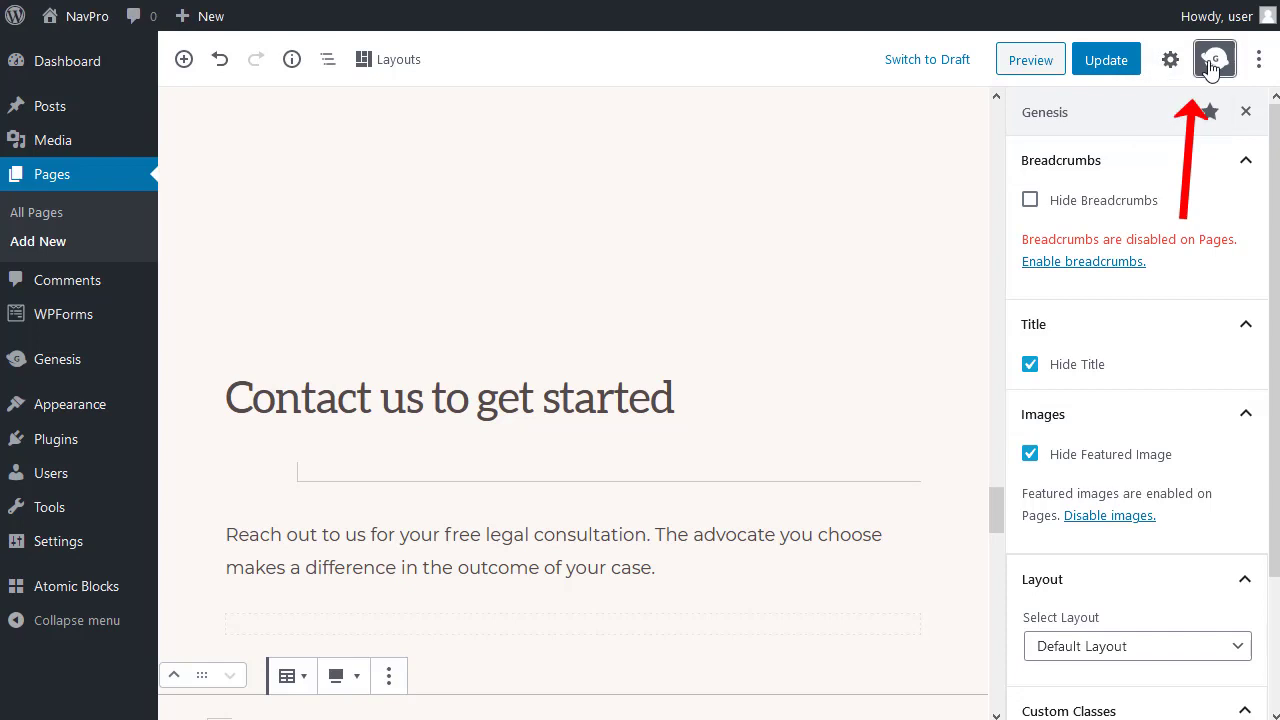
mouse_move(1214, 60)
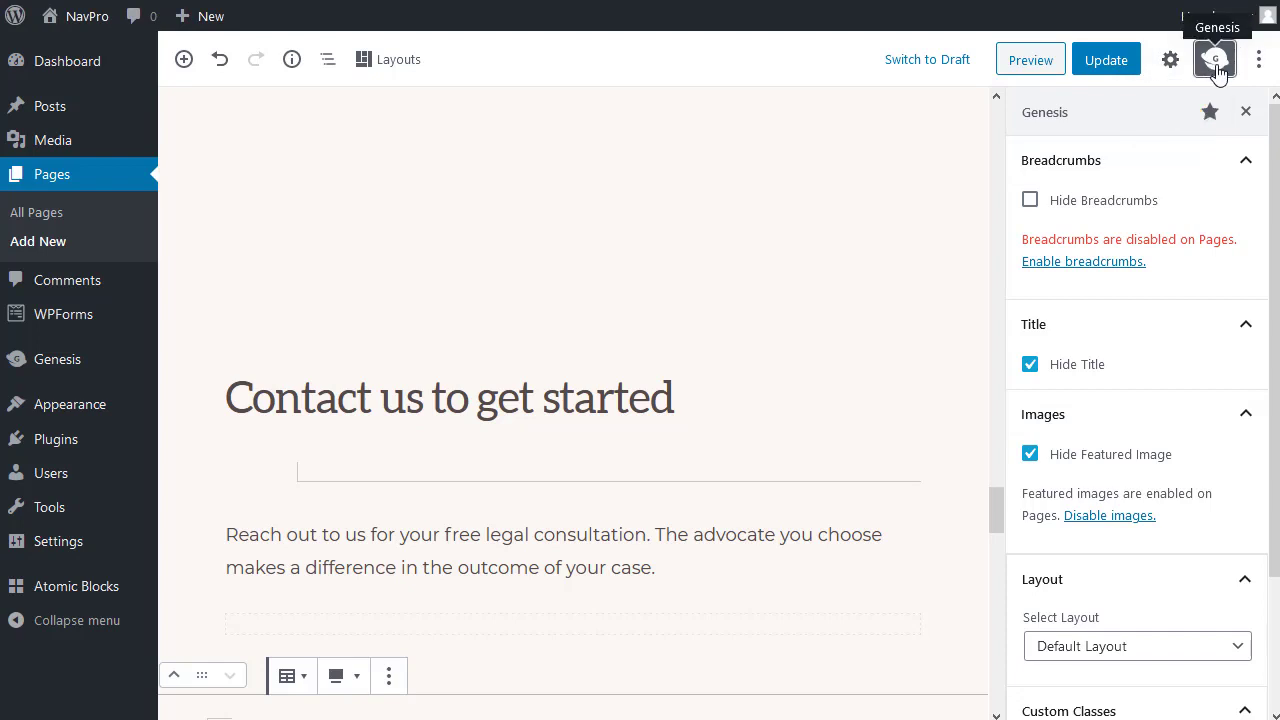
mouse_move(1170, 60)
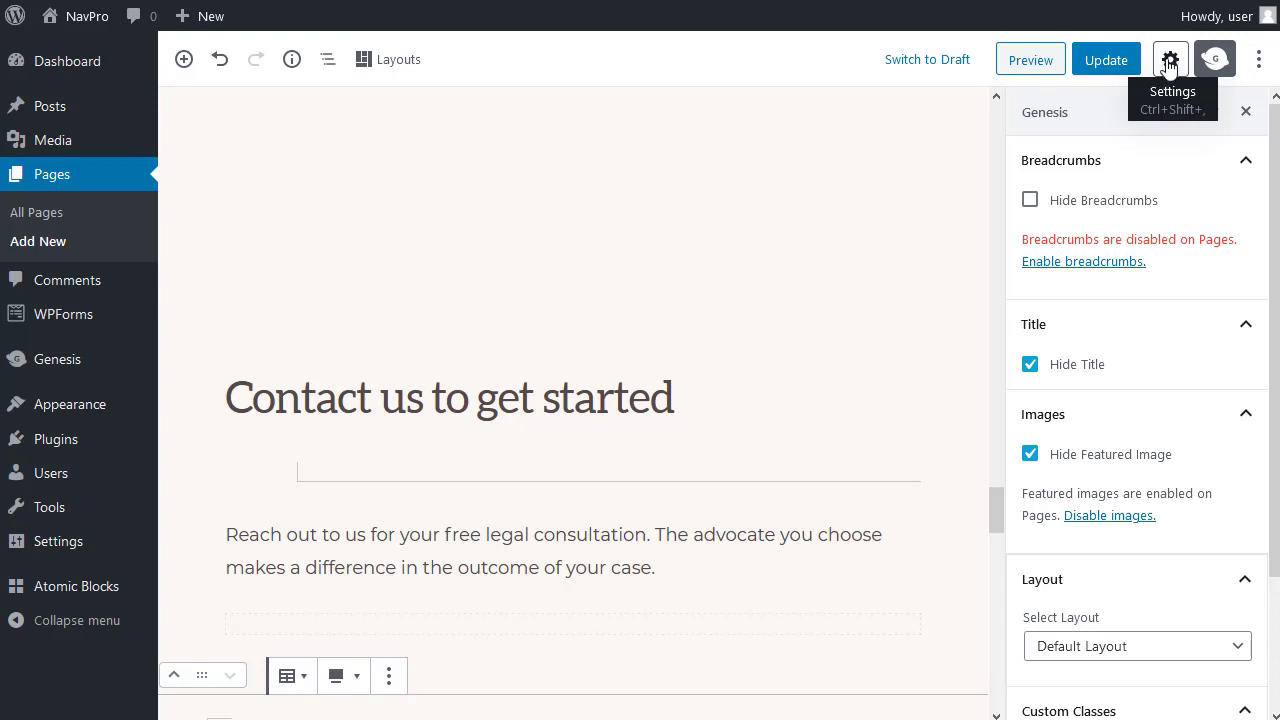
mouse_move(924, 188)
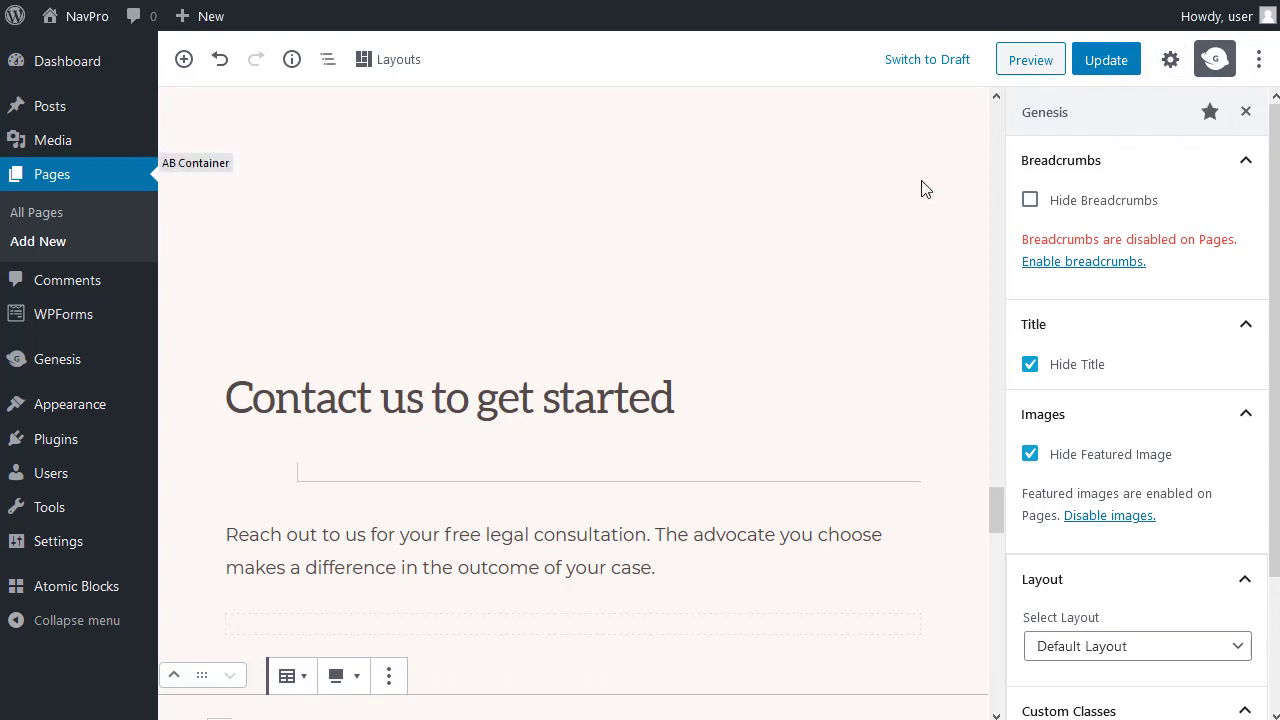
mouse_move(1170, 60)
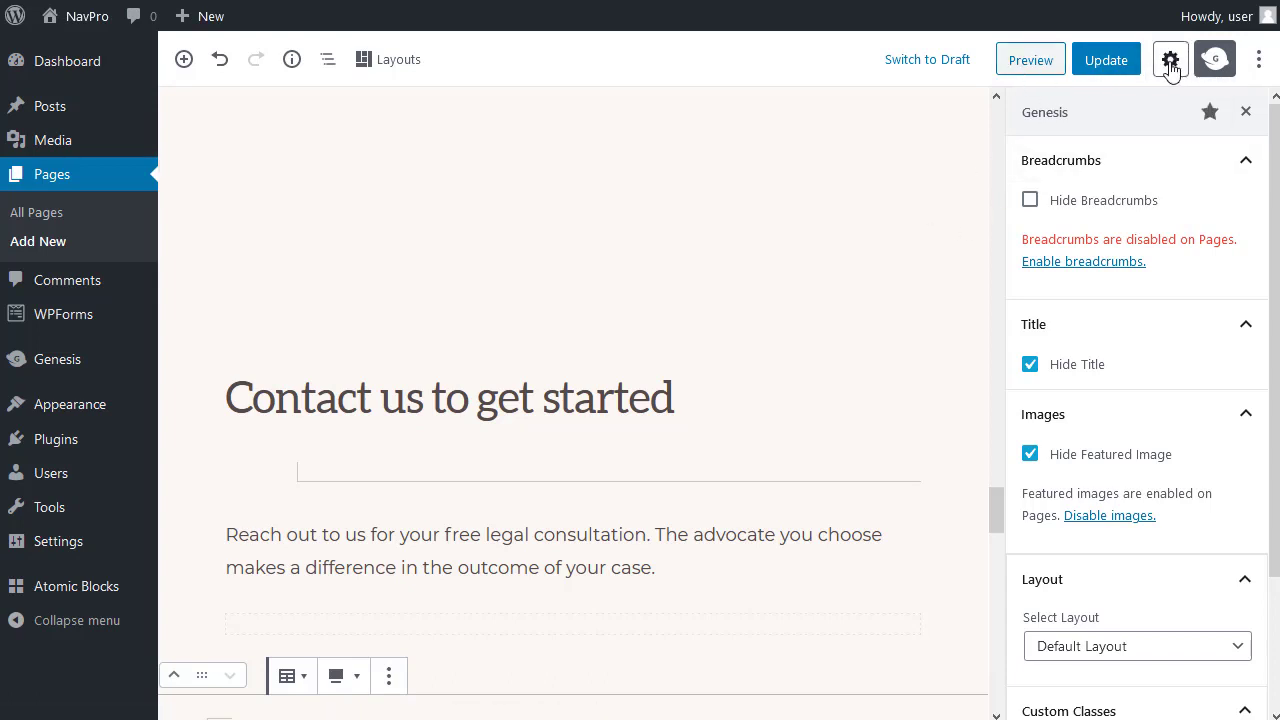
mouse_move(1170, 60)
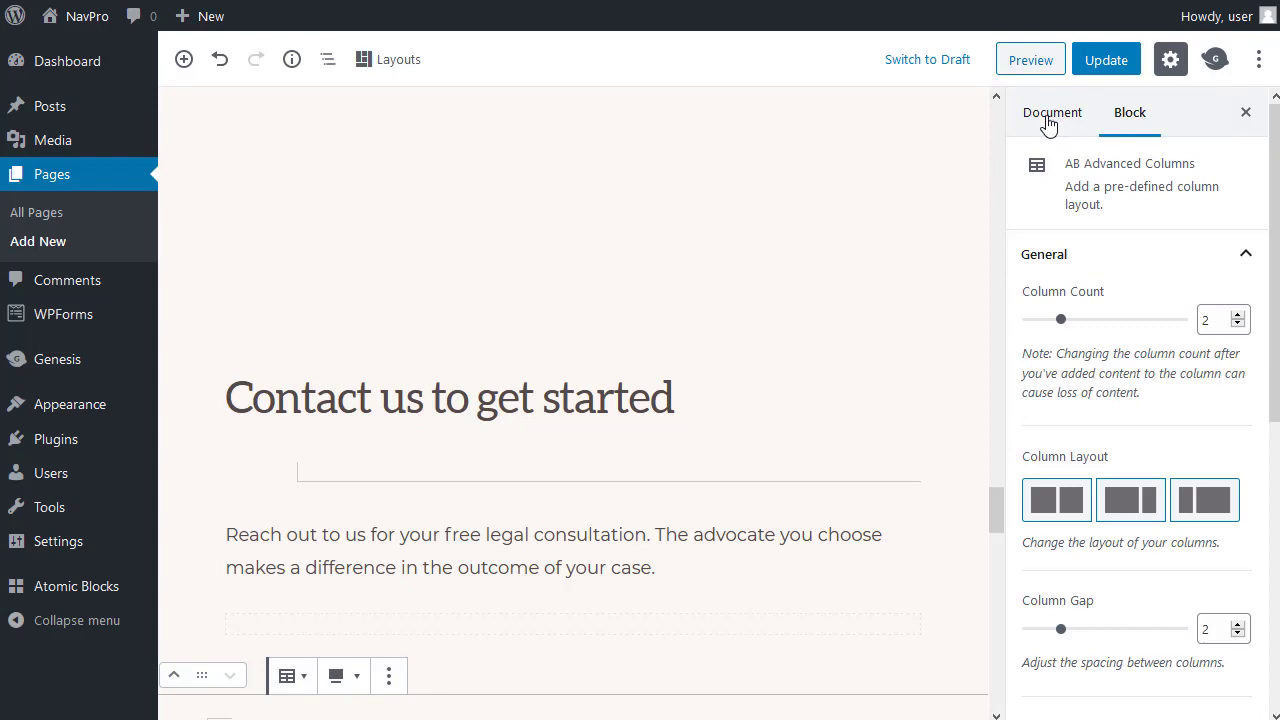
click(1052, 112)
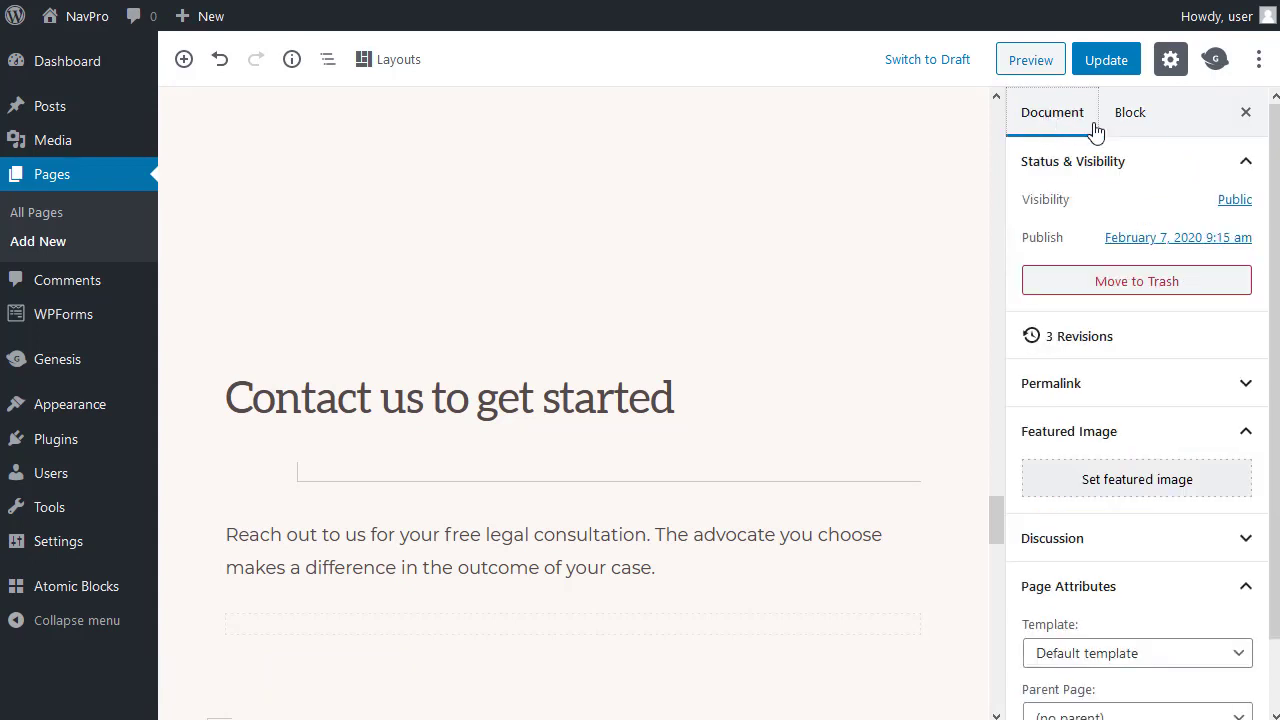
mouse_move(1164, 84)
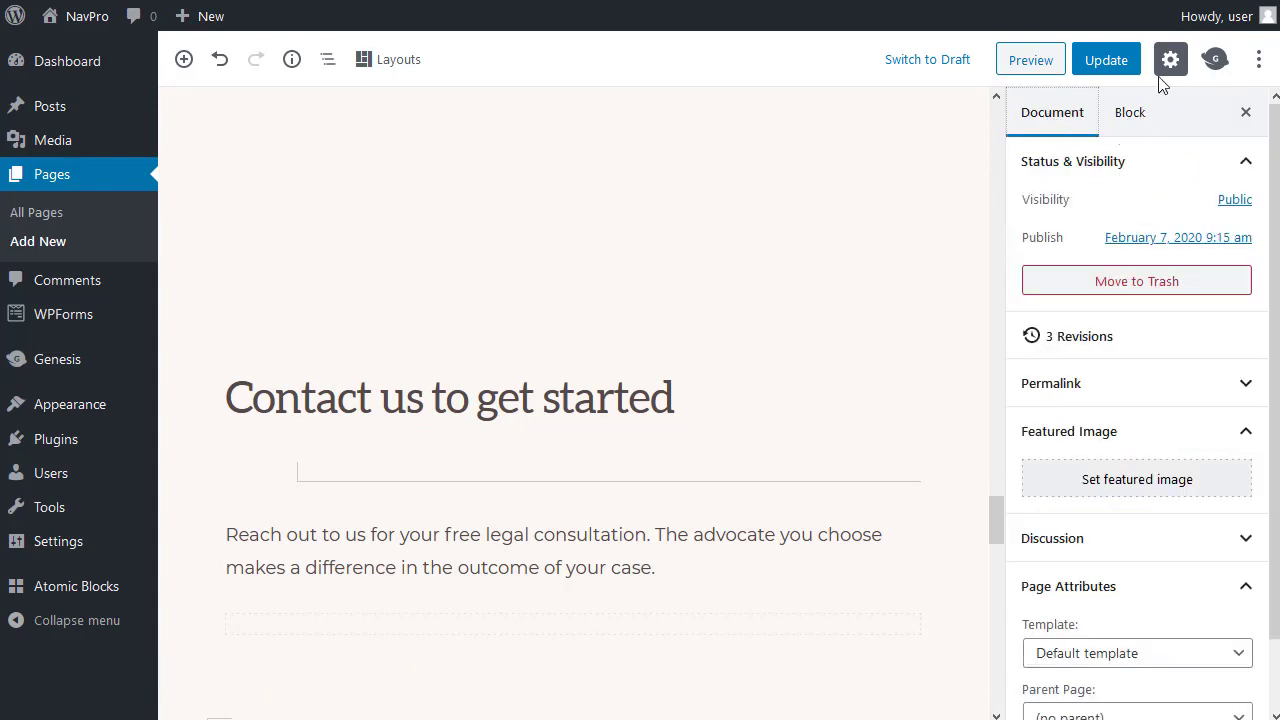
mouse_move(1170, 60)
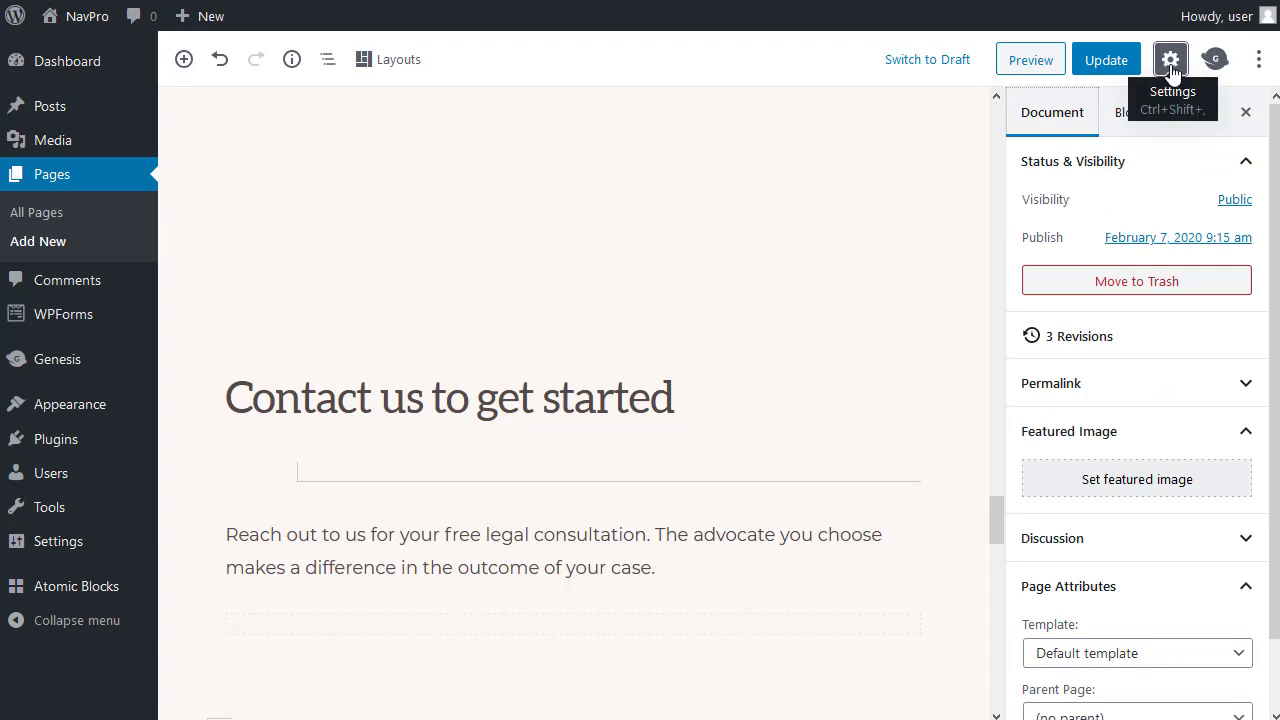
mouse_move(1064, 118)
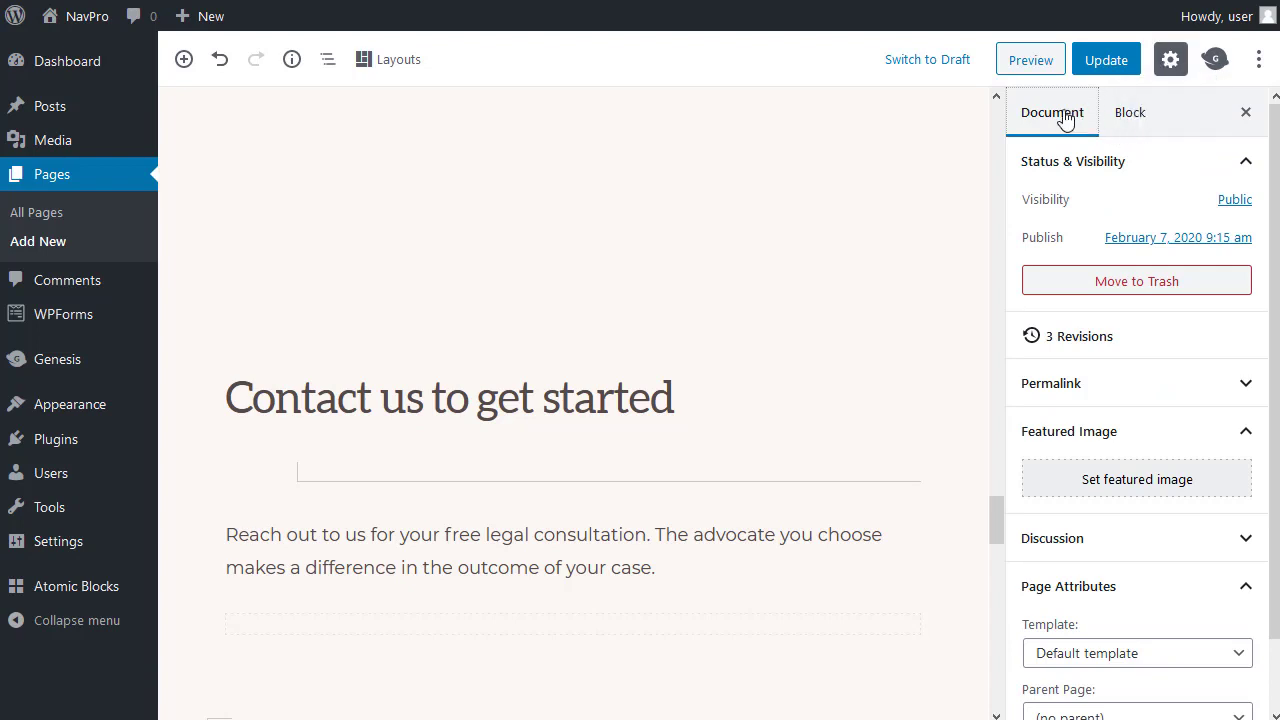
scroll(down, 3)
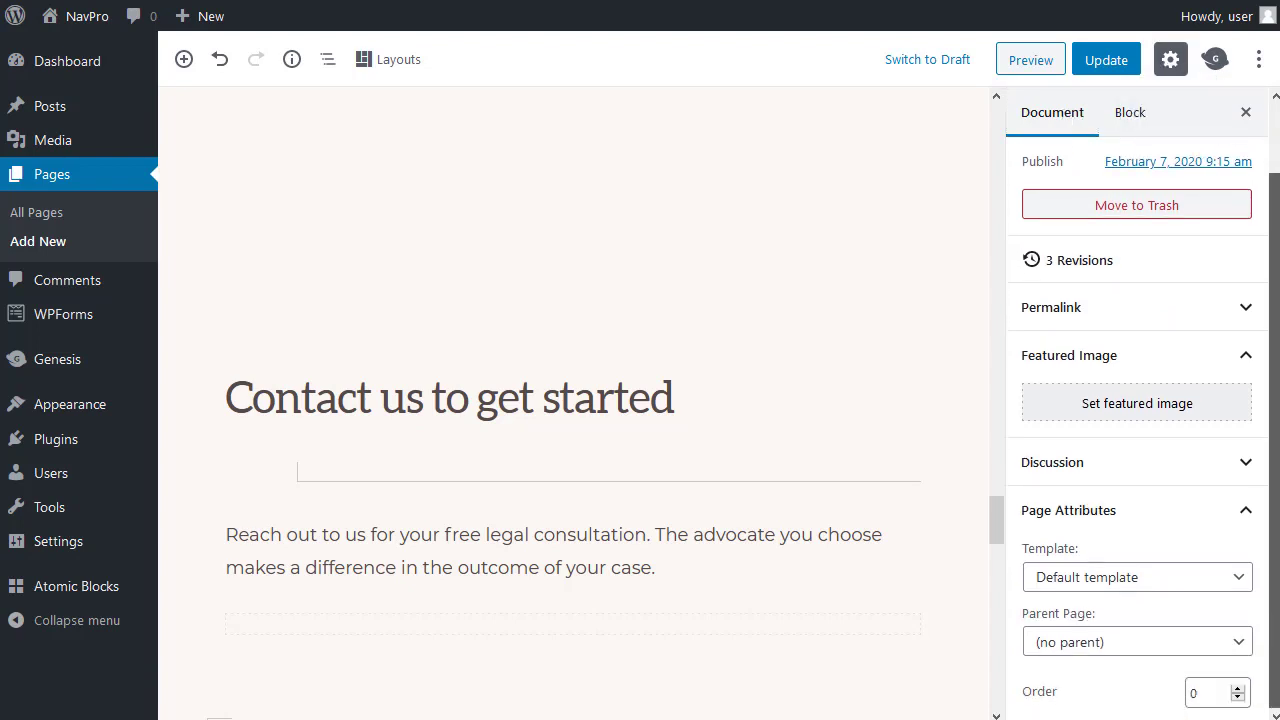
click(1072, 160)
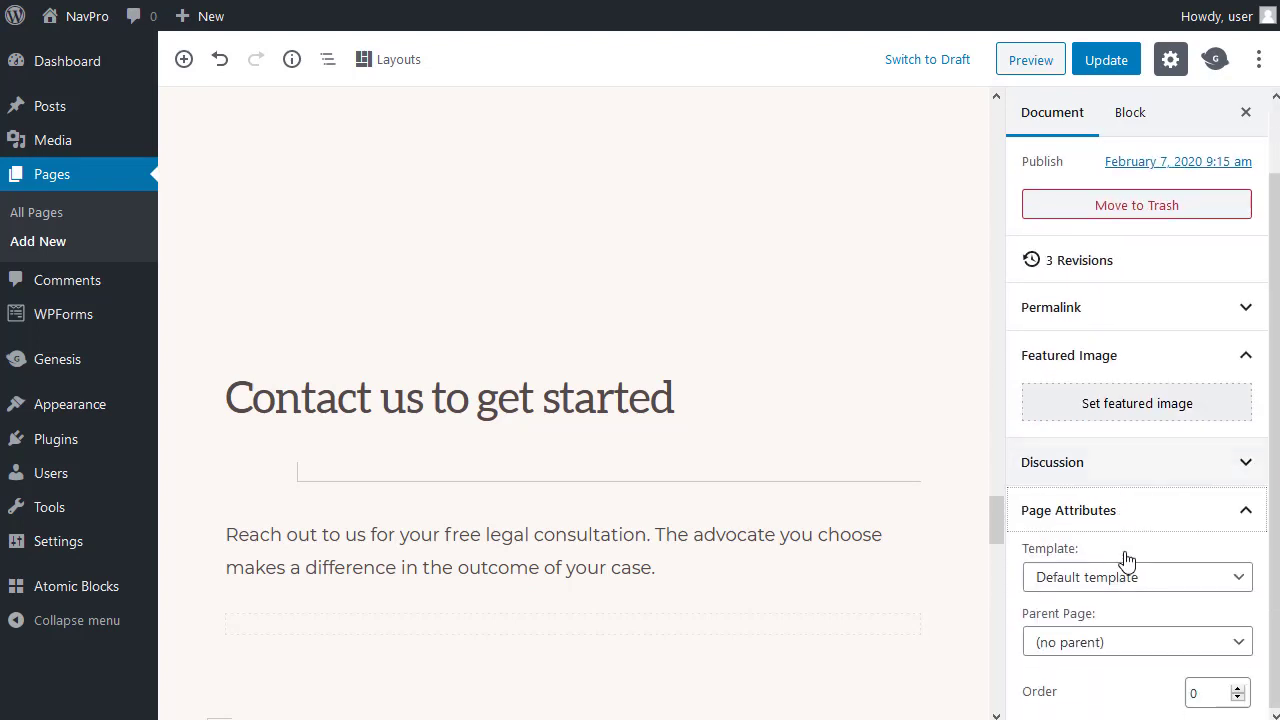
click(1136, 576)
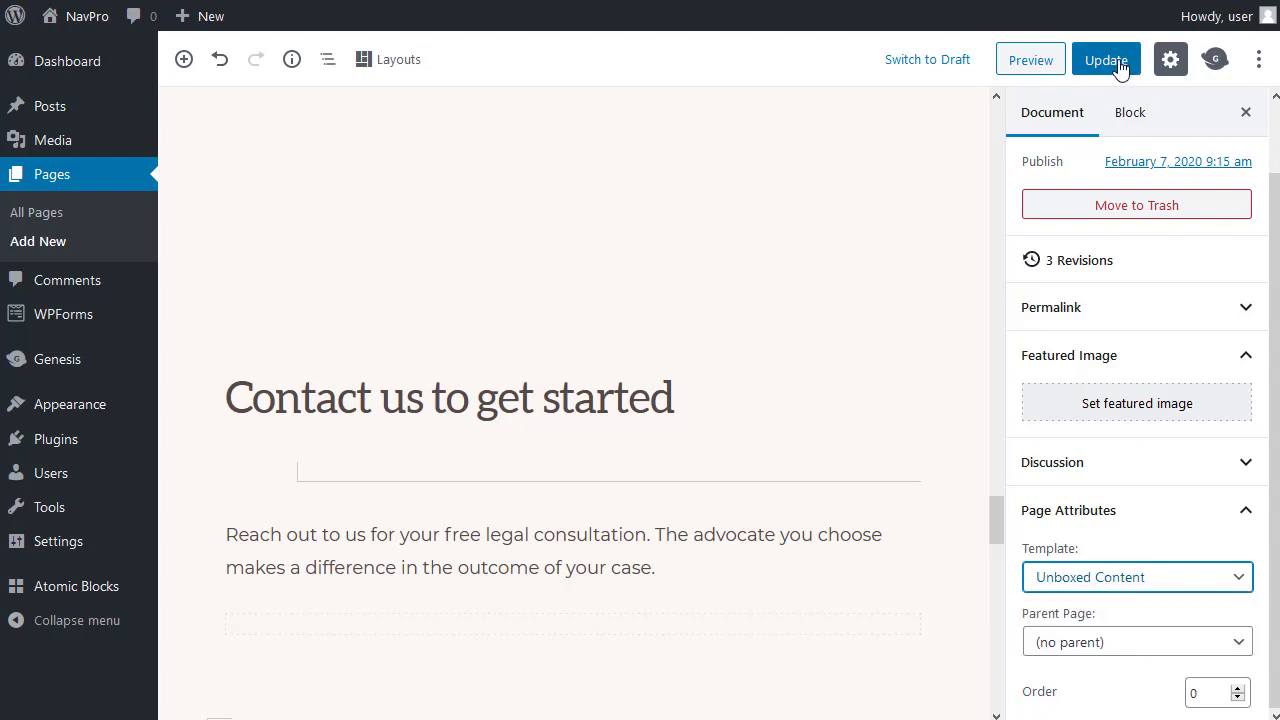
click(1104, 60)
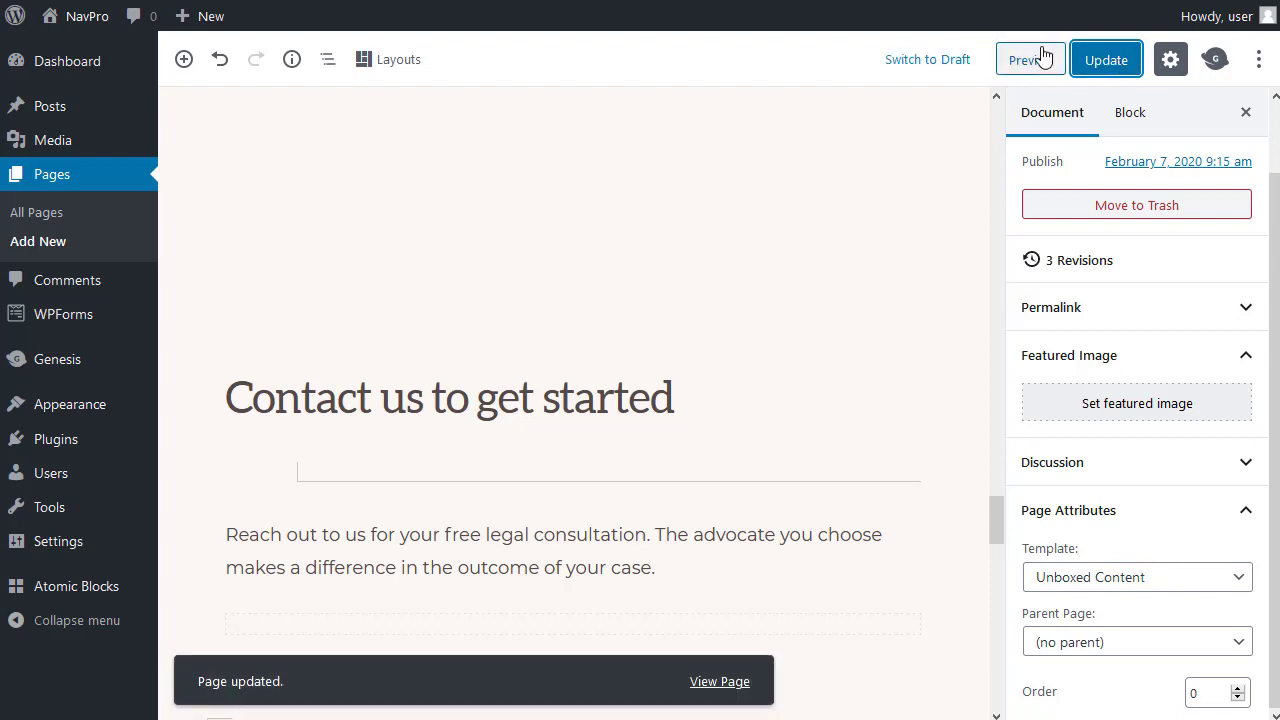
click(1024, 60)
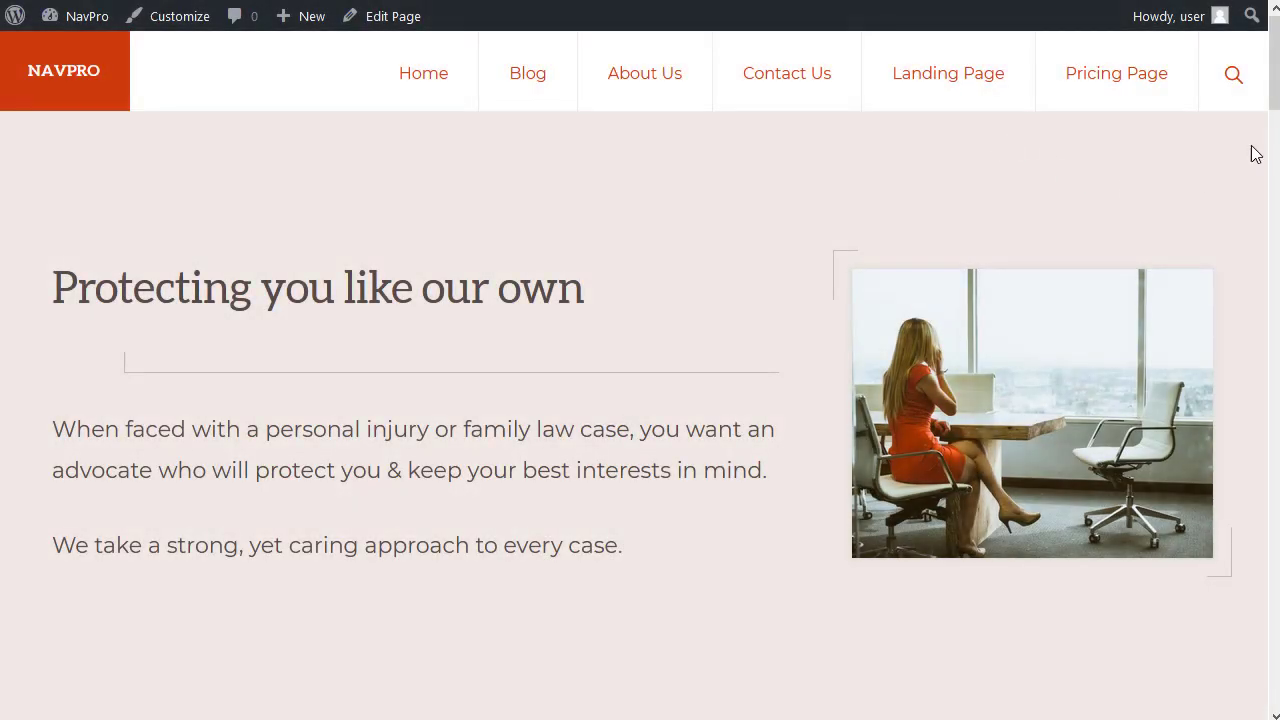
scroll(down, 3)
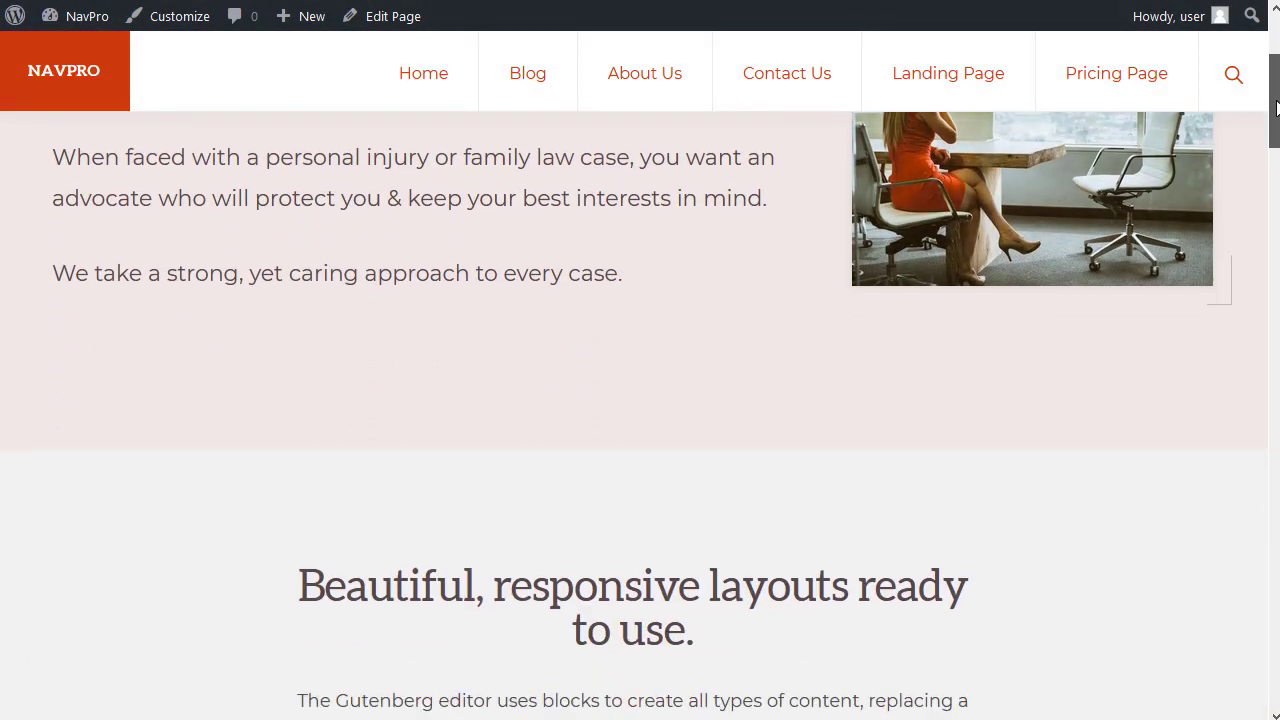
scroll(down, 3)
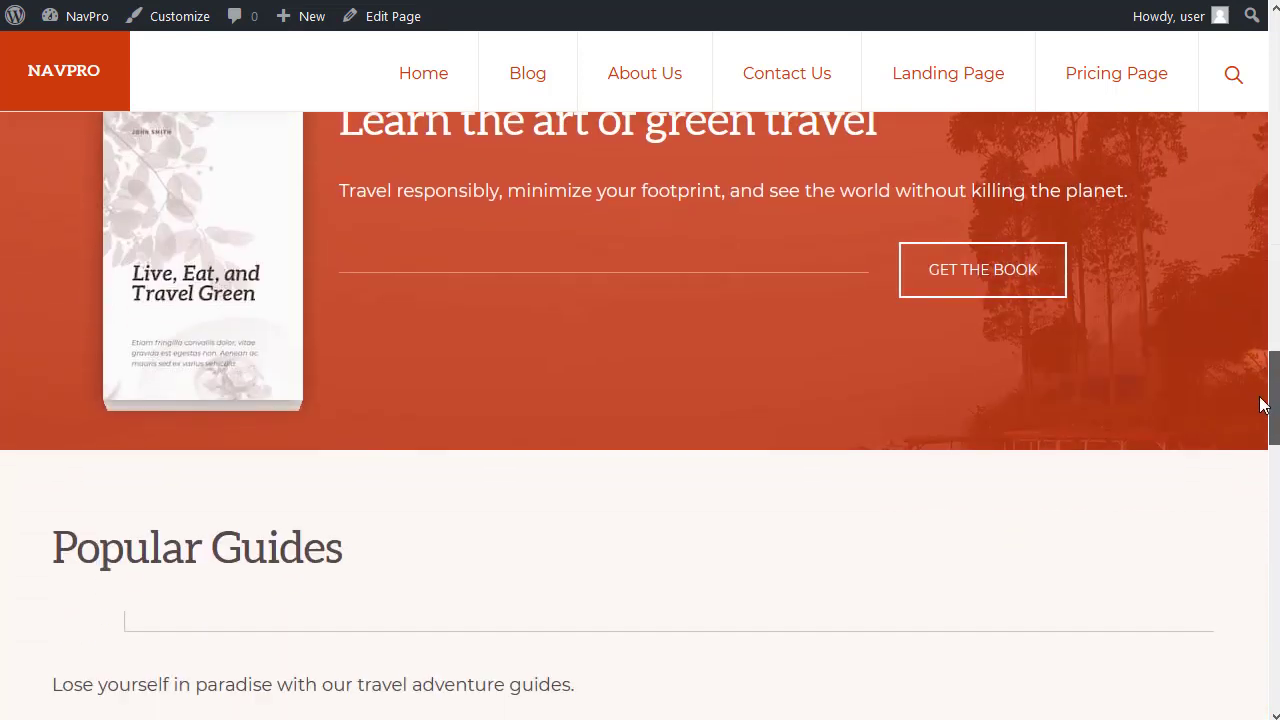
scroll(down, 3)
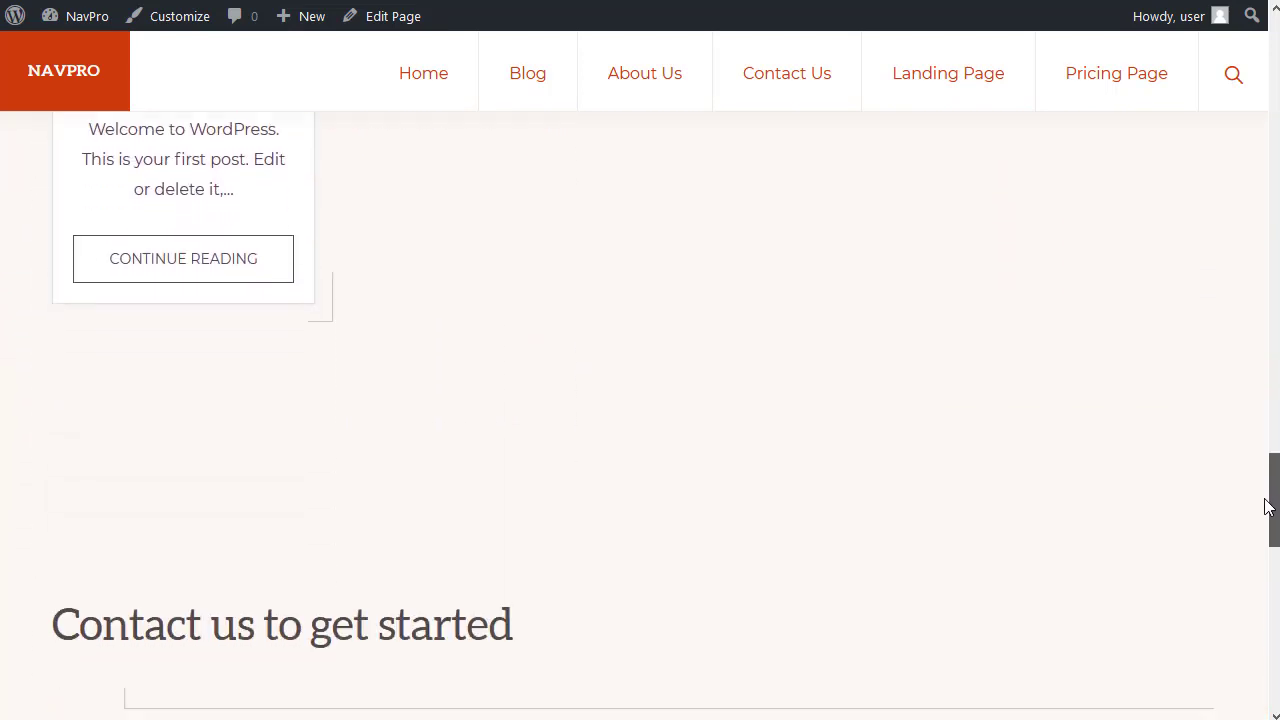
scroll(down, 3)
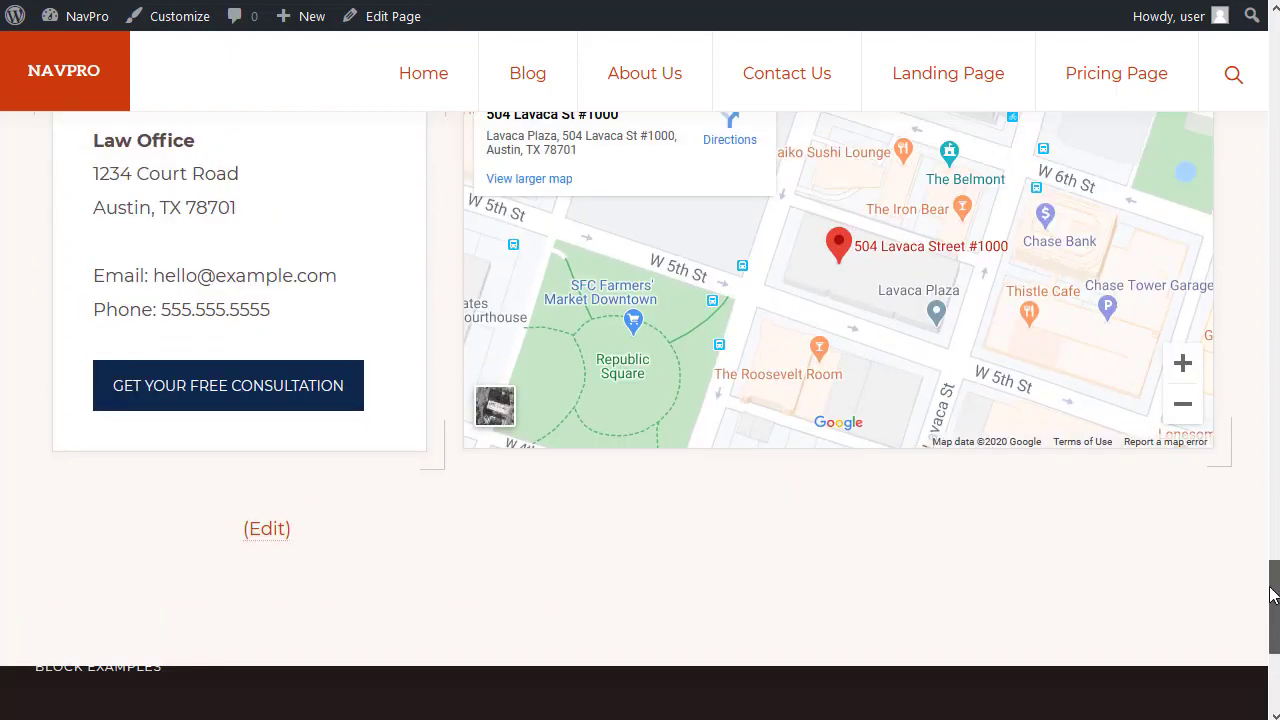
scroll(up, 3)
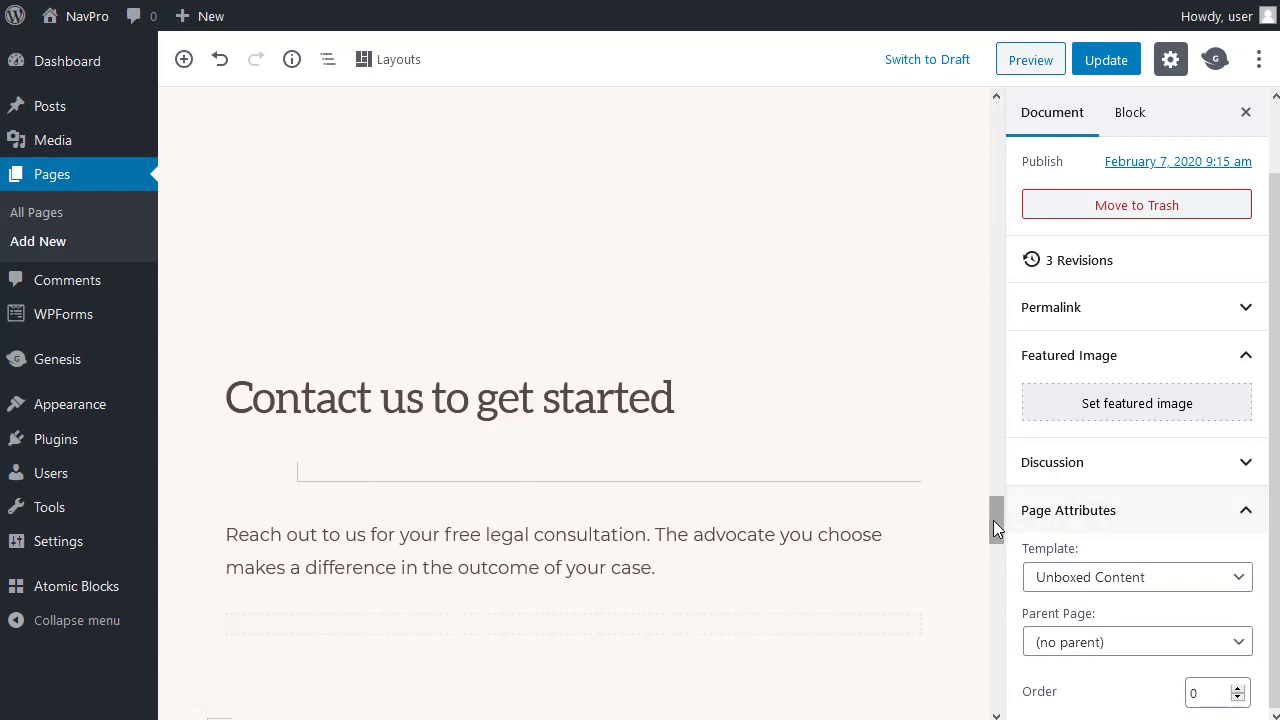
Step: Replace the travel heading with 'Great design is clean & simple'
scroll(up, 3)
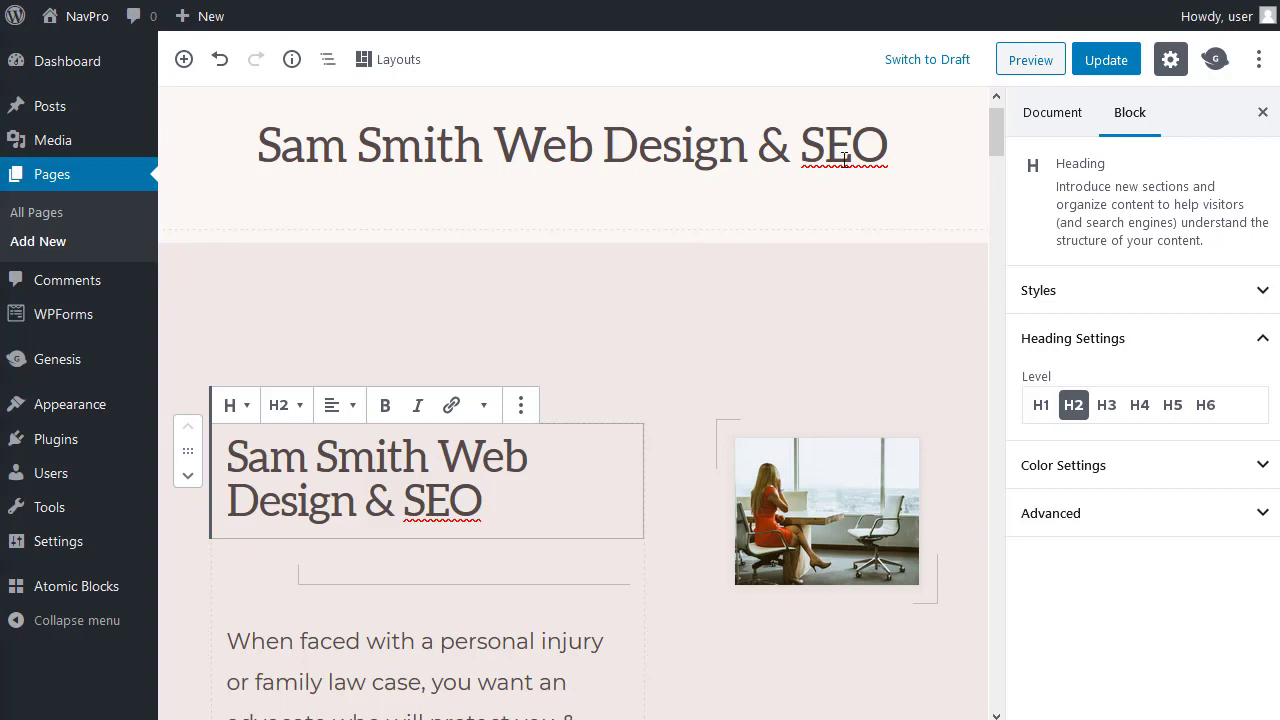
scroll(down, 3)
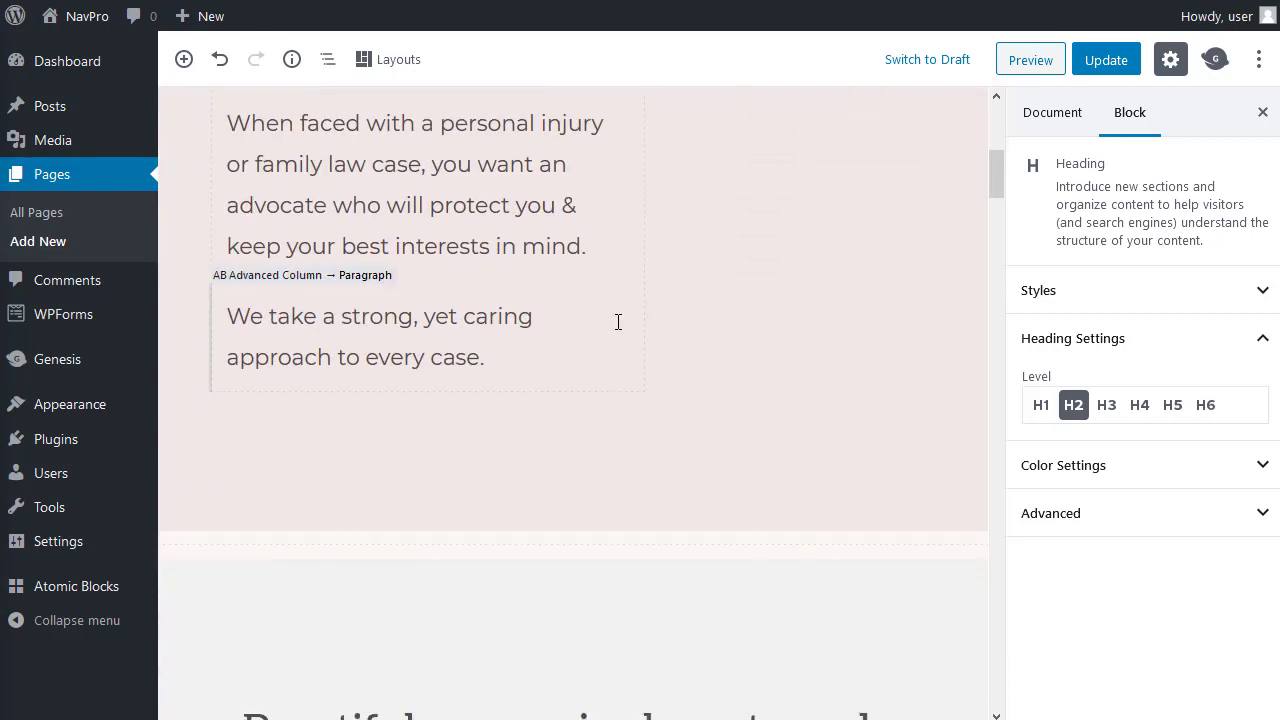
scroll(down, 3)
text(I build agency quality websites, without the agency price tag)
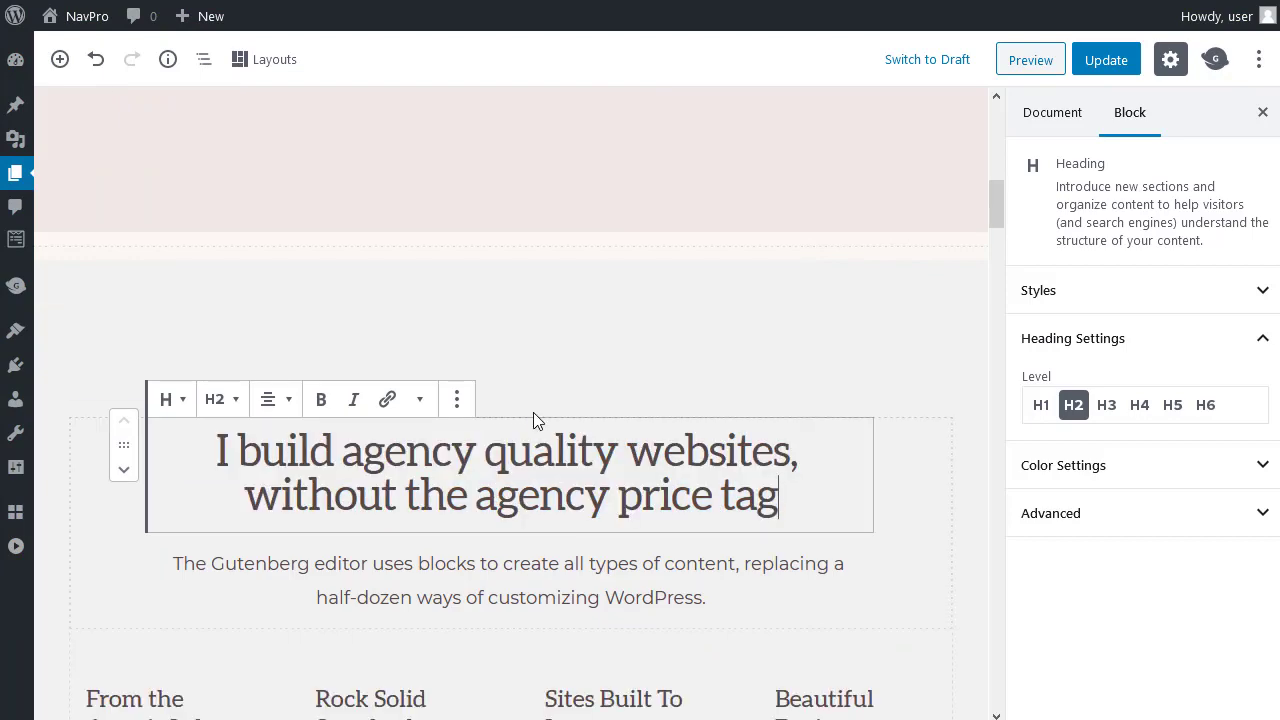
scroll(down, 3)
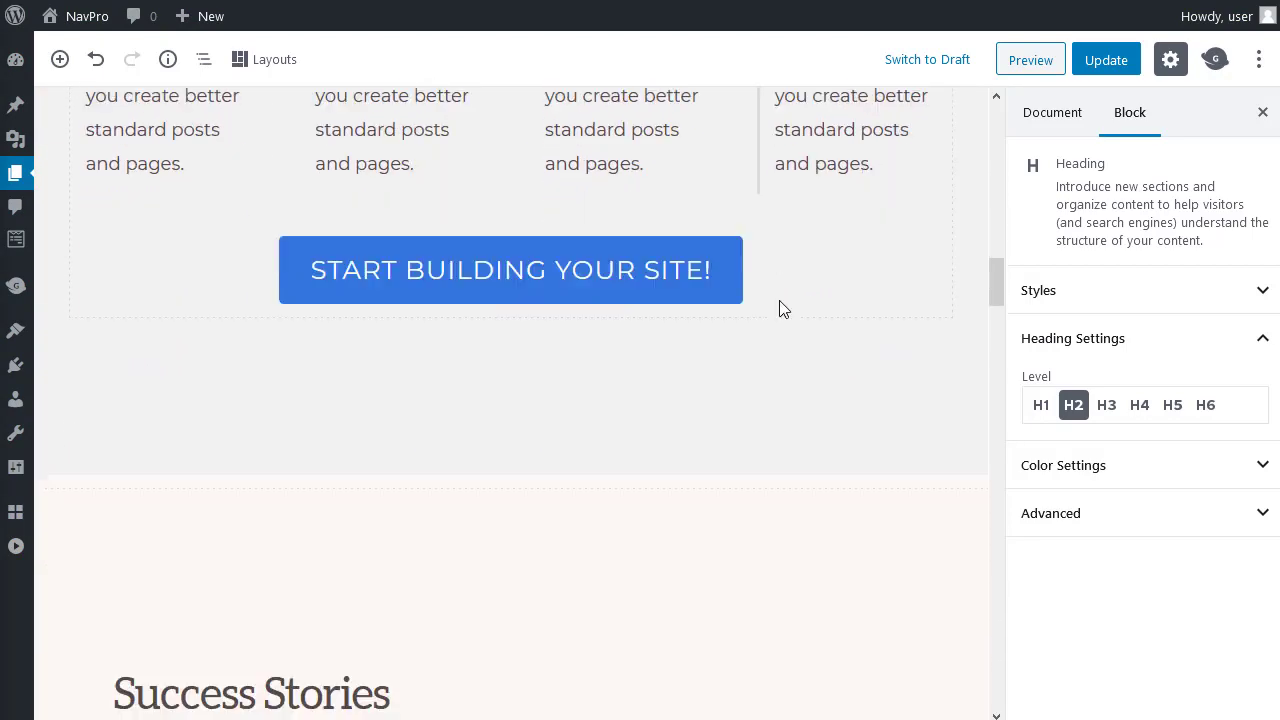
scroll(down, 3)
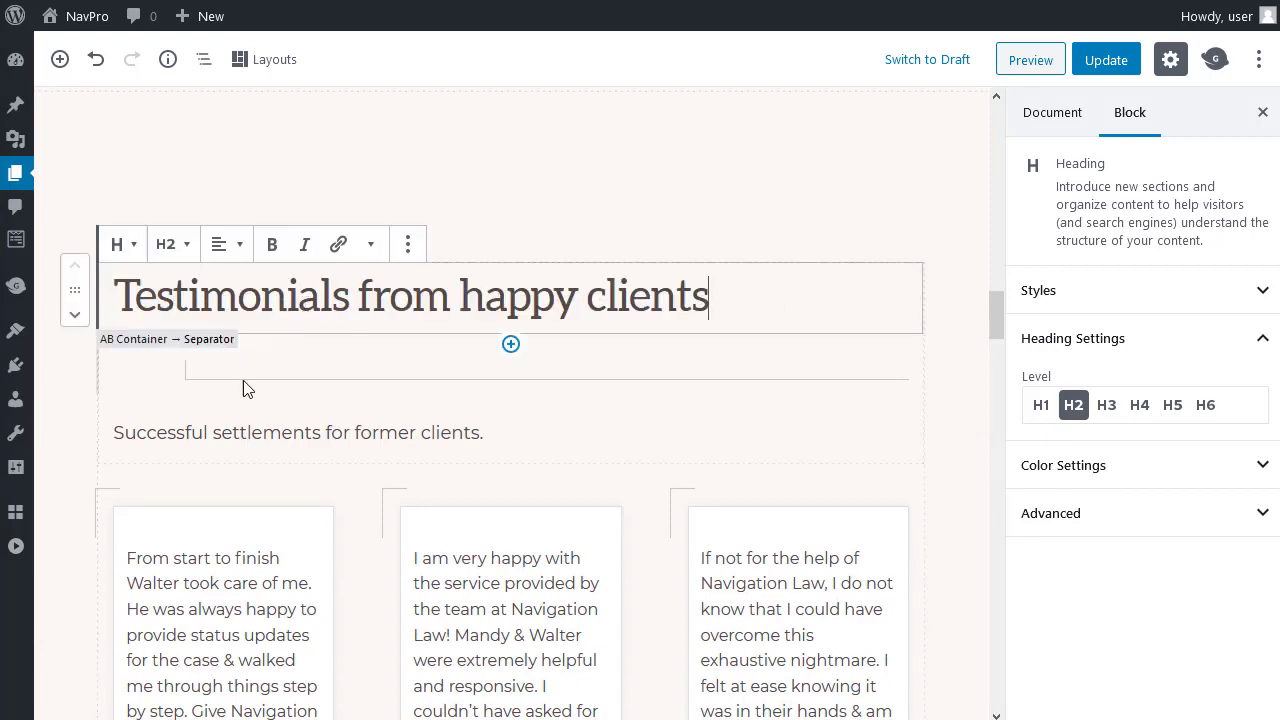
scroll(down, 3)
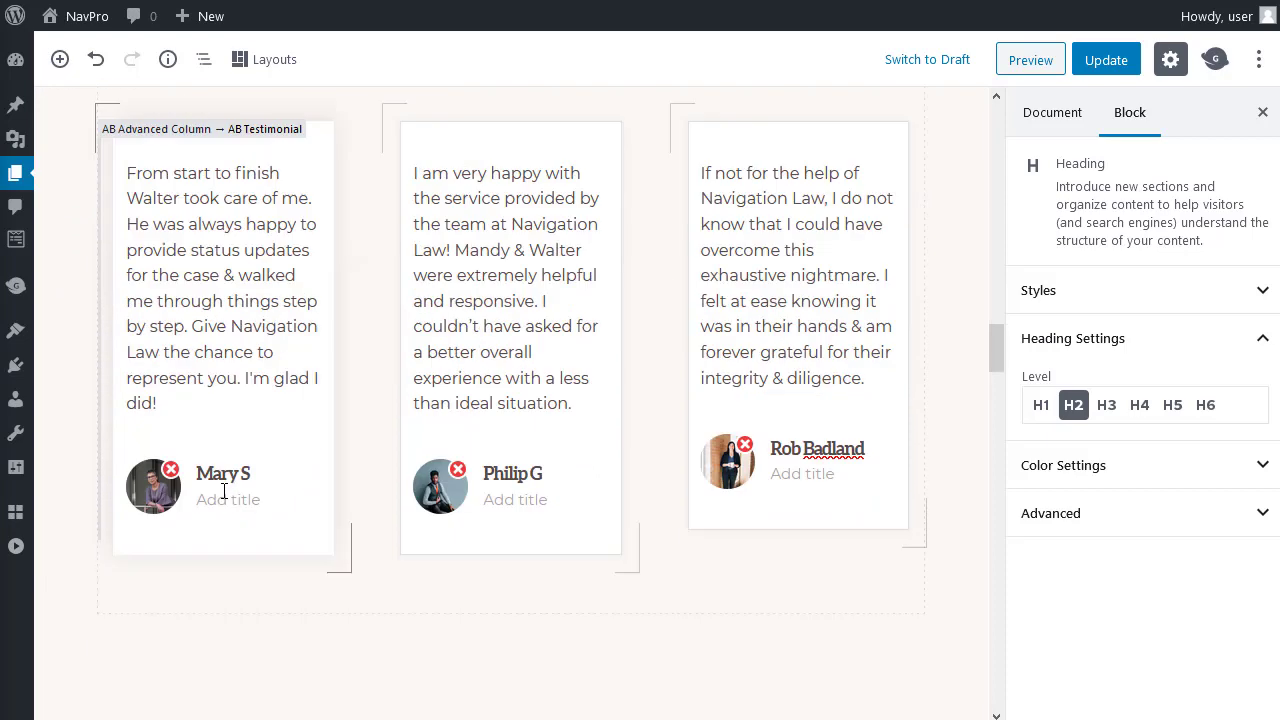
scroll(down, 3)
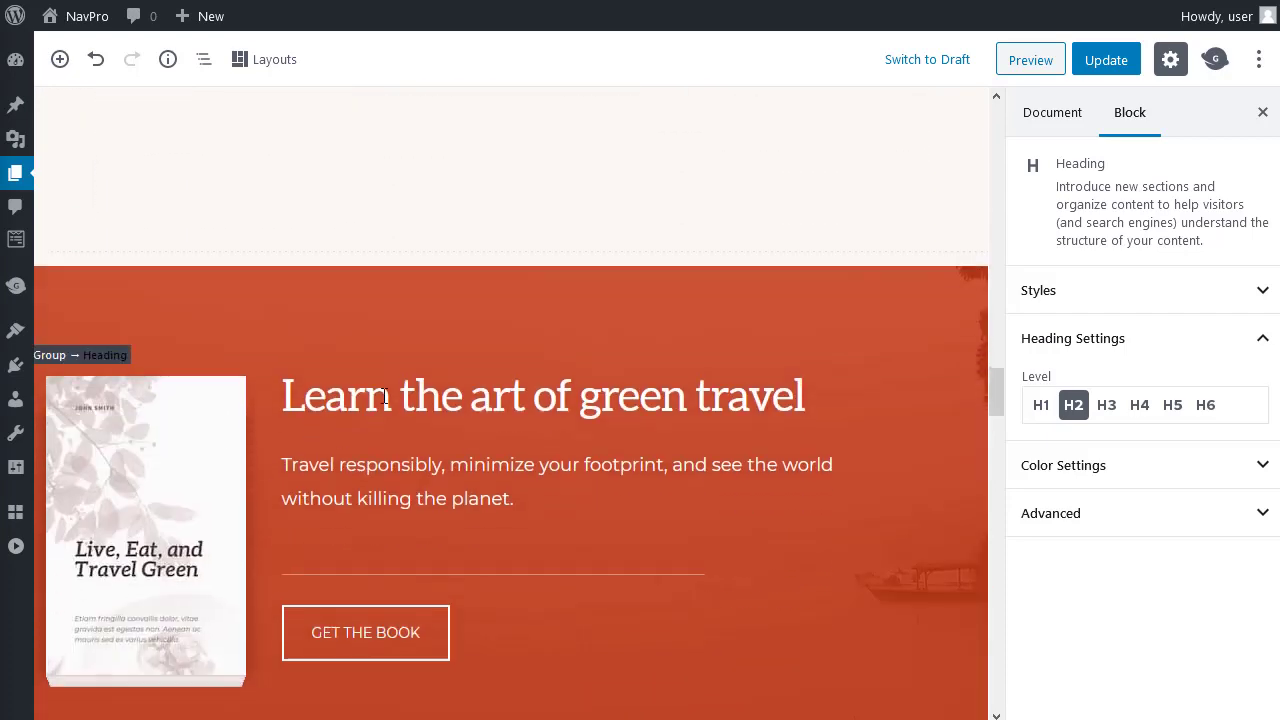
click(144, 530)
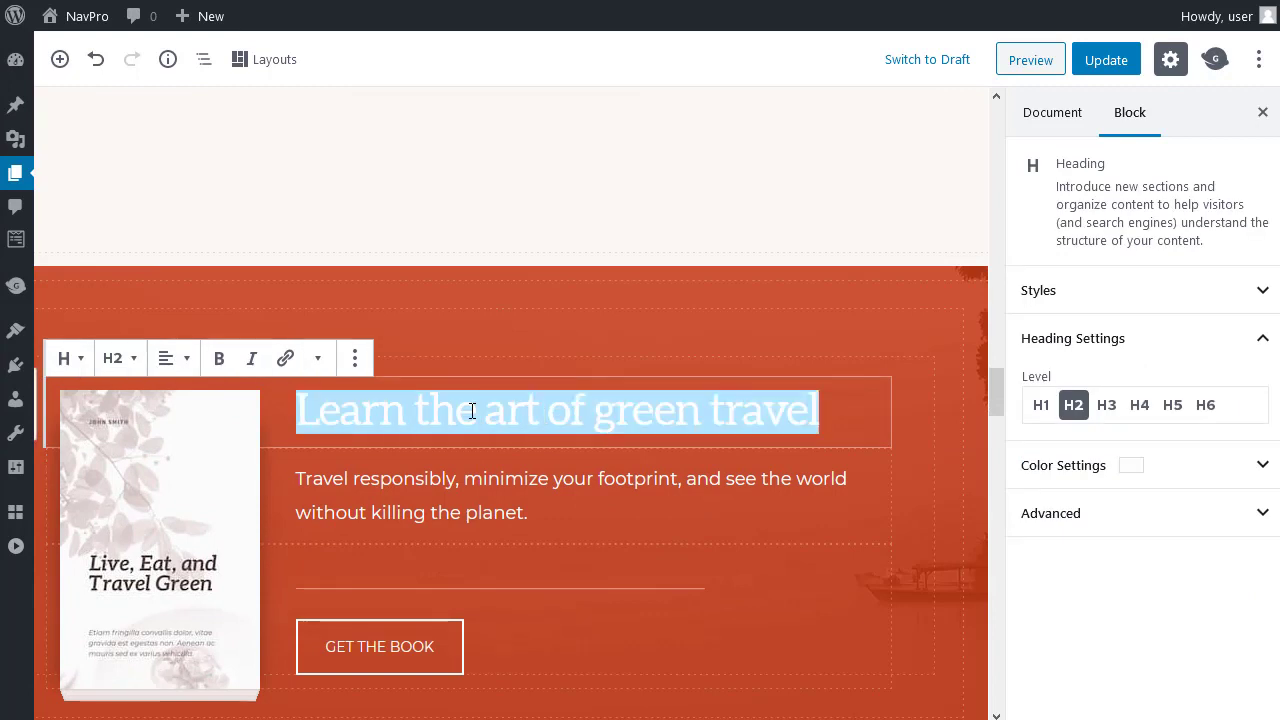
text(Great design is clean & simple)
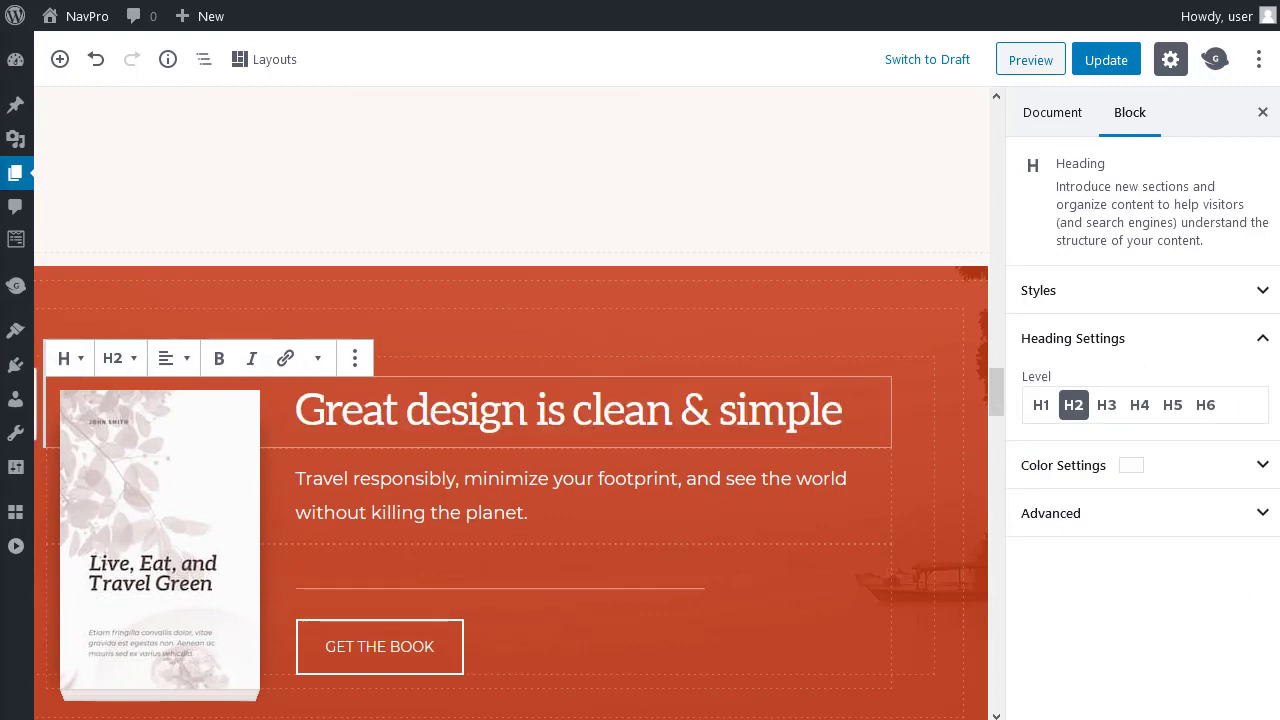
Step: Retitle the next sections 'Blog posts that will help you get started' and add 'me'
scroll(down, 3)
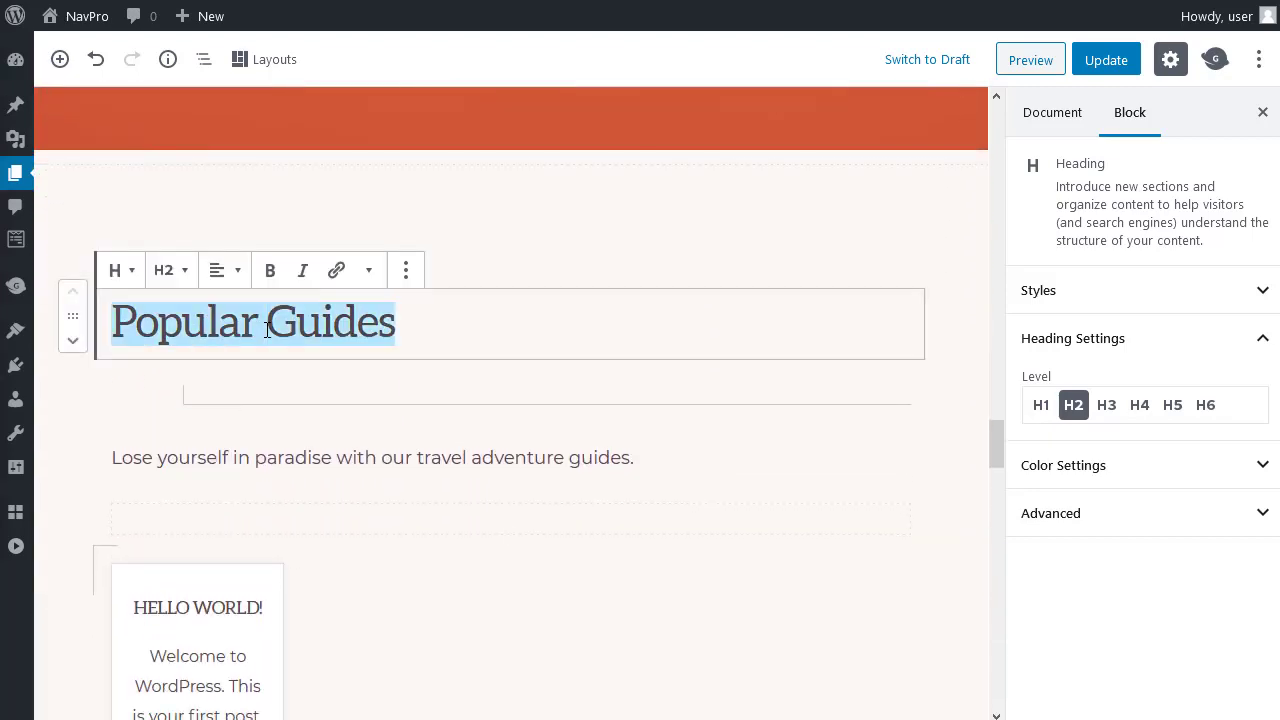
text(Blog posts that will help you get started)
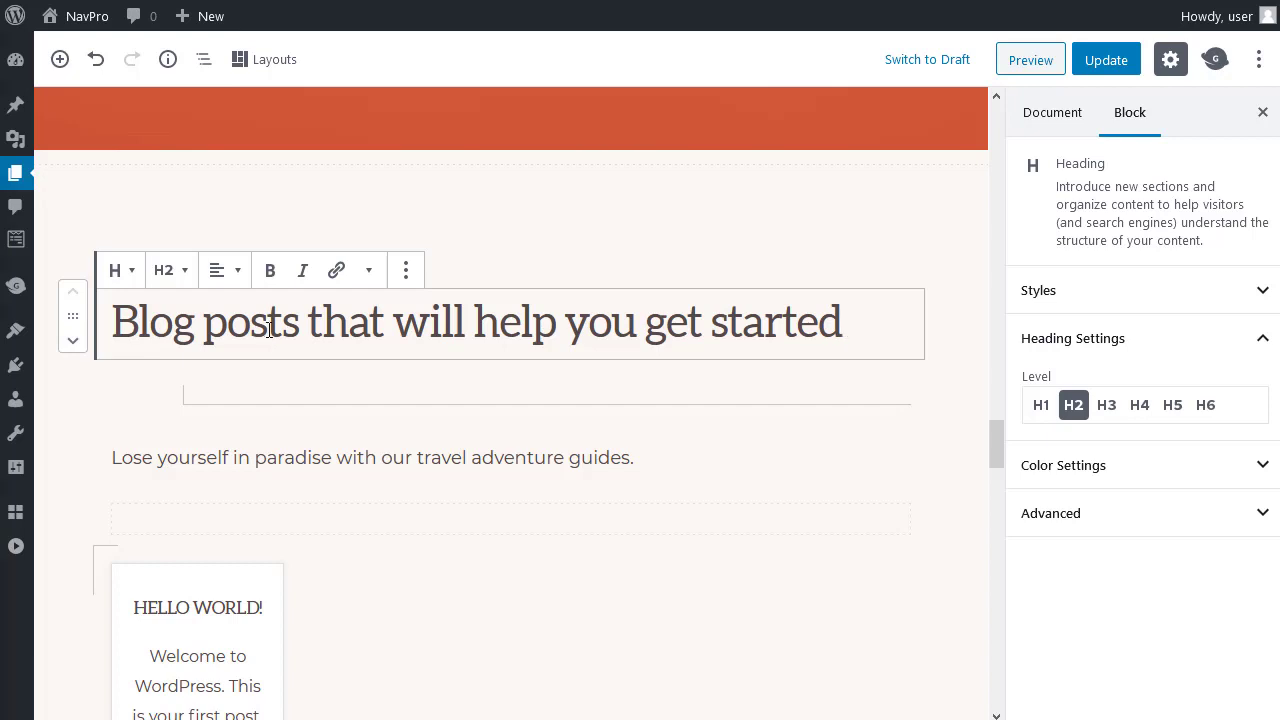
mouse_move(528, 402)
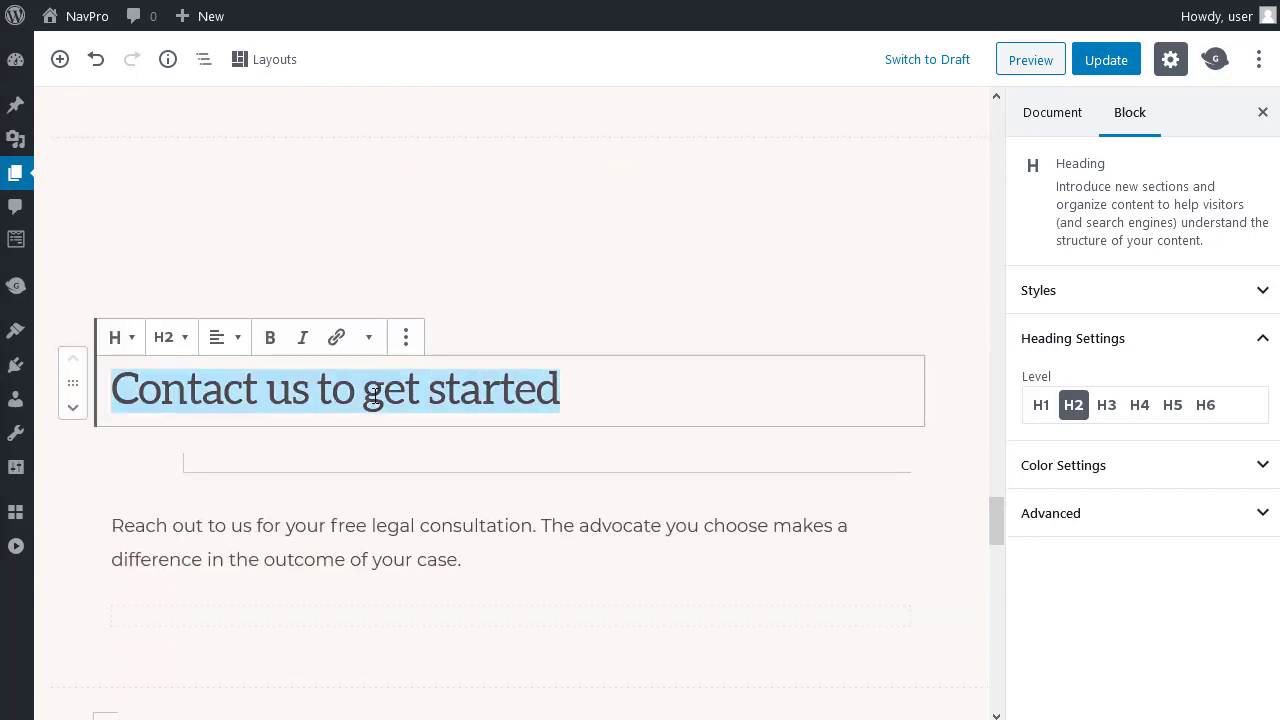
text(me)
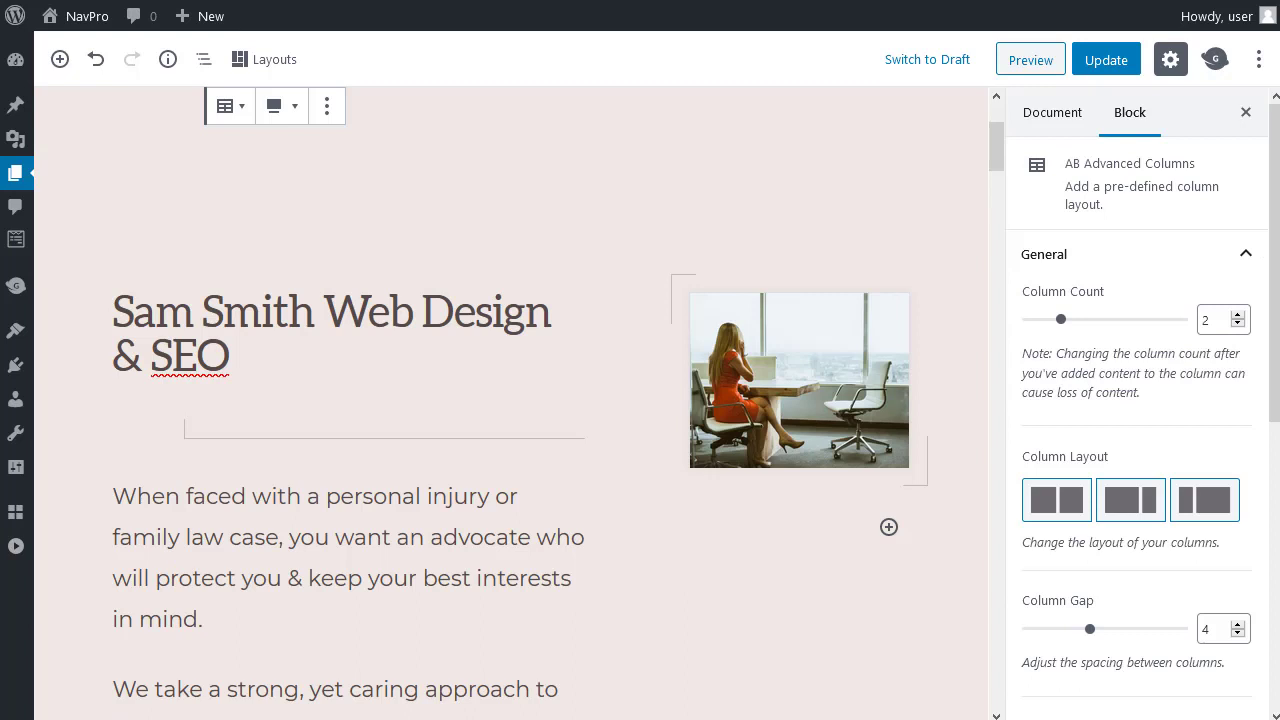
mouse_move(810, 400)
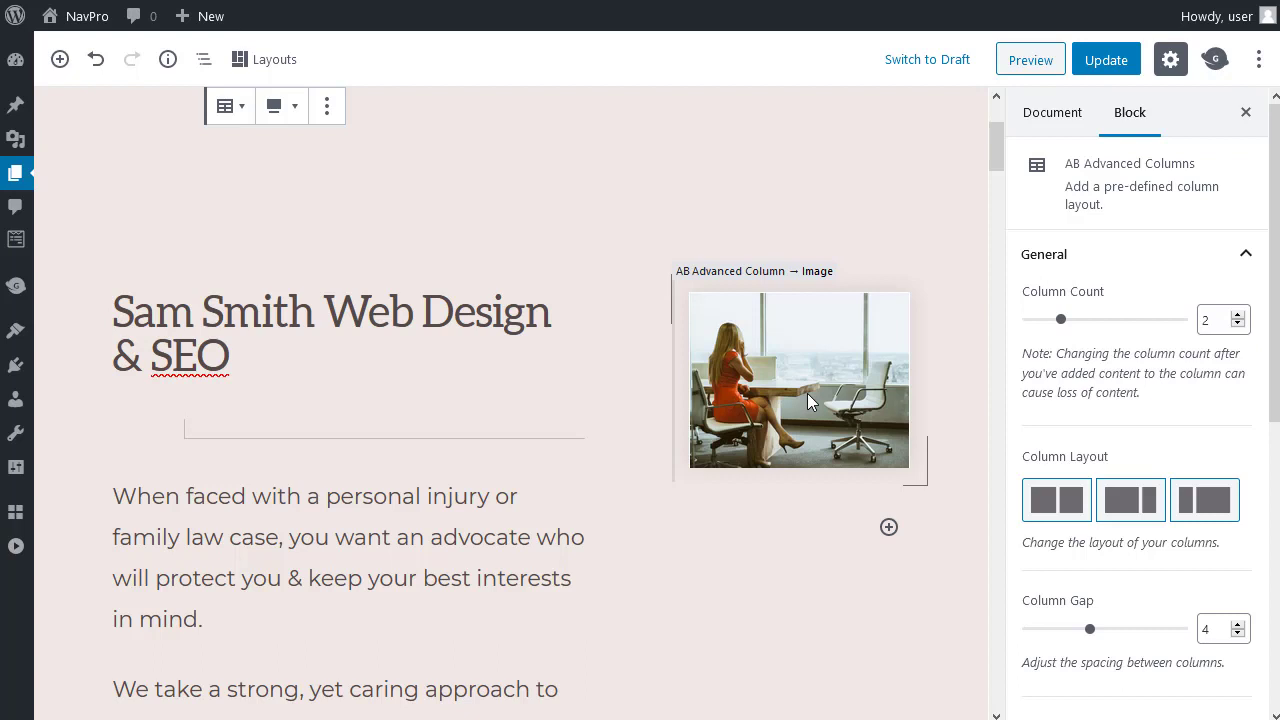
Step: Swap the hero photo for the Media Library portrait of the man in glasses
click(798, 380)
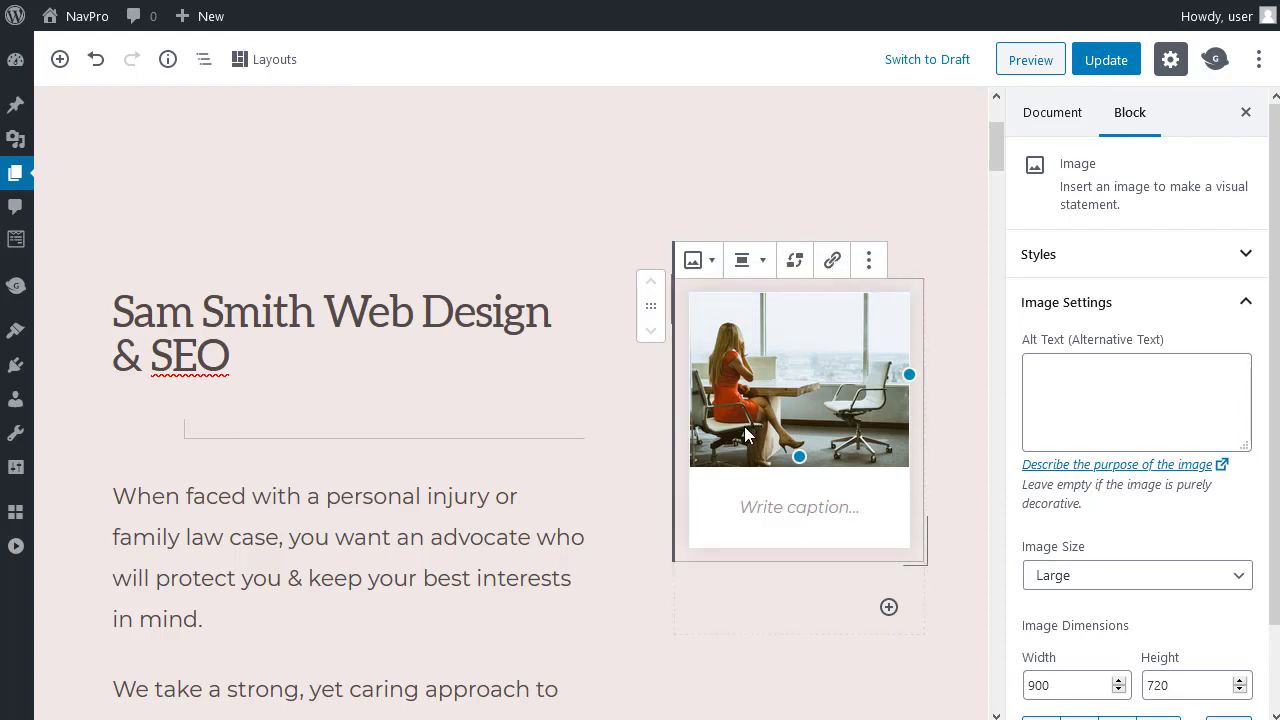
click(794, 260)
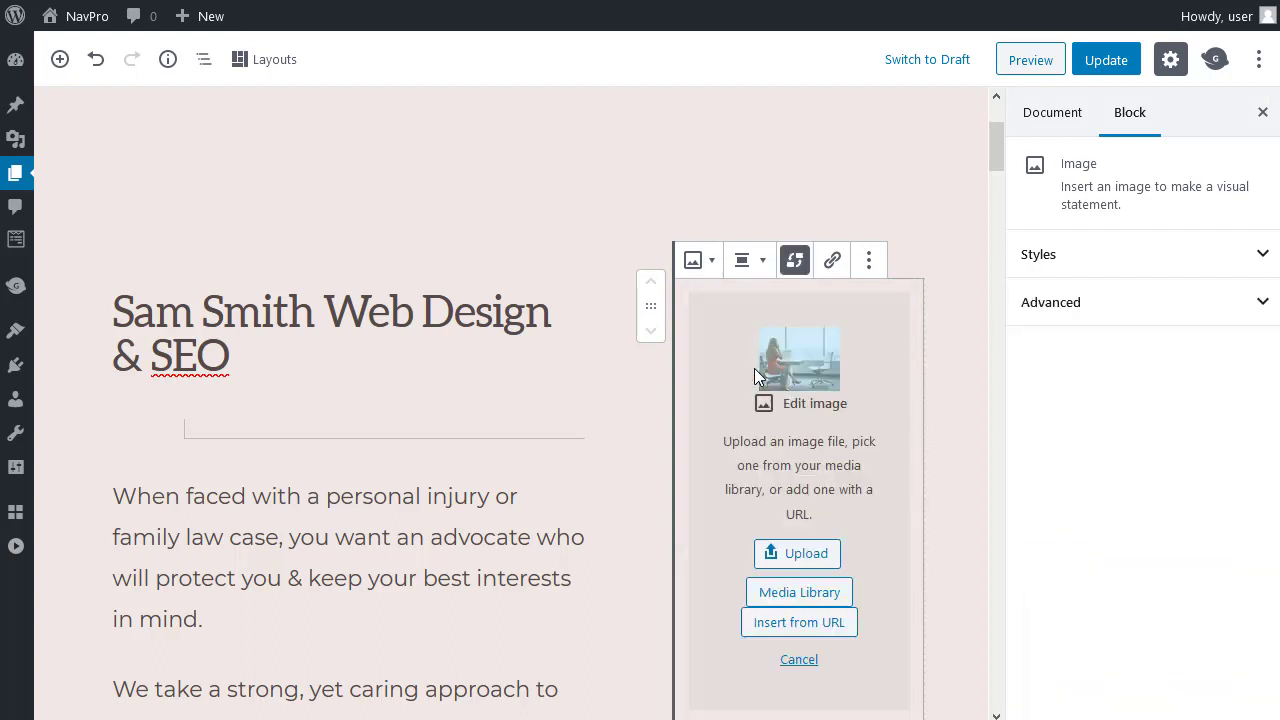
mouse_move(804, 552)
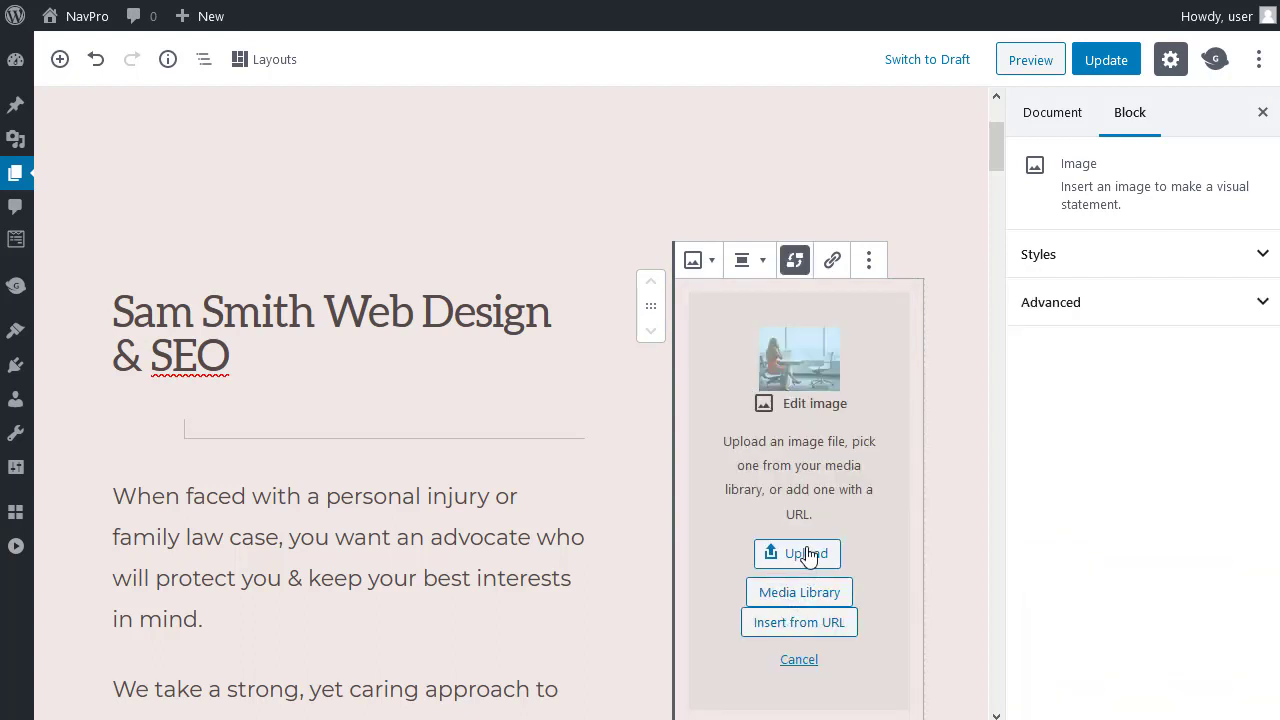
mouse_move(848, 552)
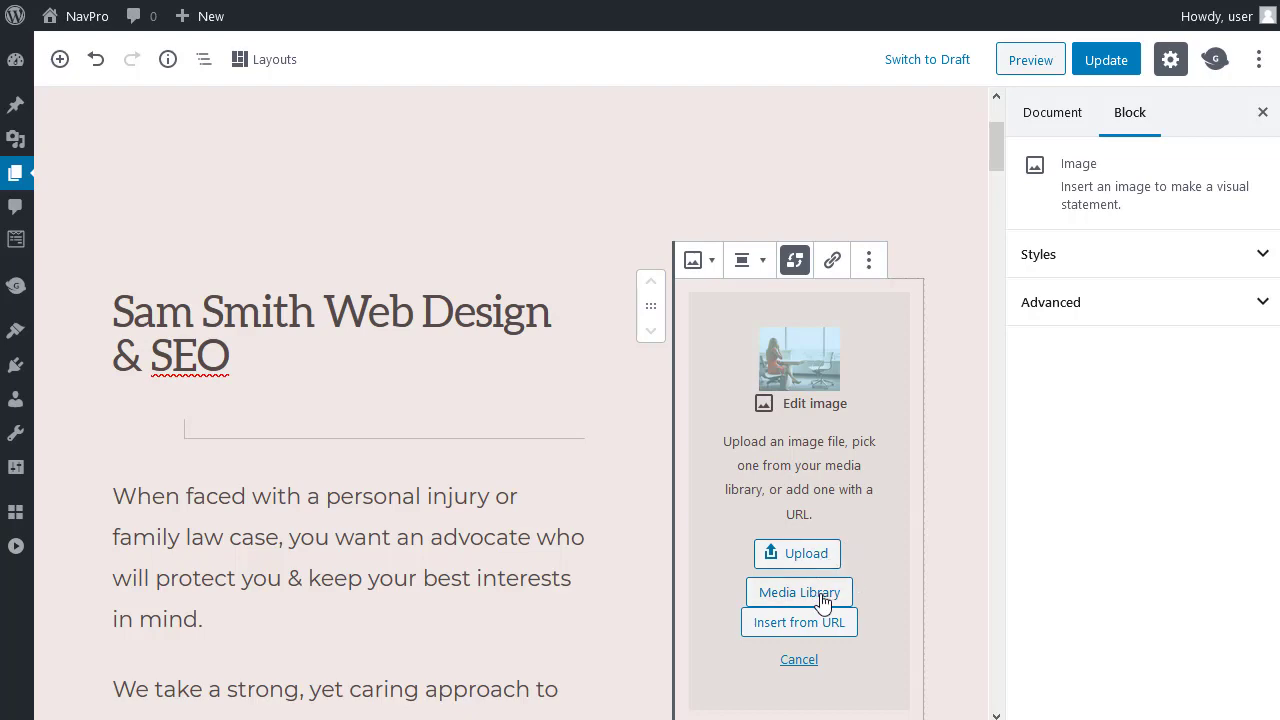
click(798, 592)
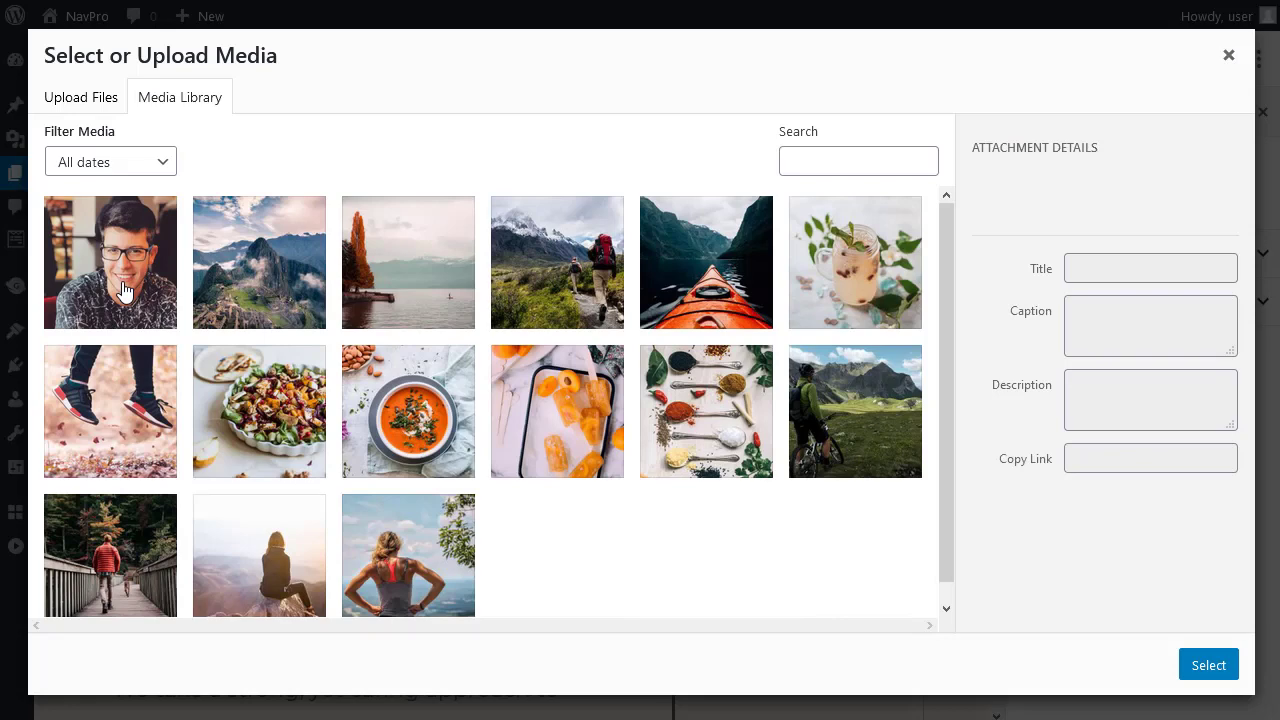
click(110, 262)
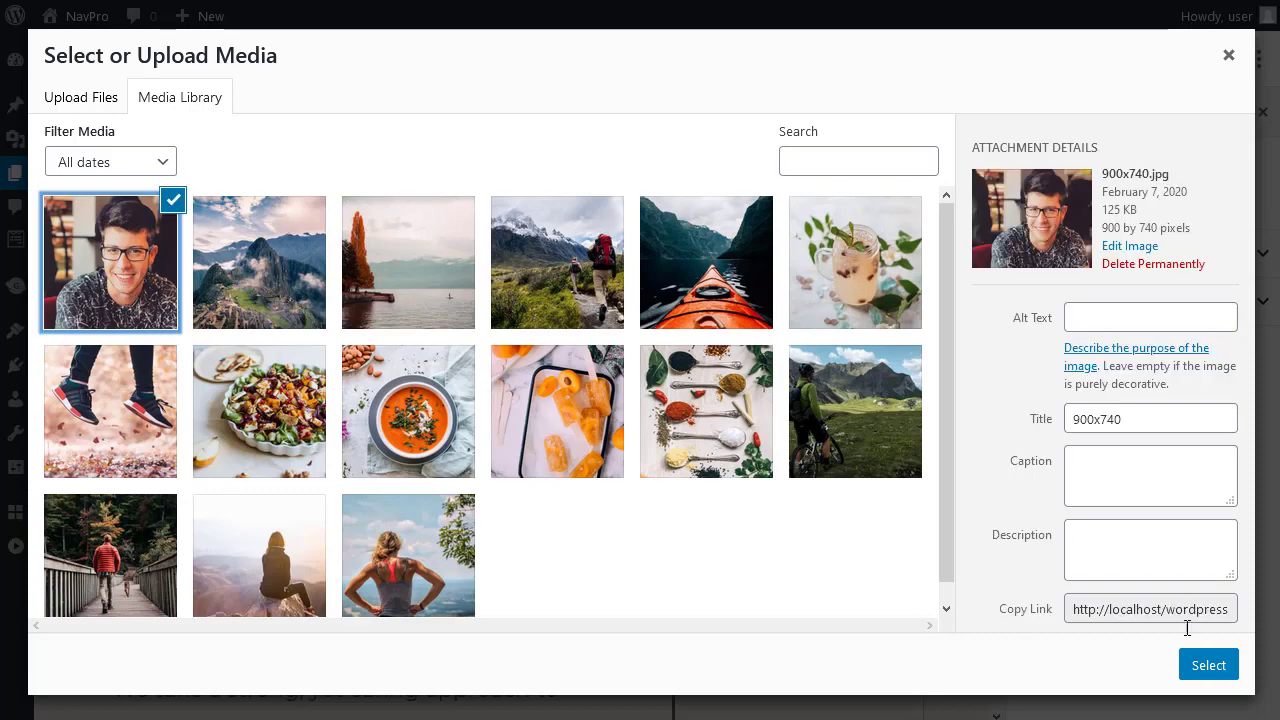
click(1208, 664)
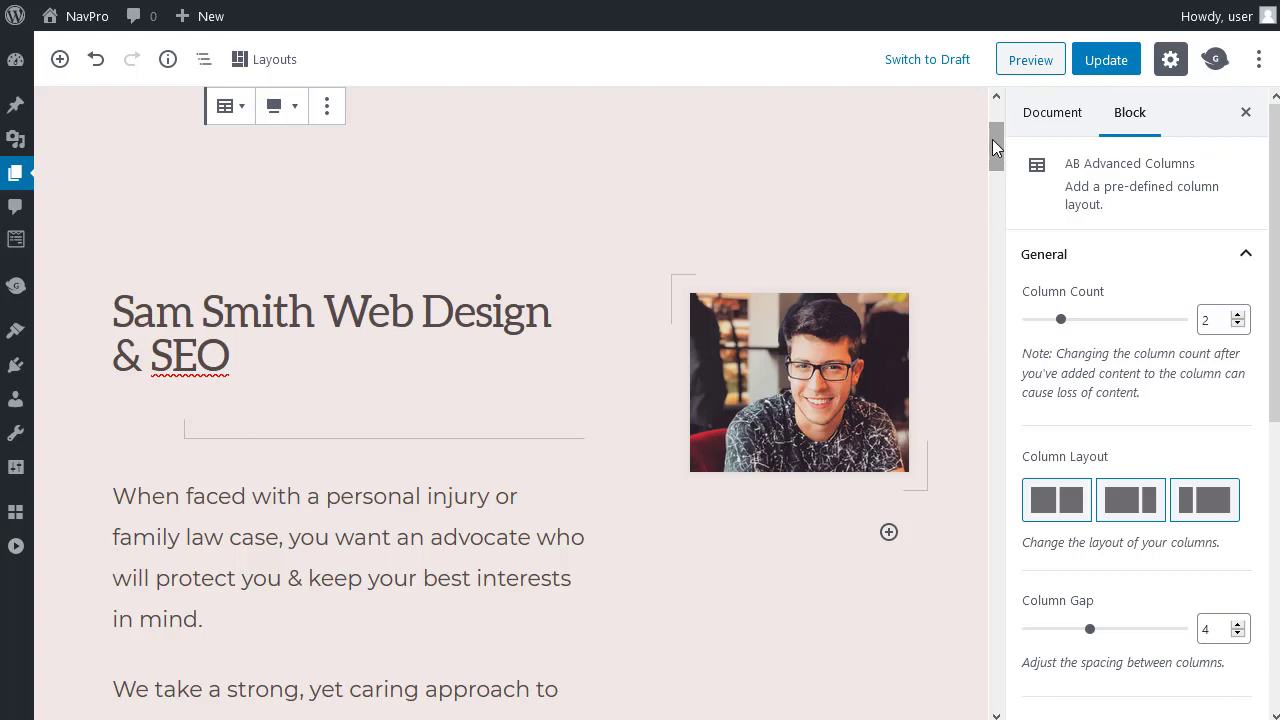
Step: Select the START BUILDING YOUR SITE! button and set its colour to orange-red
scroll(down, 3)
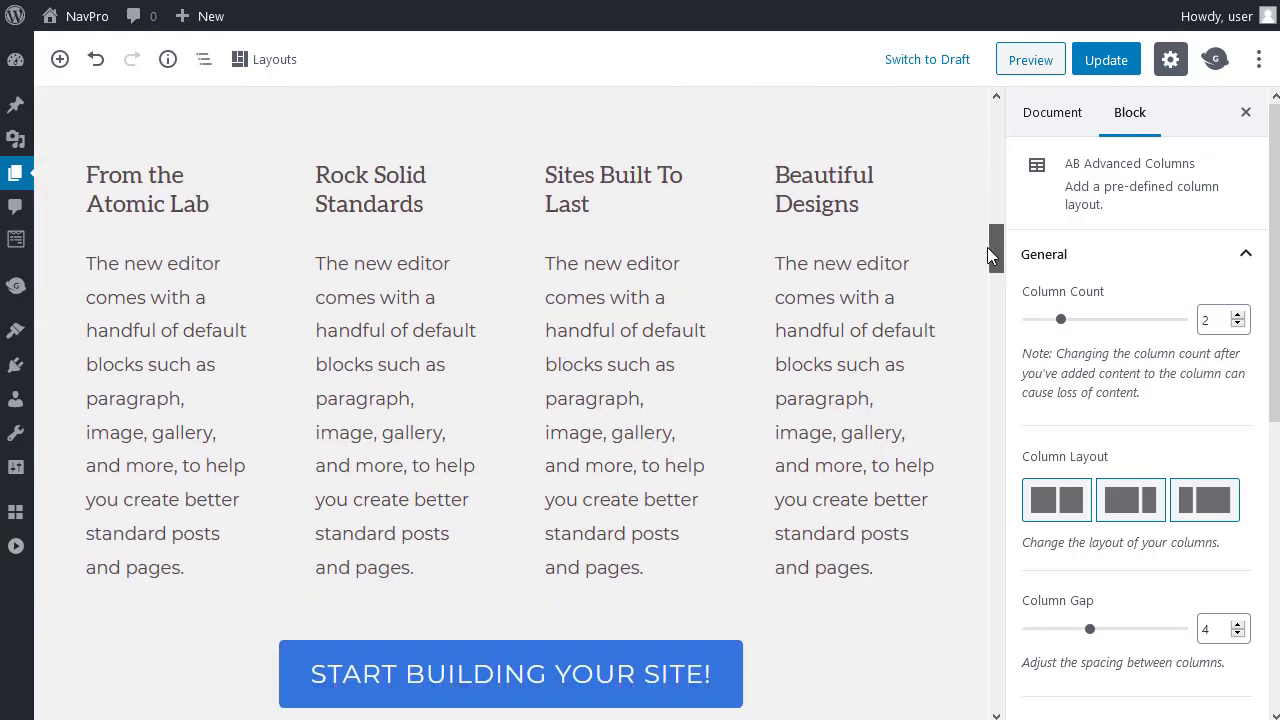
scroll(down, 3)
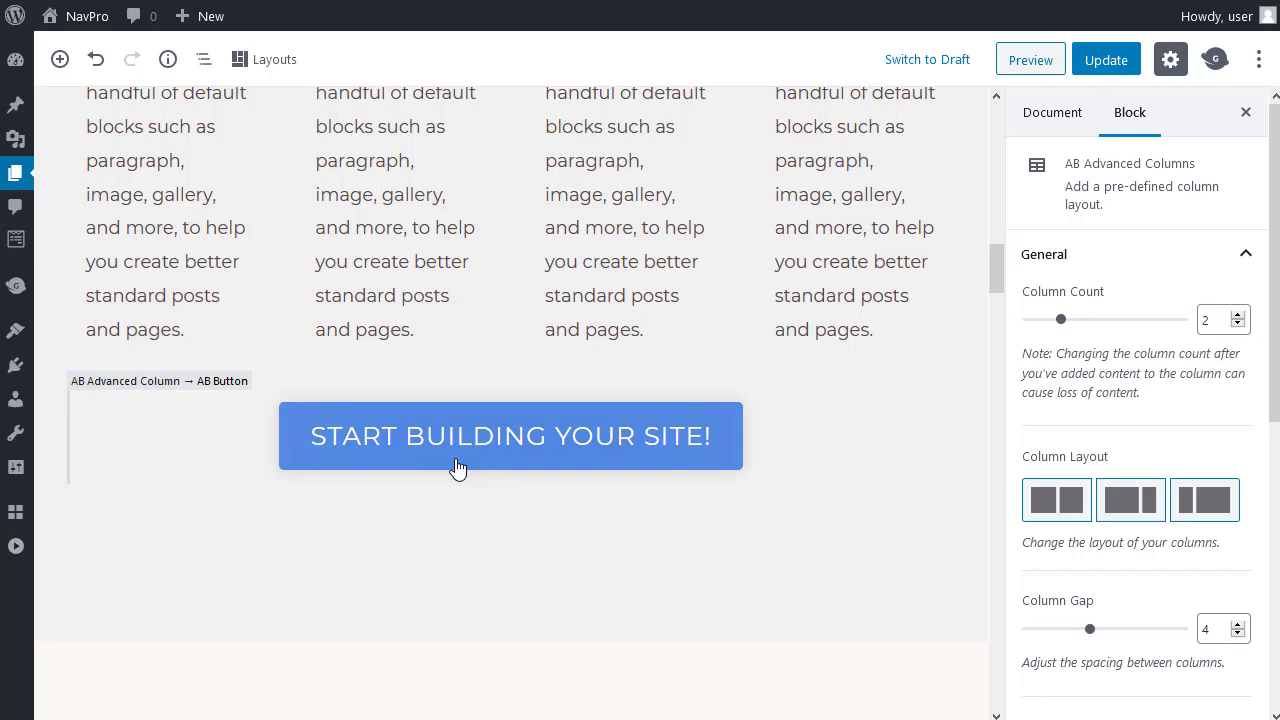
click(510, 436)
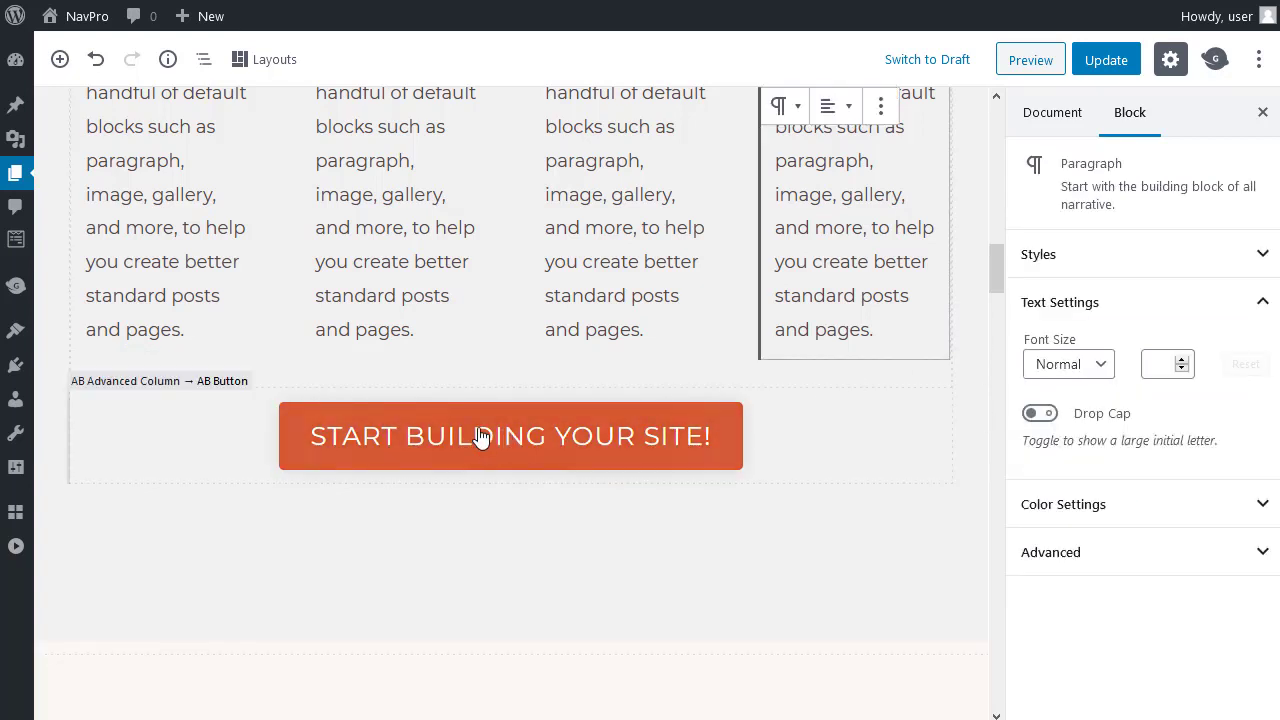
click(512, 436)
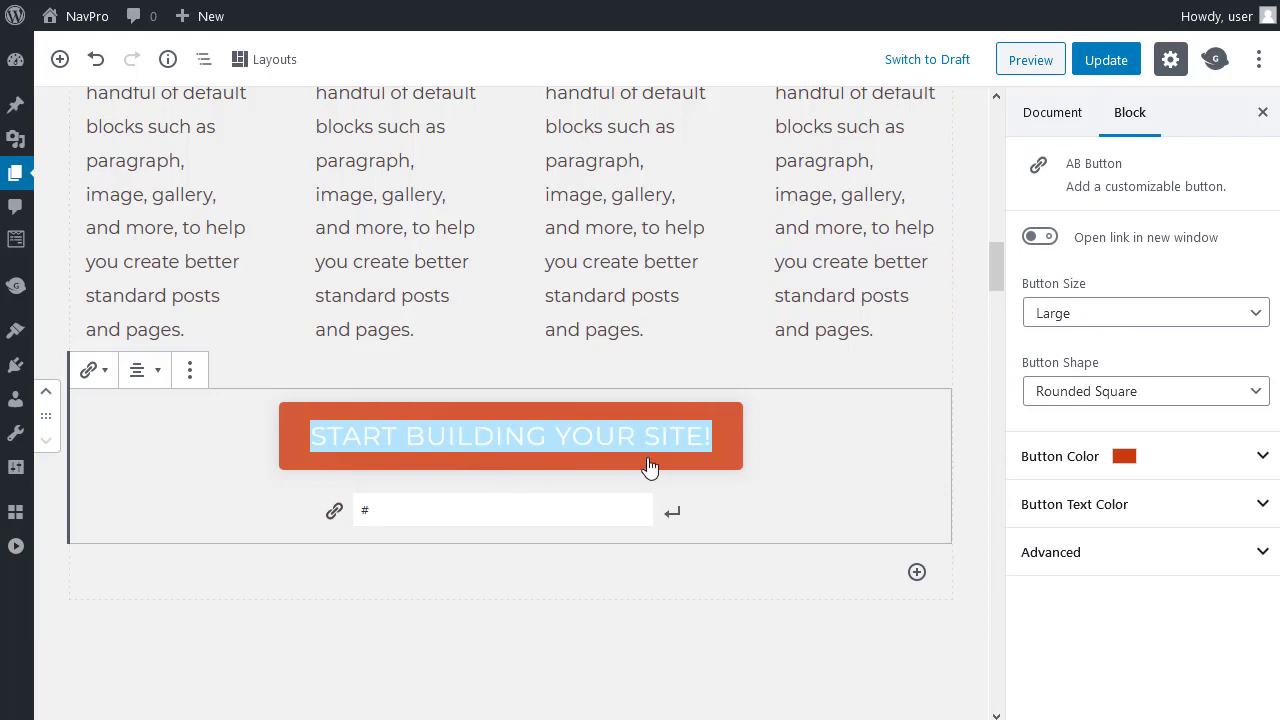
click(500, 510)
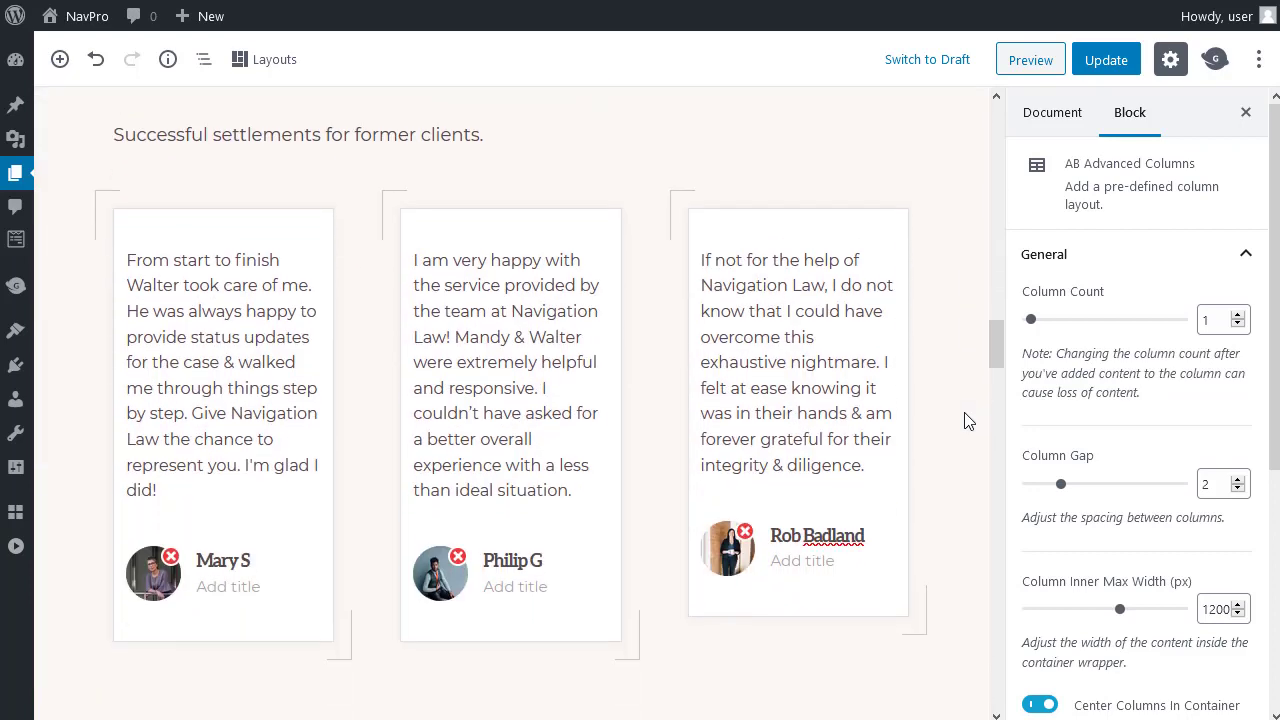
click(172, 380)
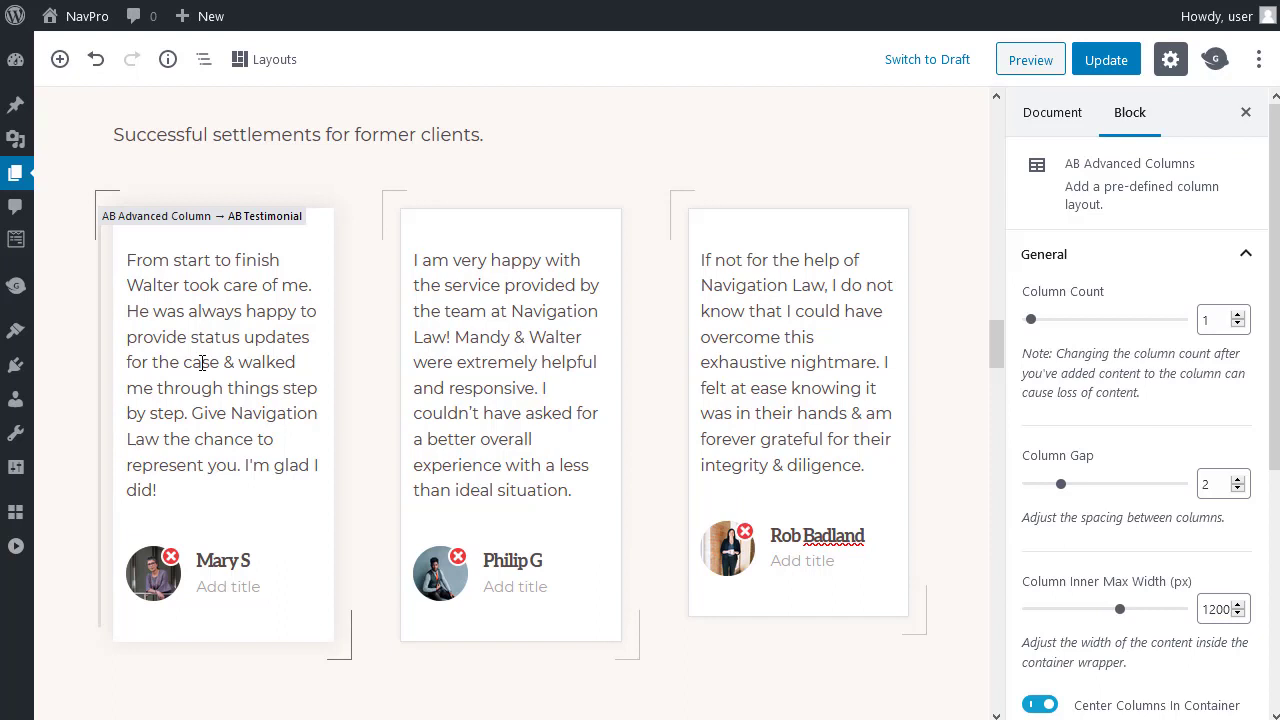
click(220, 360)
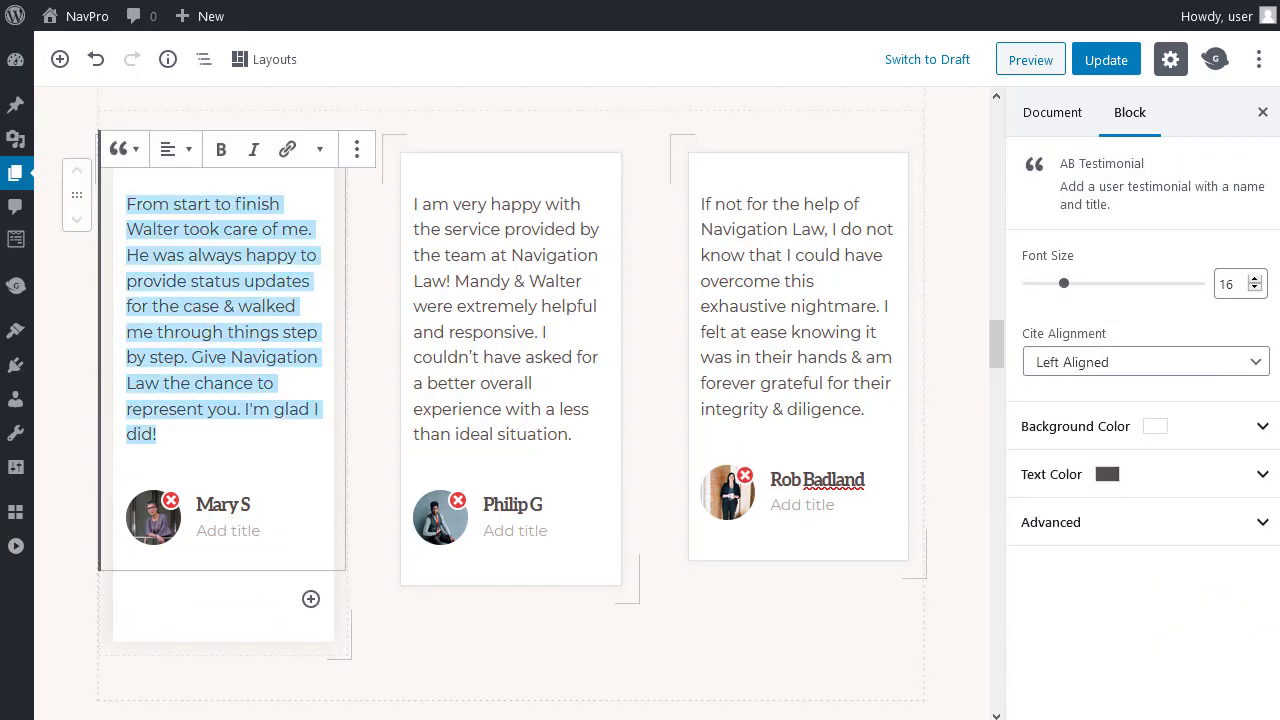
mouse_move(152, 524)
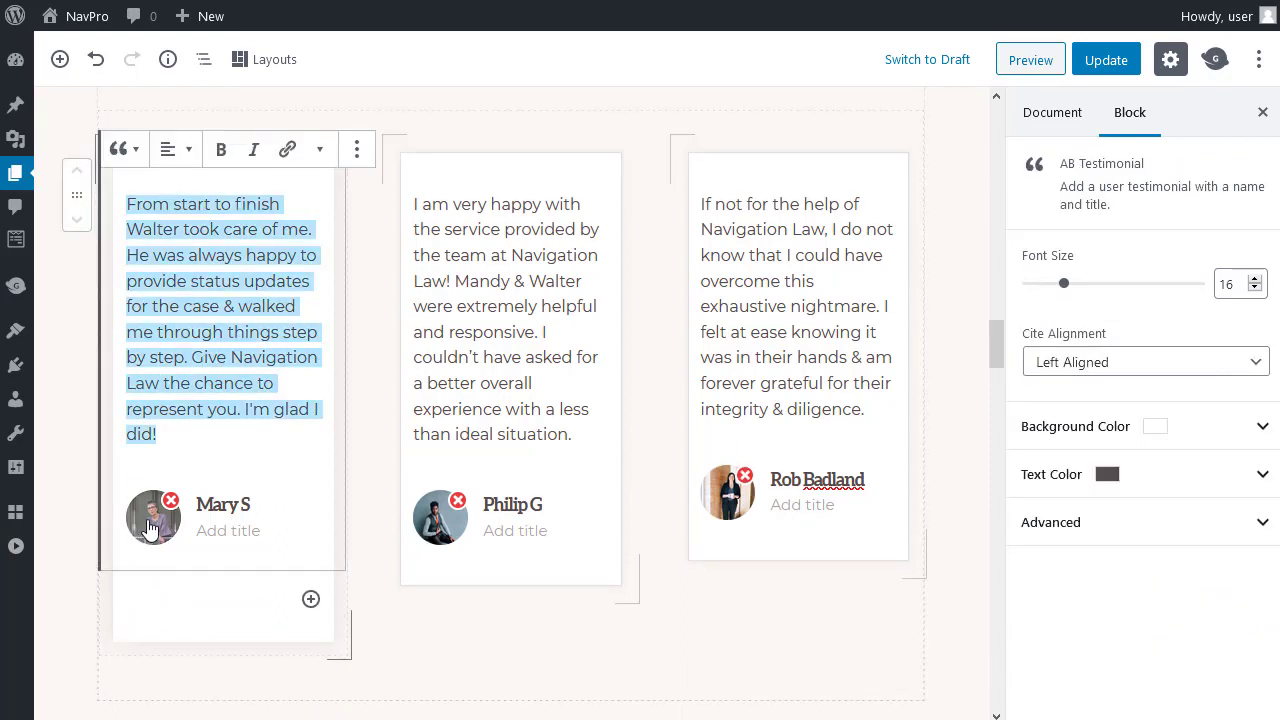
click(152, 516)
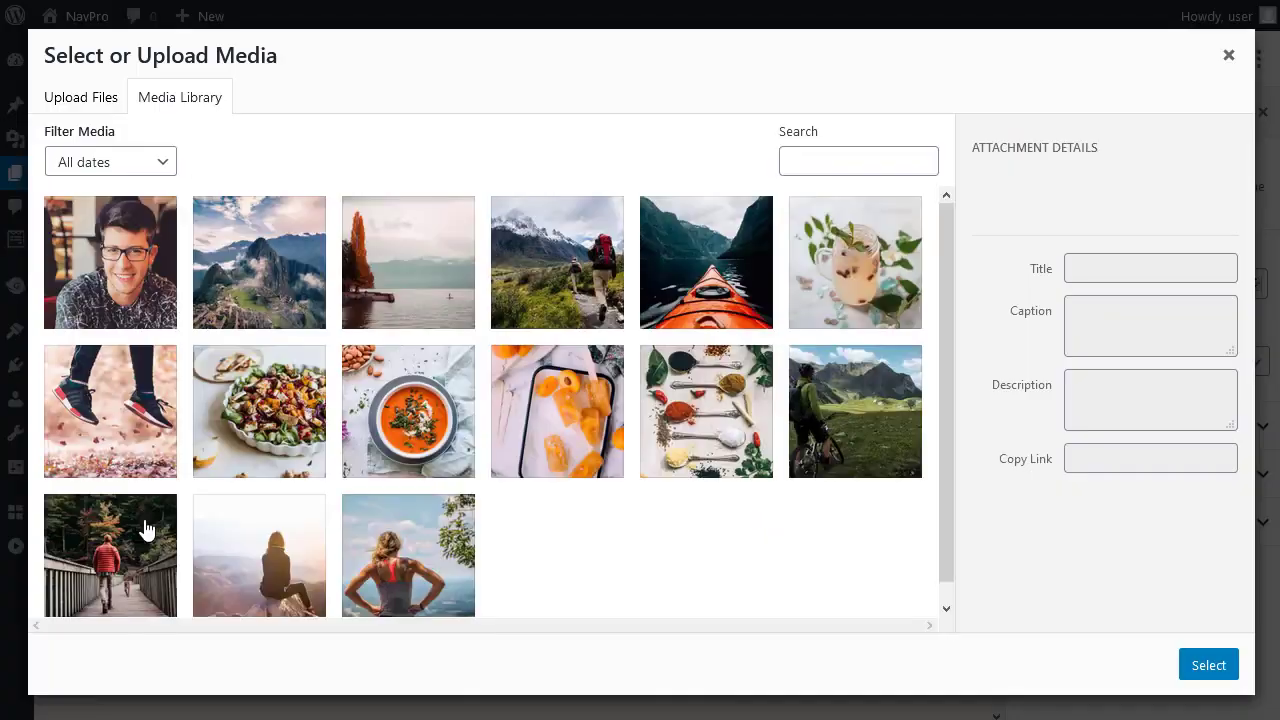
mouse_move(1238, 128)
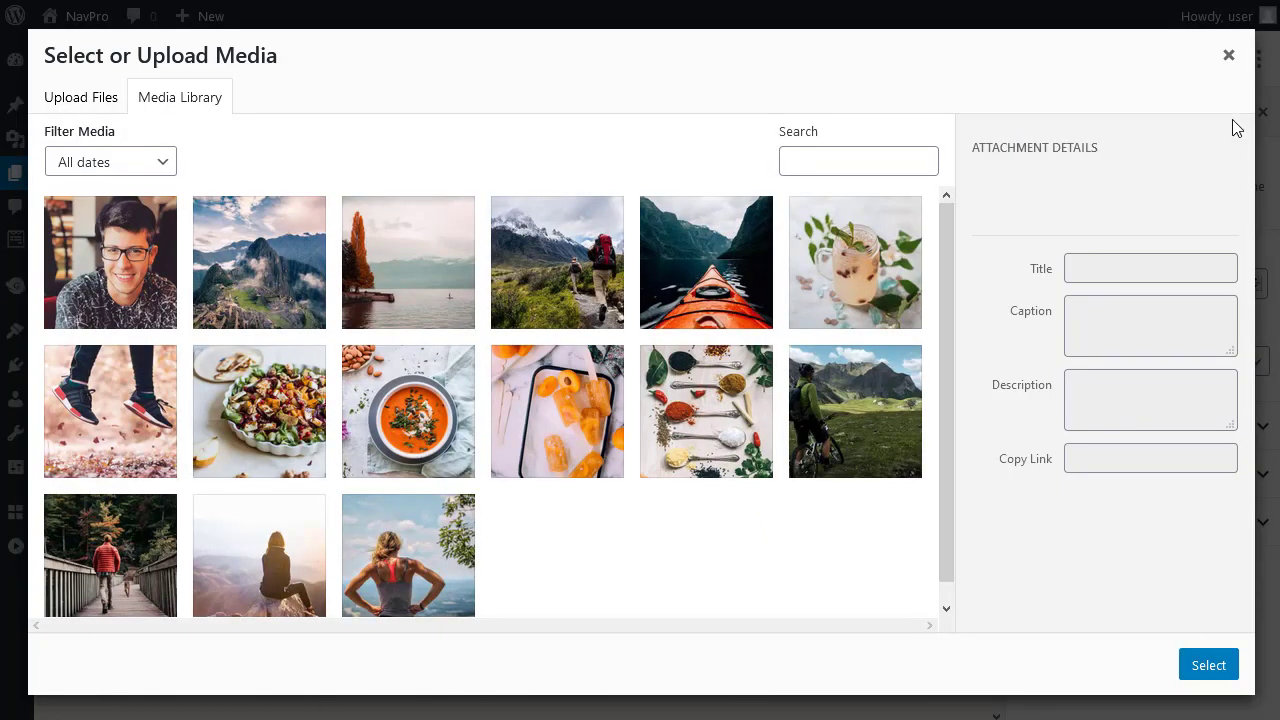
click(1228, 54)
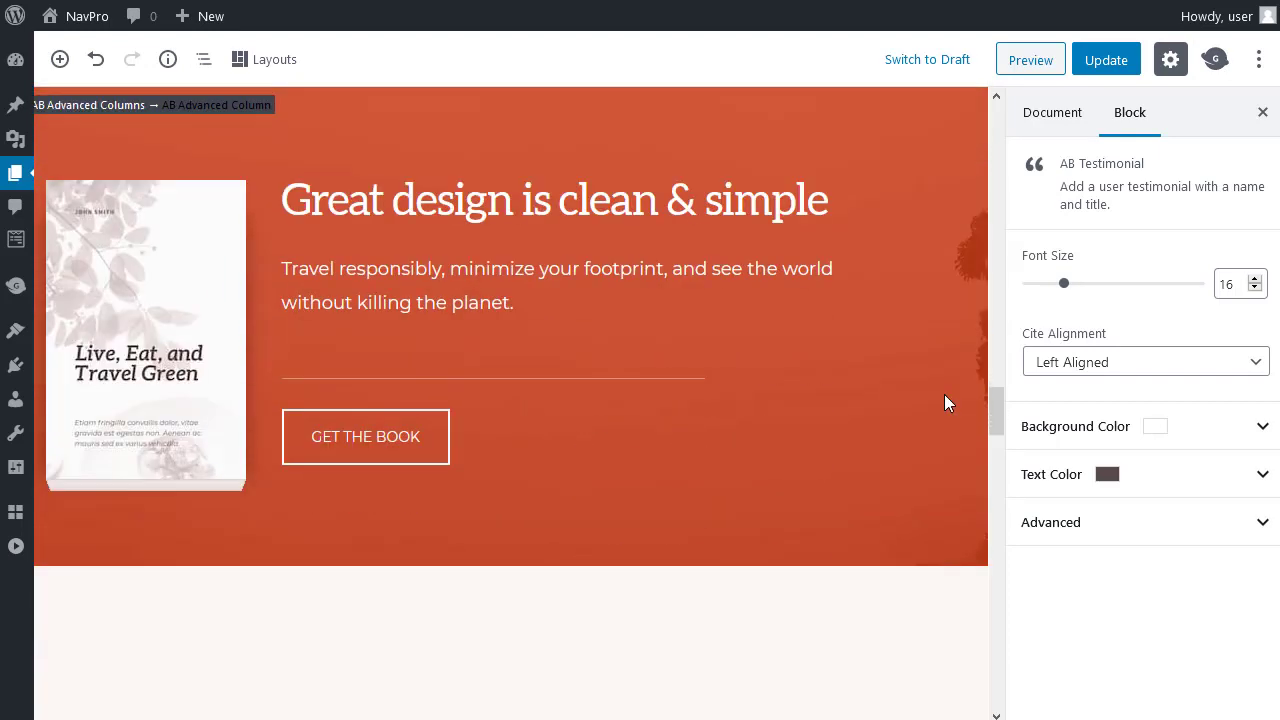
mouse_move(192, 332)
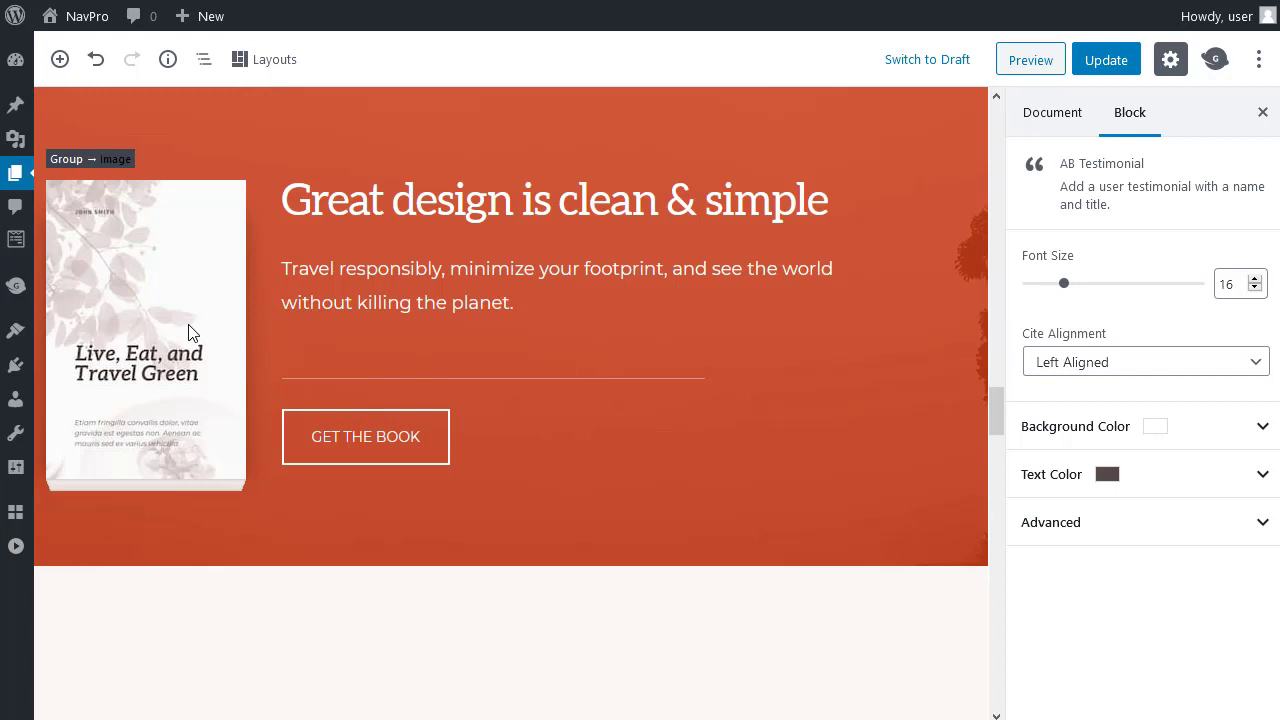
mouse_move(140, 366)
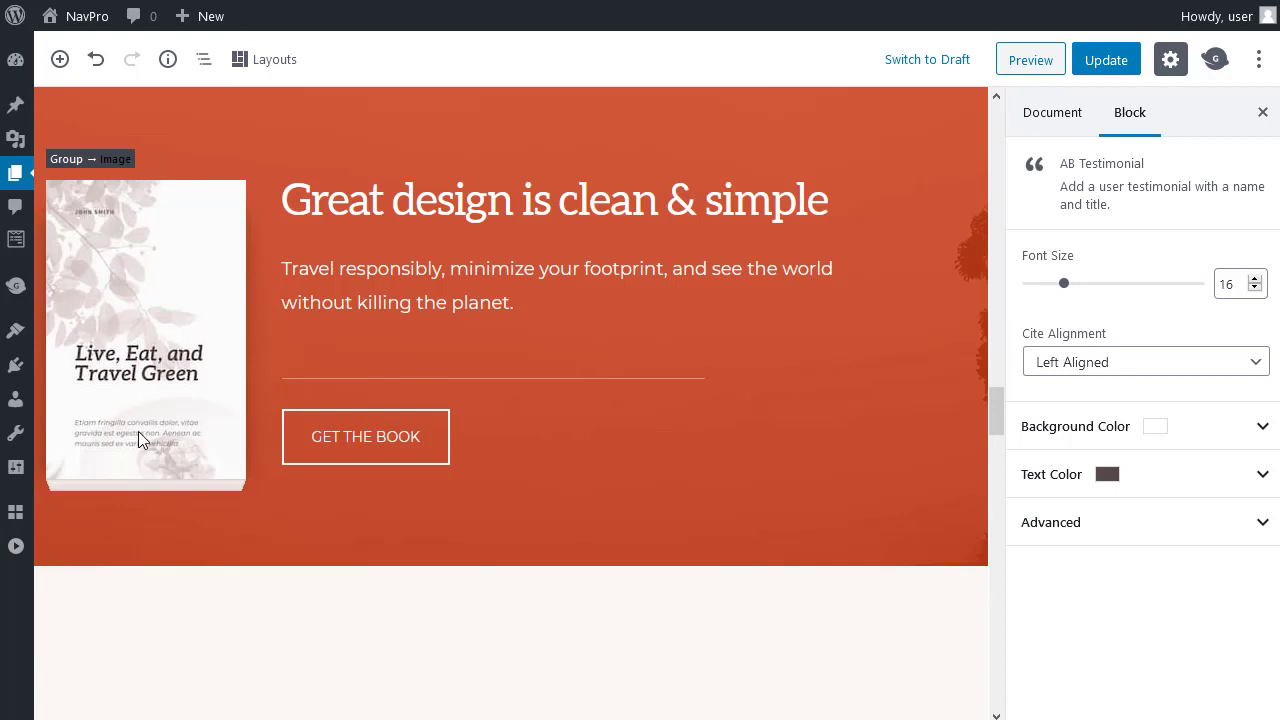
mouse_move(168, 368)
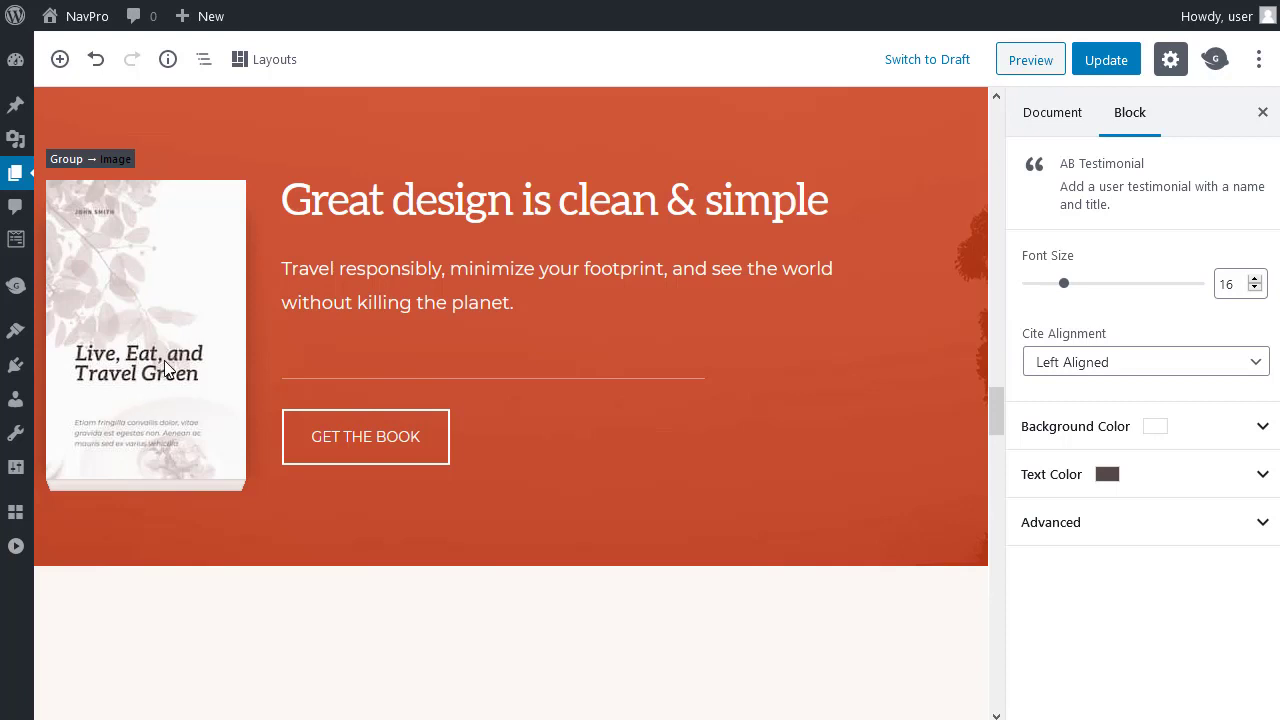
mouse_move(170, 388)
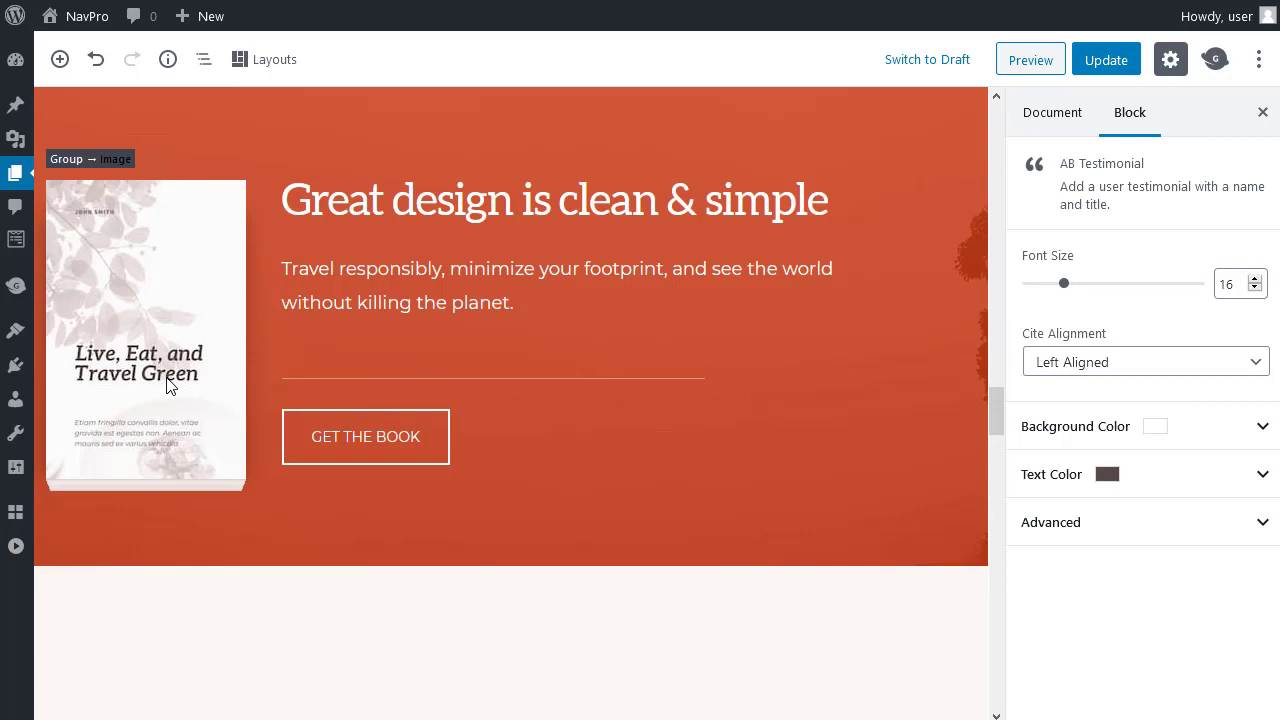
mouse_move(128, 370)
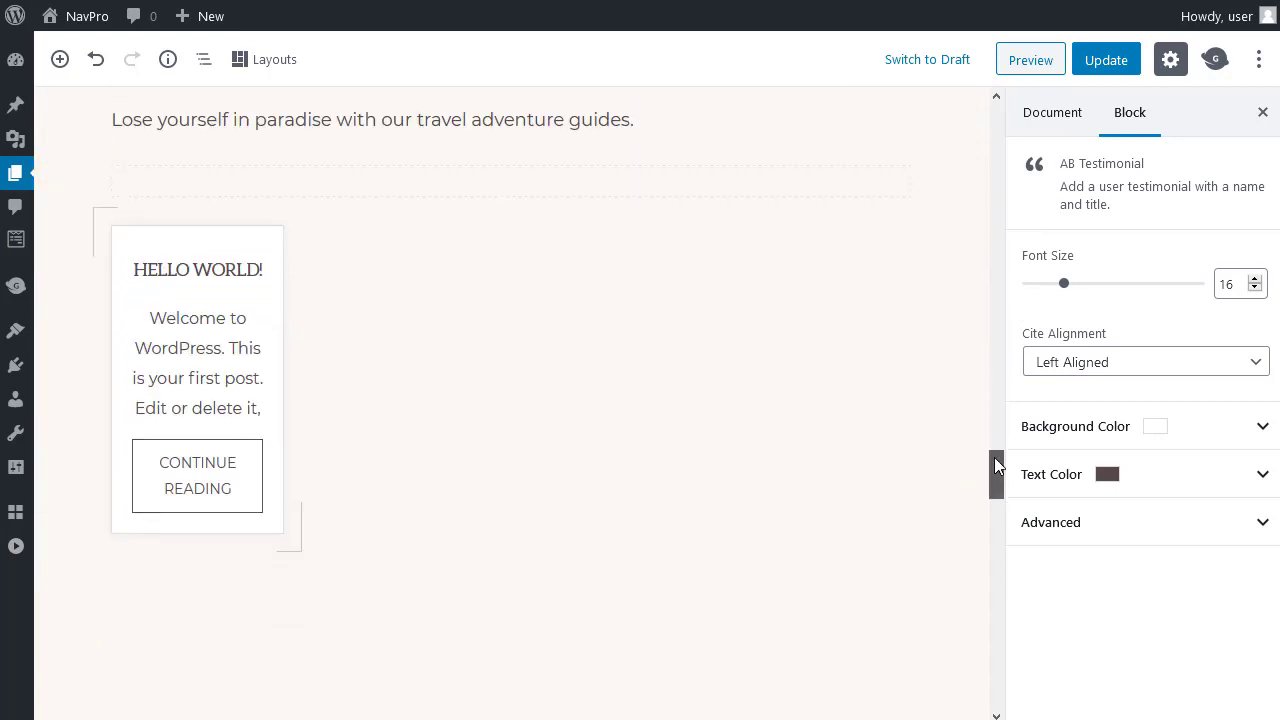
Step: Set the AB Post and Page Grid offset to 0 so four newest travel posts show
scroll(up, 3)
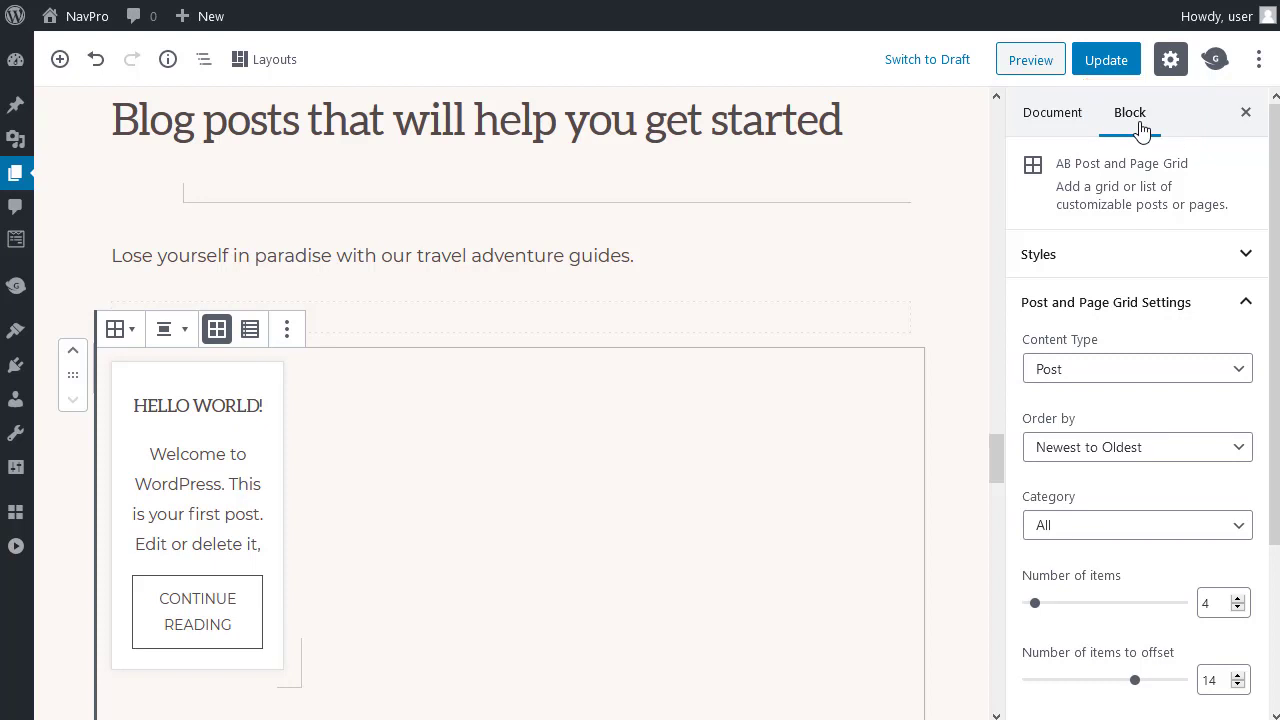
scroll(down, 3)
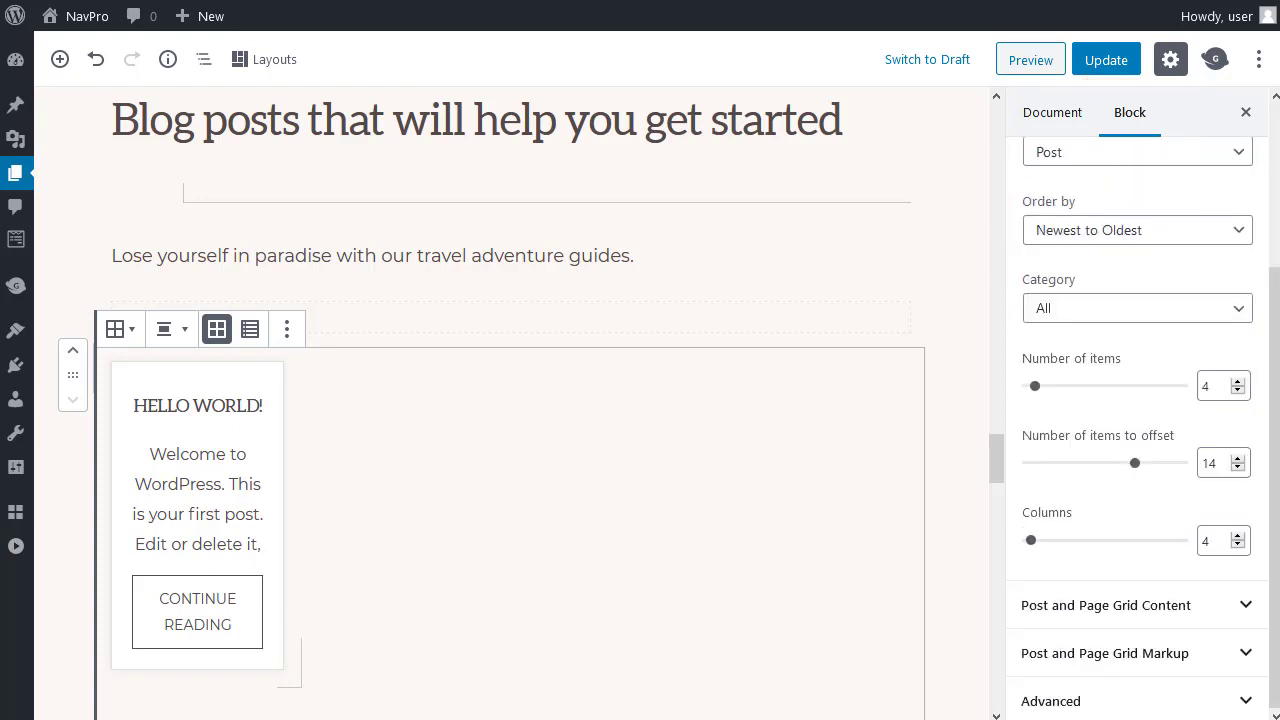
mouse_move(1148, 472)
text(0)
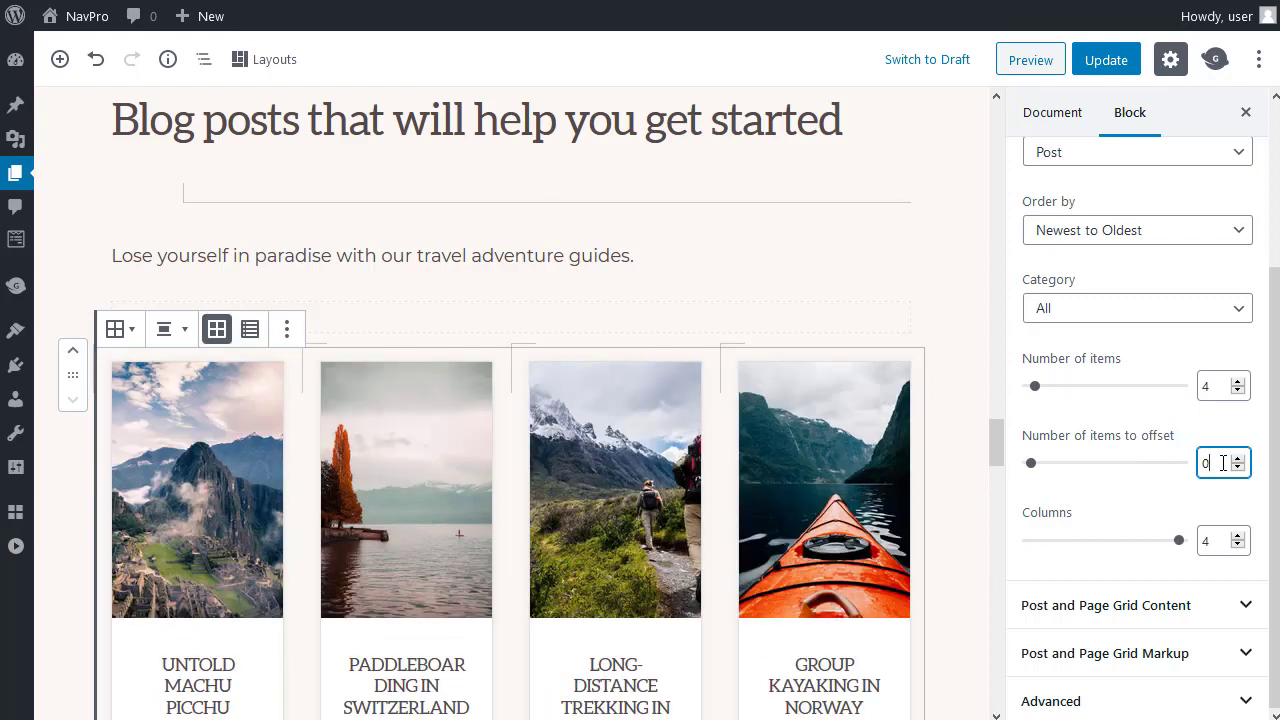
mouse_move(980, 392)
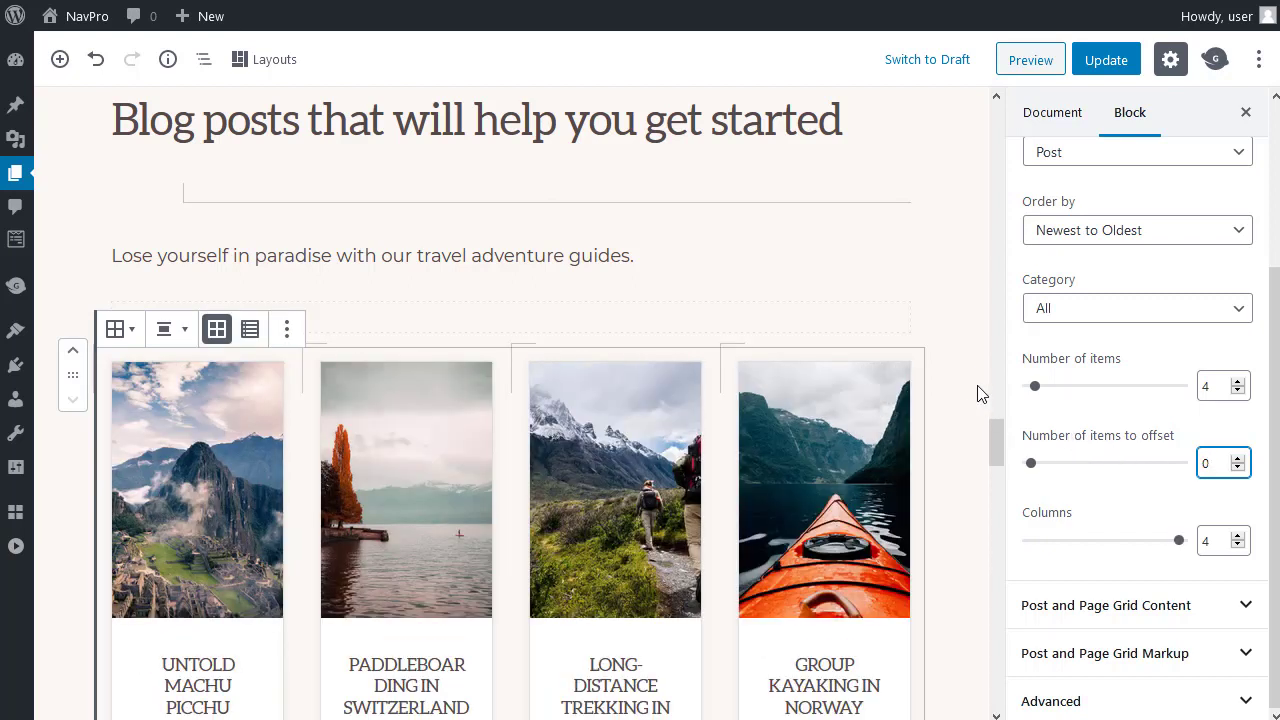
mouse_move(968, 390)
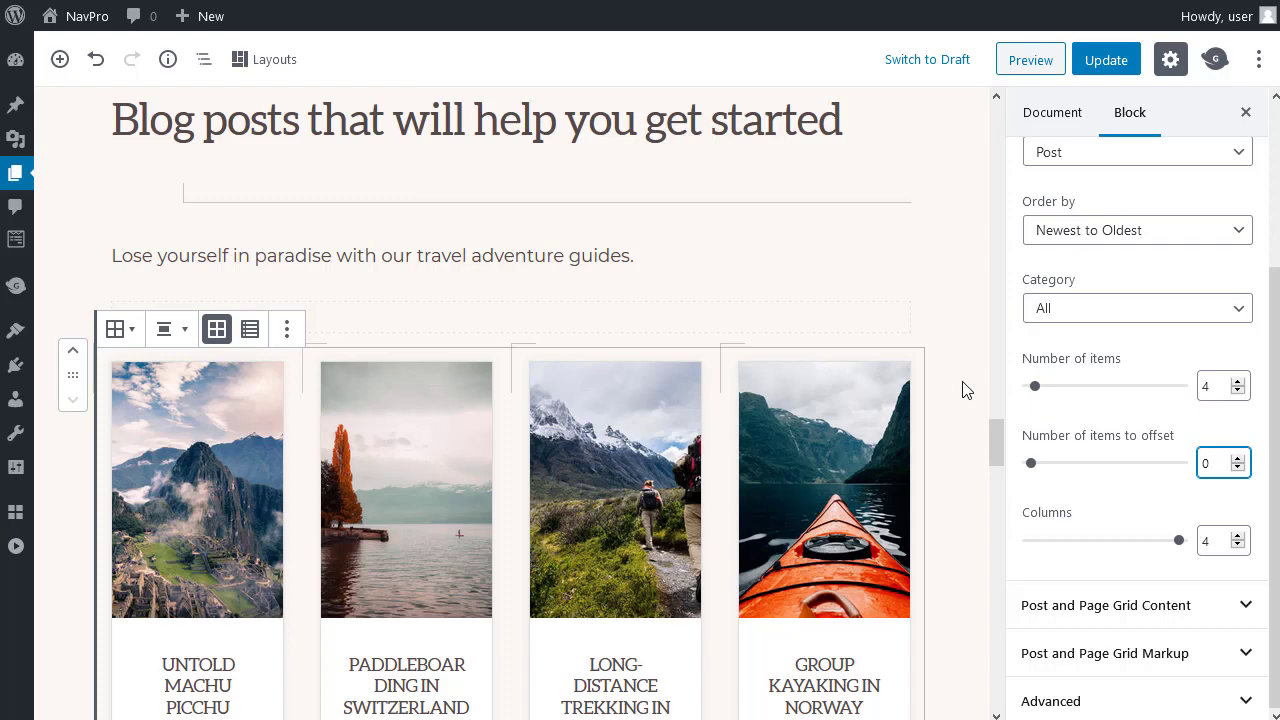
mouse_move(1148, 456)
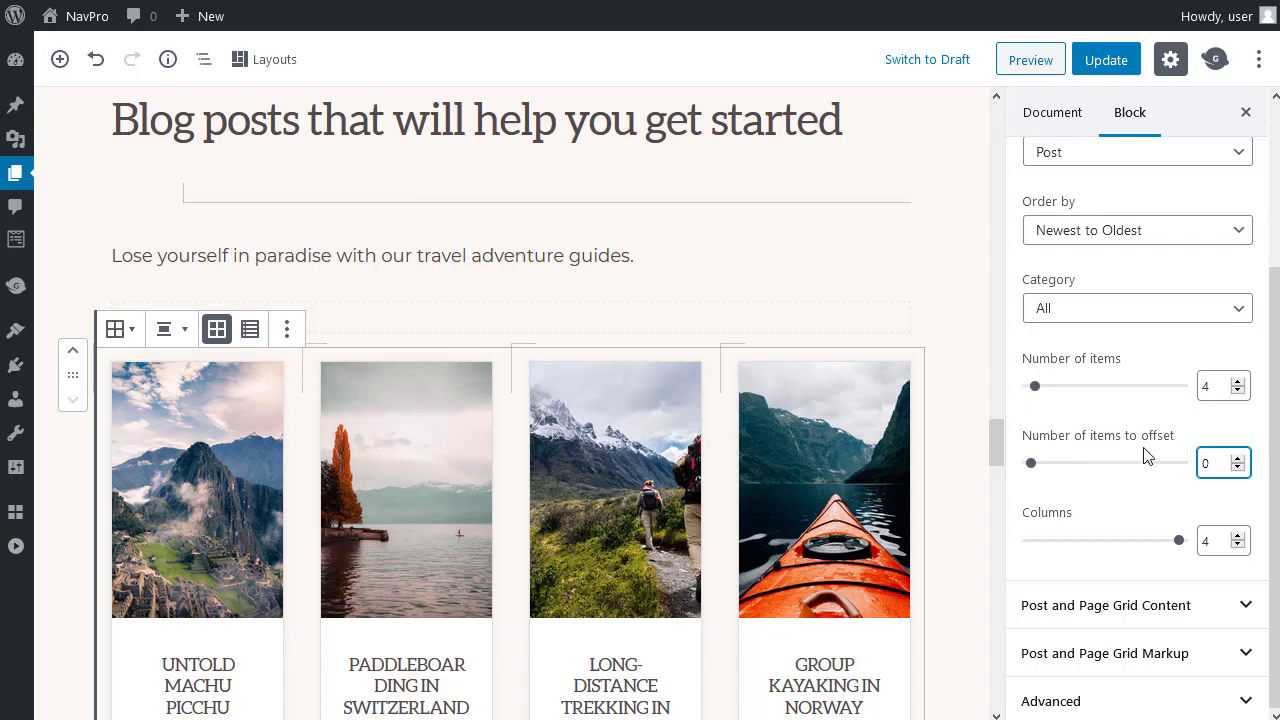
mouse_move(1064, 312)
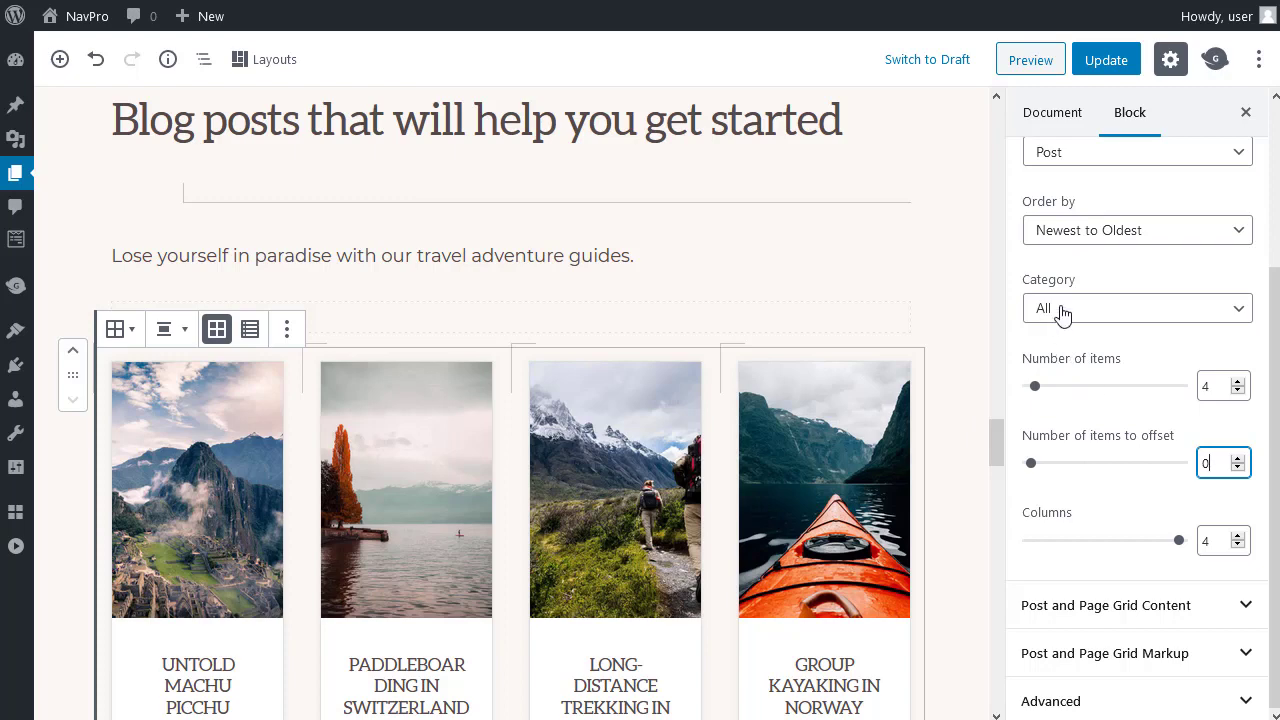
mouse_move(976, 368)
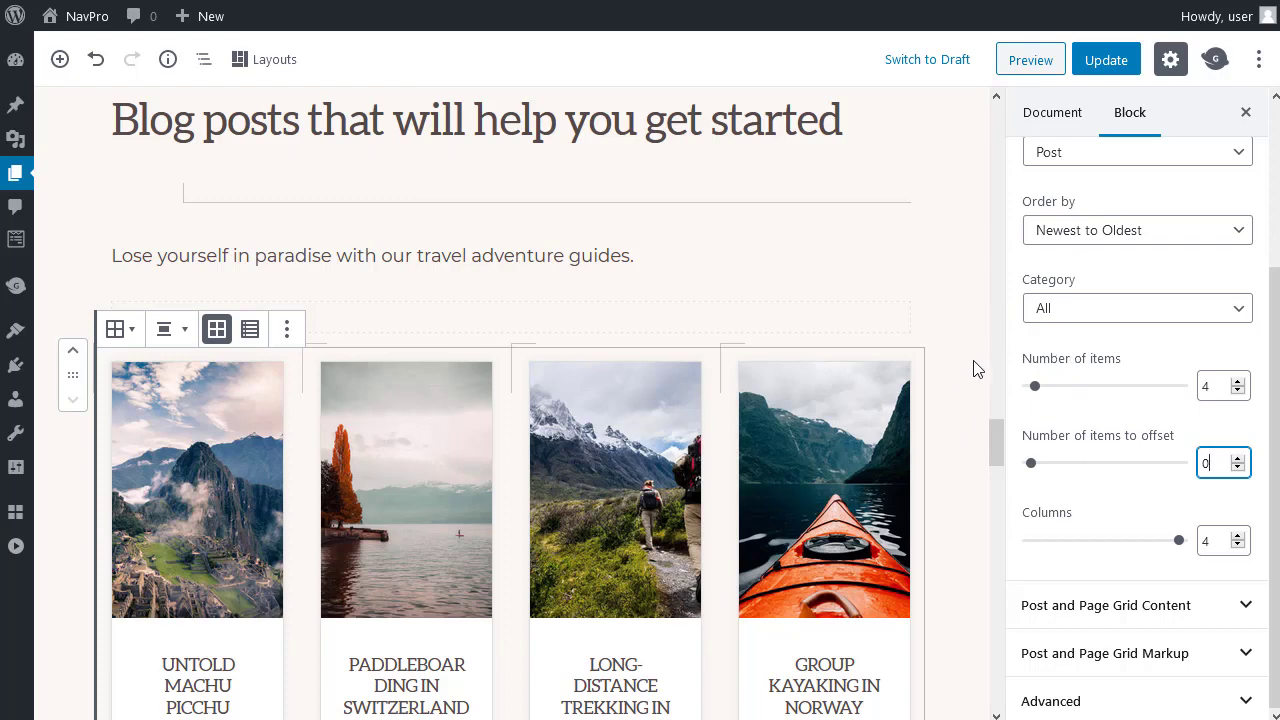
click(1136, 308)
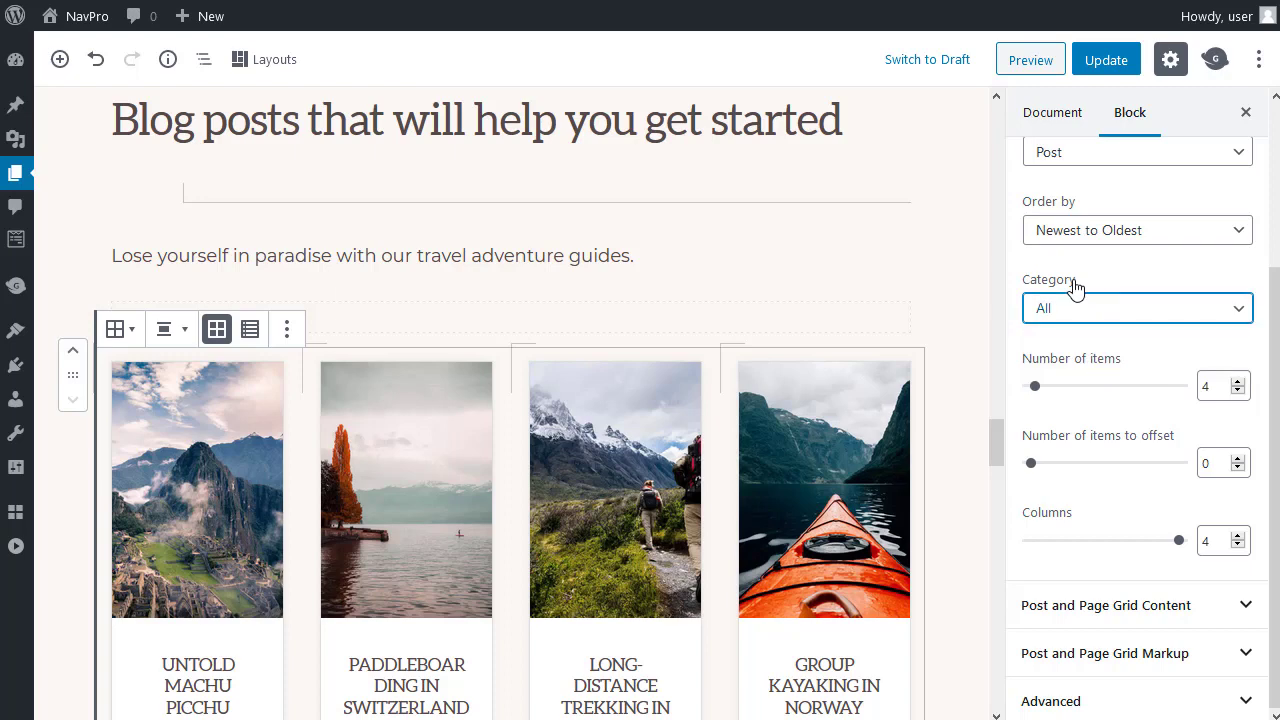
mouse_move(964, 468)
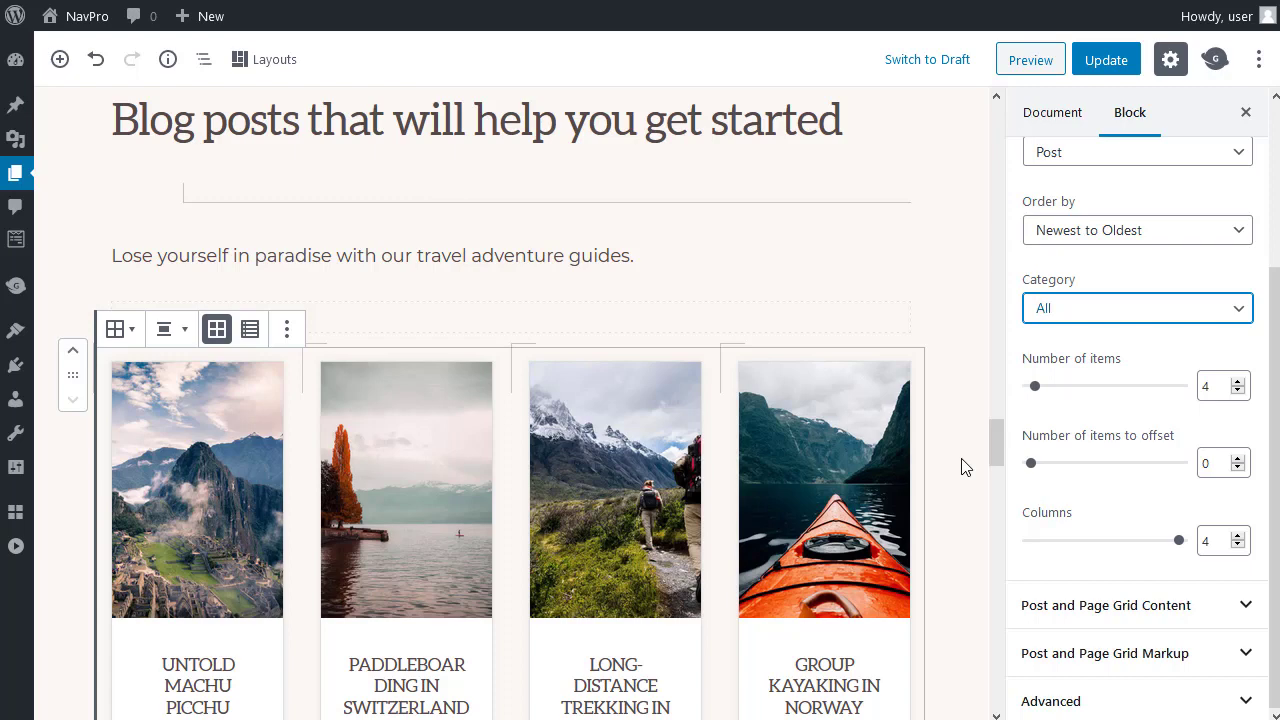
mouse_move(1108, 456)
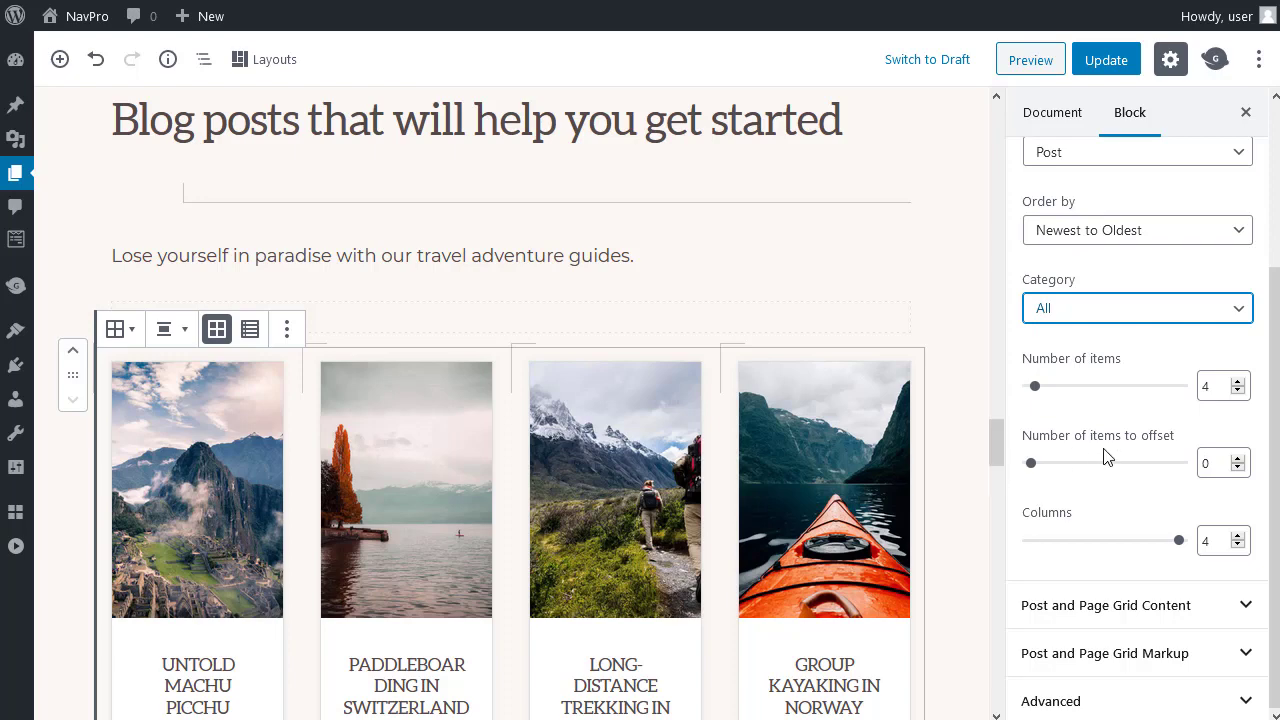
click(1214, 462)
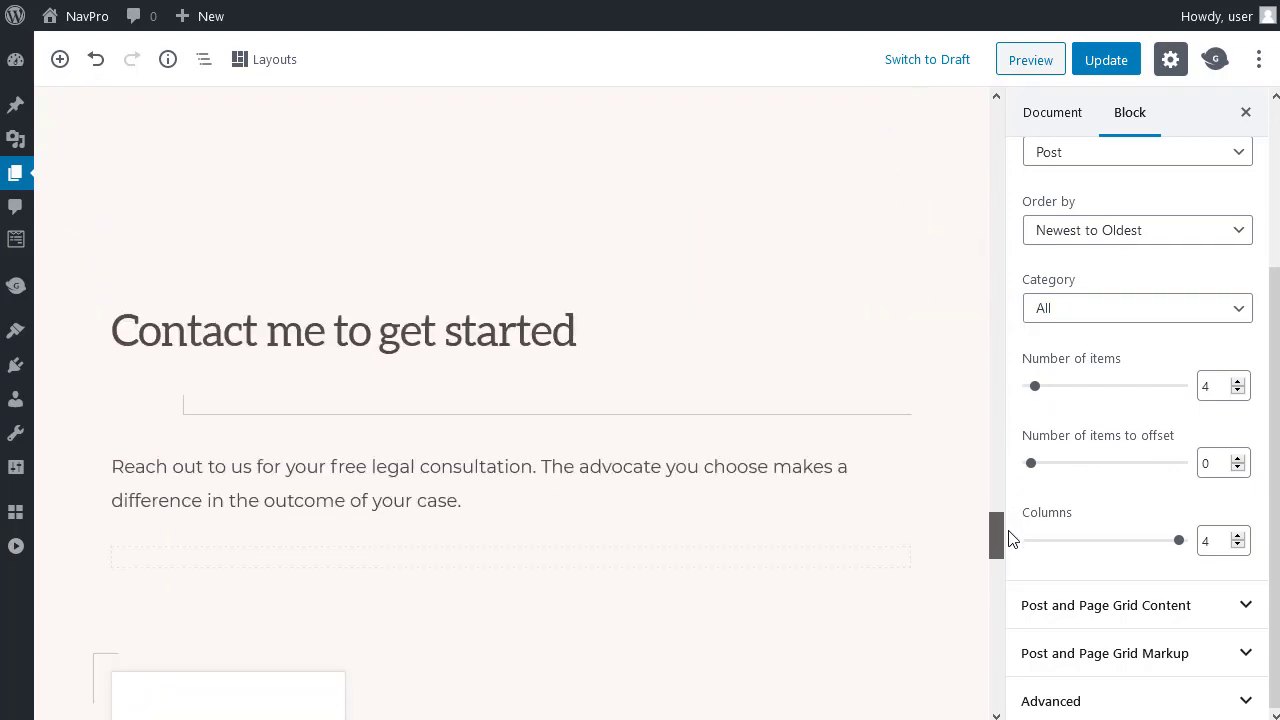
scroll(down, 3)
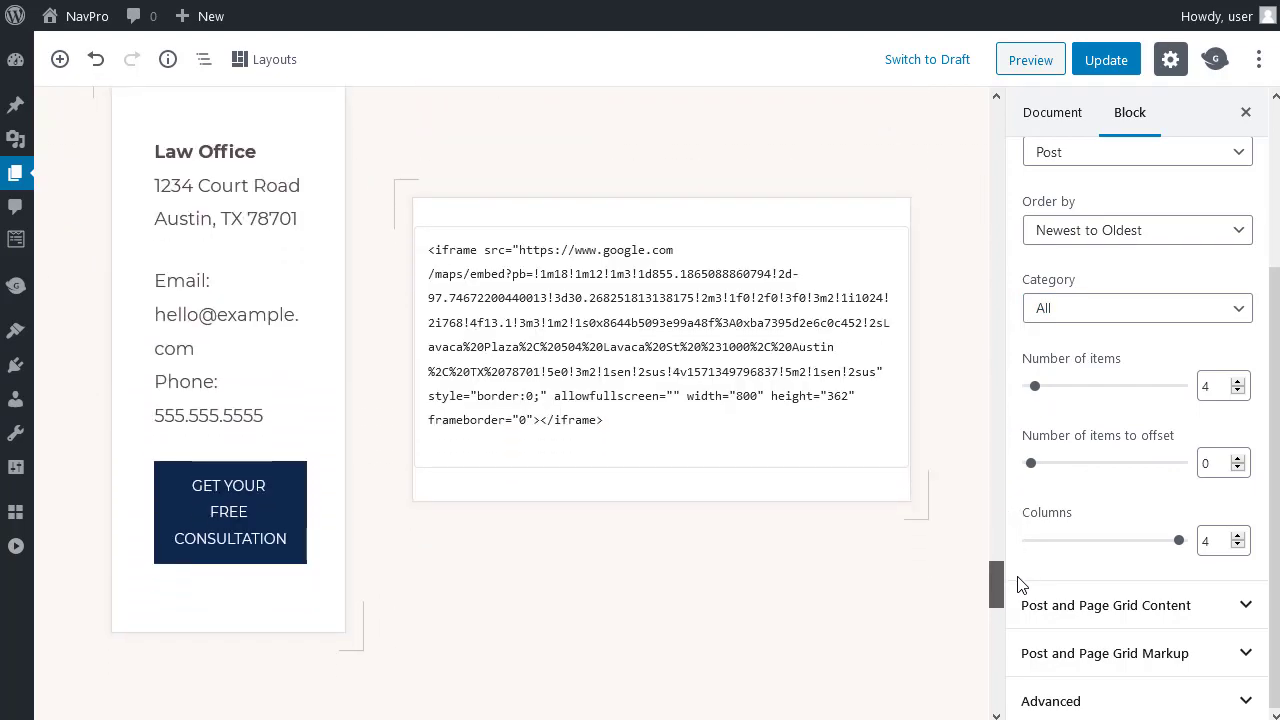
scroll(up, 3)
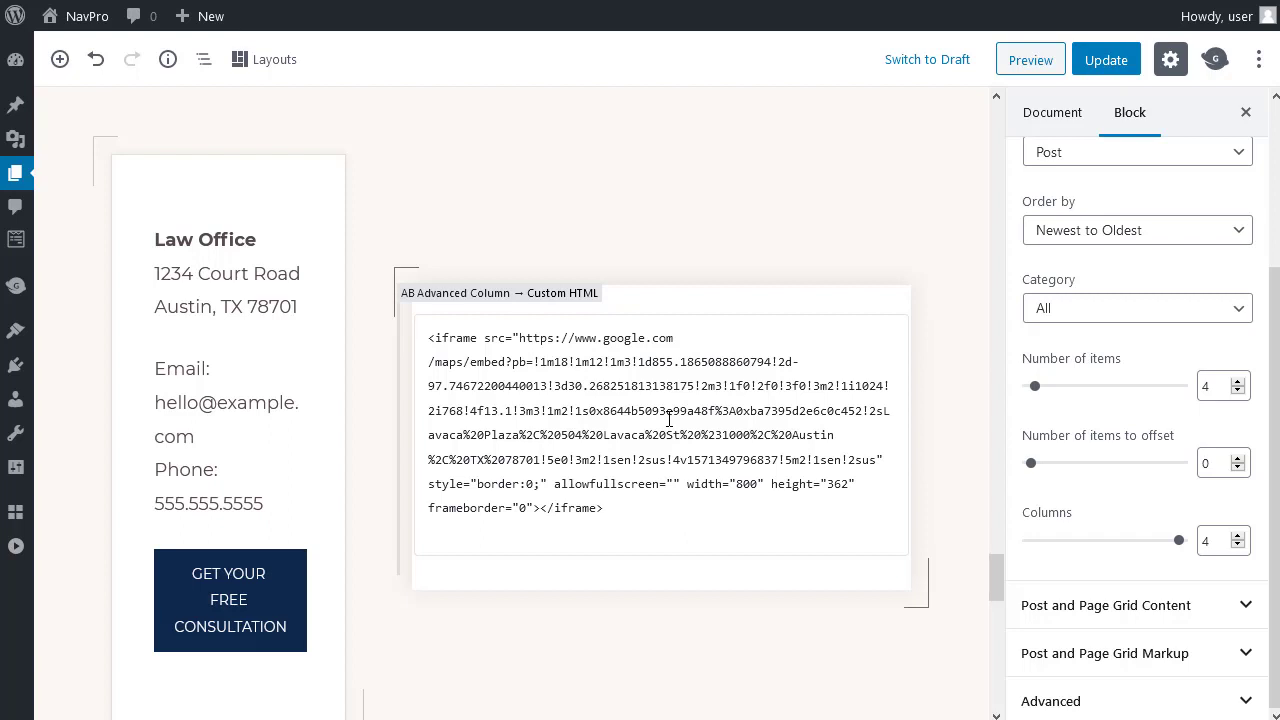
mouse_move(632, 514)
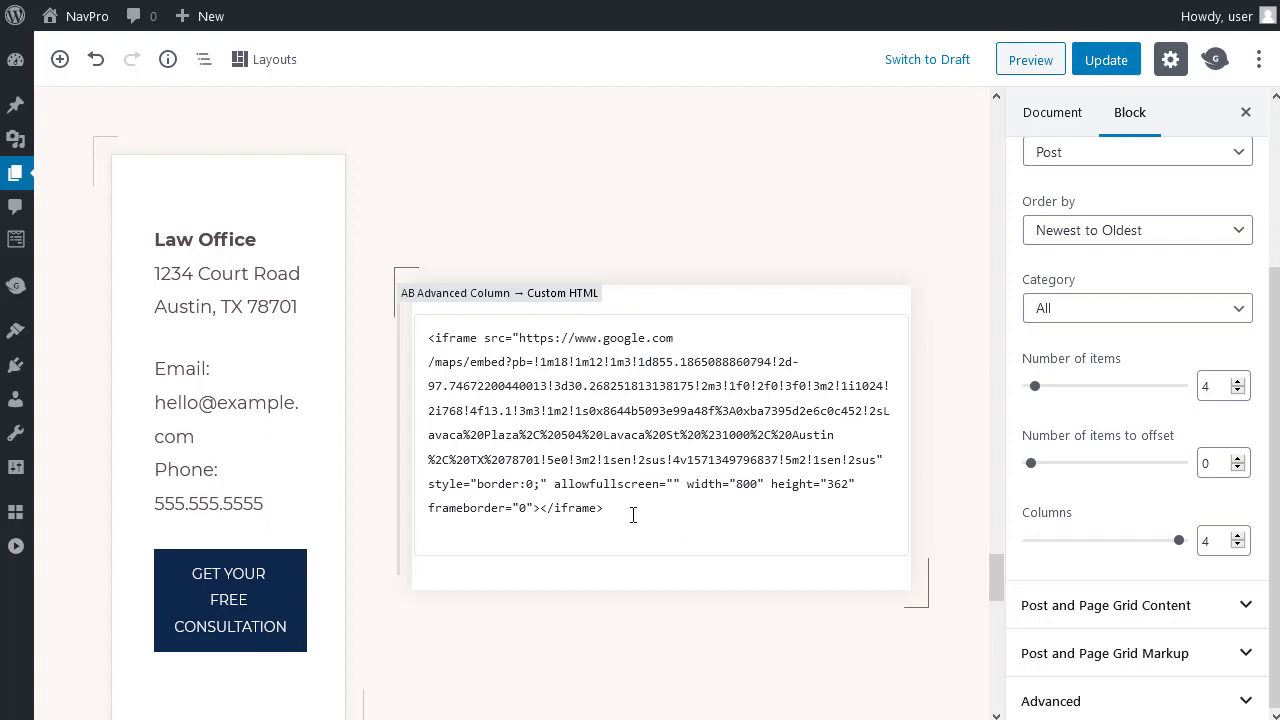
click(660, 436)
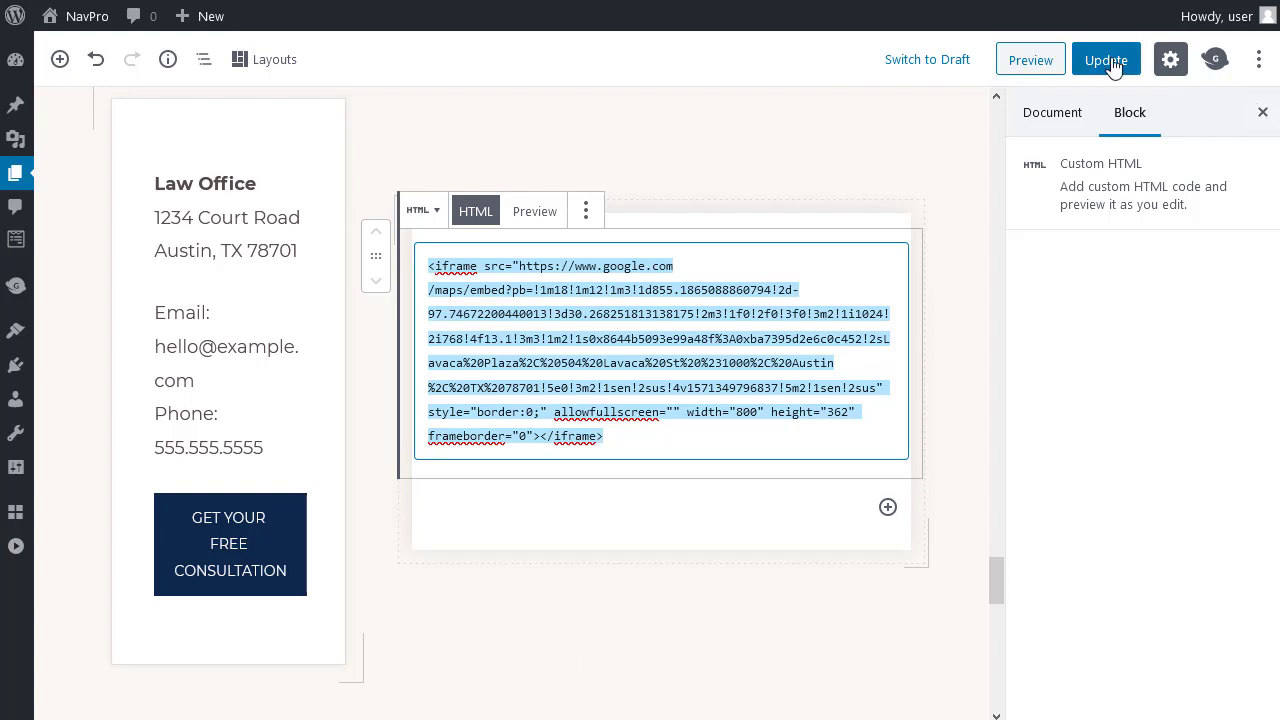
Step: Update the homepage and preview the Sam Smith hero with the portrait
click(1106, 60)
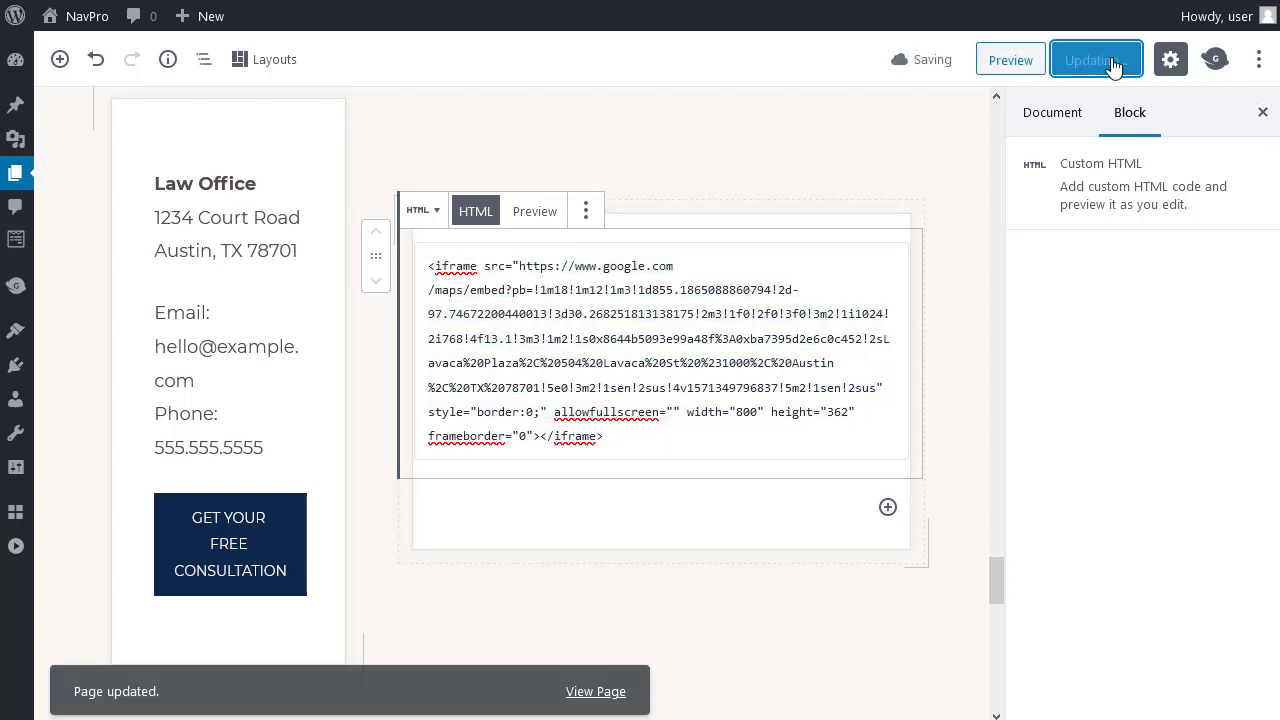
click(1096, 60)
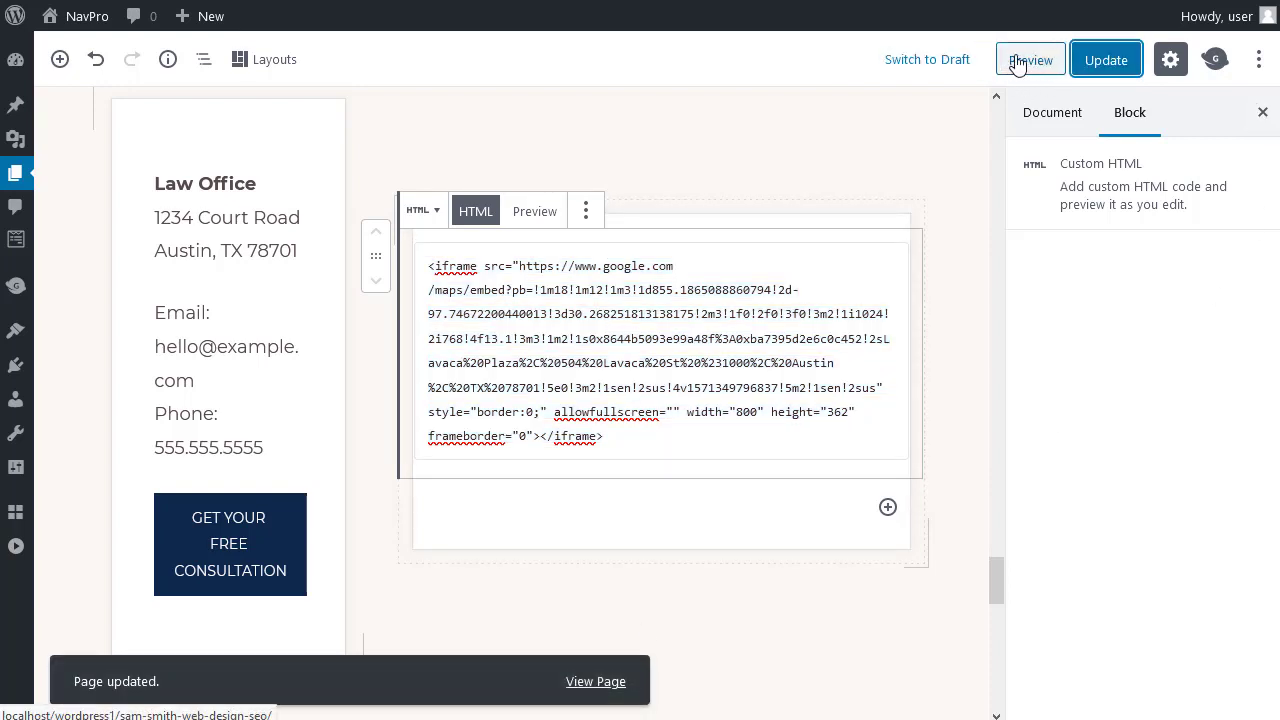
click(1030, 60)
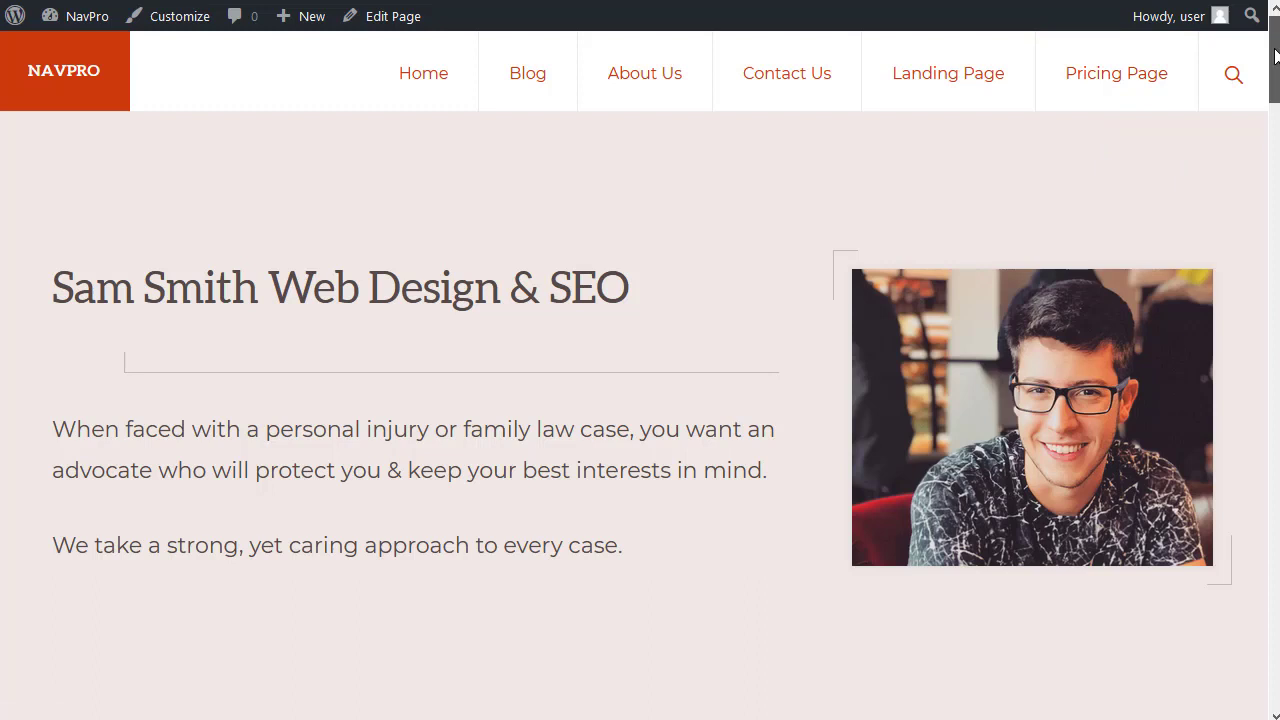
scroll(down, 3)
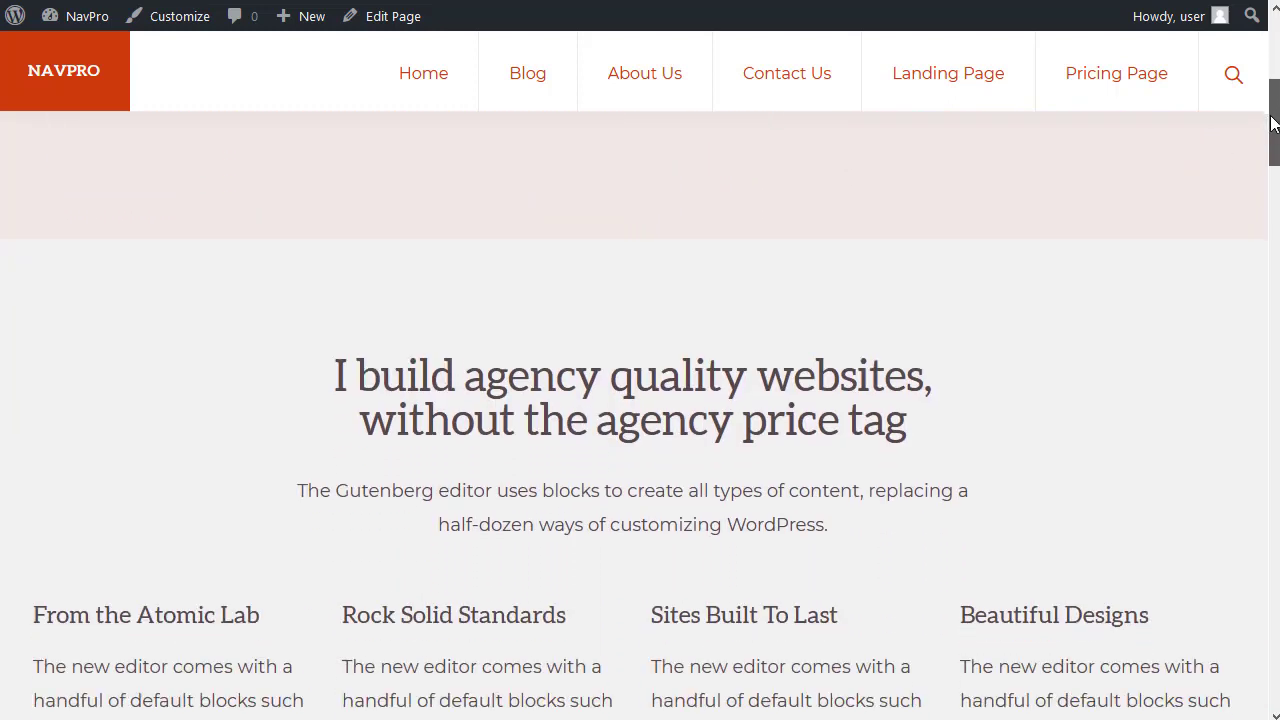
scroll(down, 3)
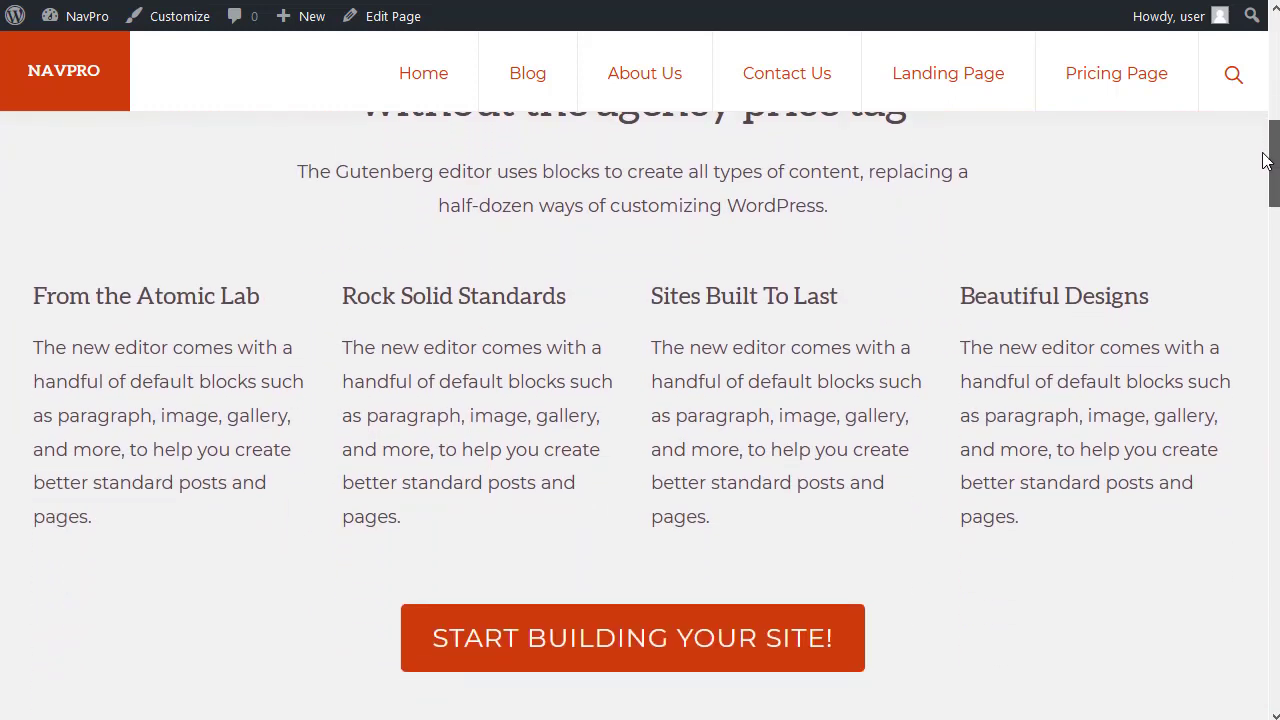
scroll(down, 3)
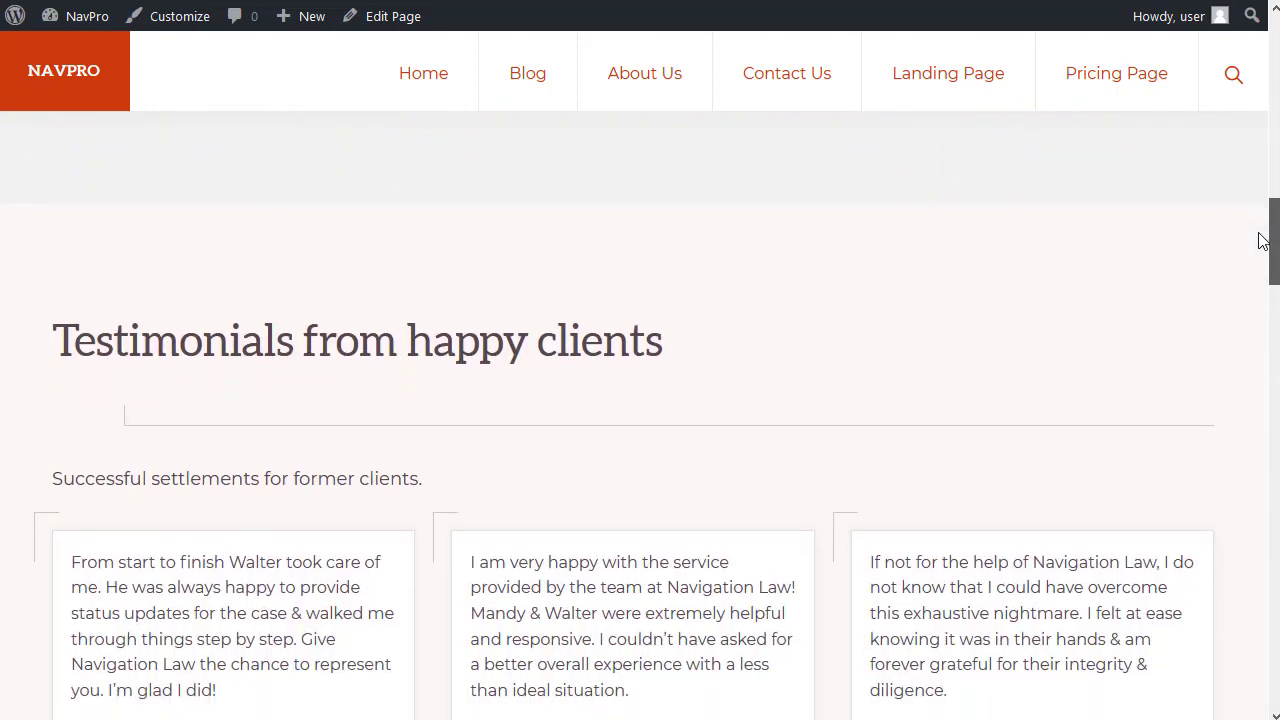
scroll(down, 3)
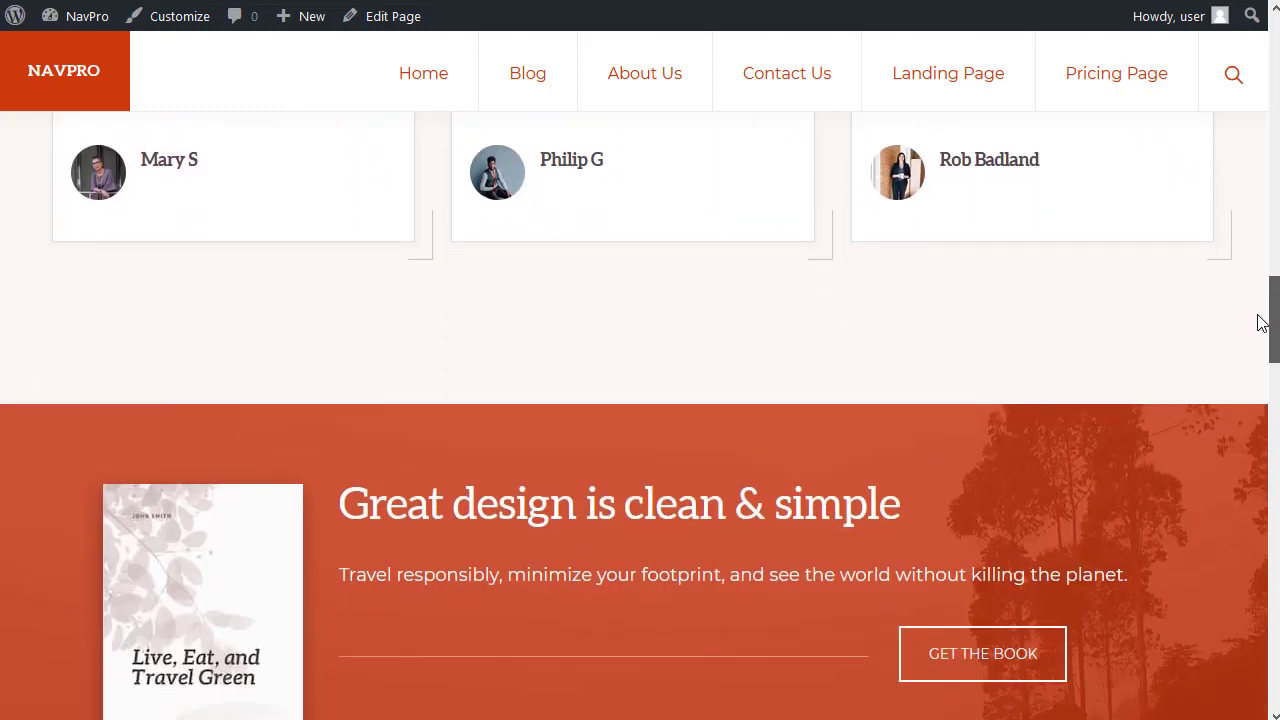
scroll(down, 3)
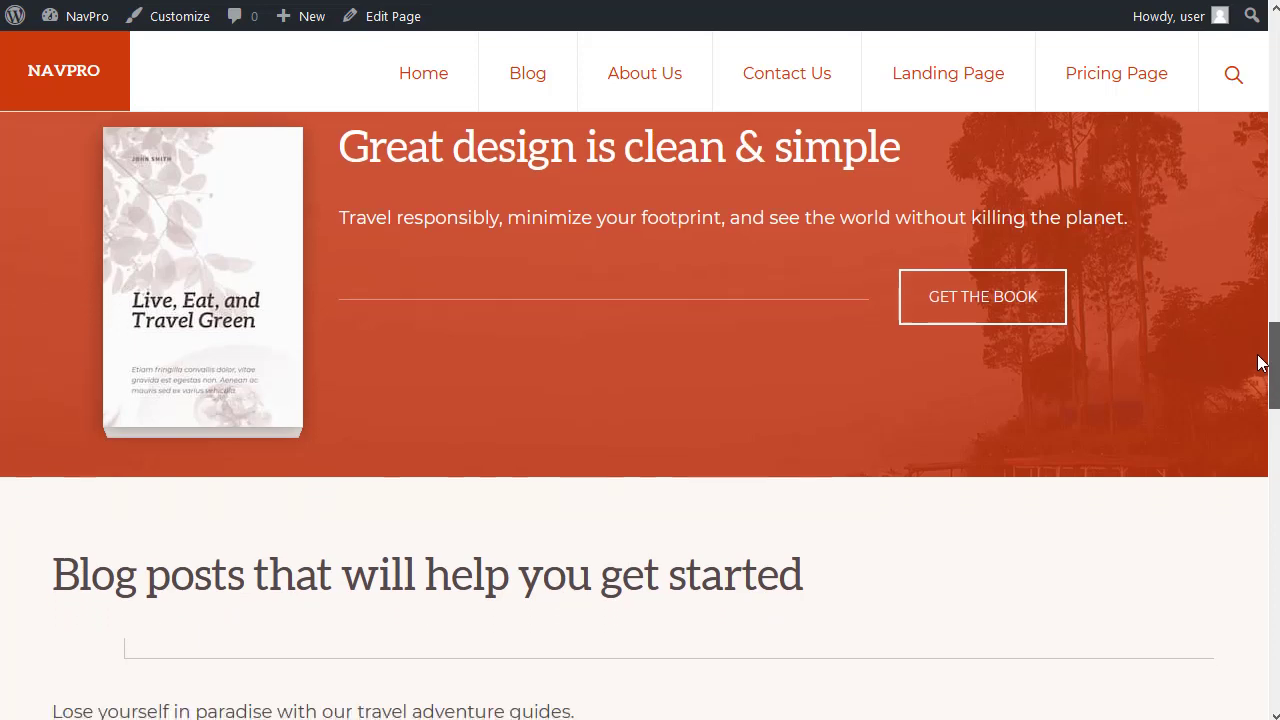
scroll(down, 3)
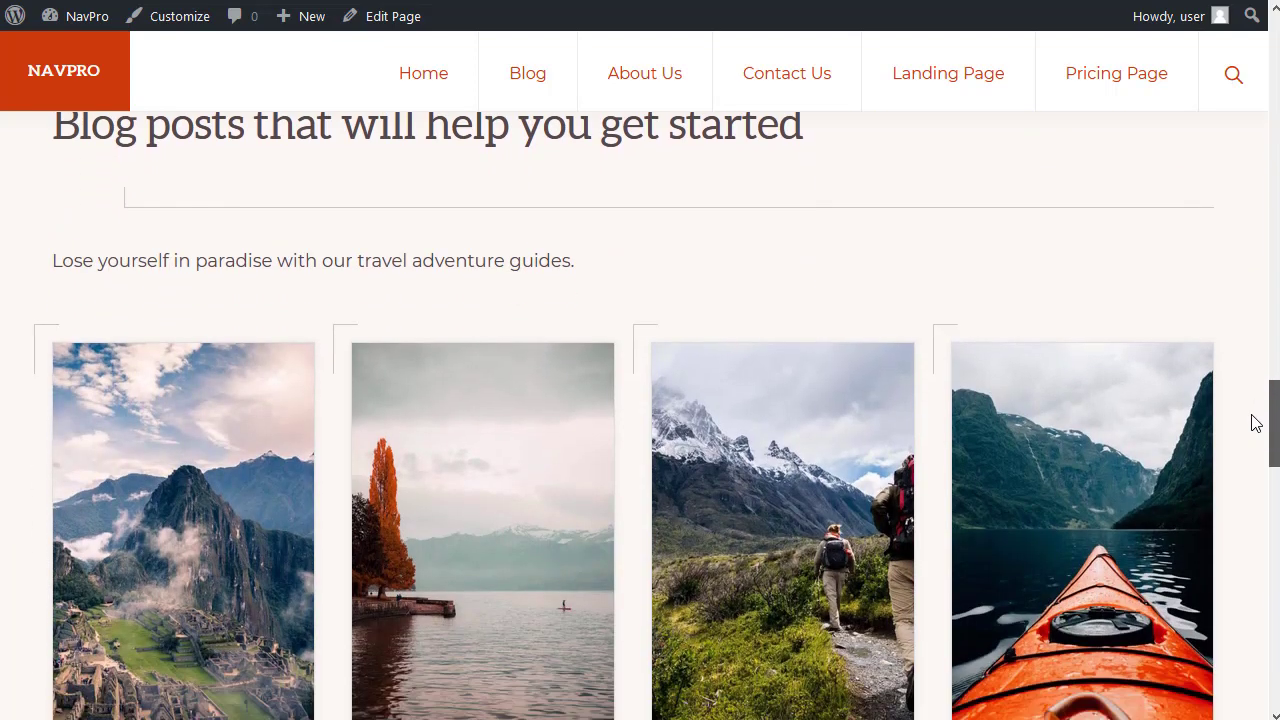
scroll(down, 3)
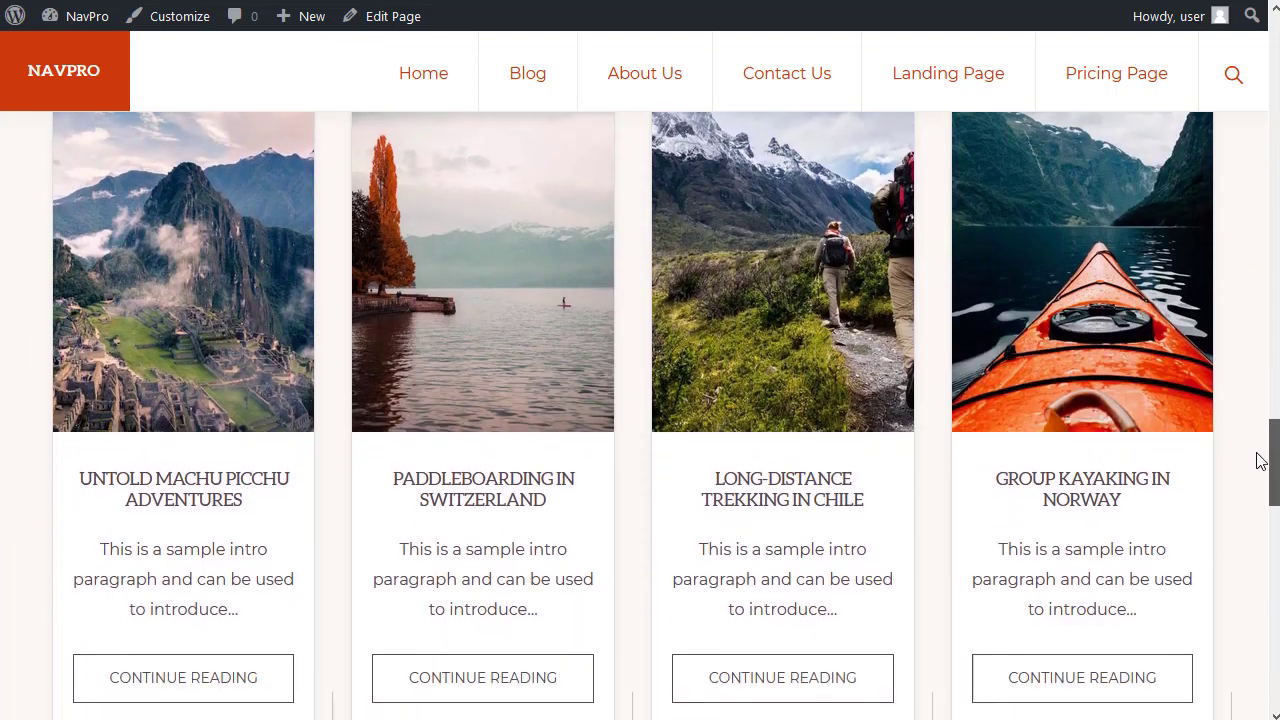
scroll(down, 3)
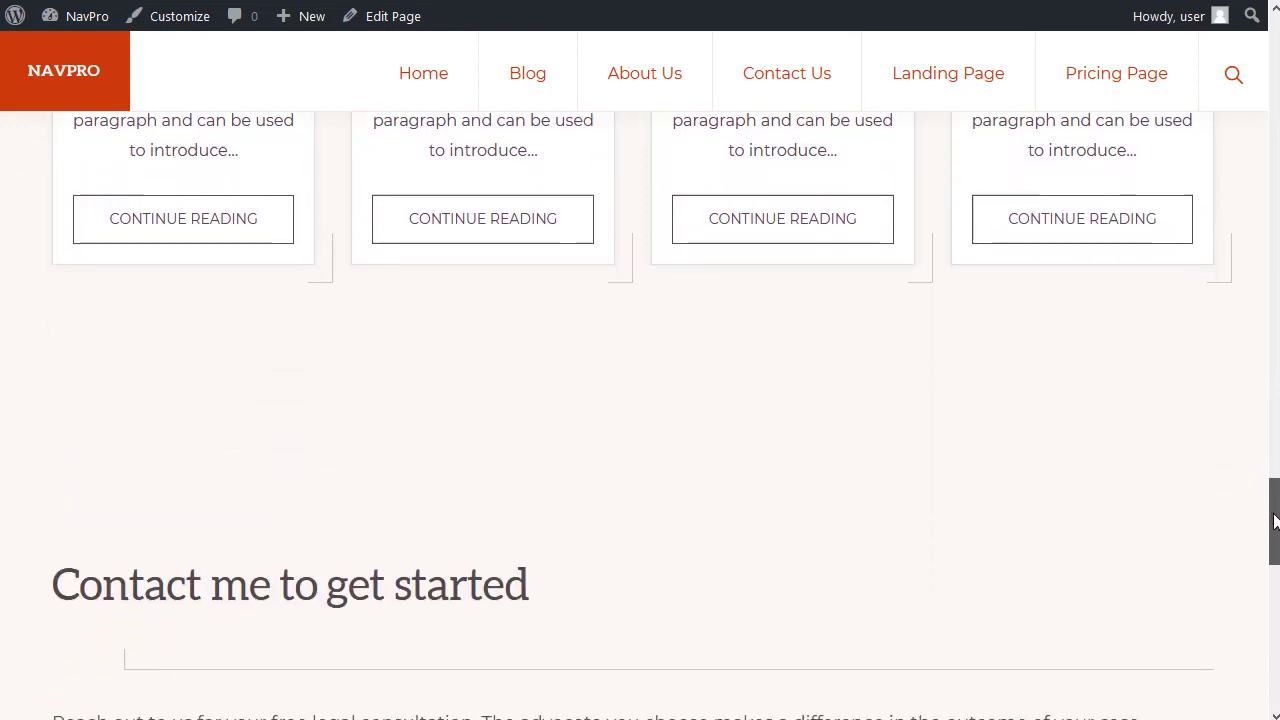
scroll(down, 3)
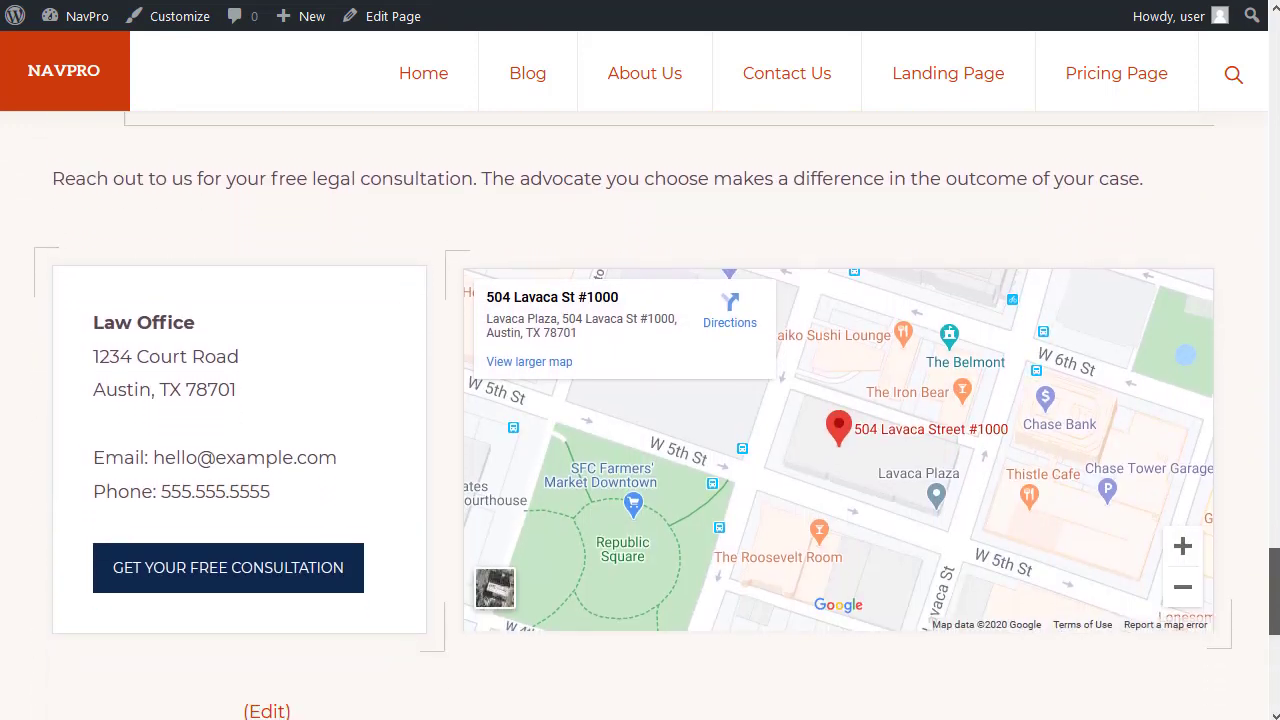
scroll(down, 3)
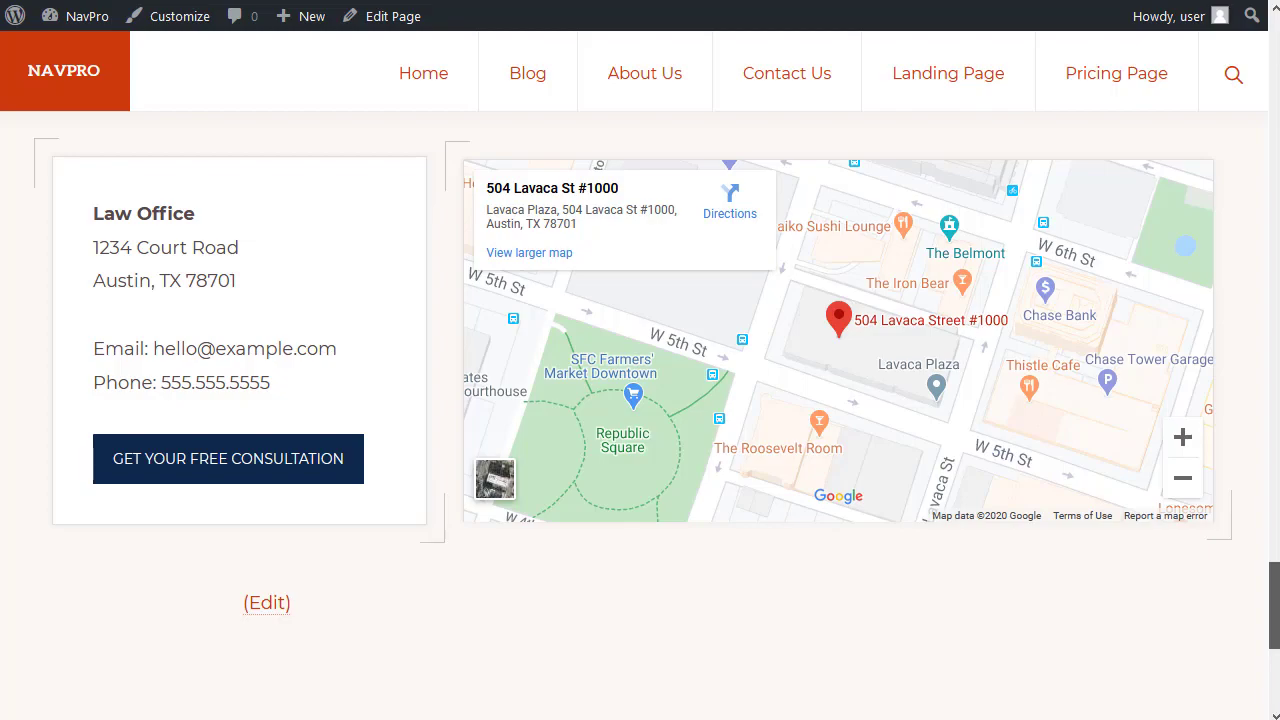
scroll(up, 3)
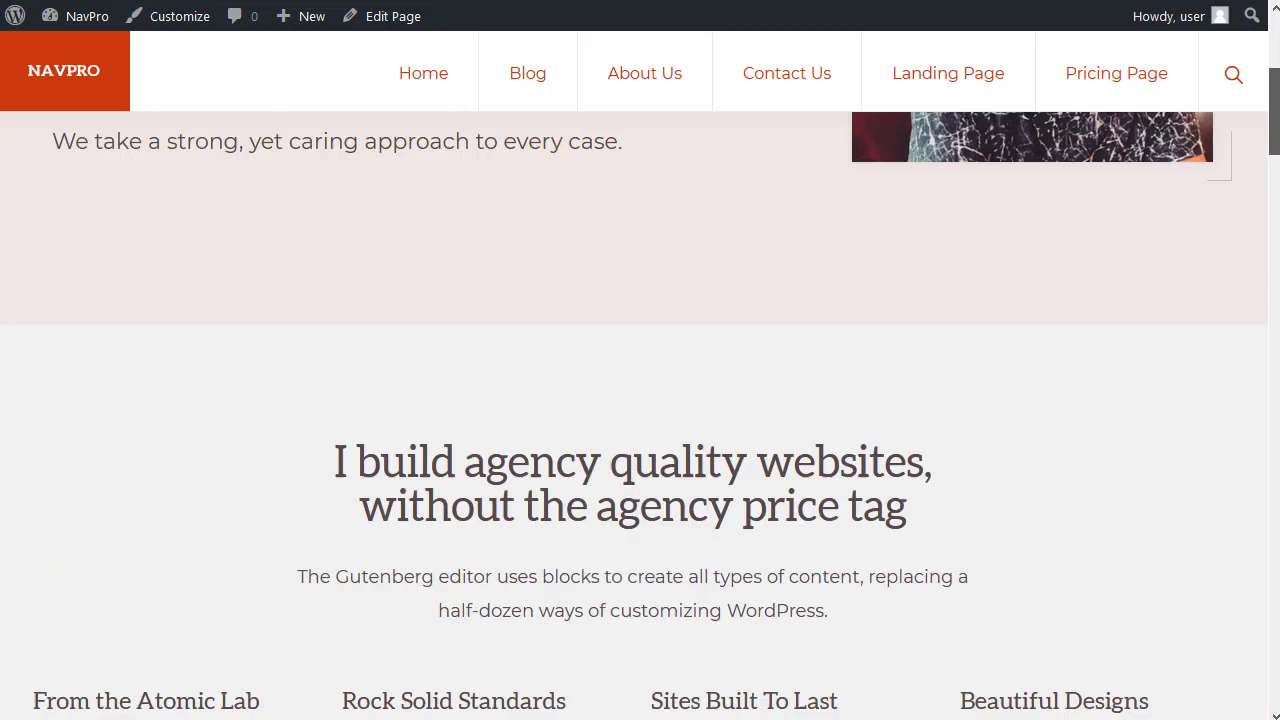
scroll(up, 3)
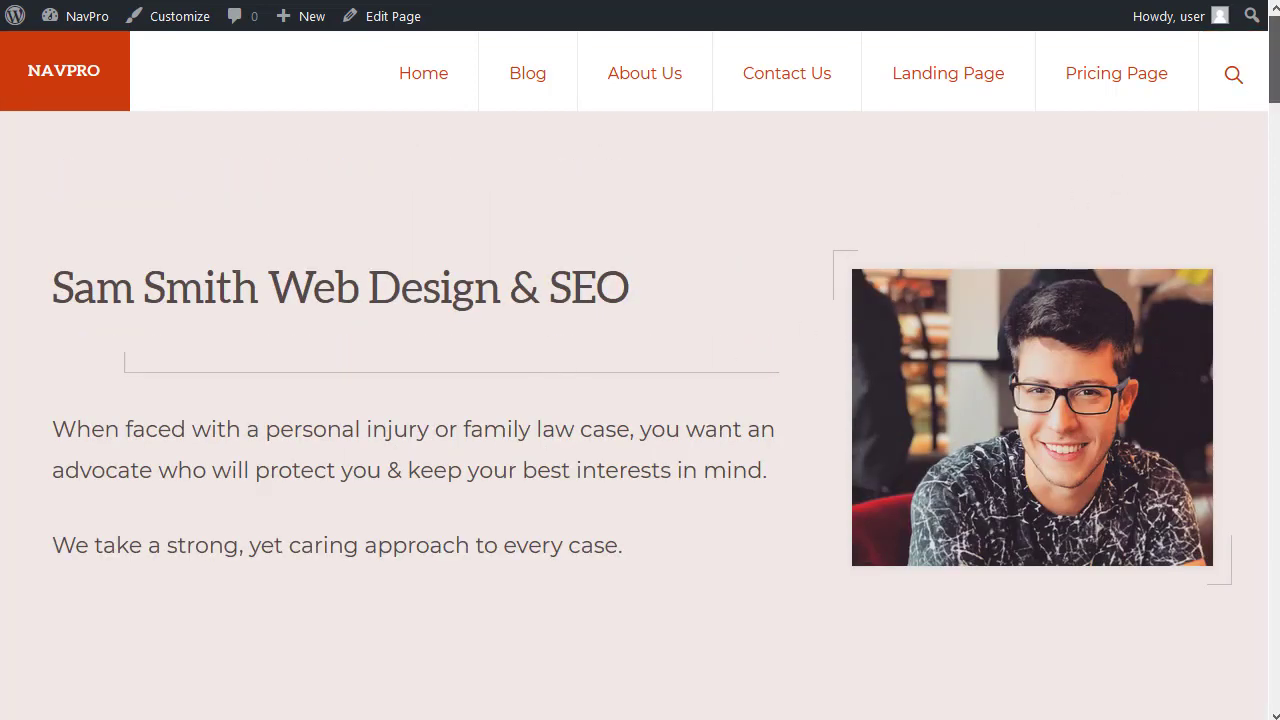
scroll(down, 3)
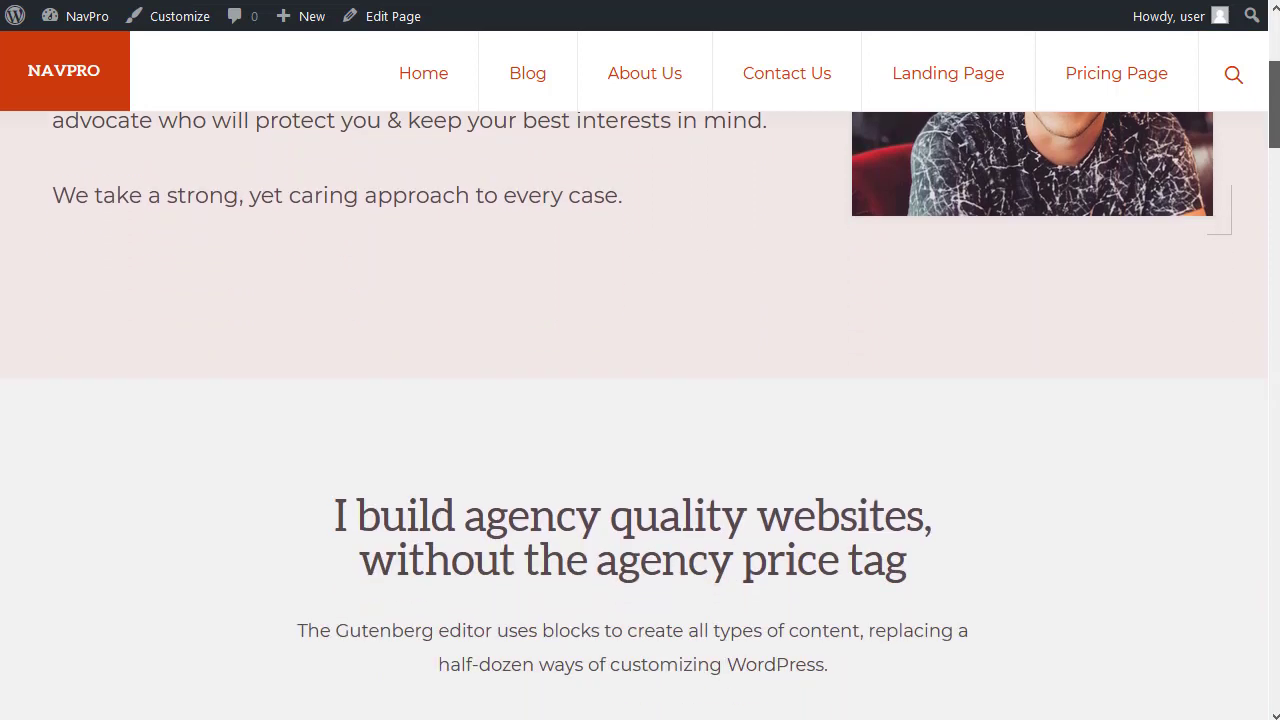
scroll(down, 3)
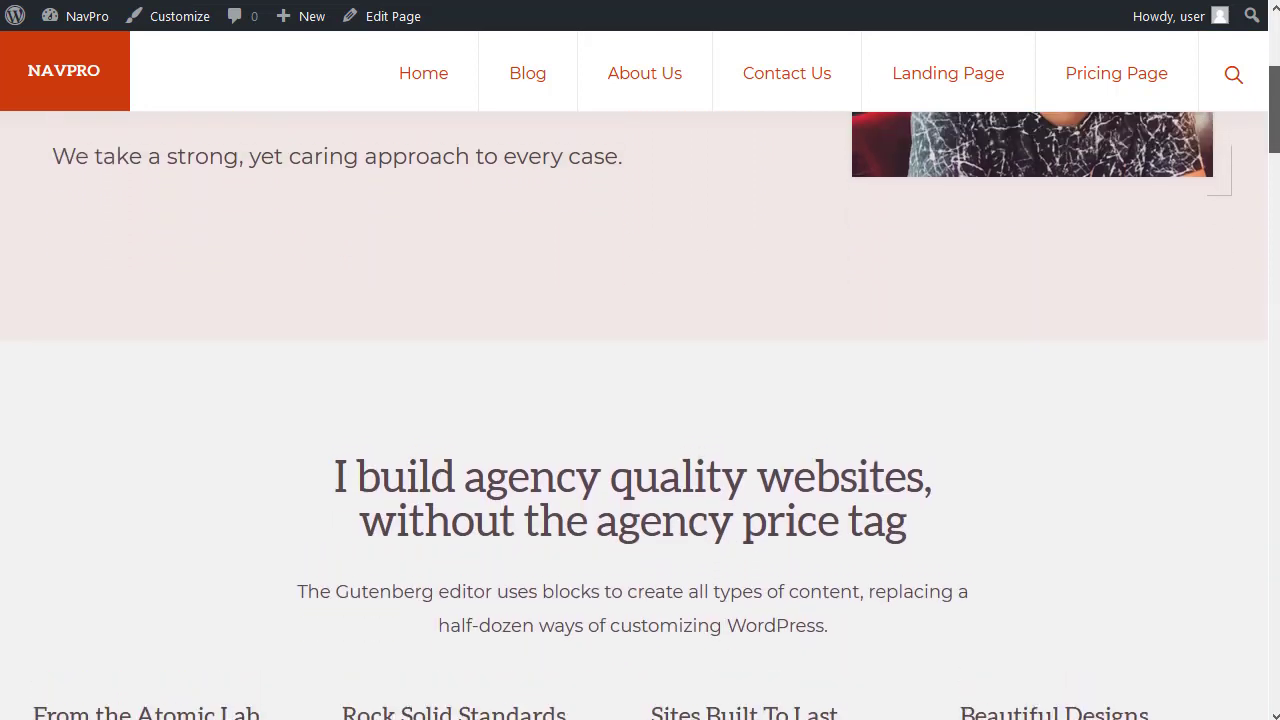
scroll(up, 3)
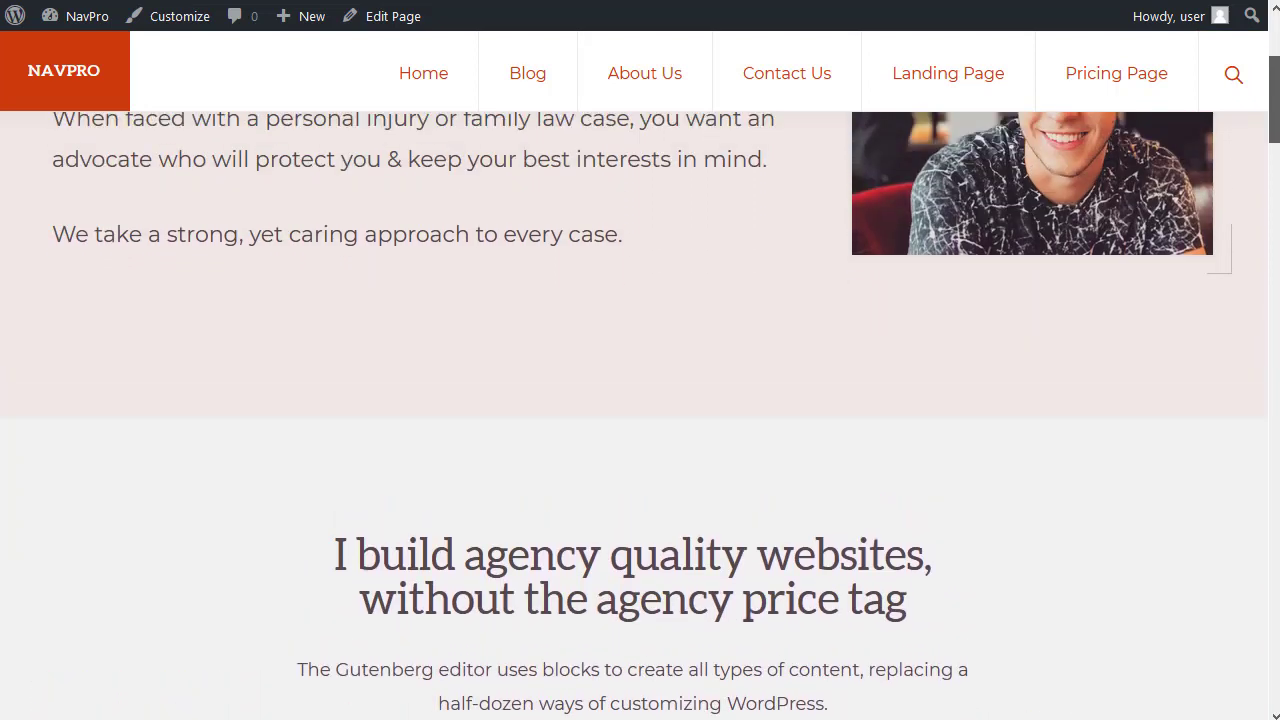
scroll(up, 3)
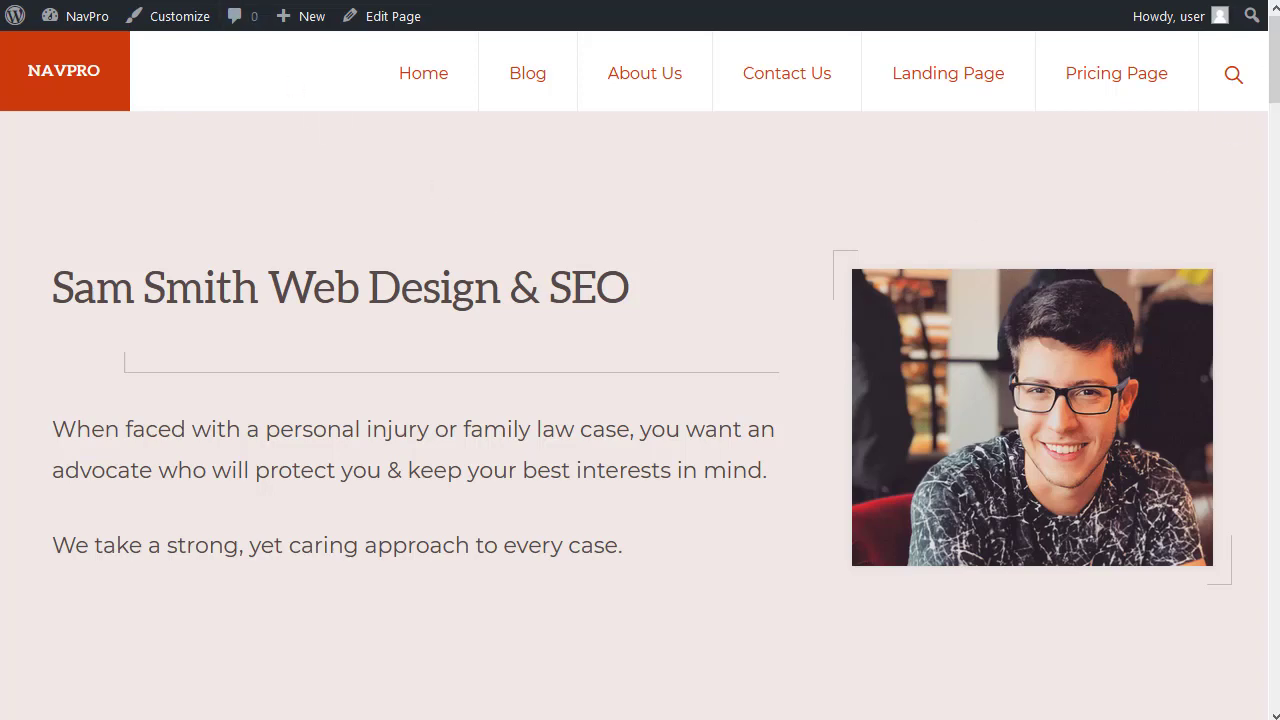
Step: Back in the editor, select the Testimonials from happy clients heading
click(392, 16)
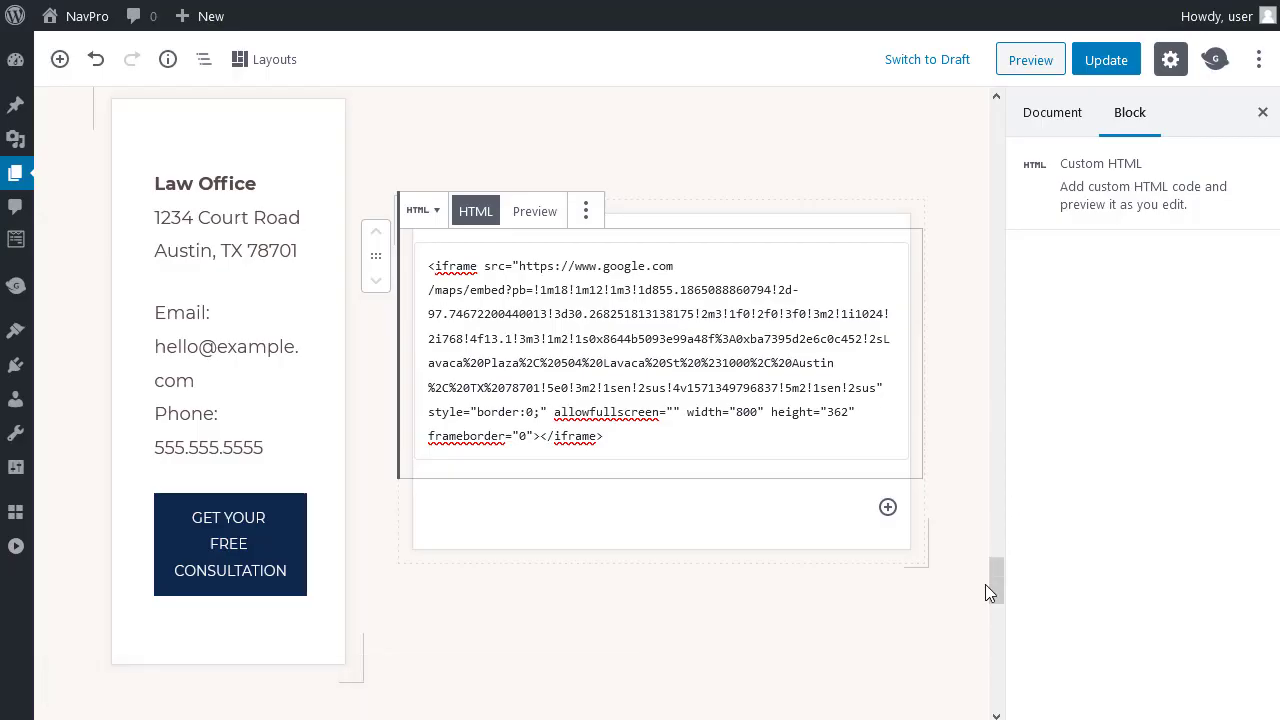
scroll(up, 3)
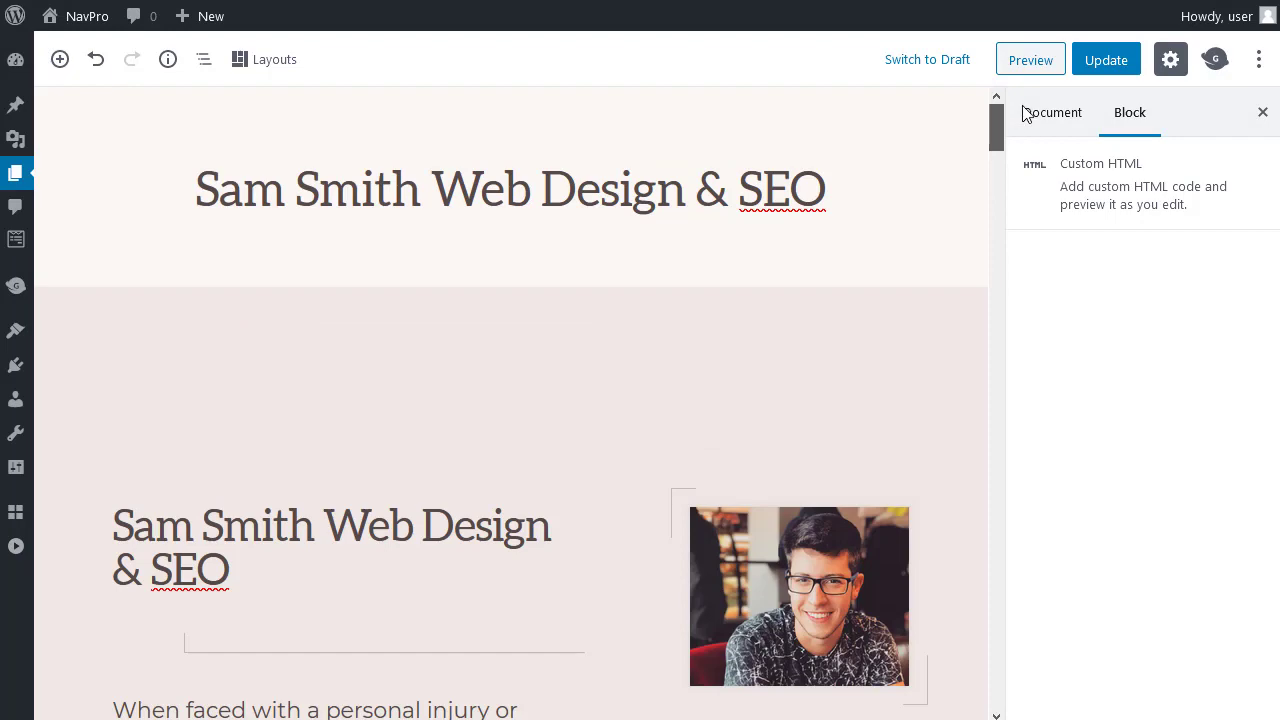
mouse_move(994, 128)
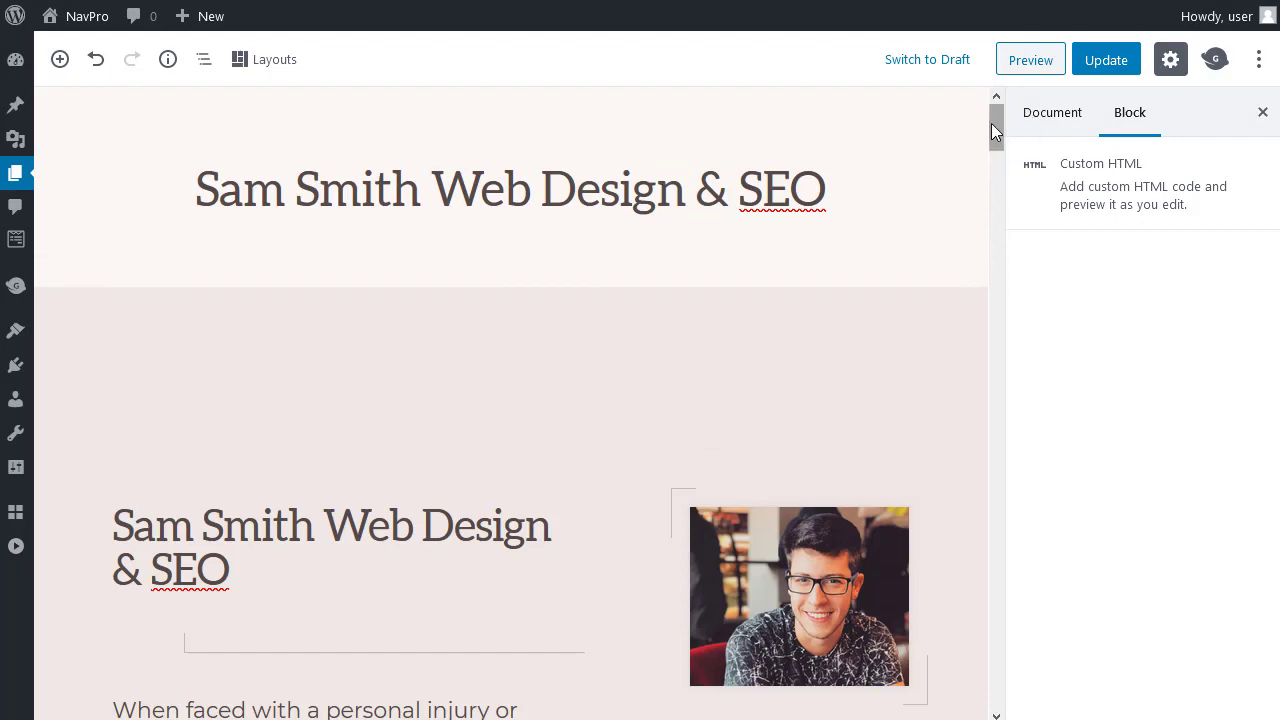
scroll(down, 3)
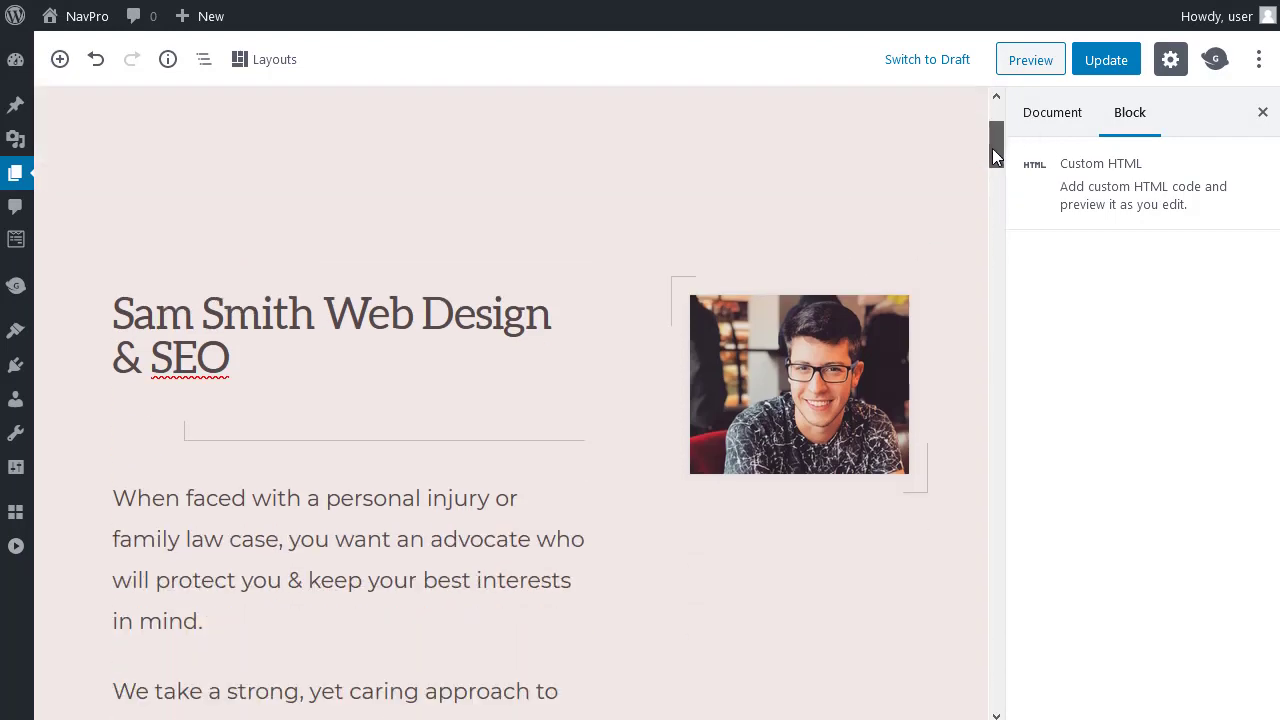
scroll(down, 3)
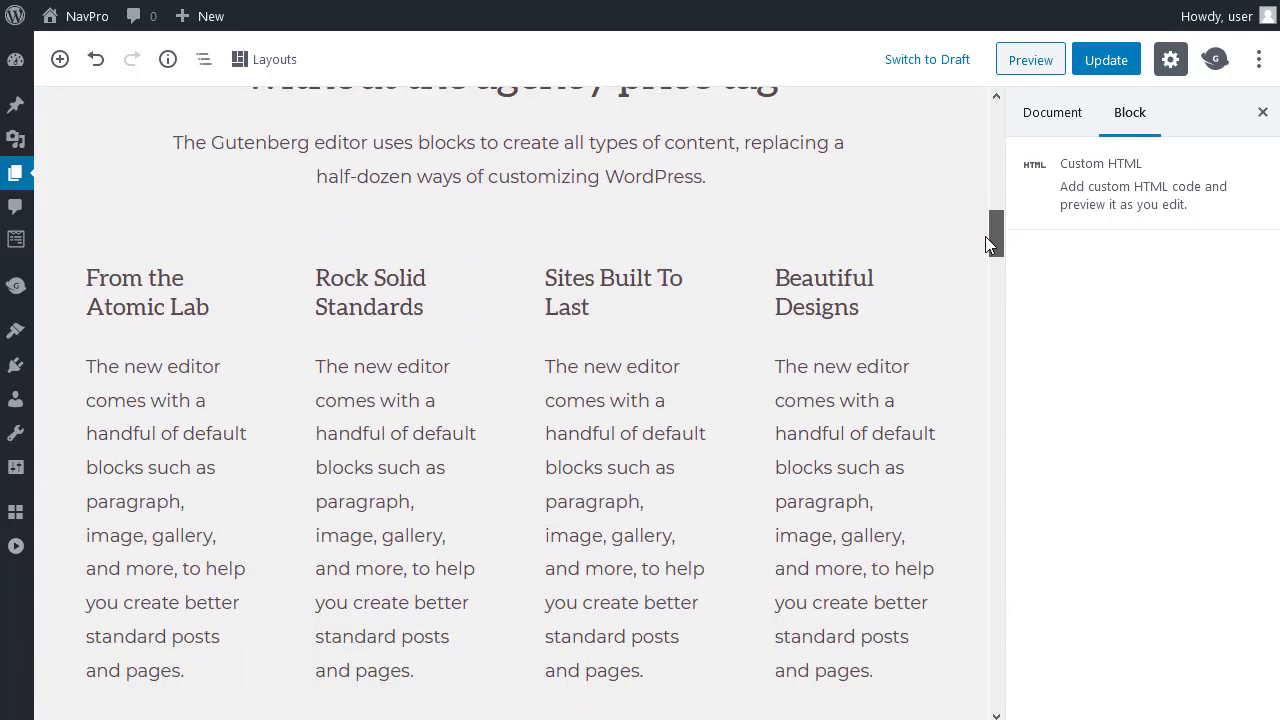
scroll(down, 3)
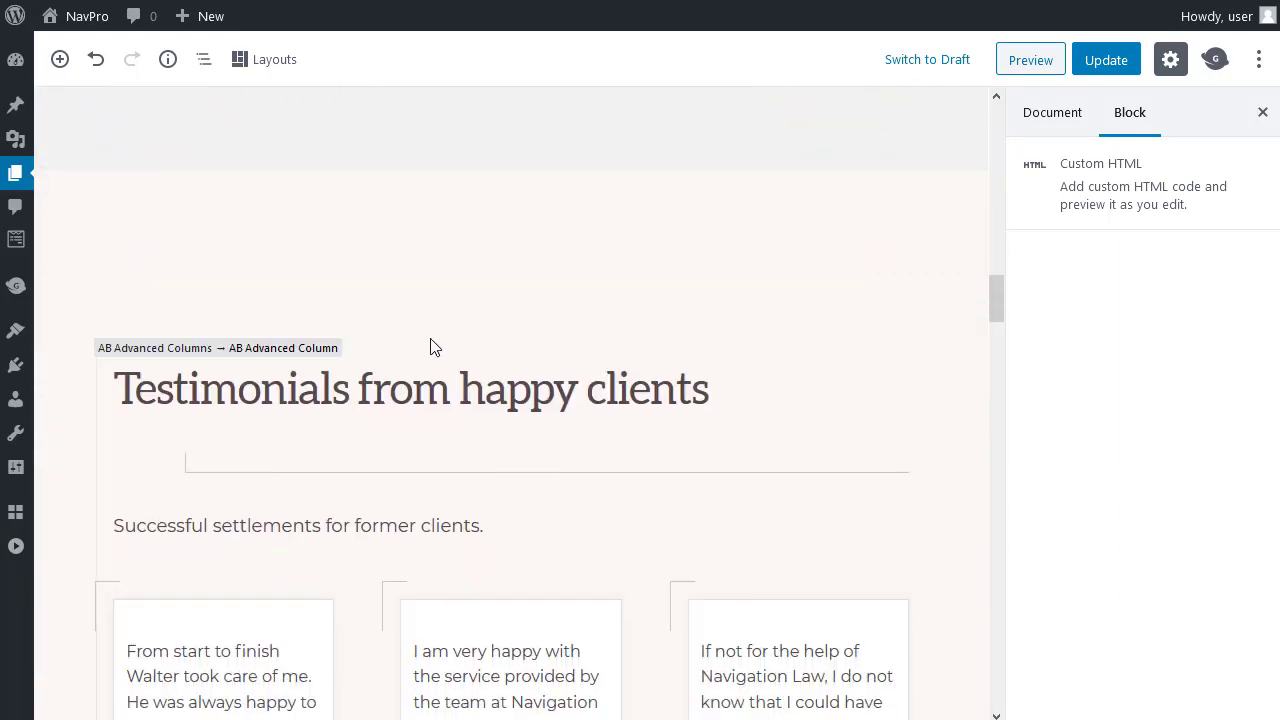
click(410, 388)
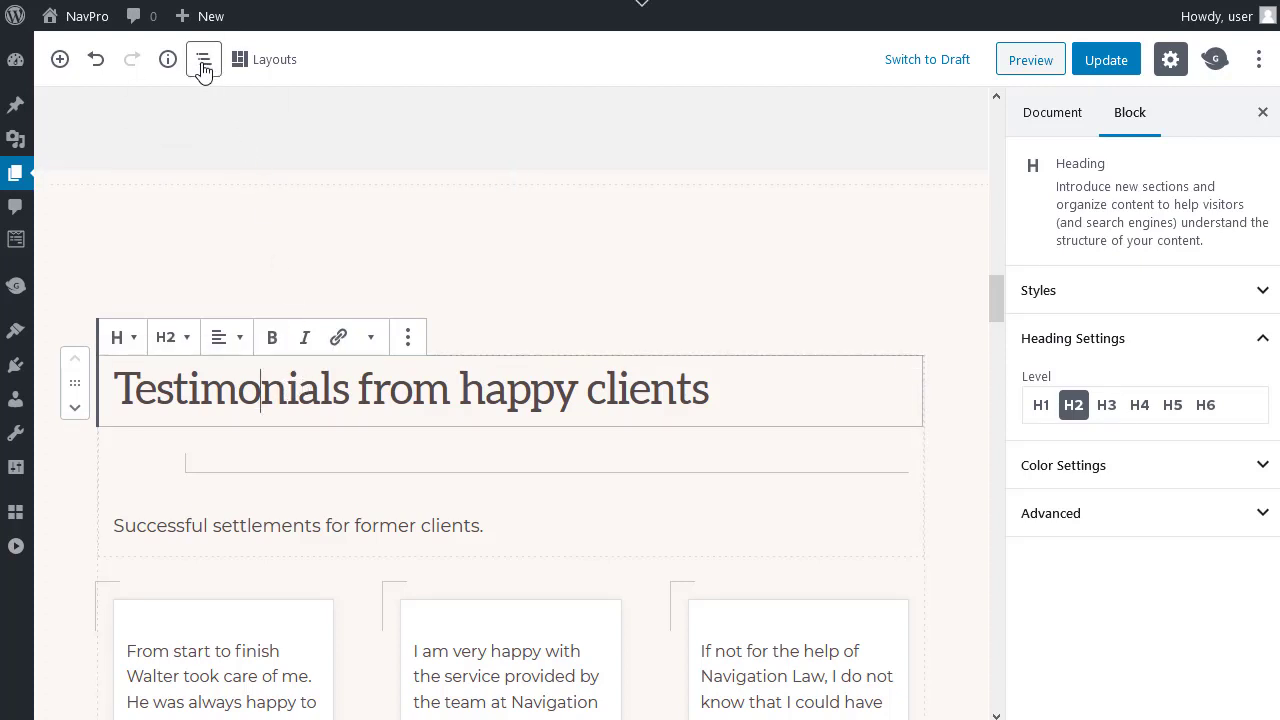
mouse_move(204, 60)
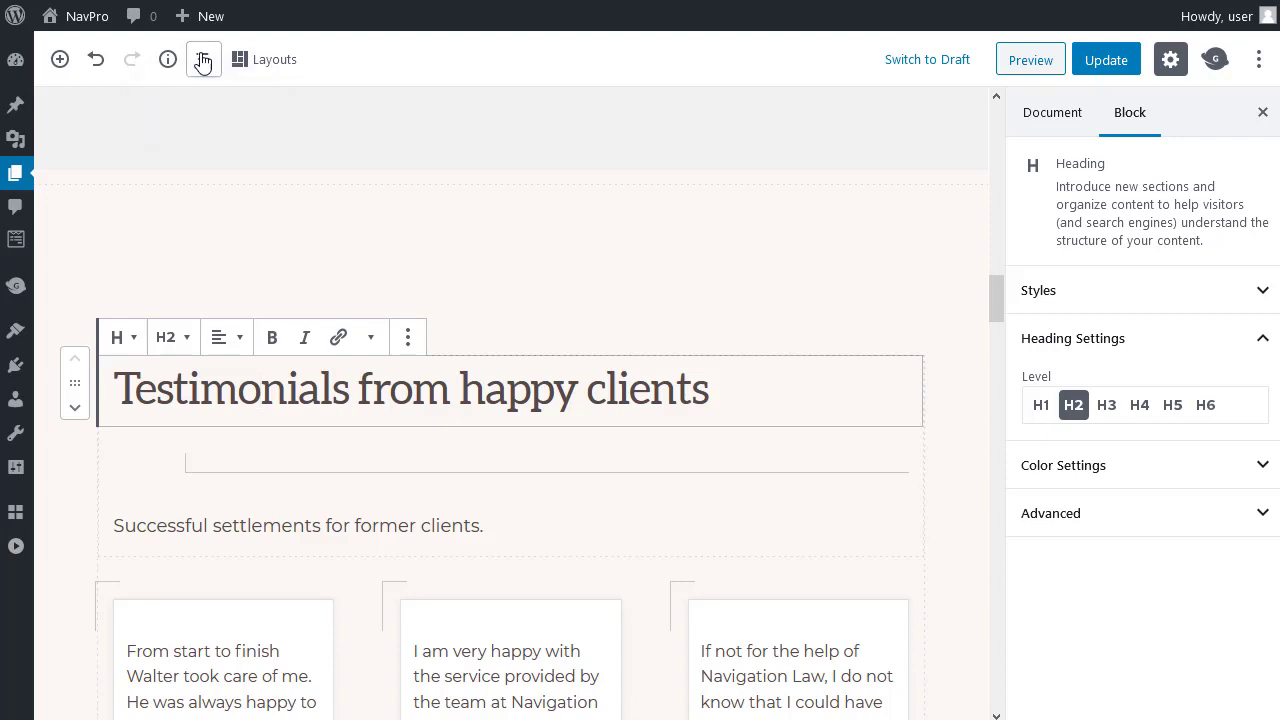
Step: Select the outer AB Advanced Columns block and give it custom background #eee9e3
click(204, 60)
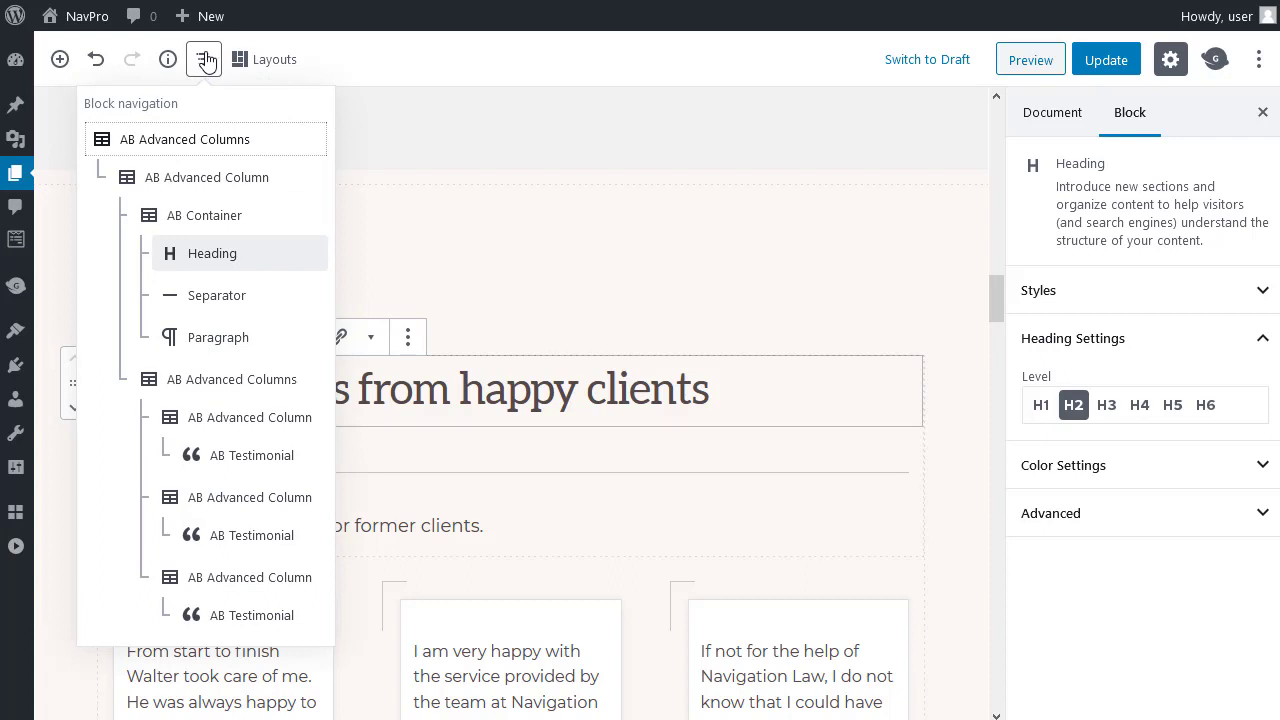
mouse_move(210, 62)
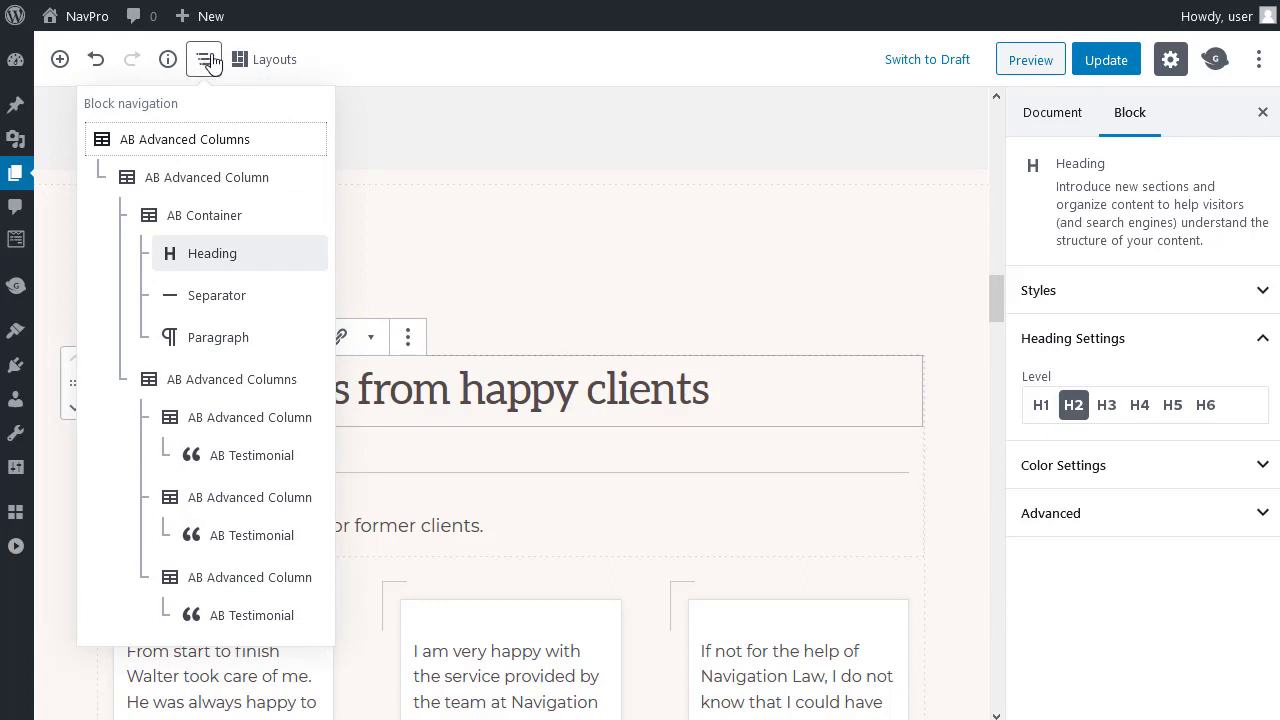
mouse_move(238, 144)
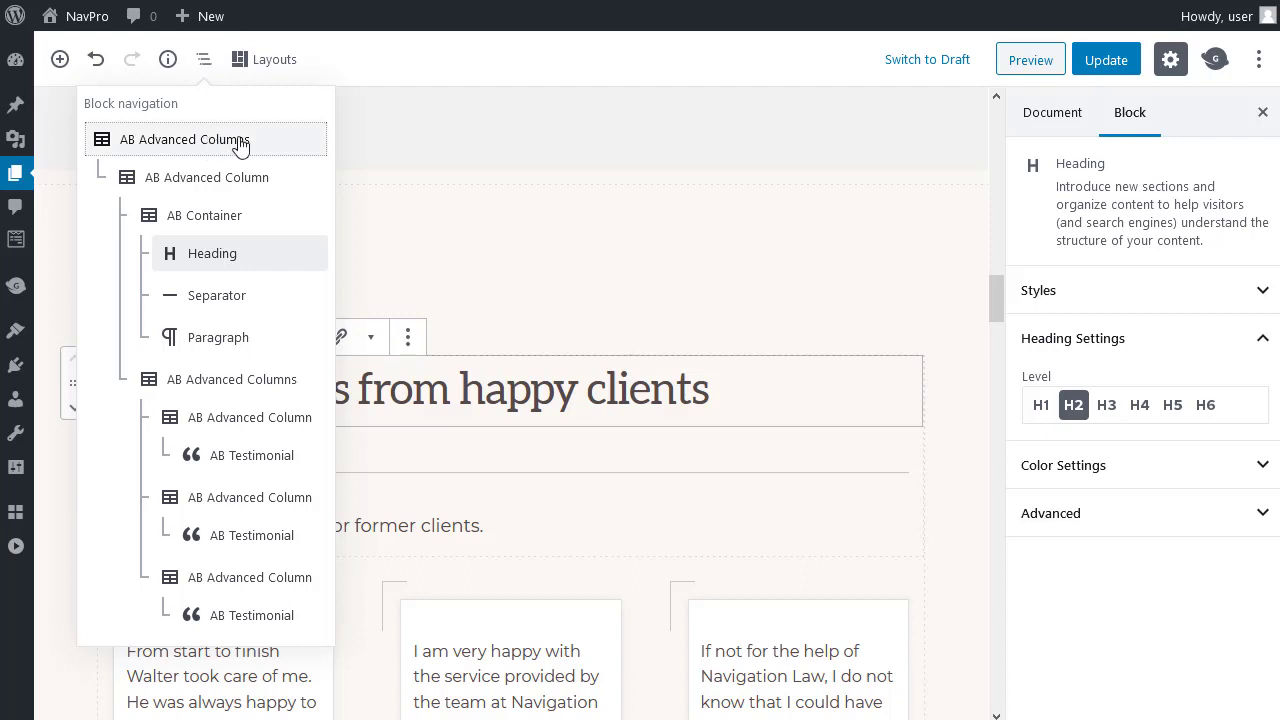
mouse_move(424, 104)
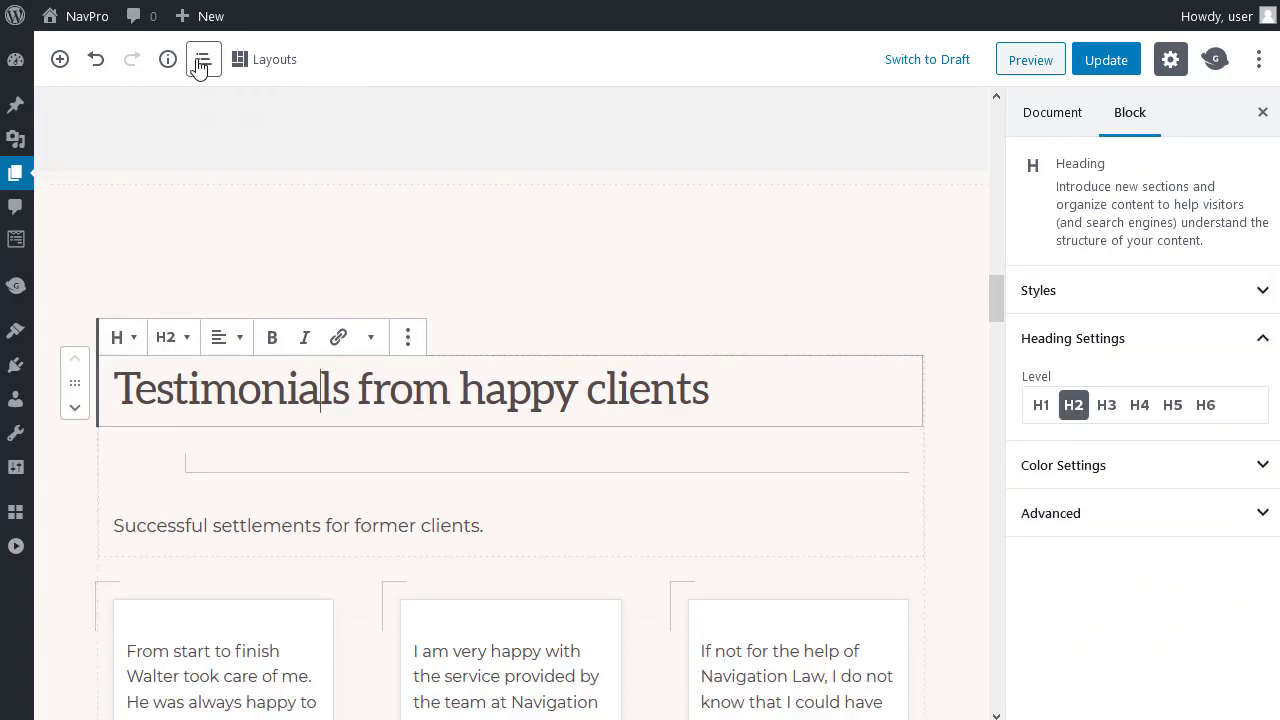
click(204, 60)
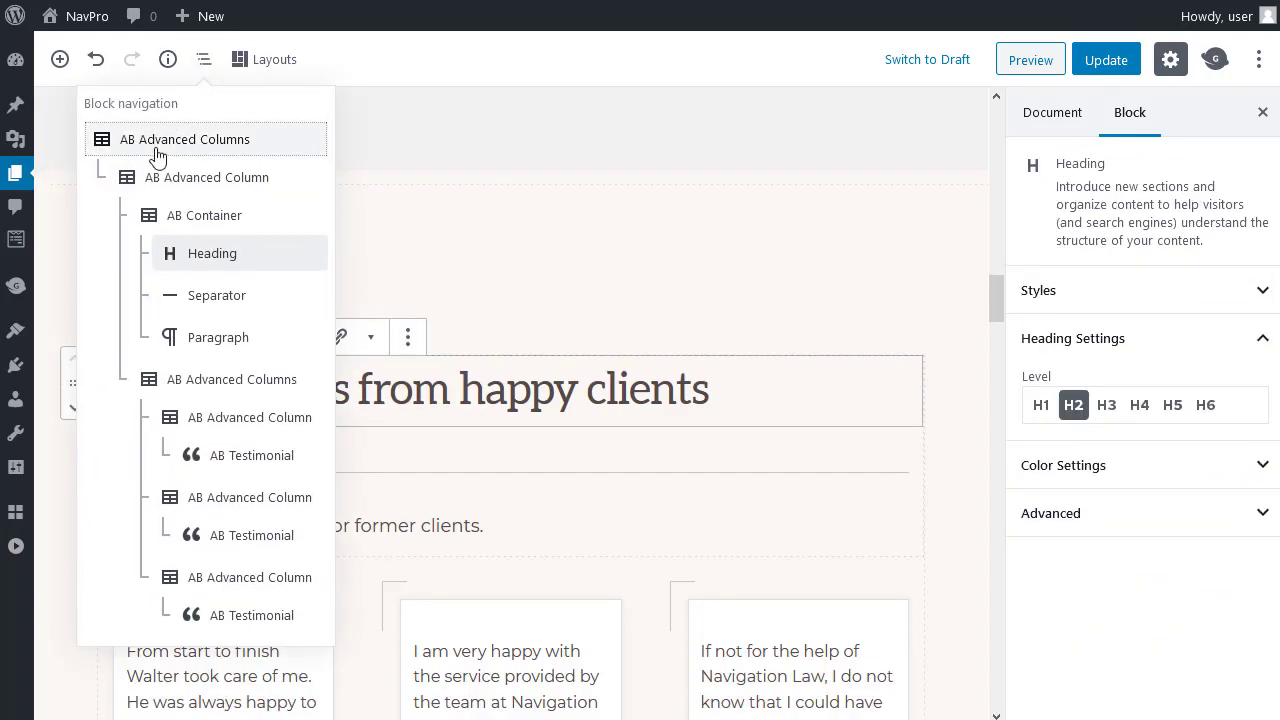
mouse_move(242, 148)
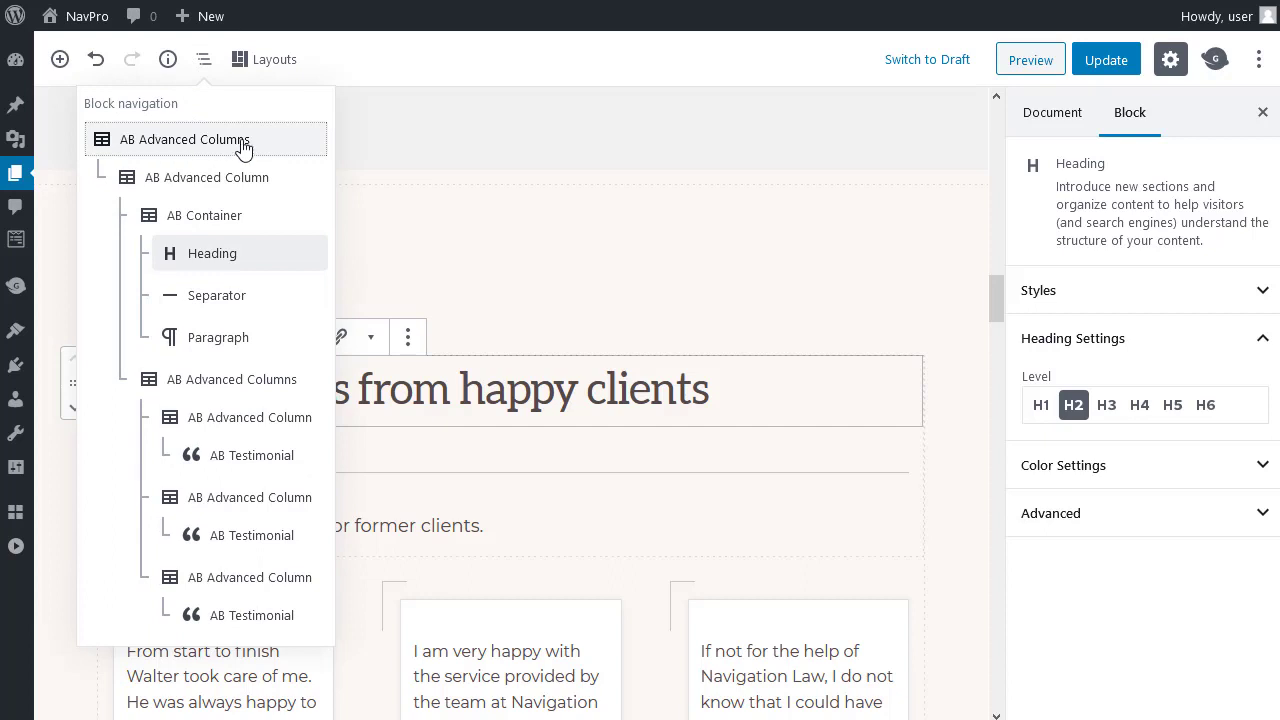
click(184, 140)
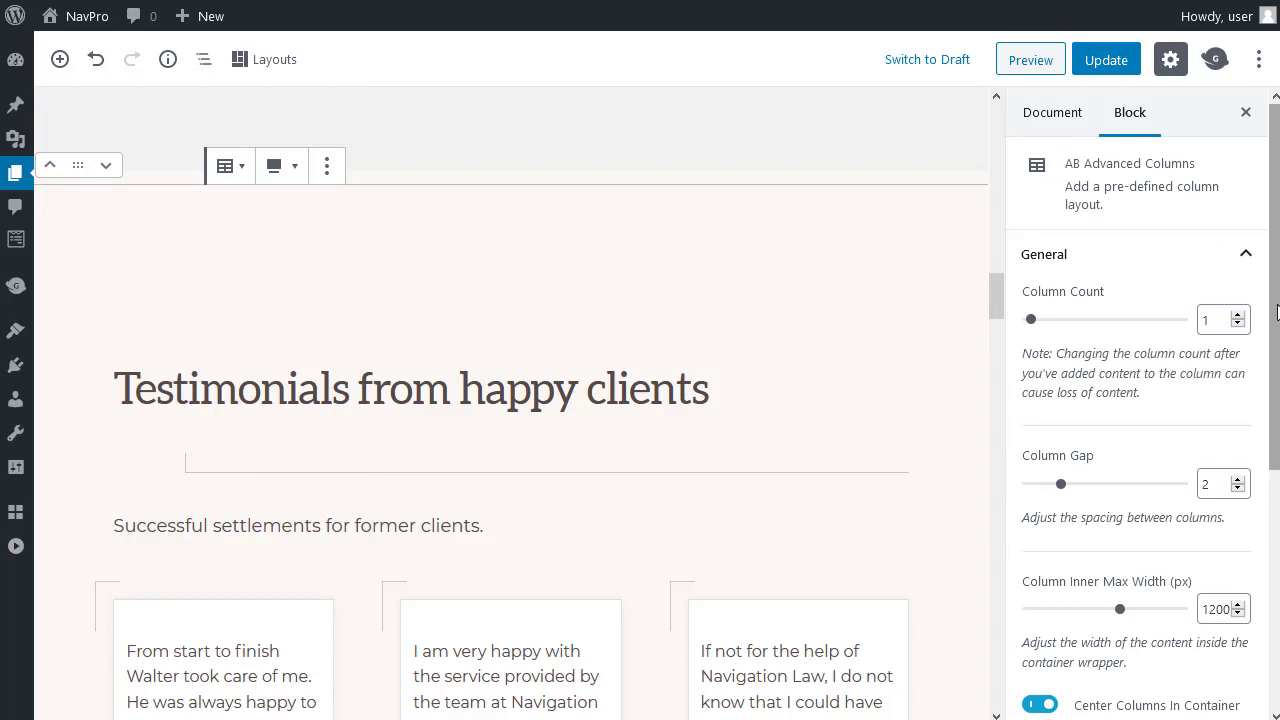
scroll(down, 3)
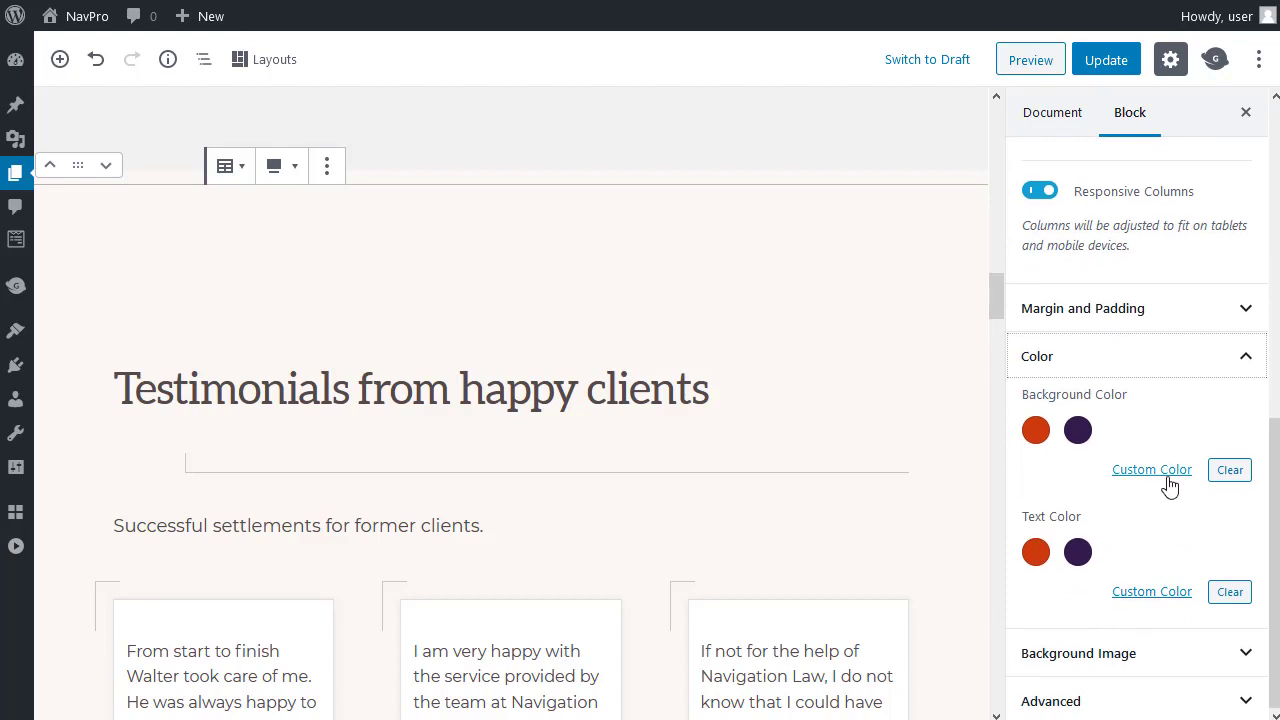
click(1152, 468)
text(#eee9e3)
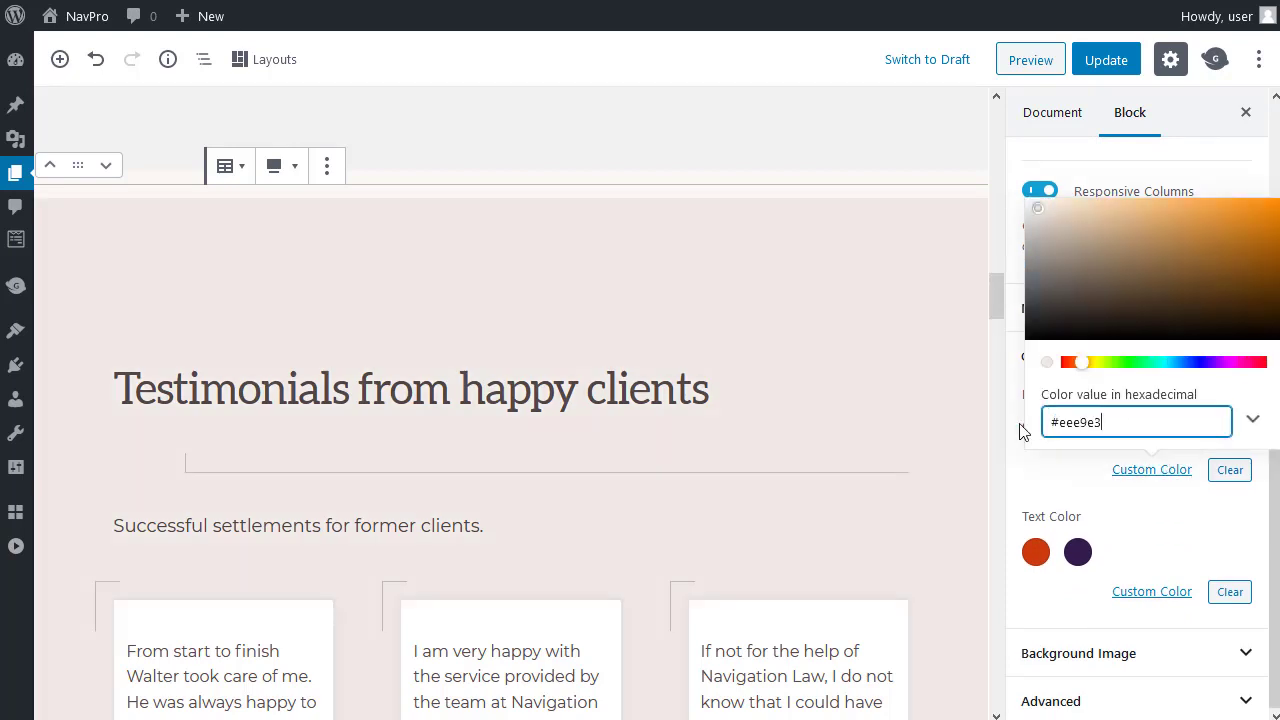
click(412, 388)
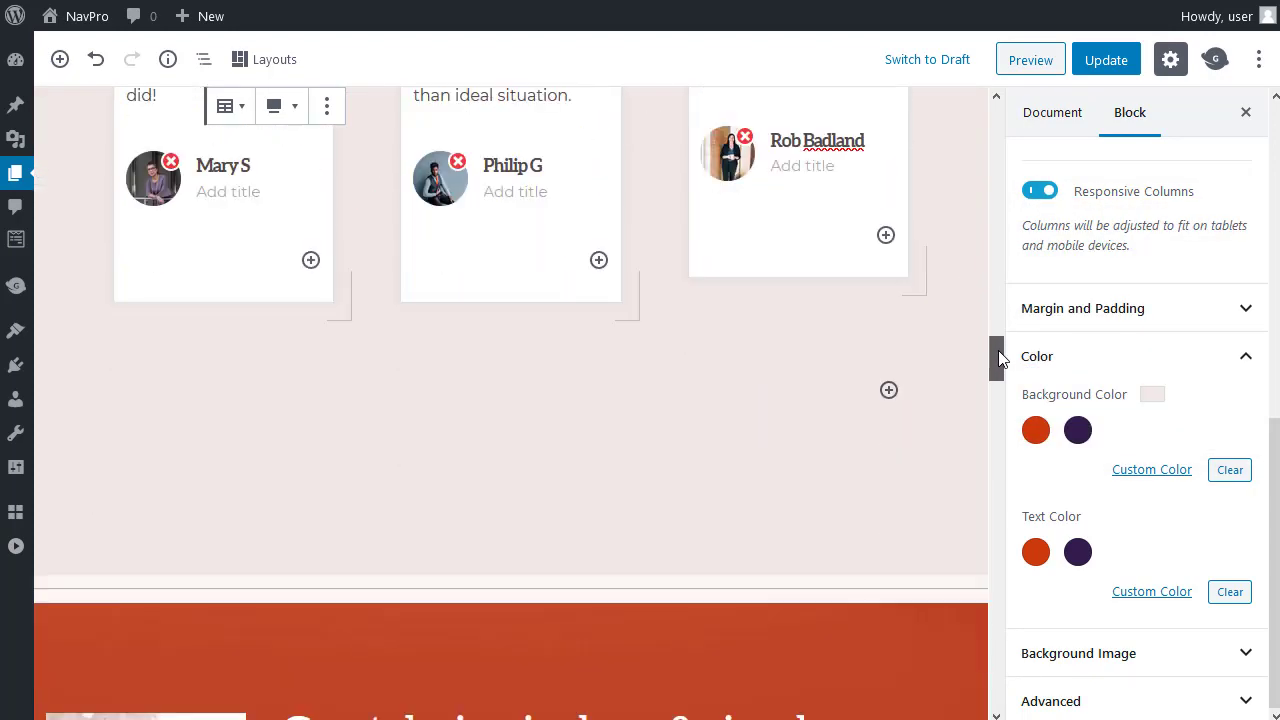
scroll(down, 3)
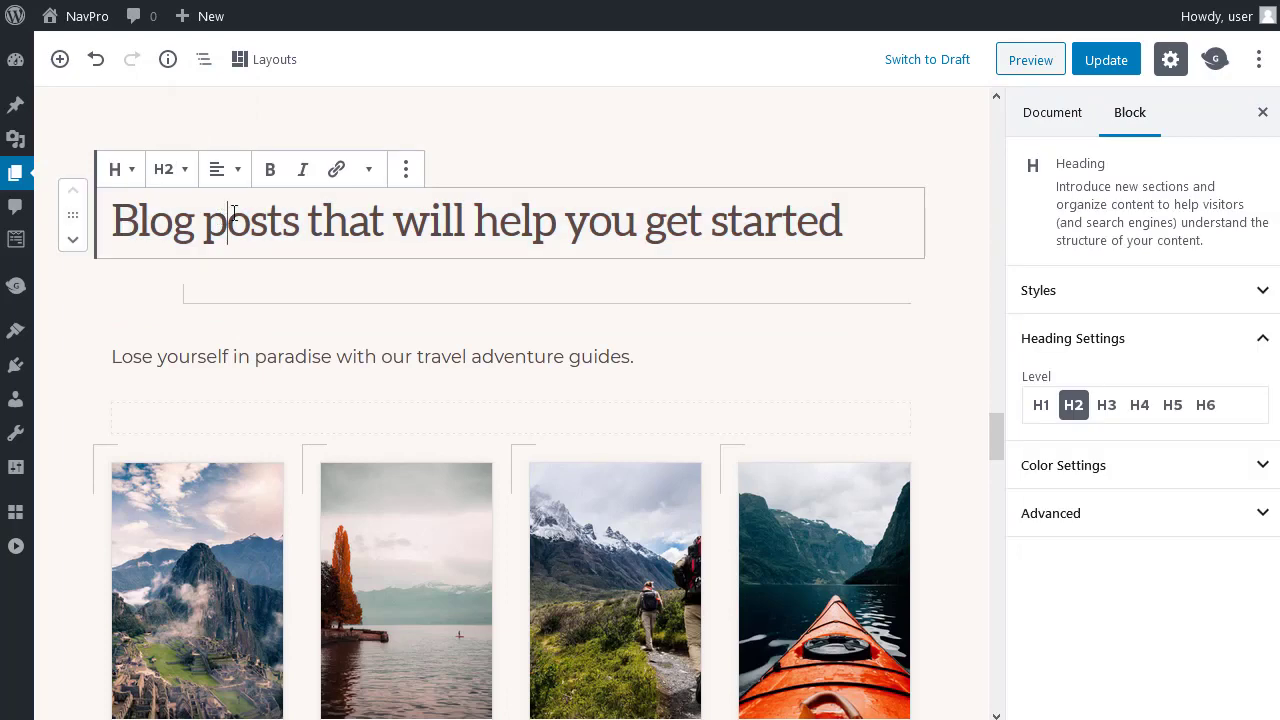
Step: Select the blog section's AB Container and enter a custom light background hex colour
click(204, 60)
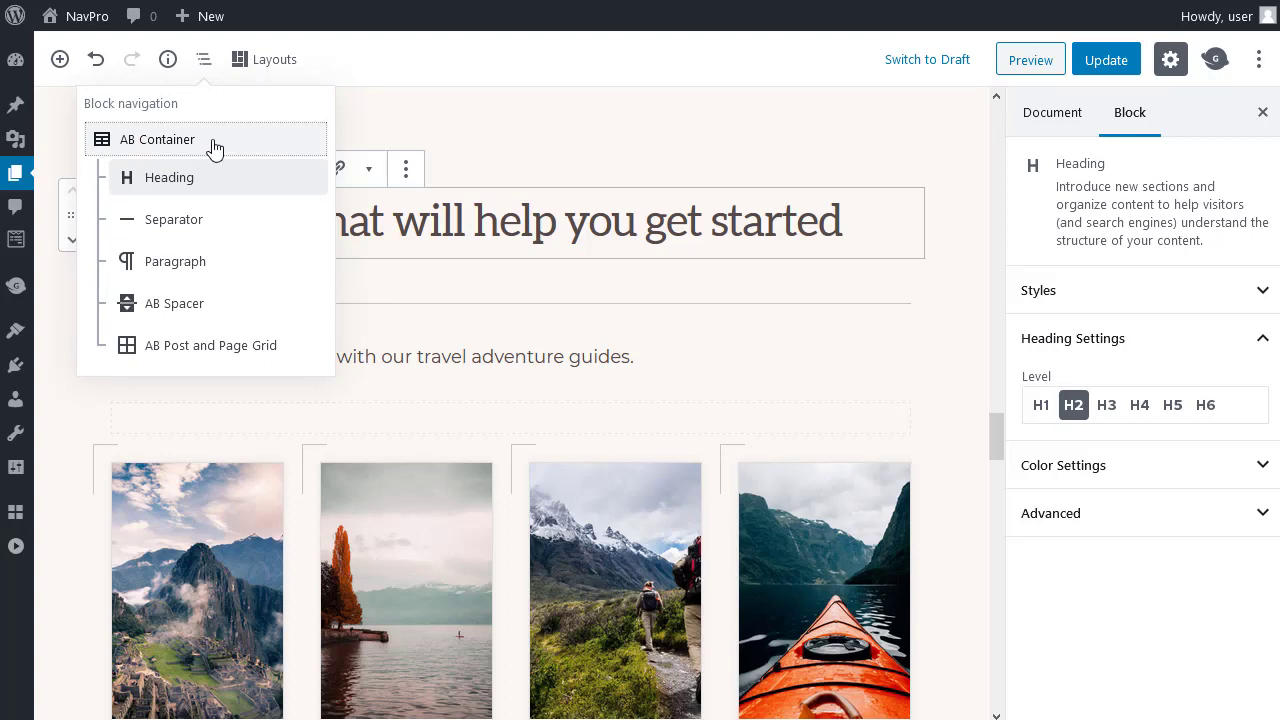
click(156, 140)
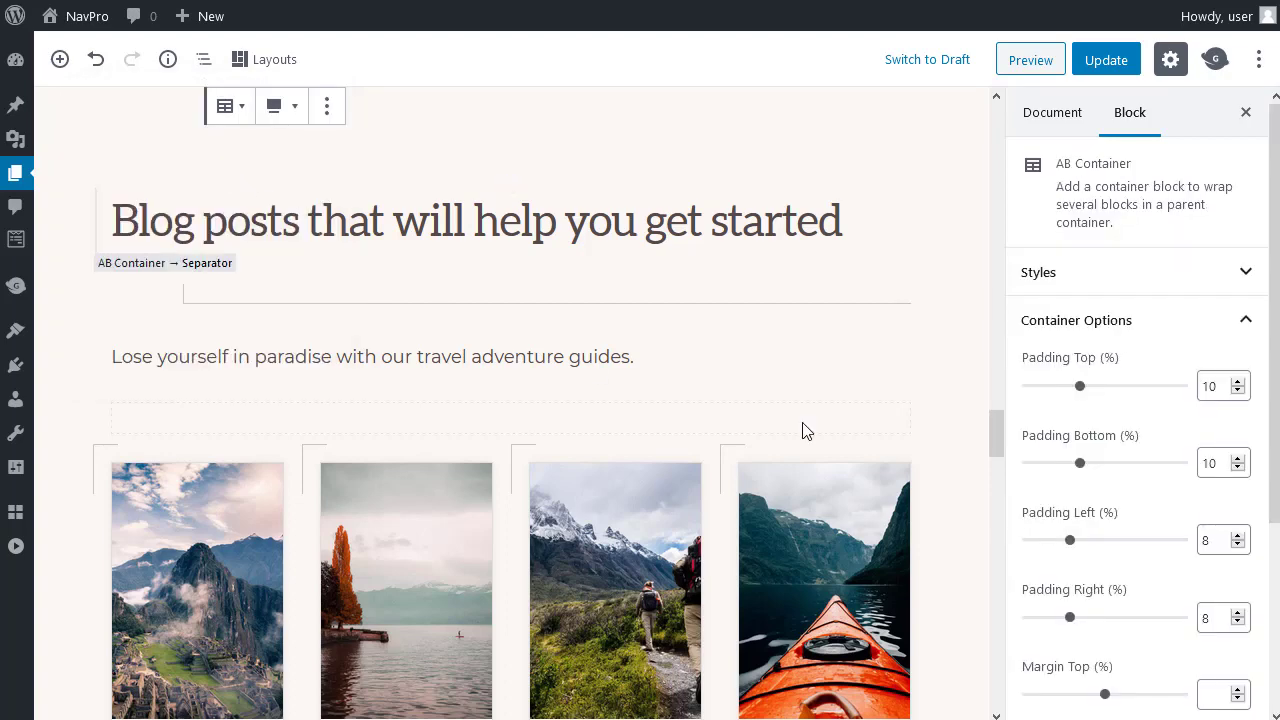
scroll(down, 3)
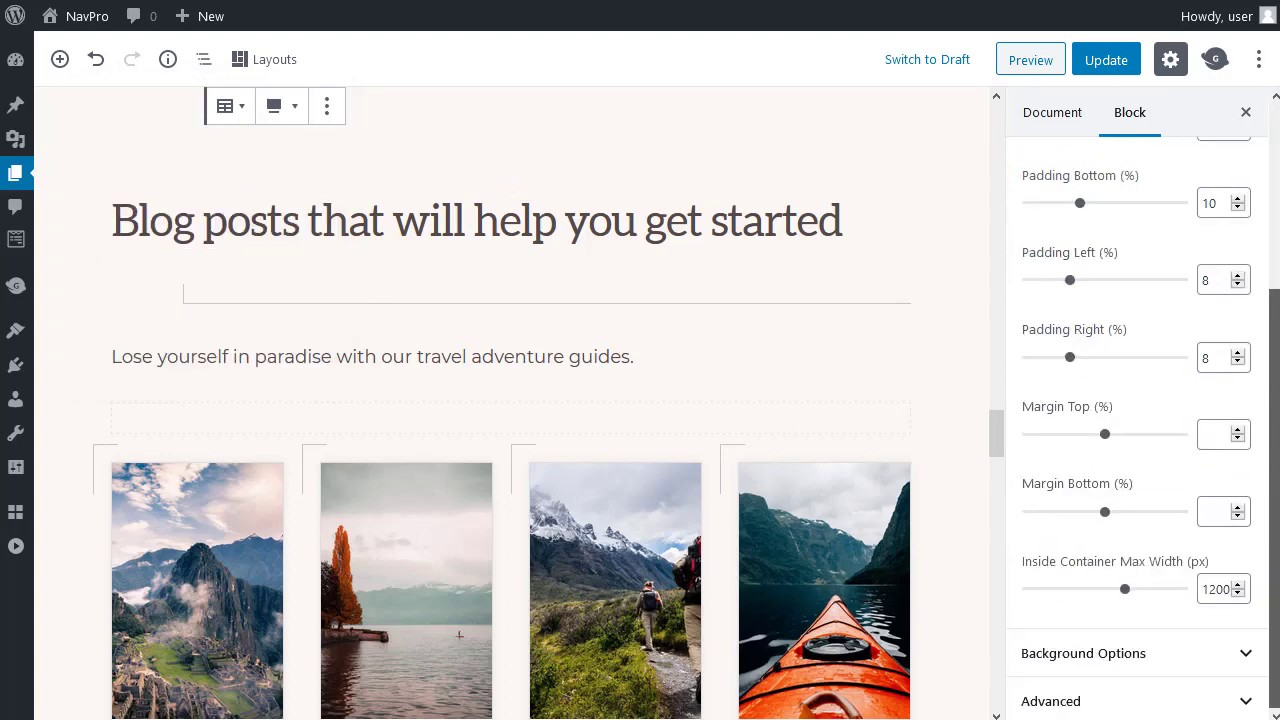
click(1084, 652)
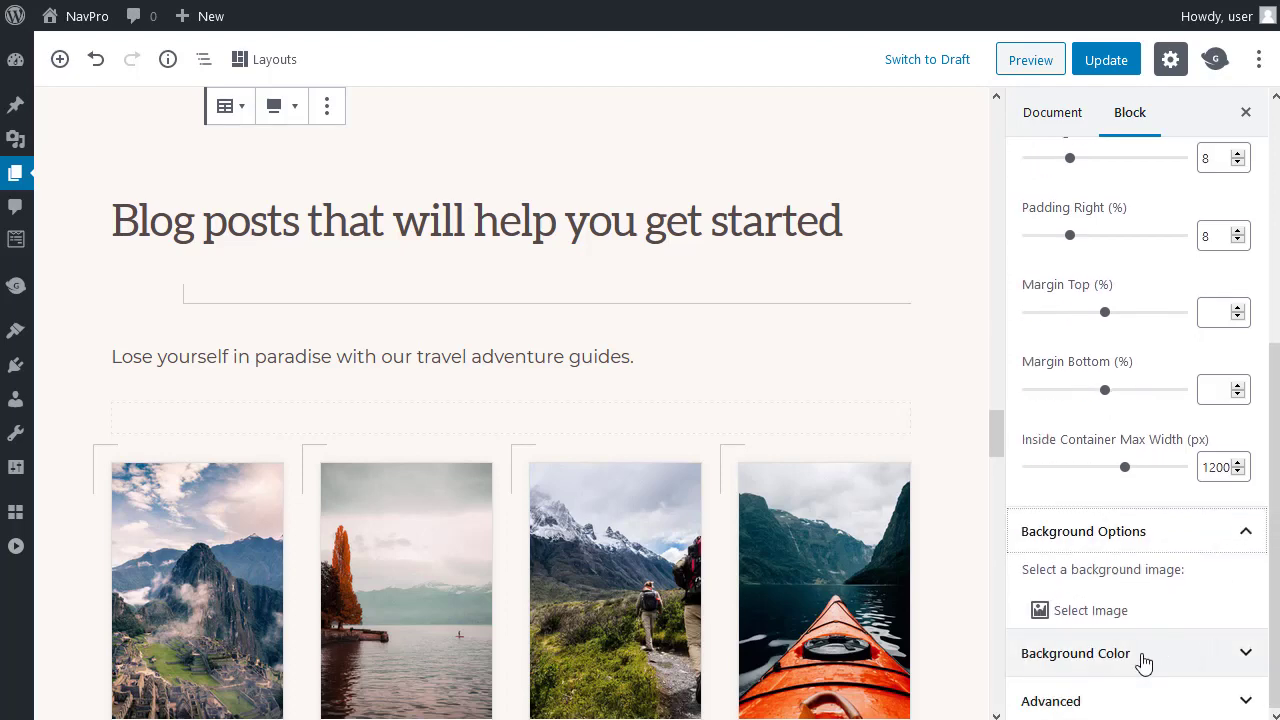
click(1076, 652)
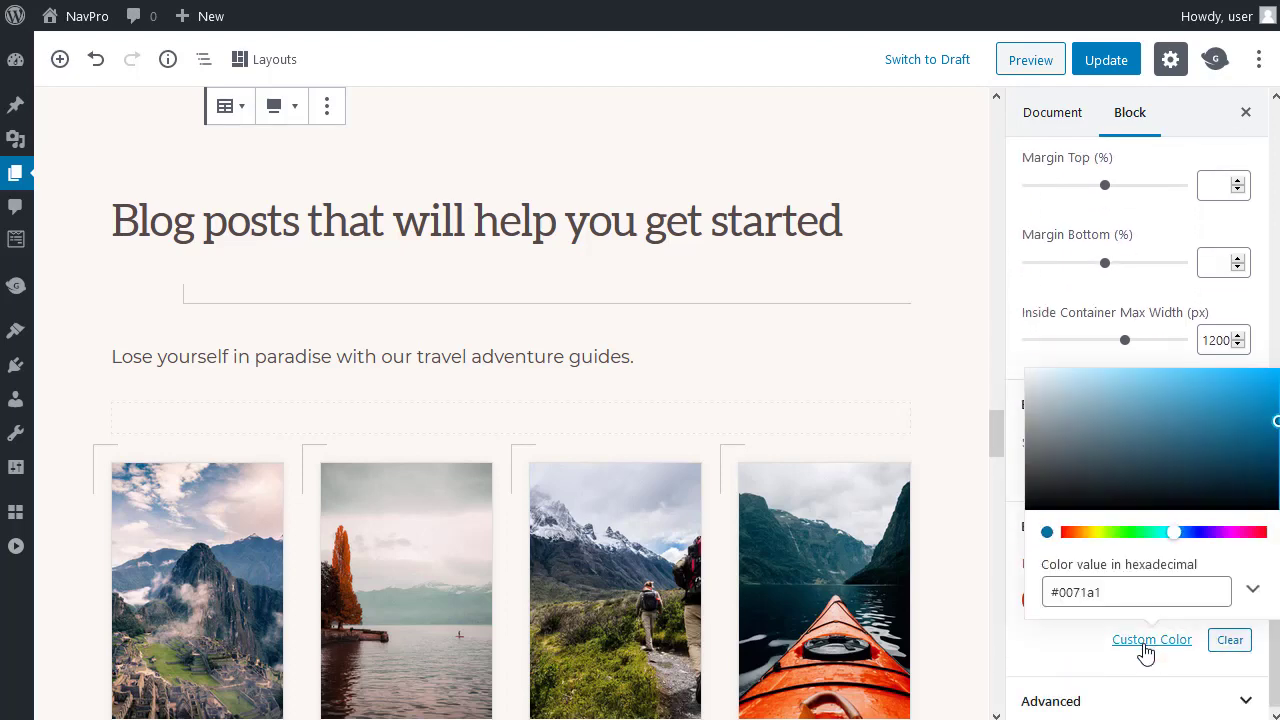
triple_click(1136, 592)
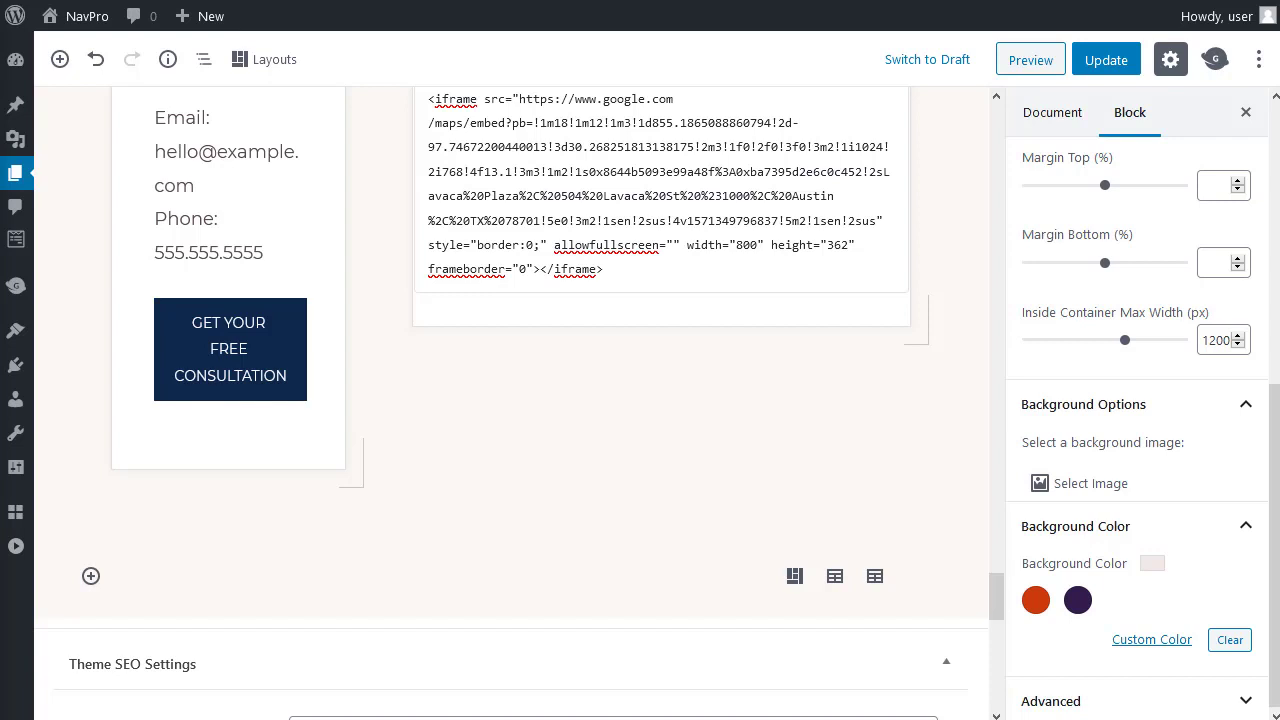
mouse_move(994, 600)
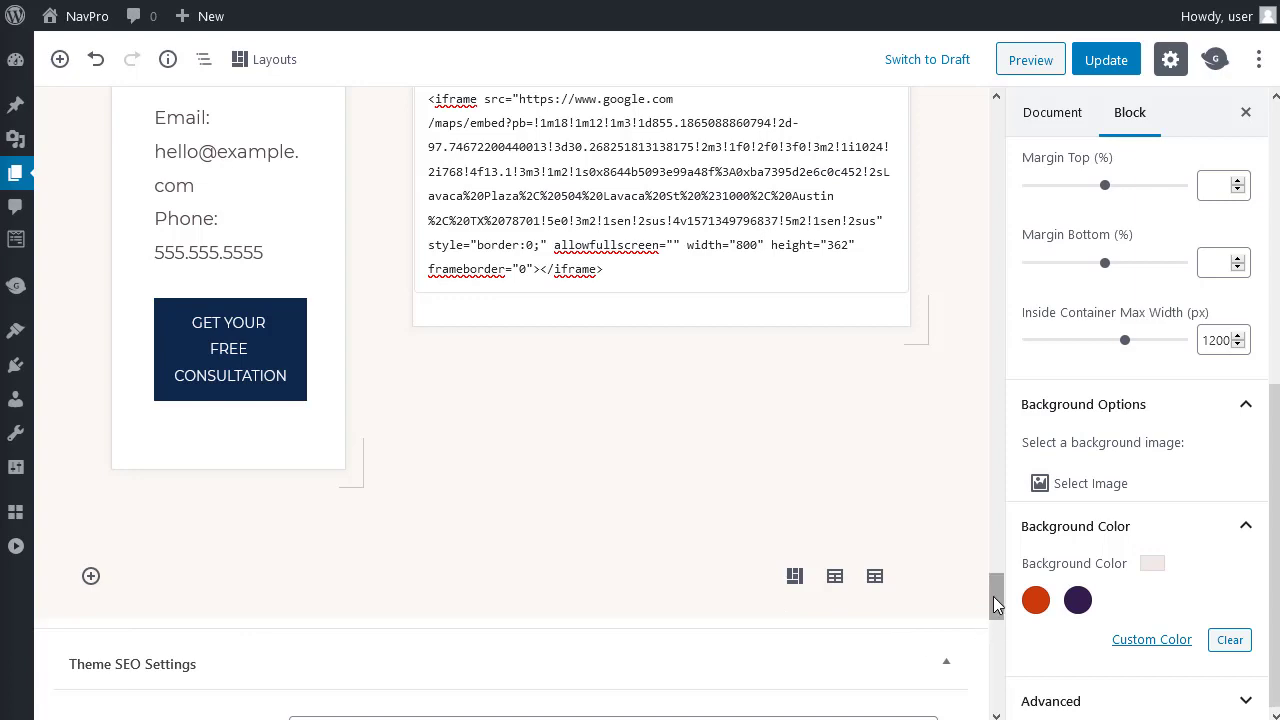
scroll(up, 3)
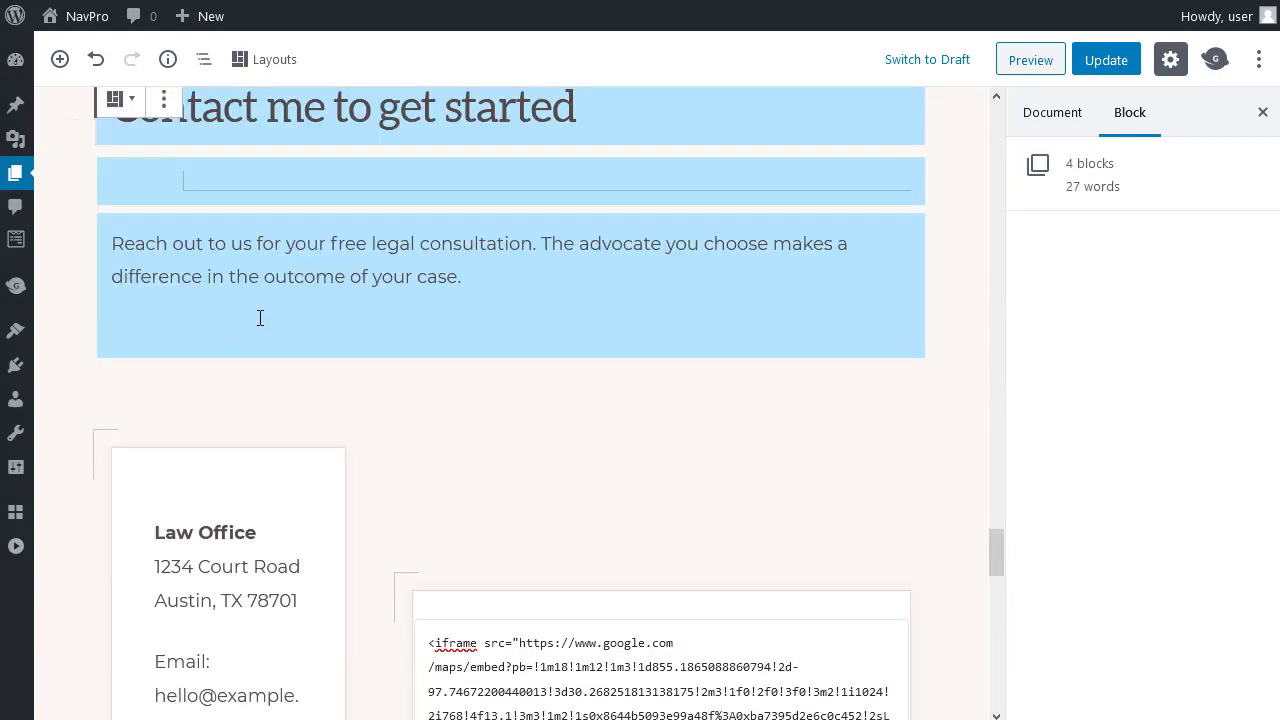
click(340, 108)
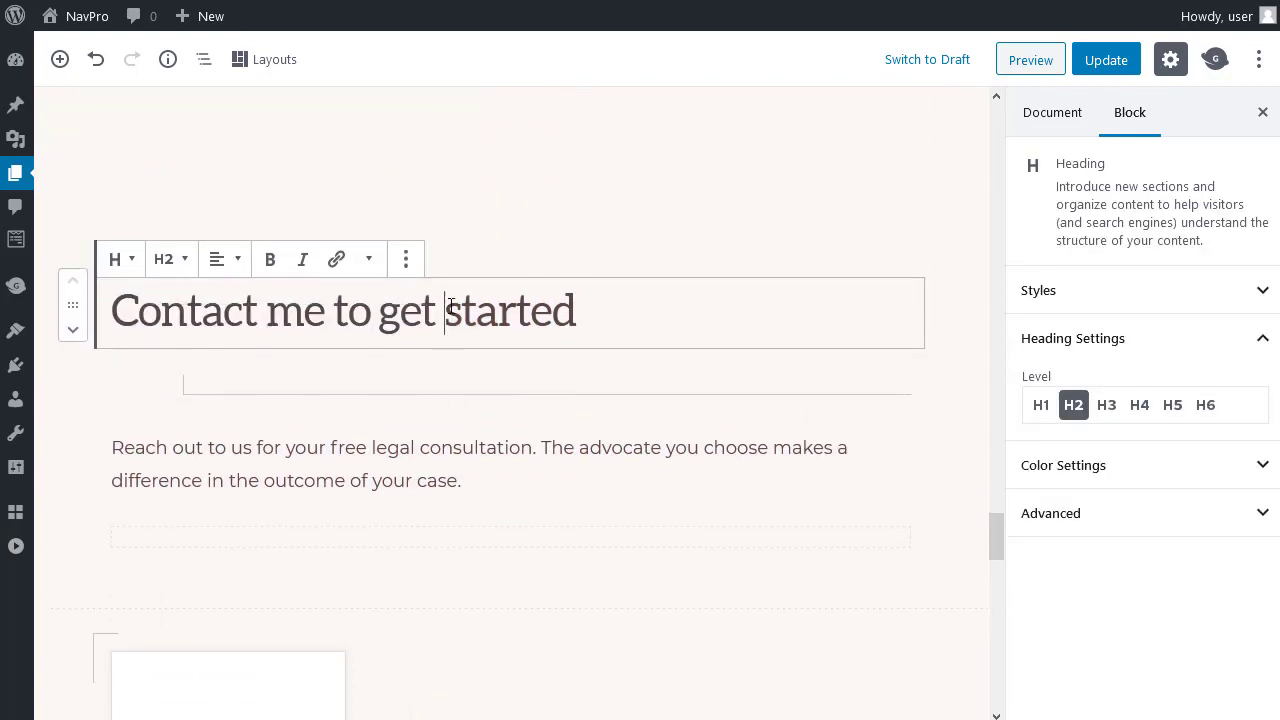
mouse_move(204, 60)
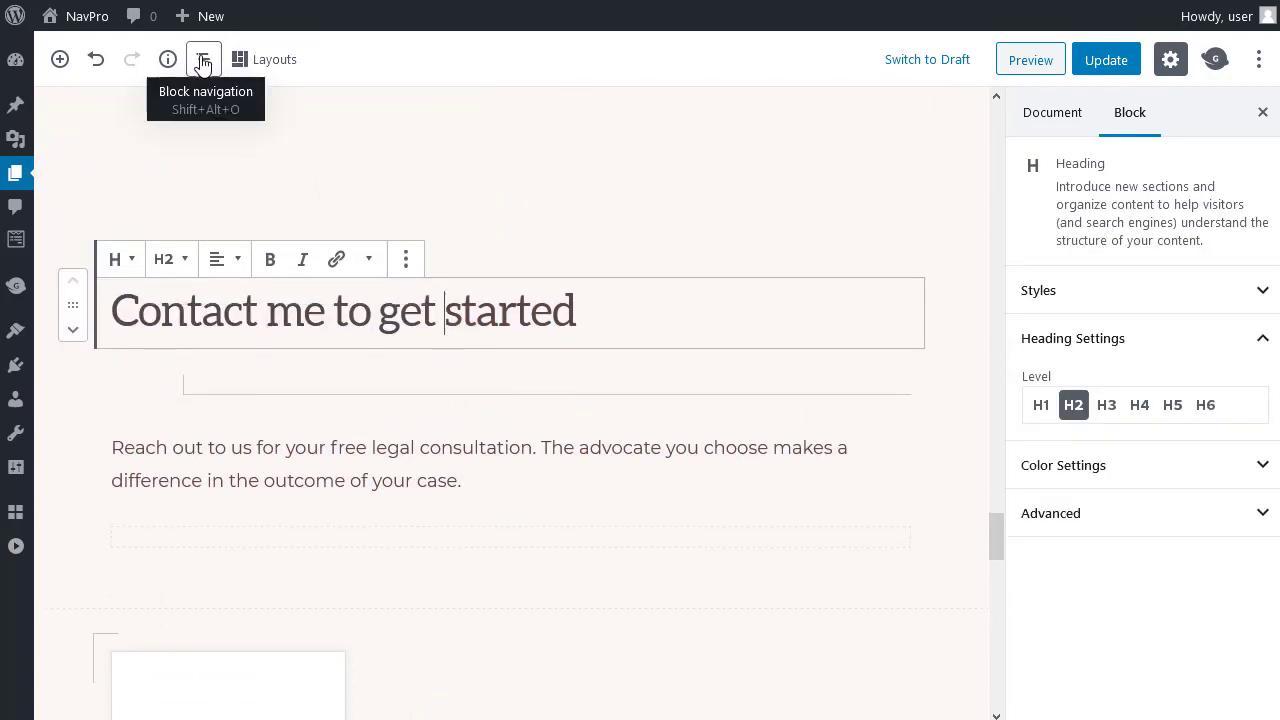
click(204, 60)
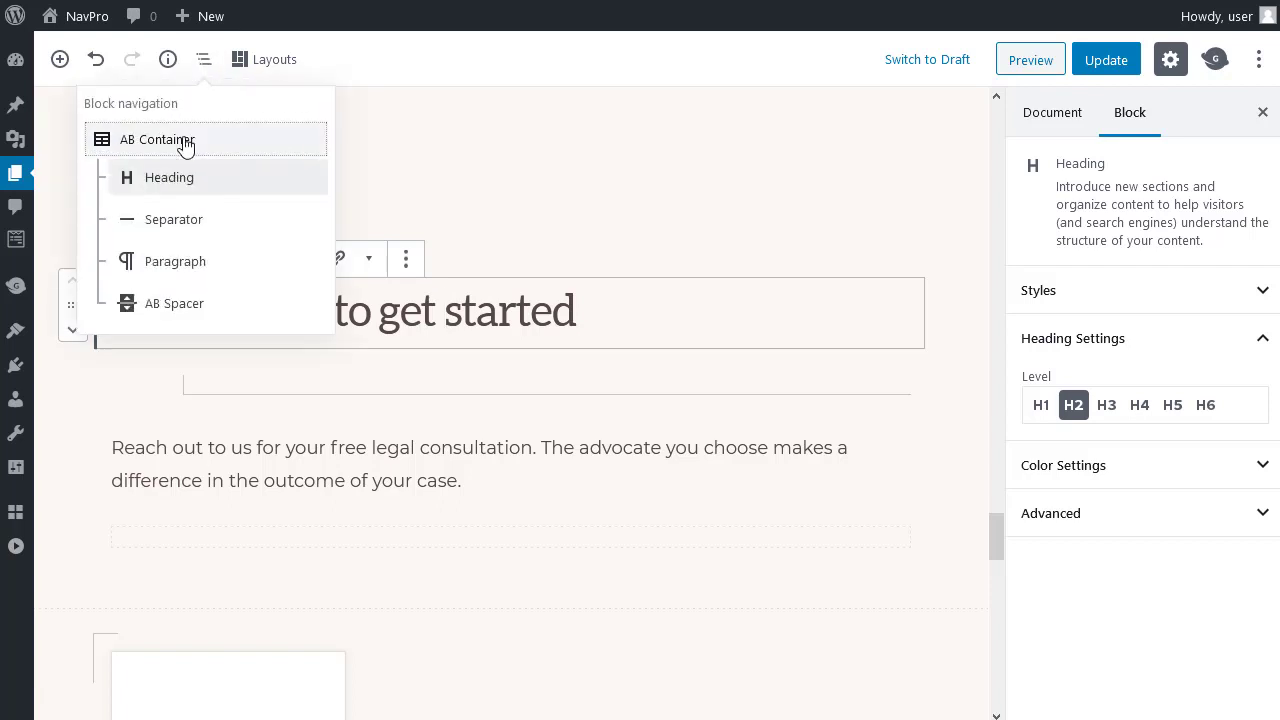
click(158, 140)
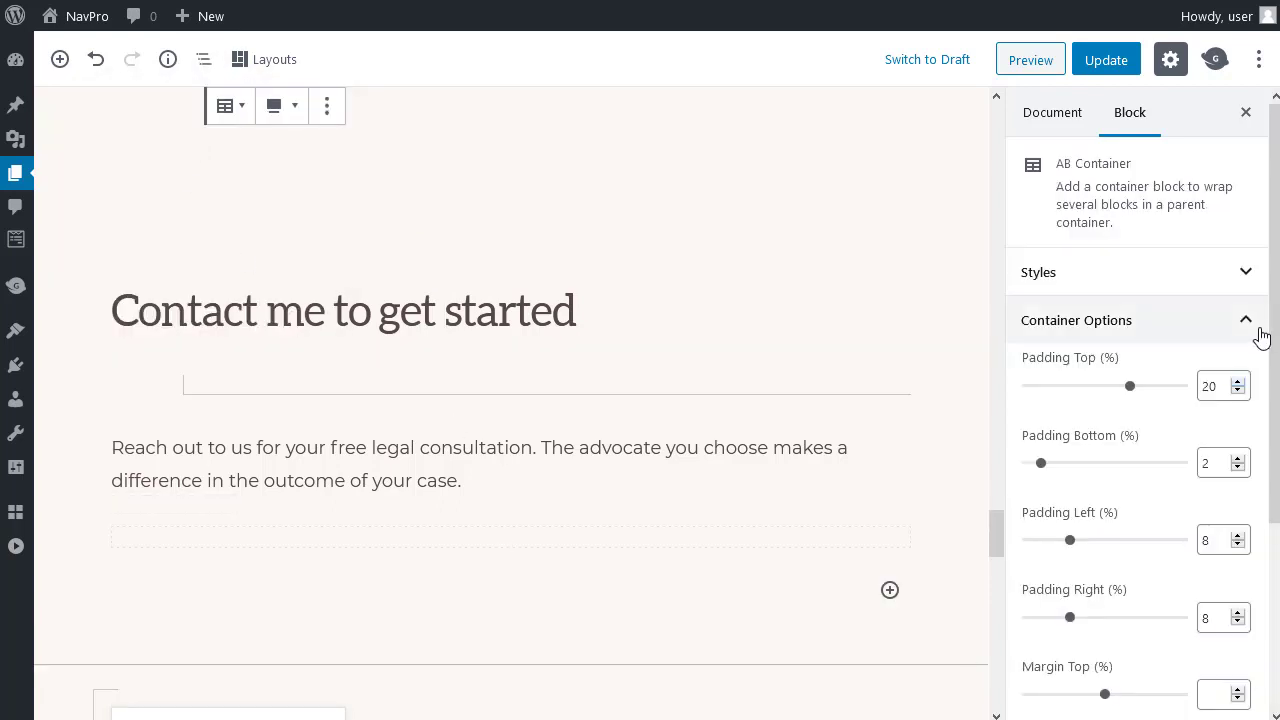
scroll(down, 3)
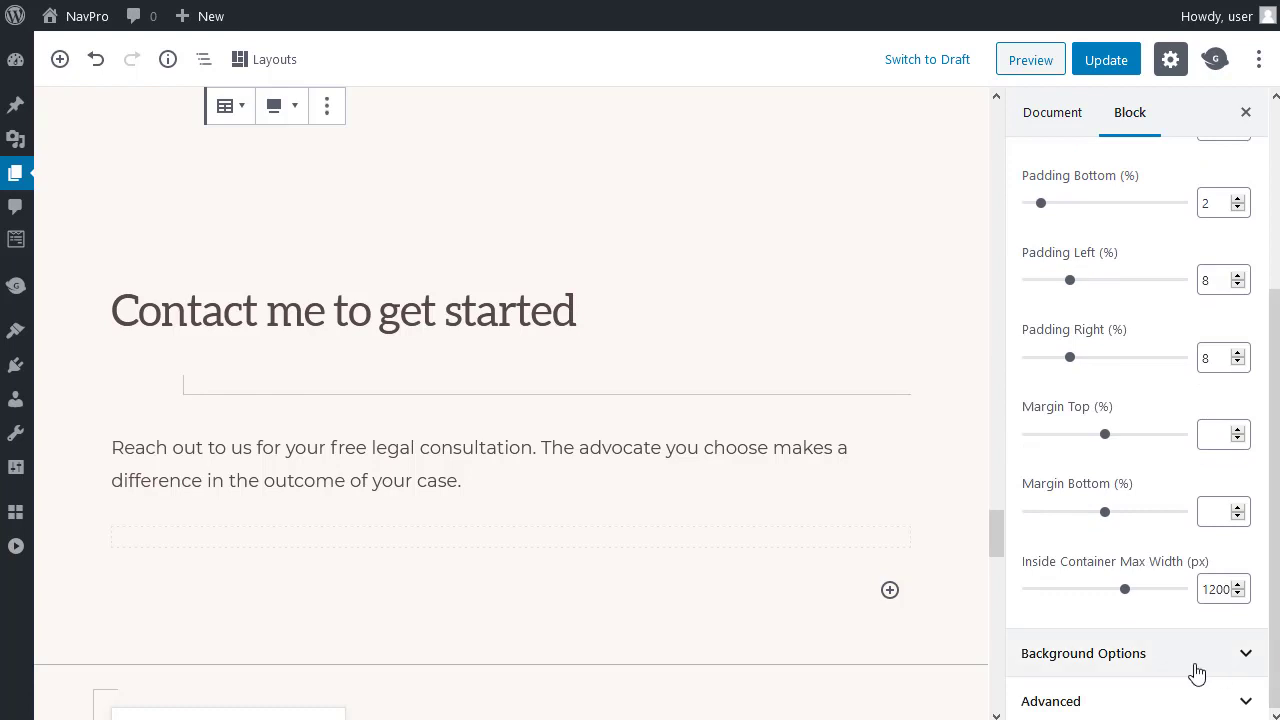
click(1084, 652)
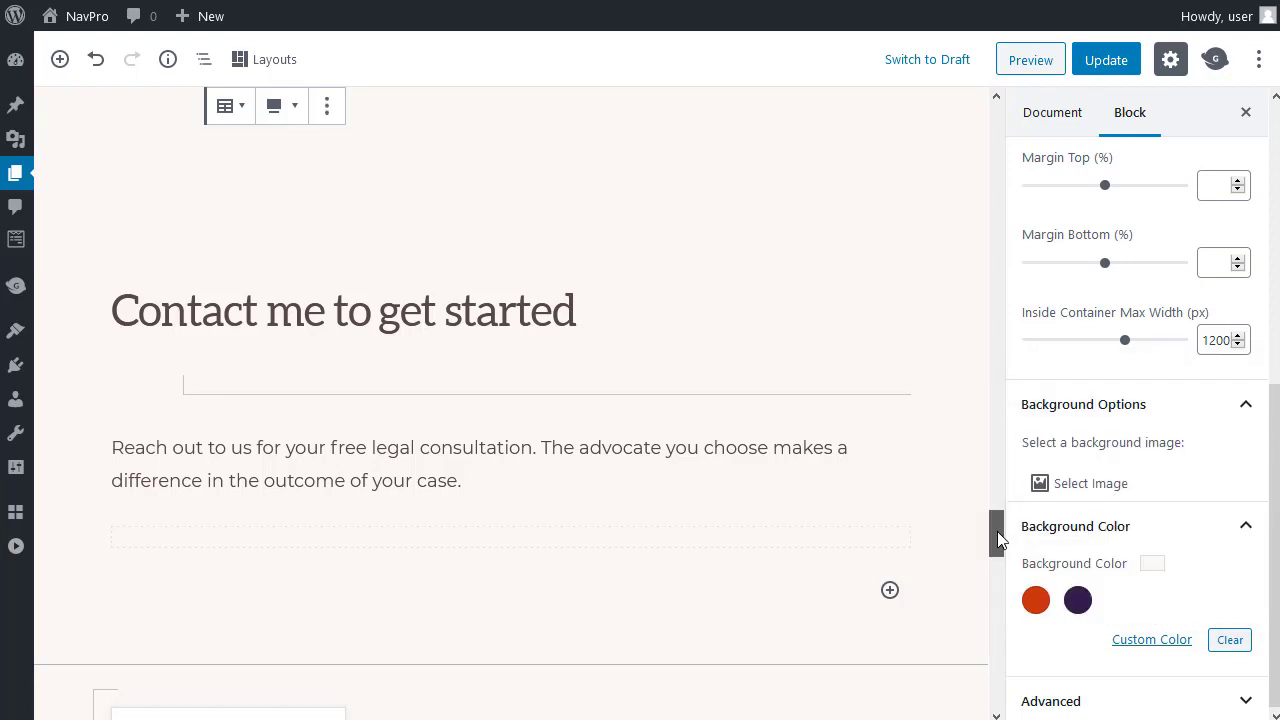
scroll(down, 3)
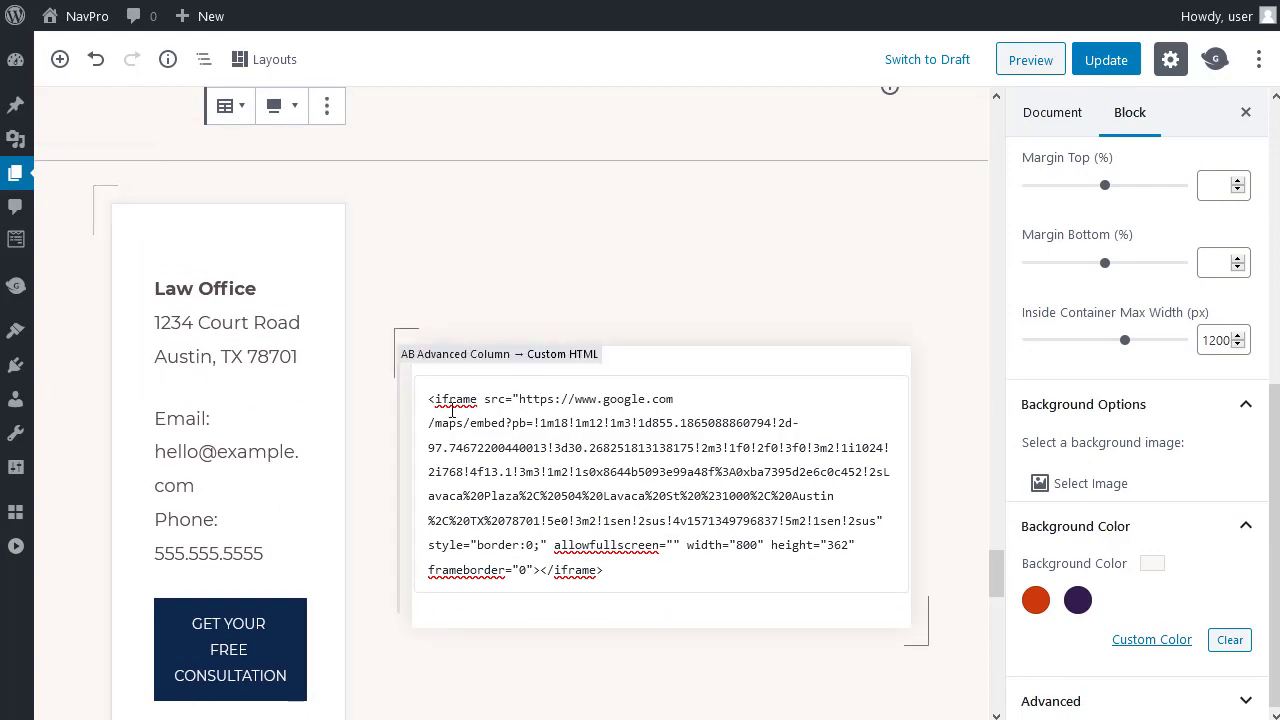
scroll(up, 3)
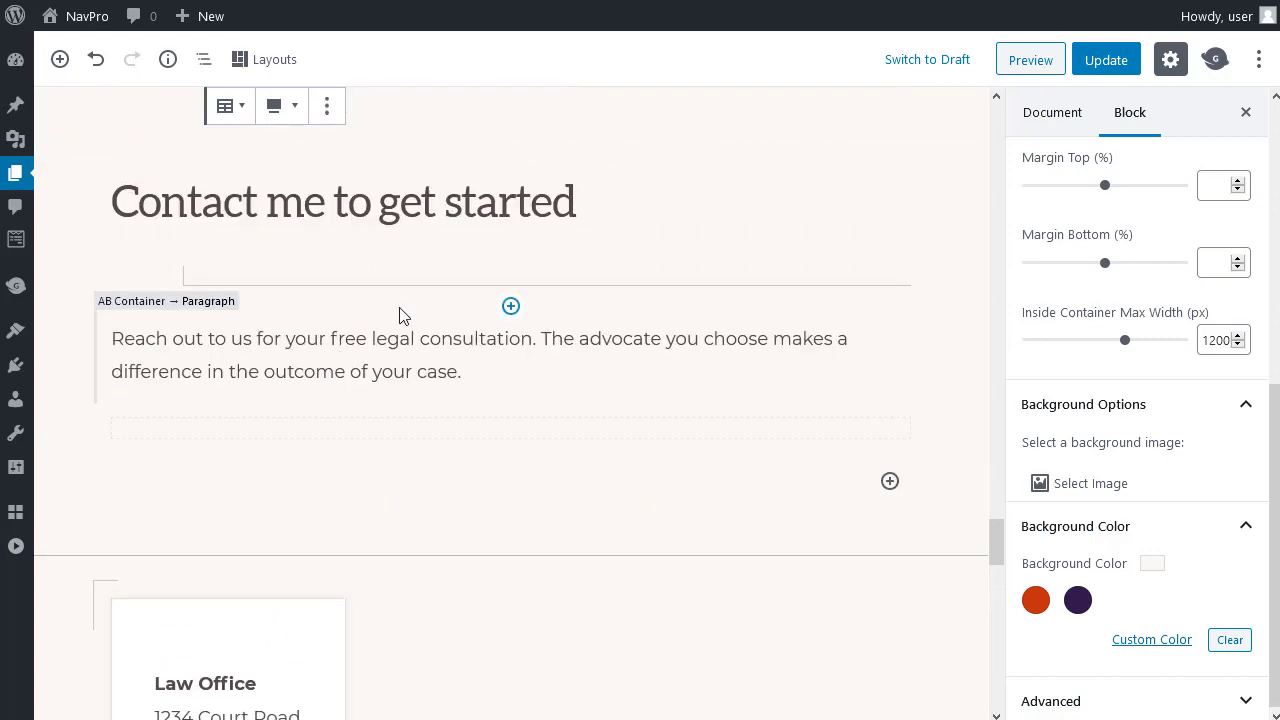
mouse_move(368, 336)
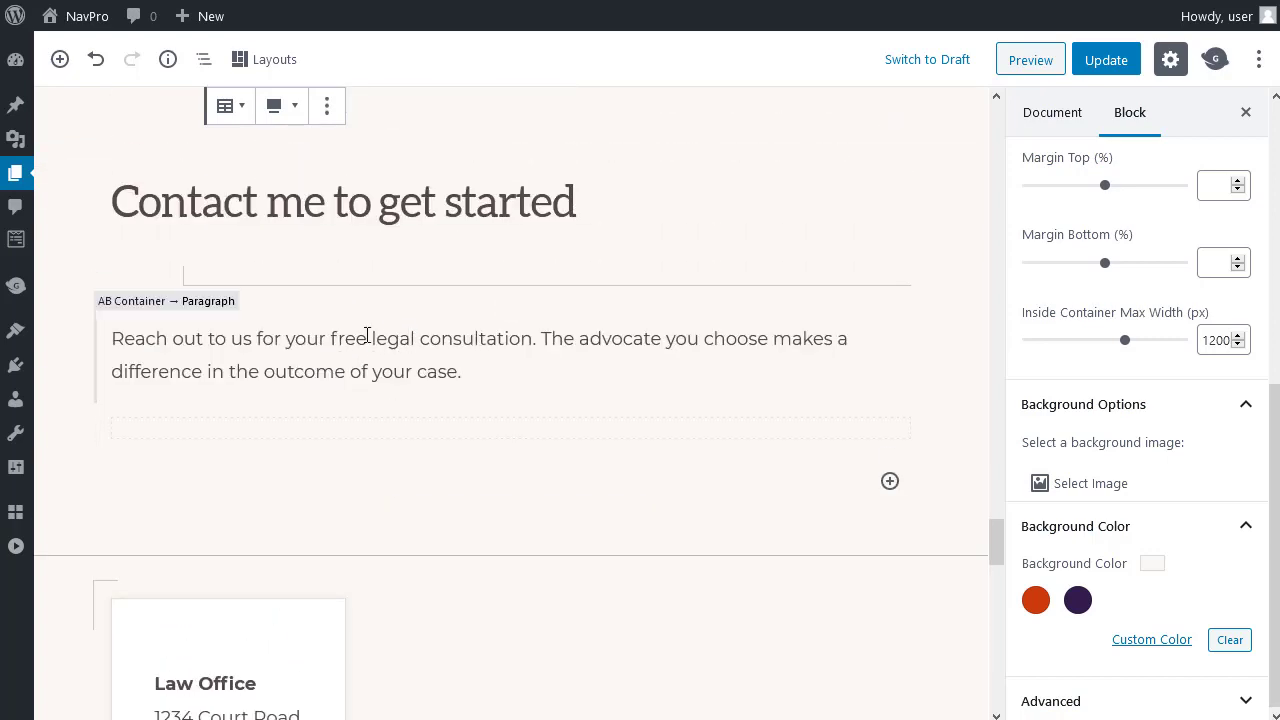
click(344, 200)
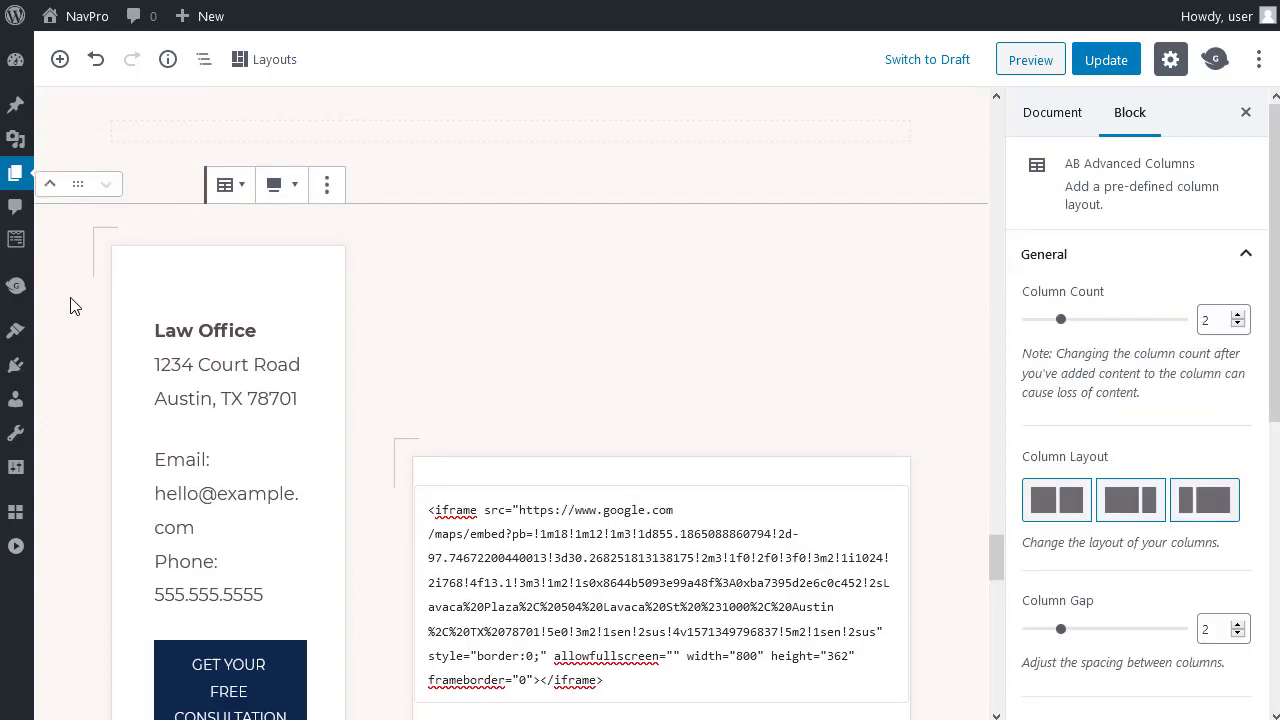
Step: Scroll the editor up to the 'I build agency quality websites' section
scroll(up, 3)
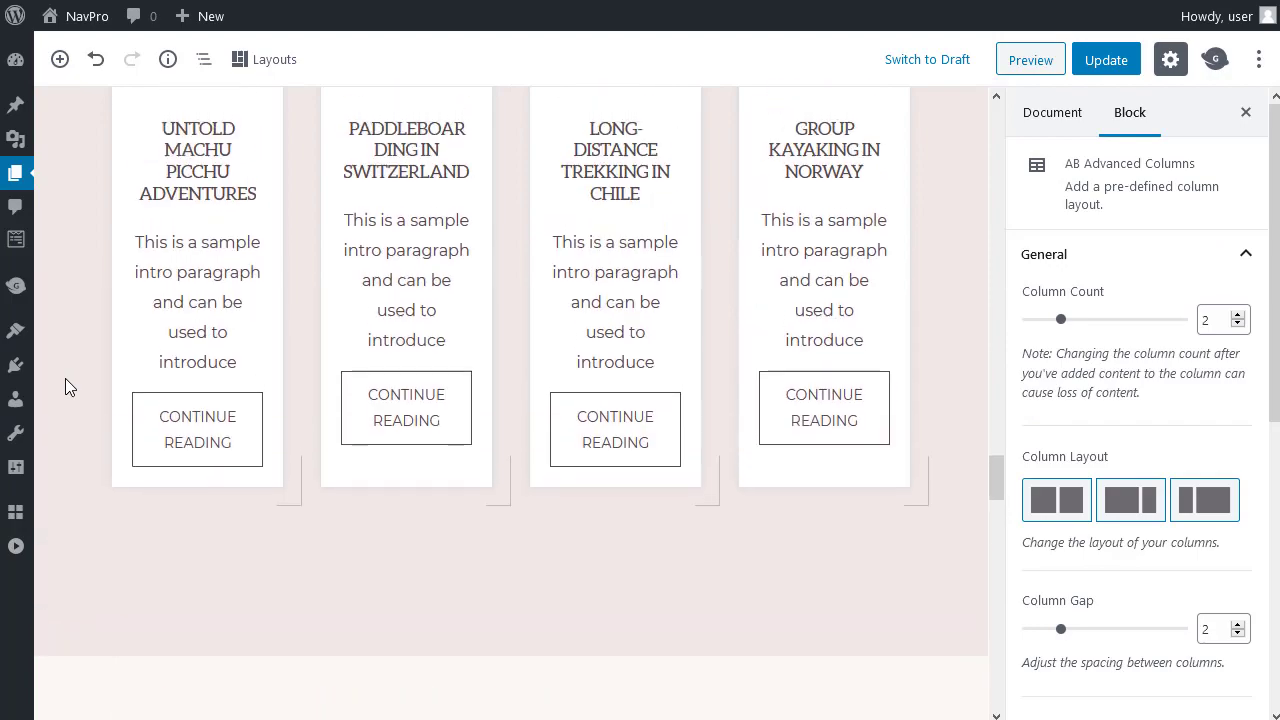
scroll(down, 3)
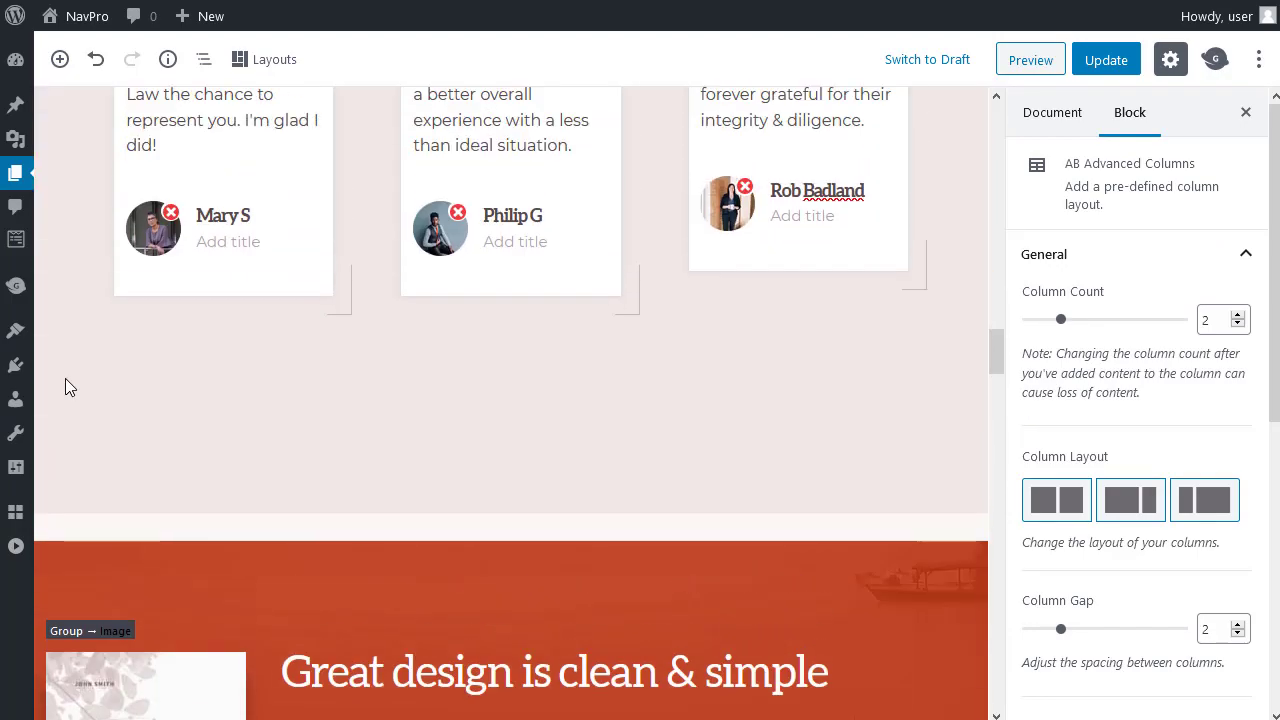
scroll(up, 3)
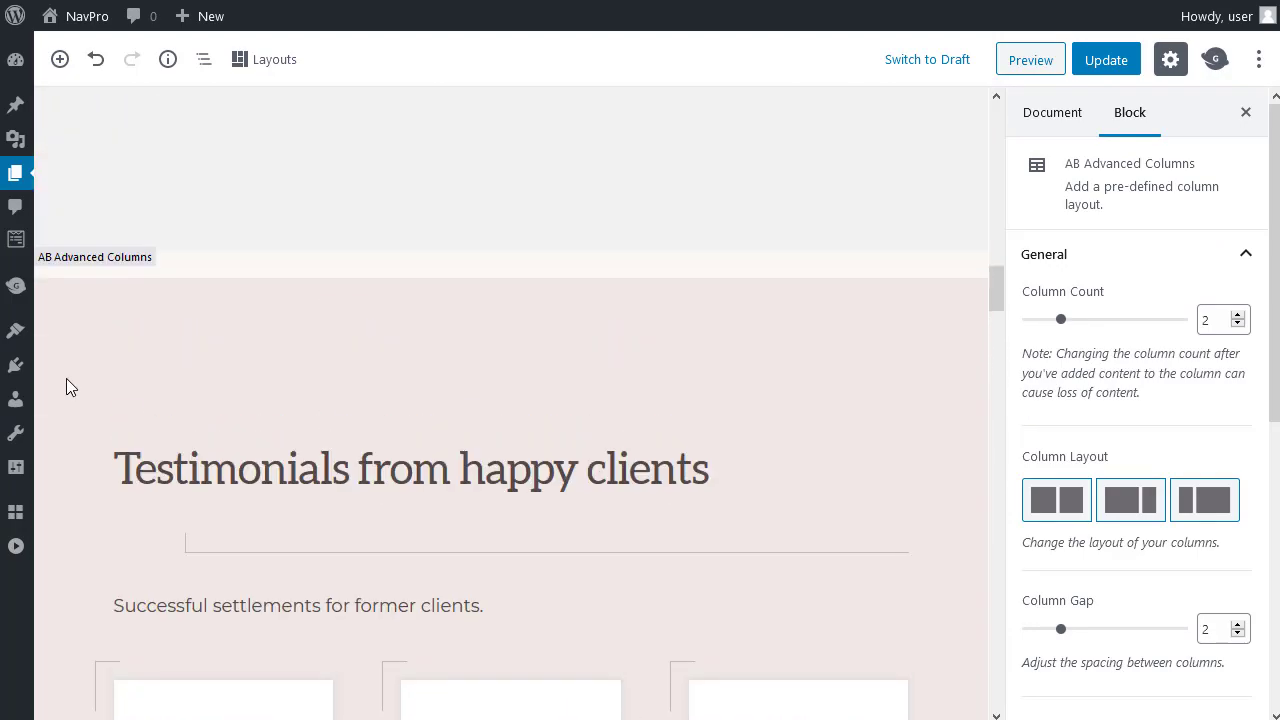
scroll(up, 3)
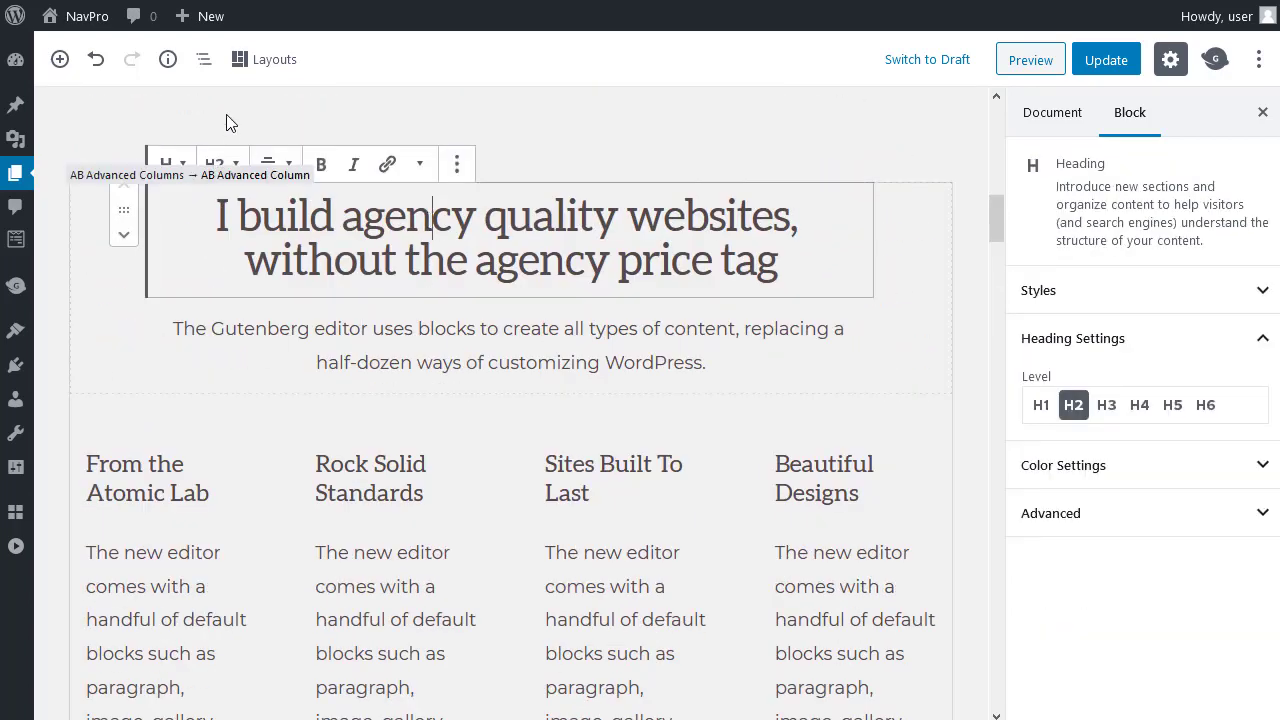
Step: Select the section's outer AB Advanced Columns block and start a custom background colour
click(204, 60)
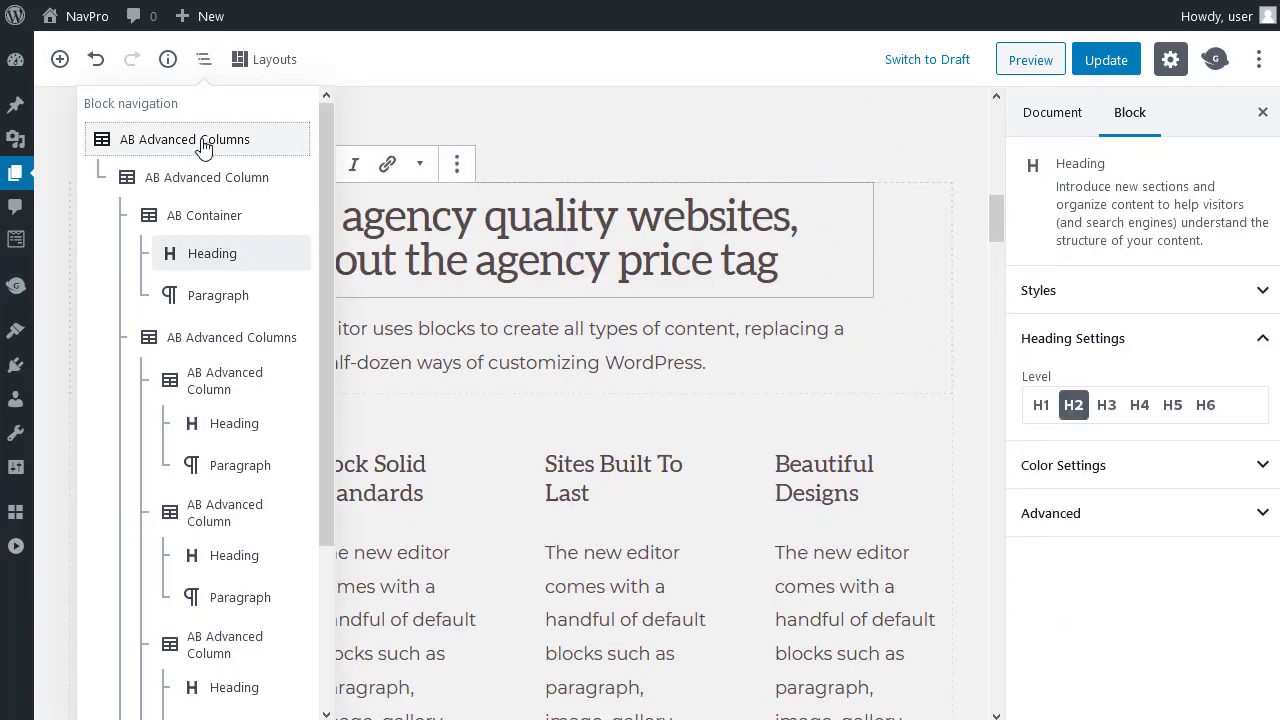
click(184, 140)
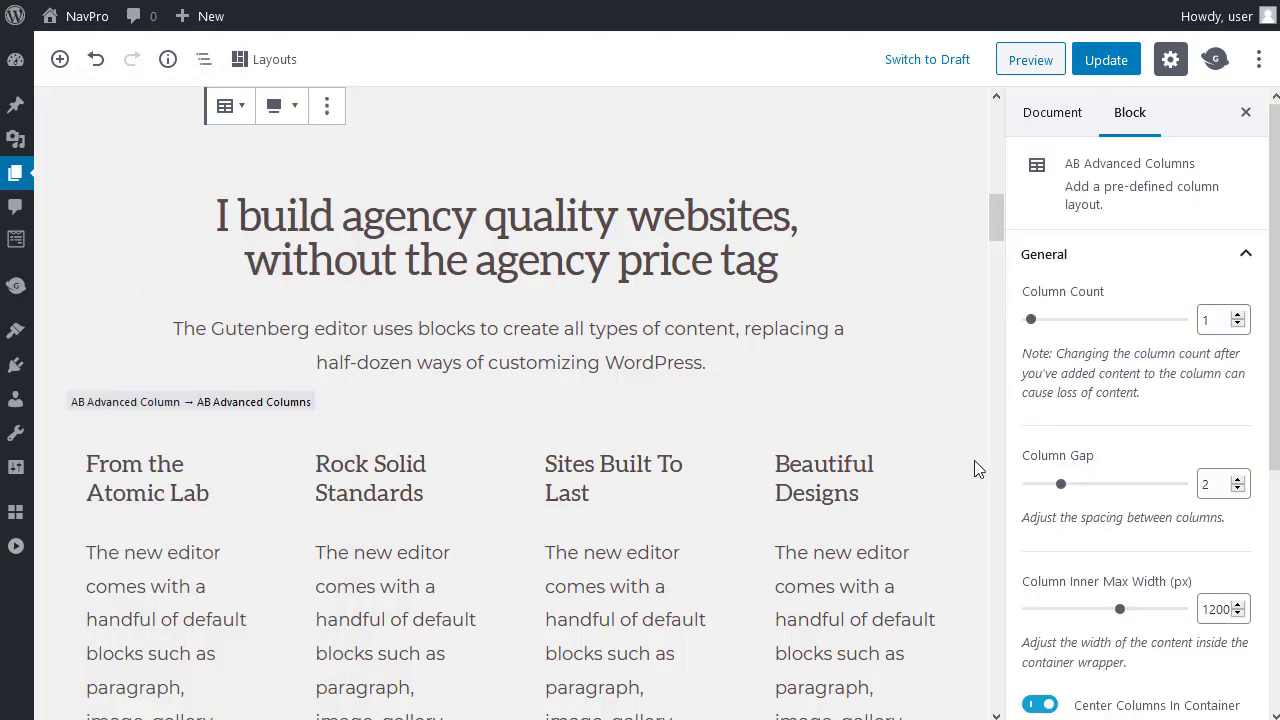
scroll(down, 3)
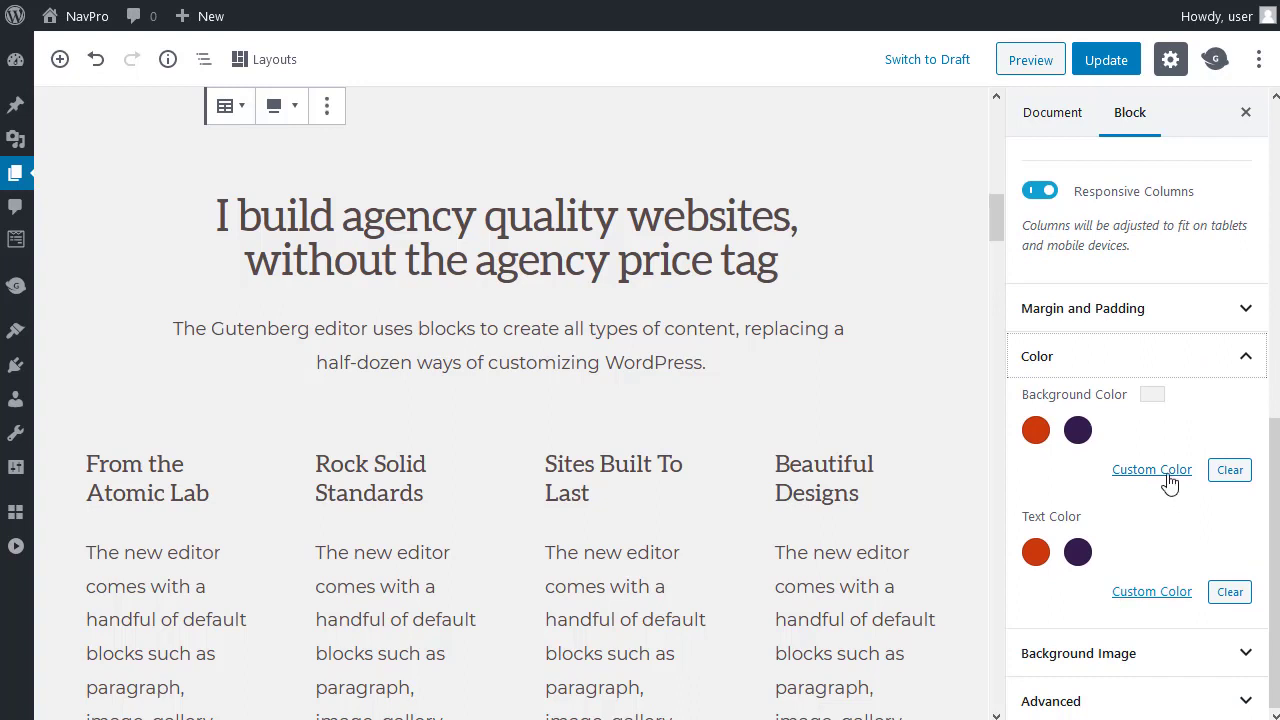
click(1152, 468)
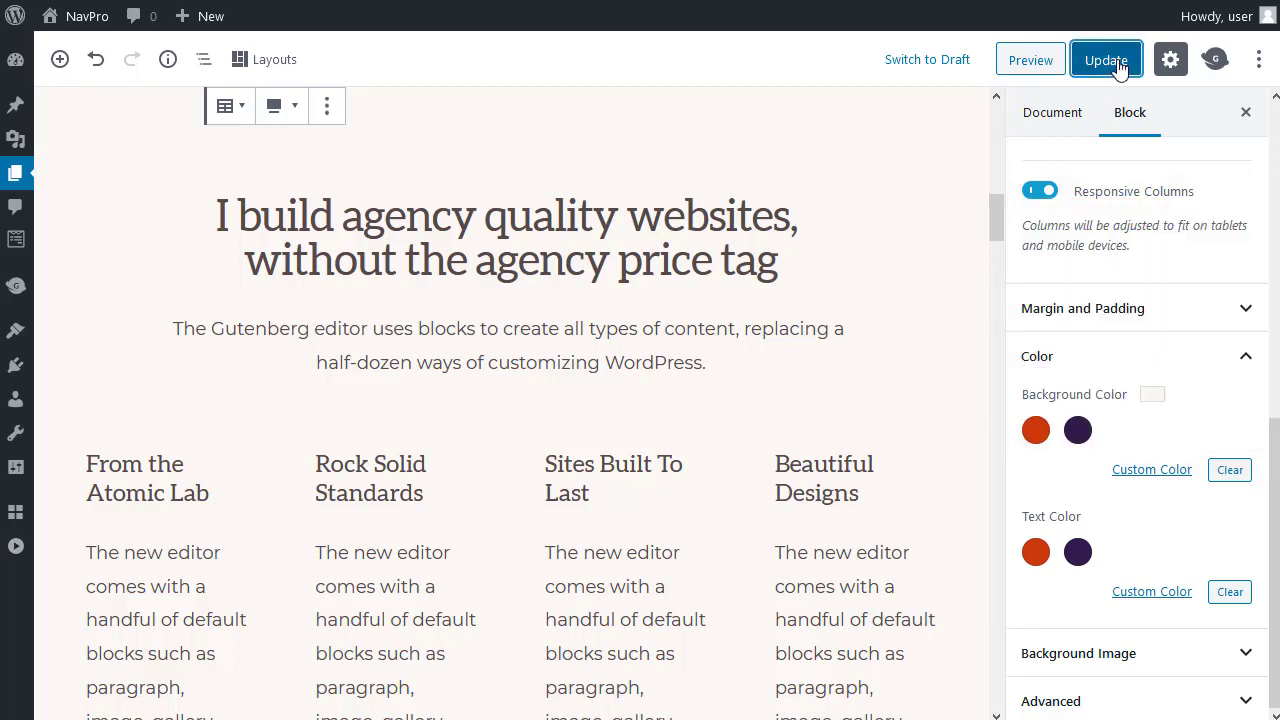
click(1106, 60)
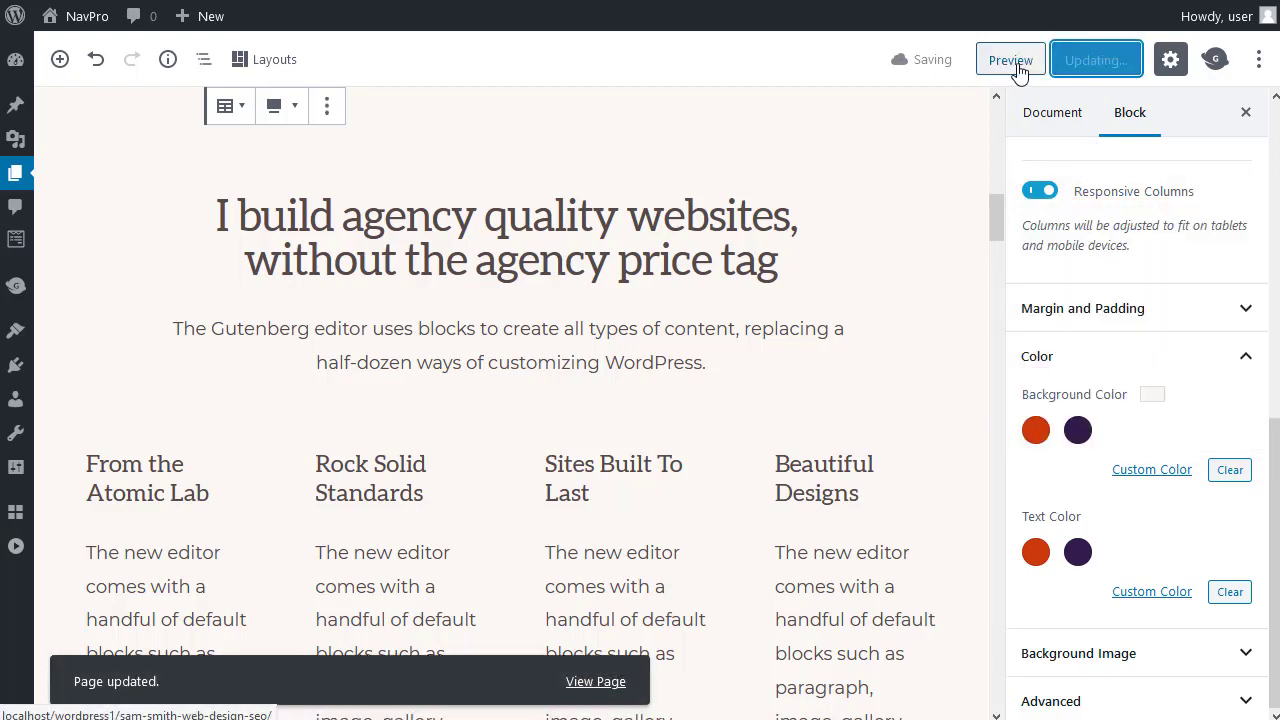
click(1010, 60)
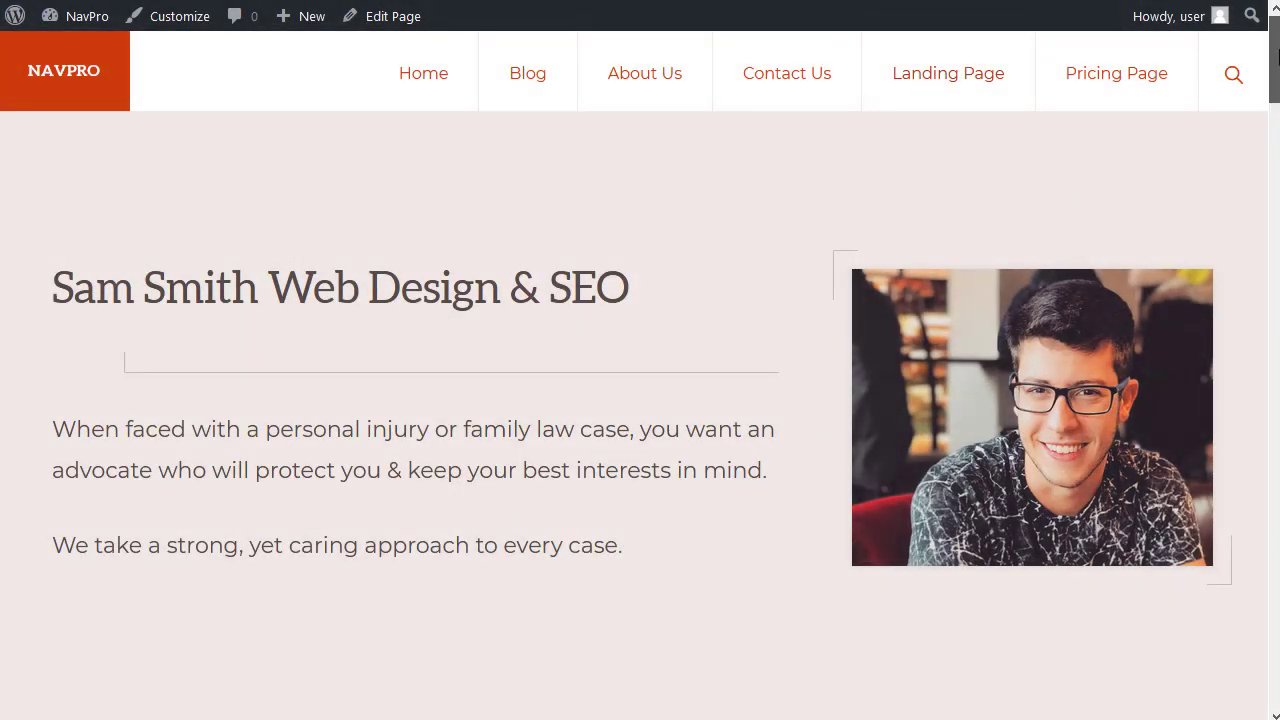
scroll(down, 3)
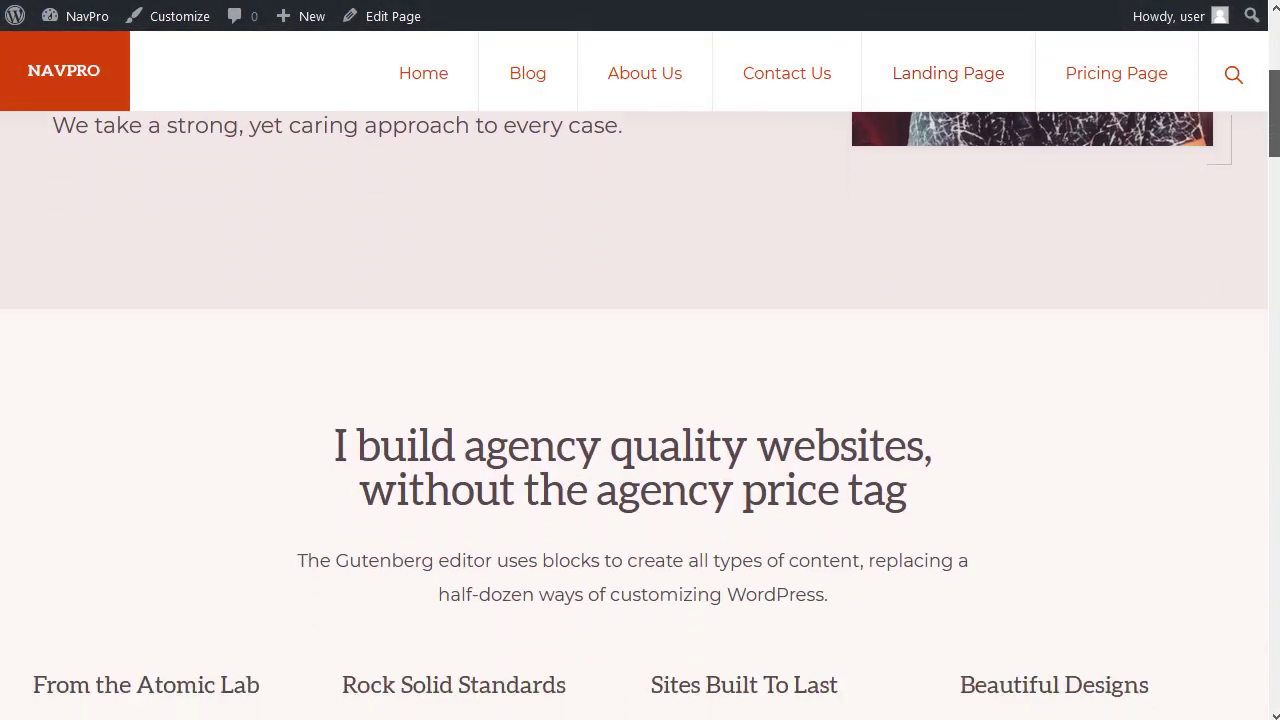
scroll(down, 3)
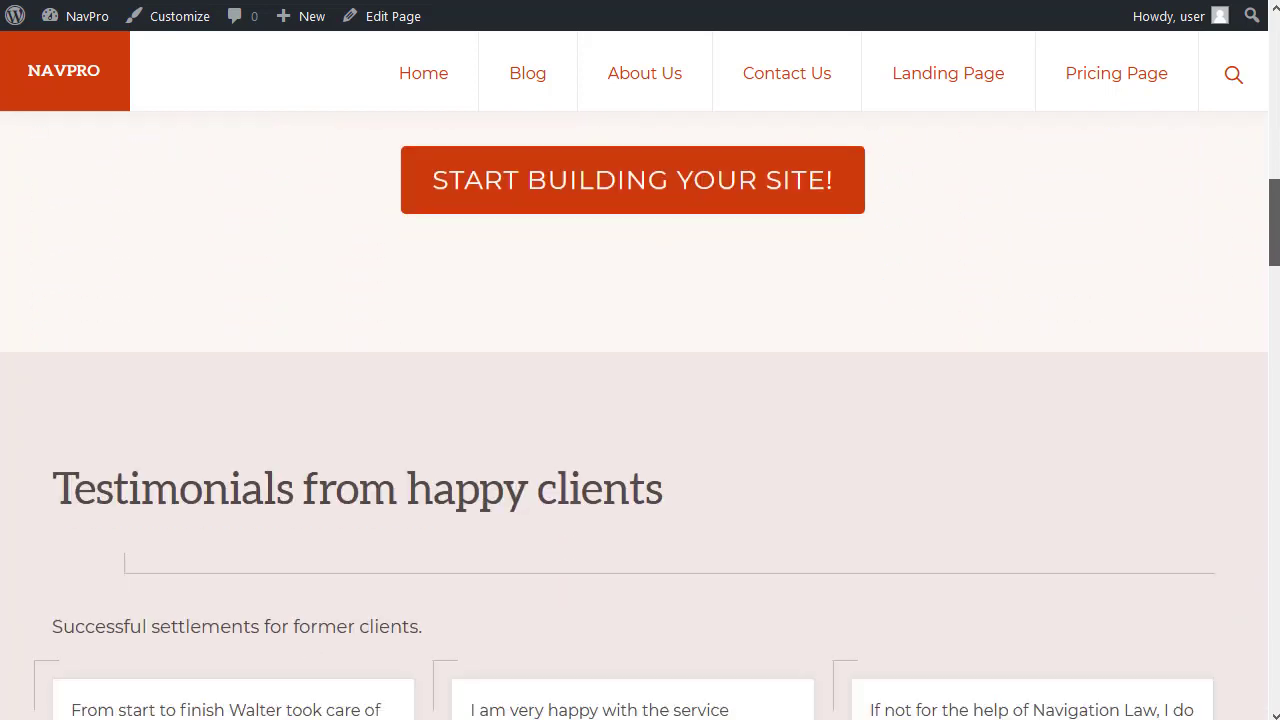
scroll(down, 3)
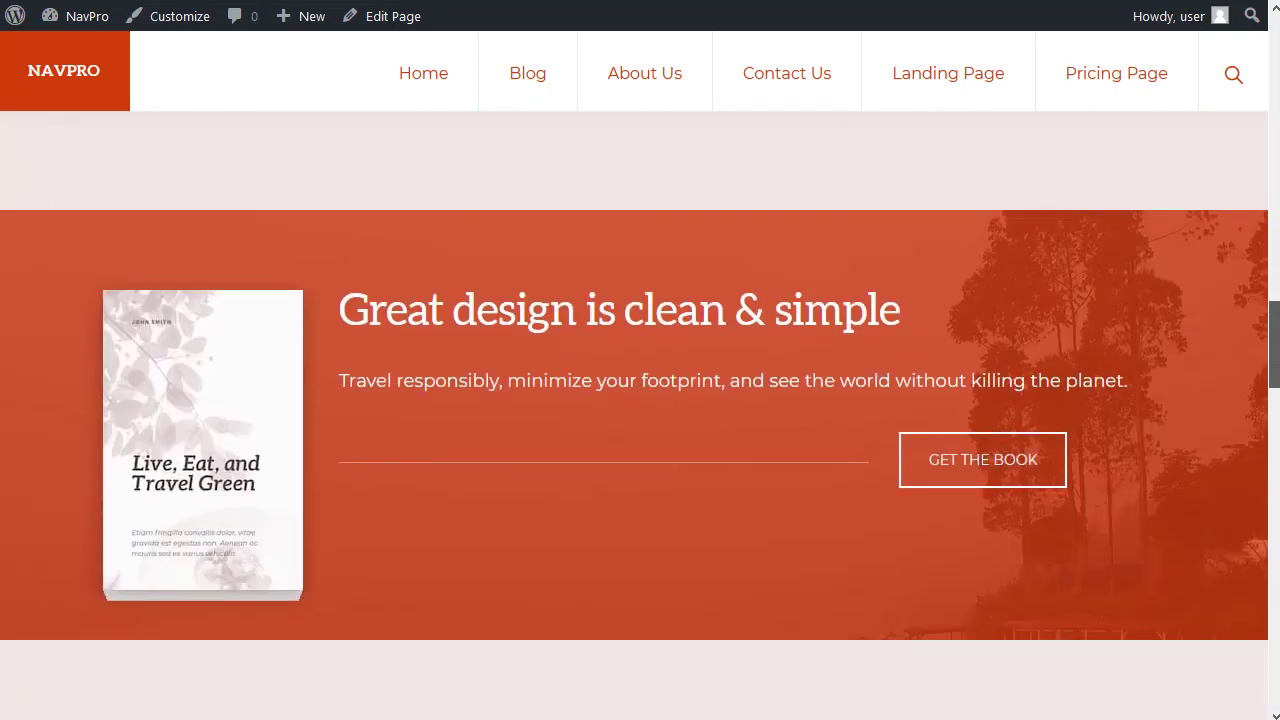
scroll(down, 3)
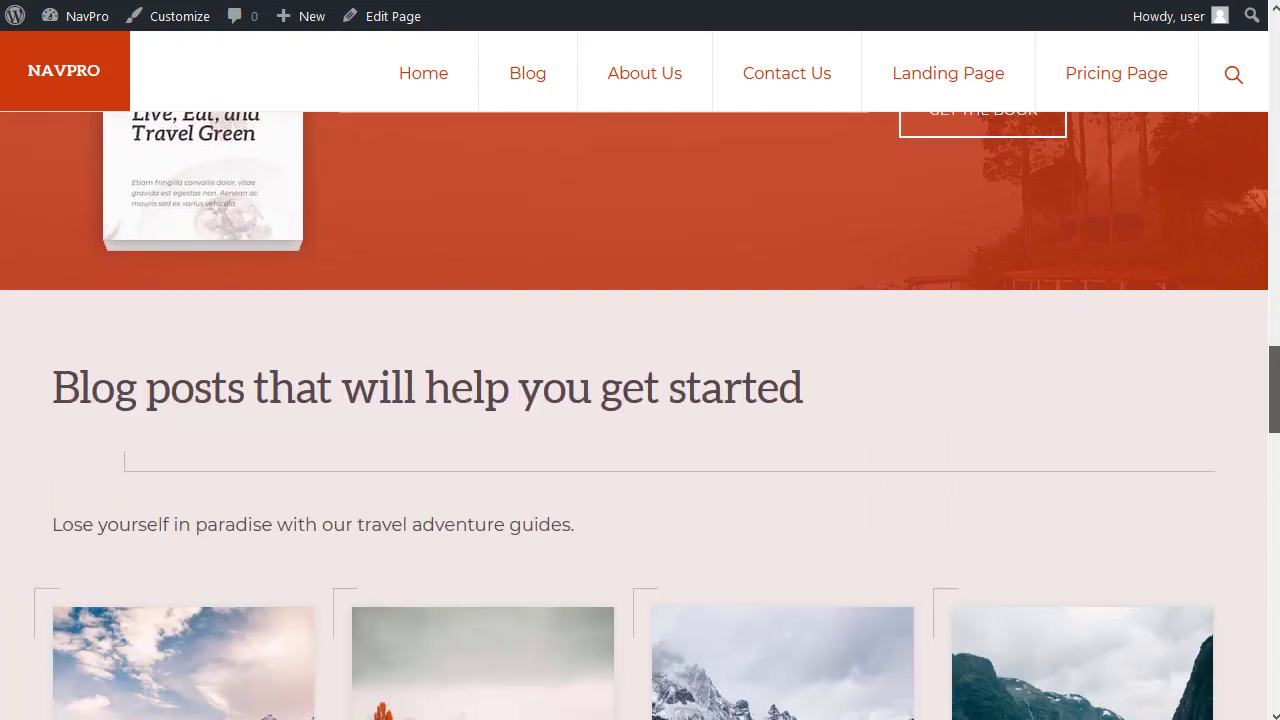
scroll(up, 3)
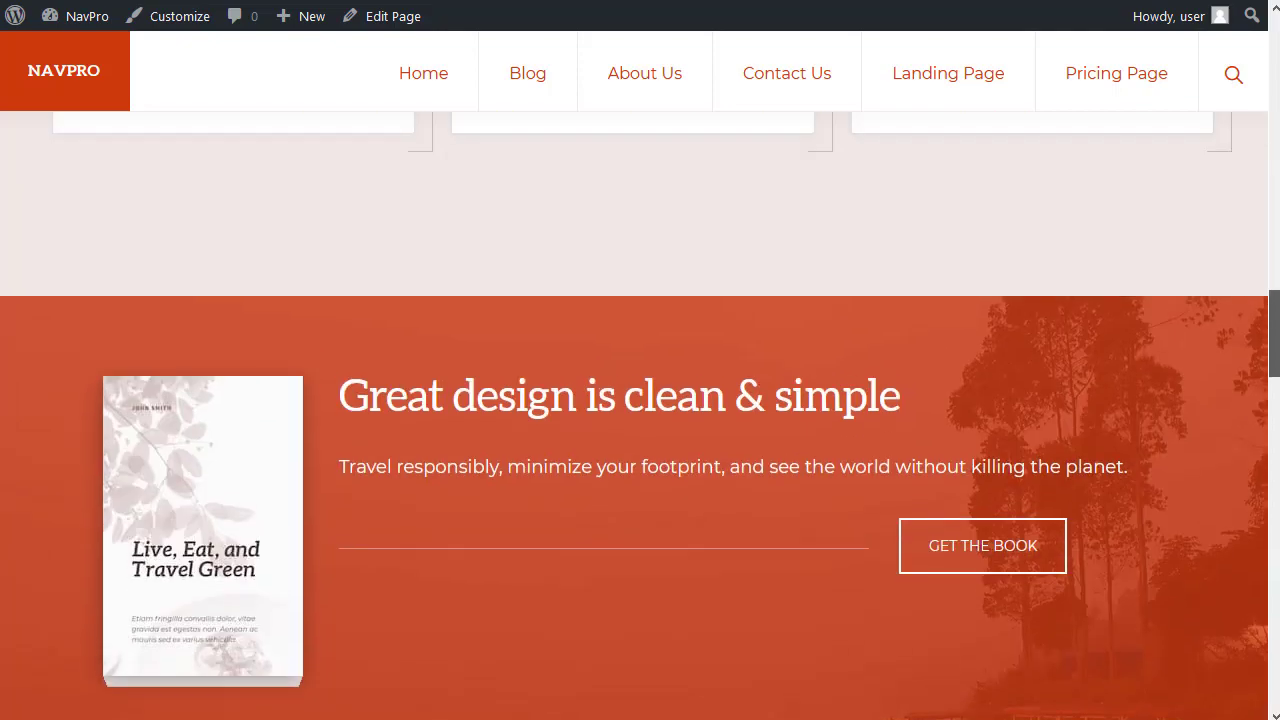
scroll(up, 3)
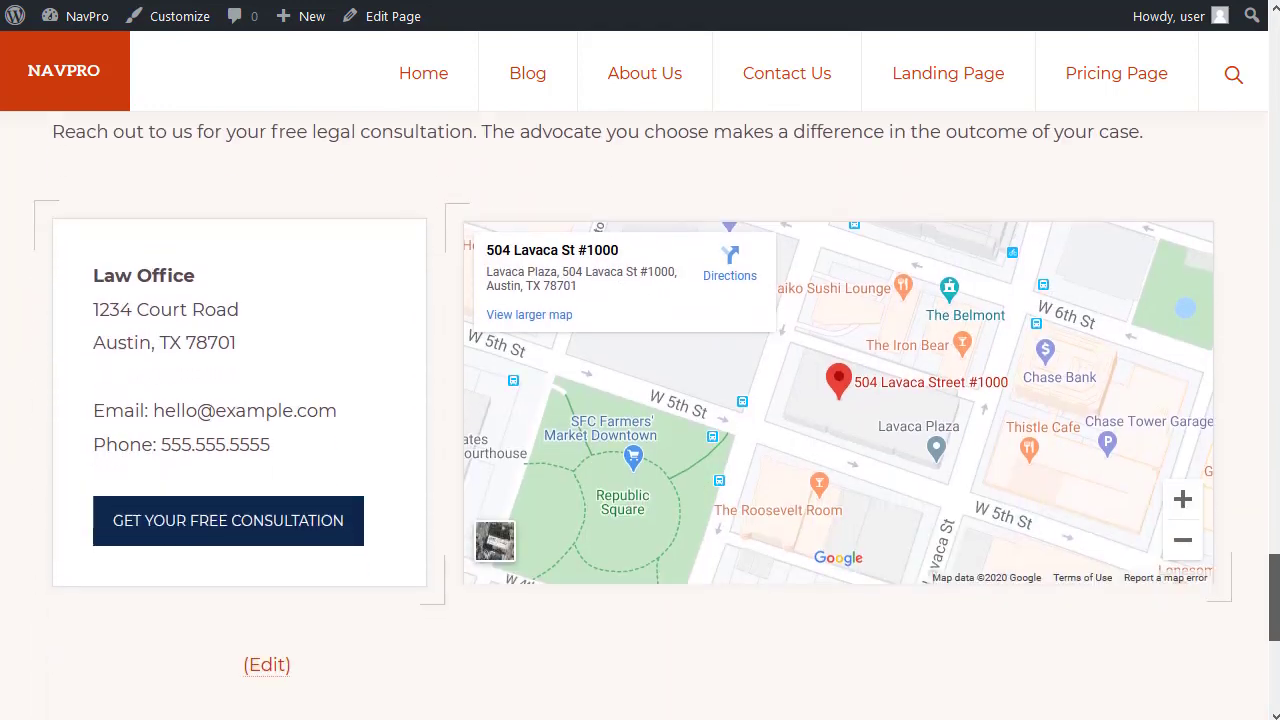
scroll(down, 3)
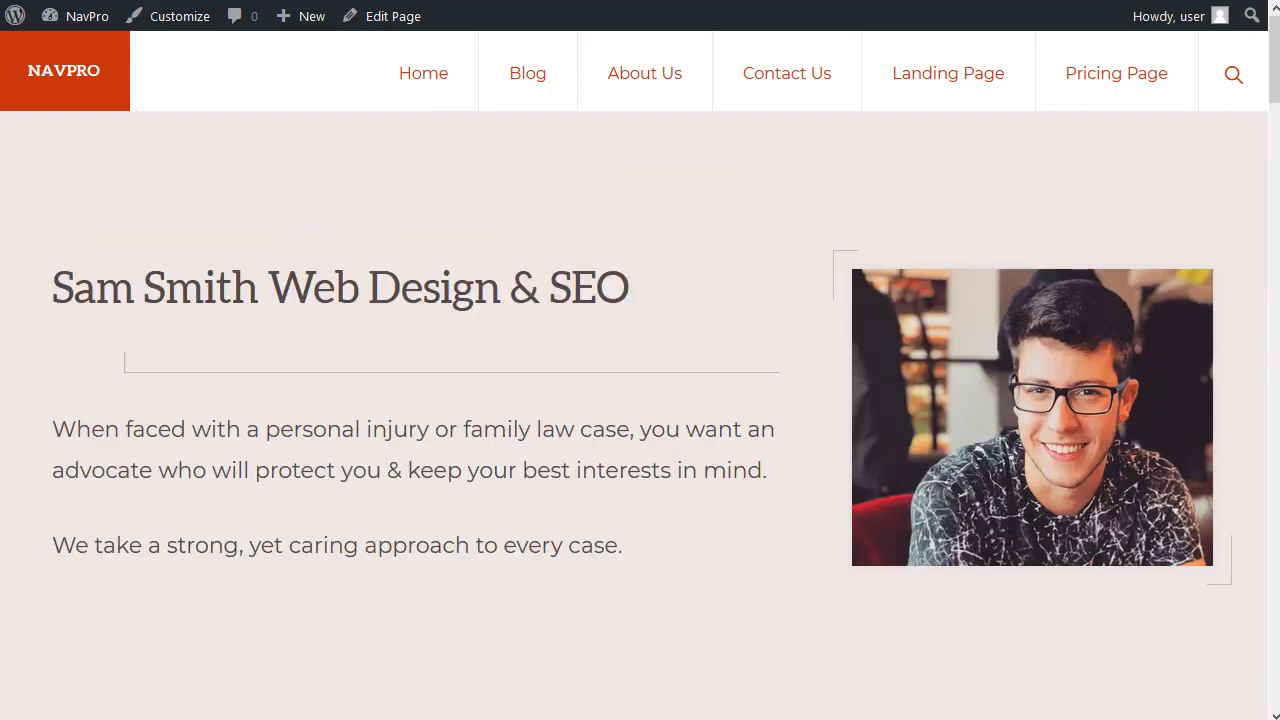
mouse_move(740, 402)
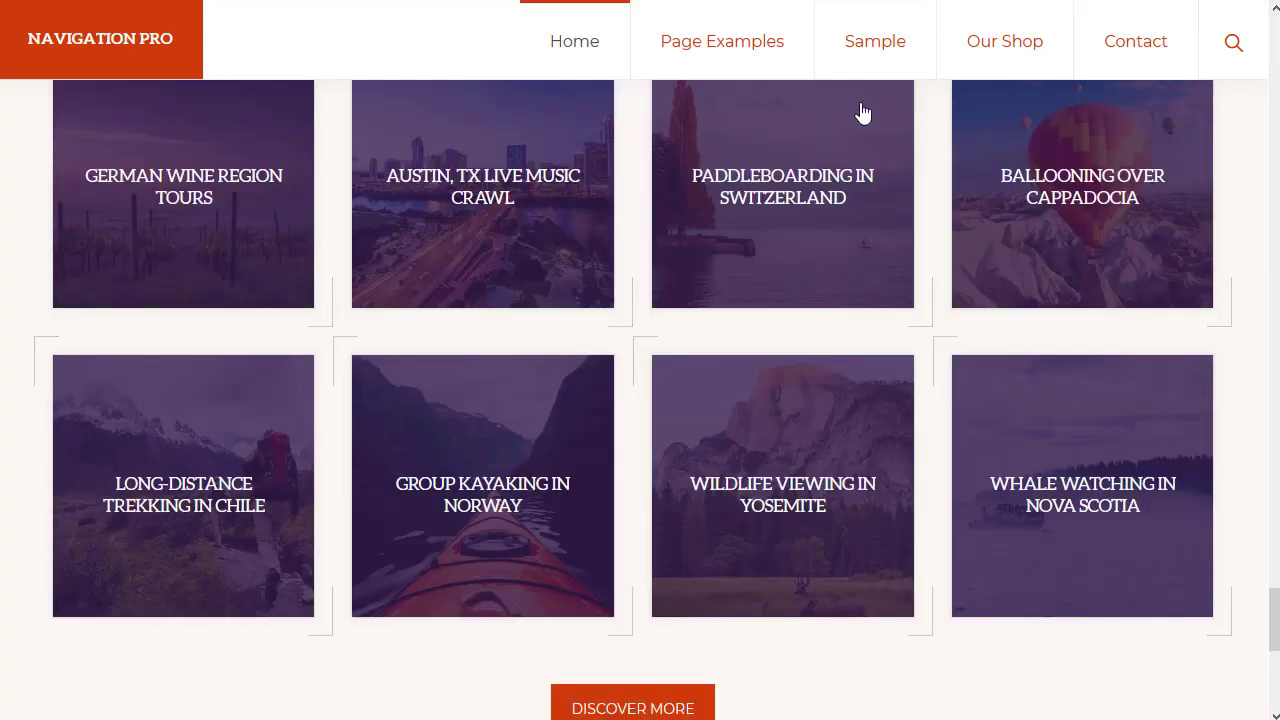
mouse_move(1270, 616)
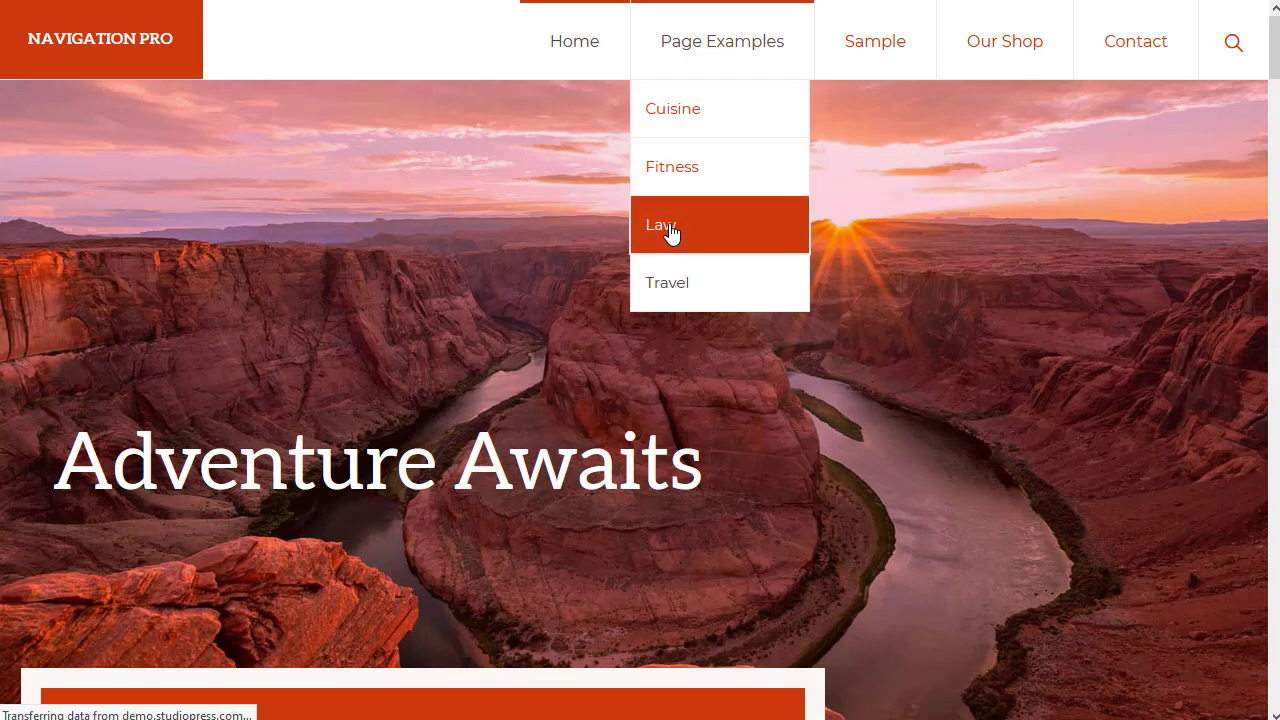
Step: Open the Law example page and scroll through its team and Legal Insights sections
click(660, 224)
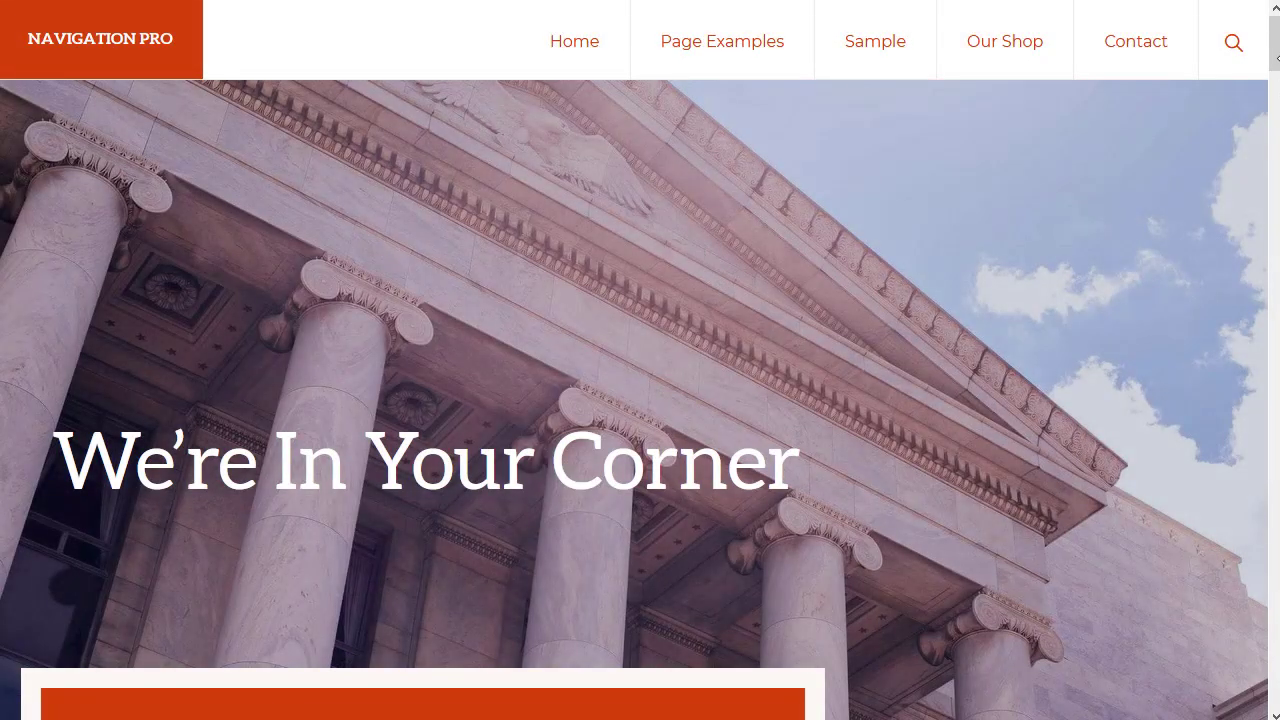
scroll(down, 3)
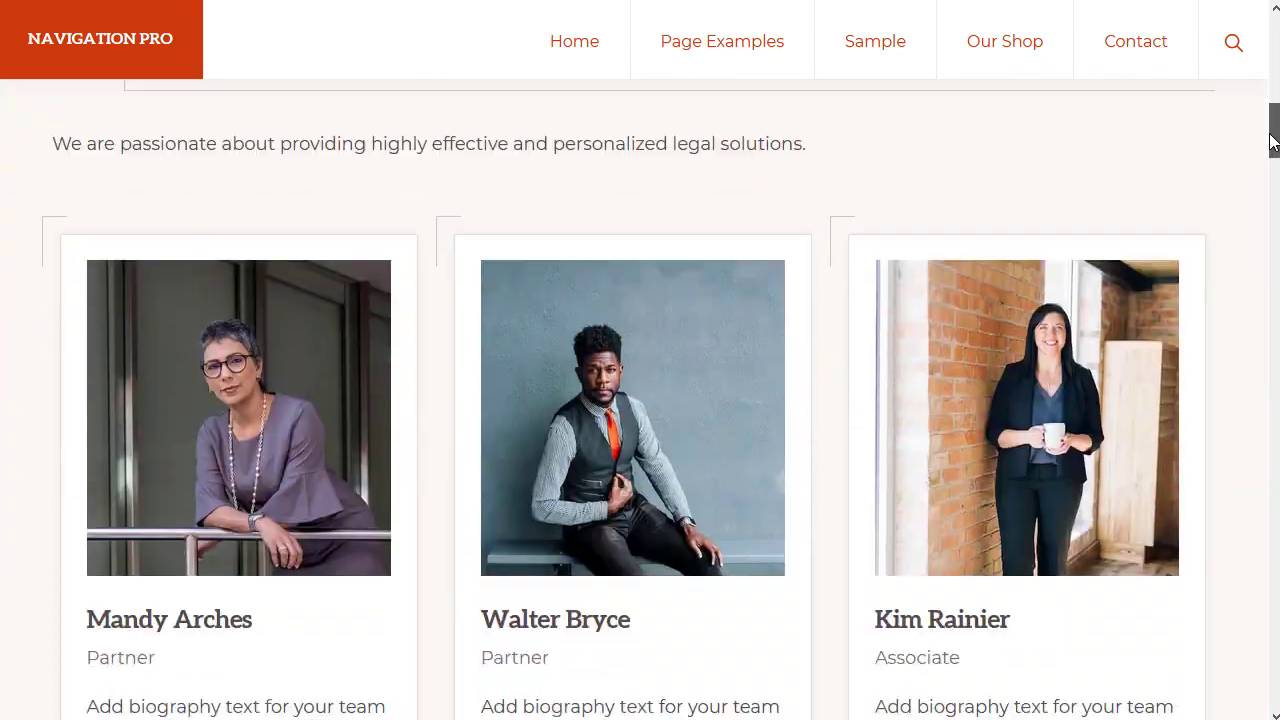
scroll(down, 3)
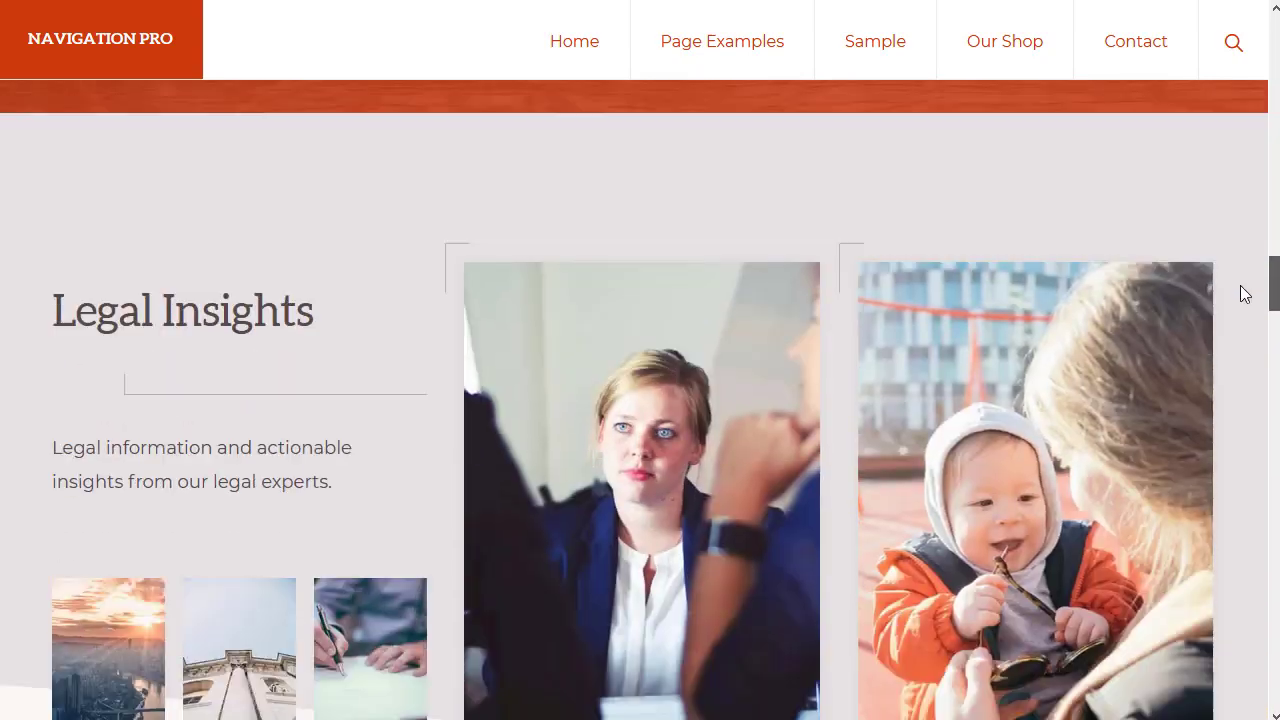
scroll(down, 3)
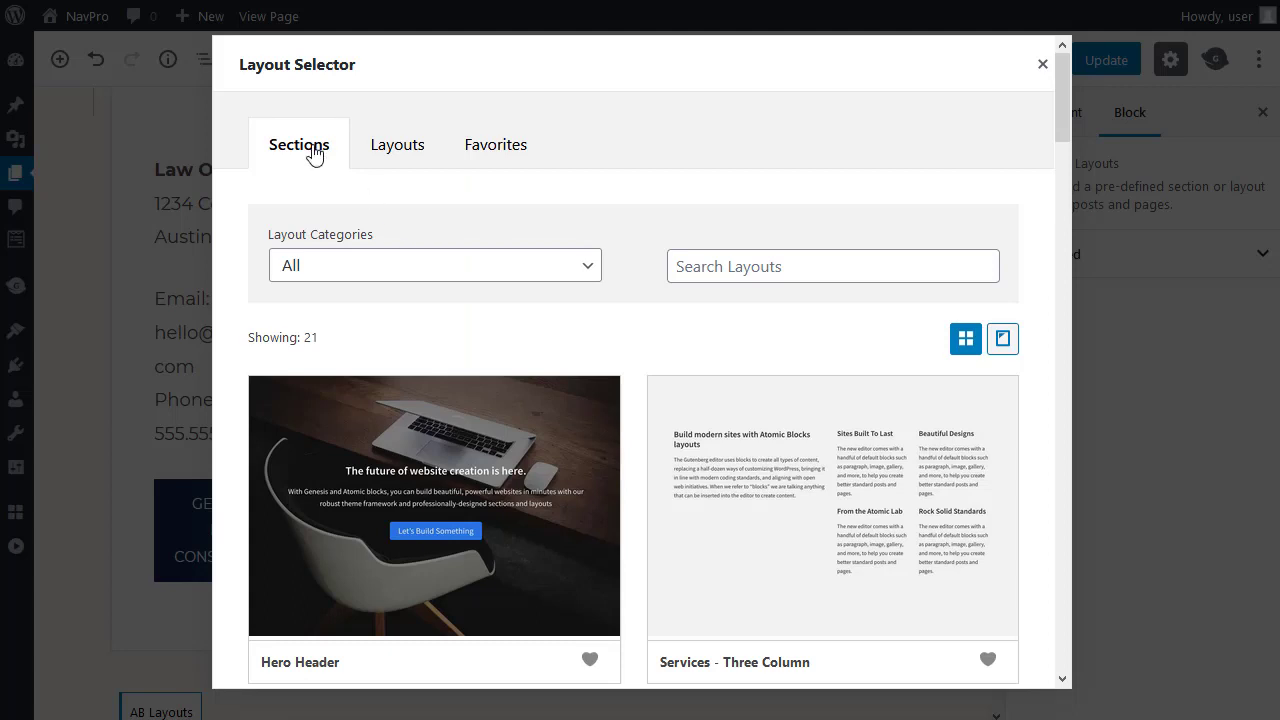
mouse_move(1064, 98)
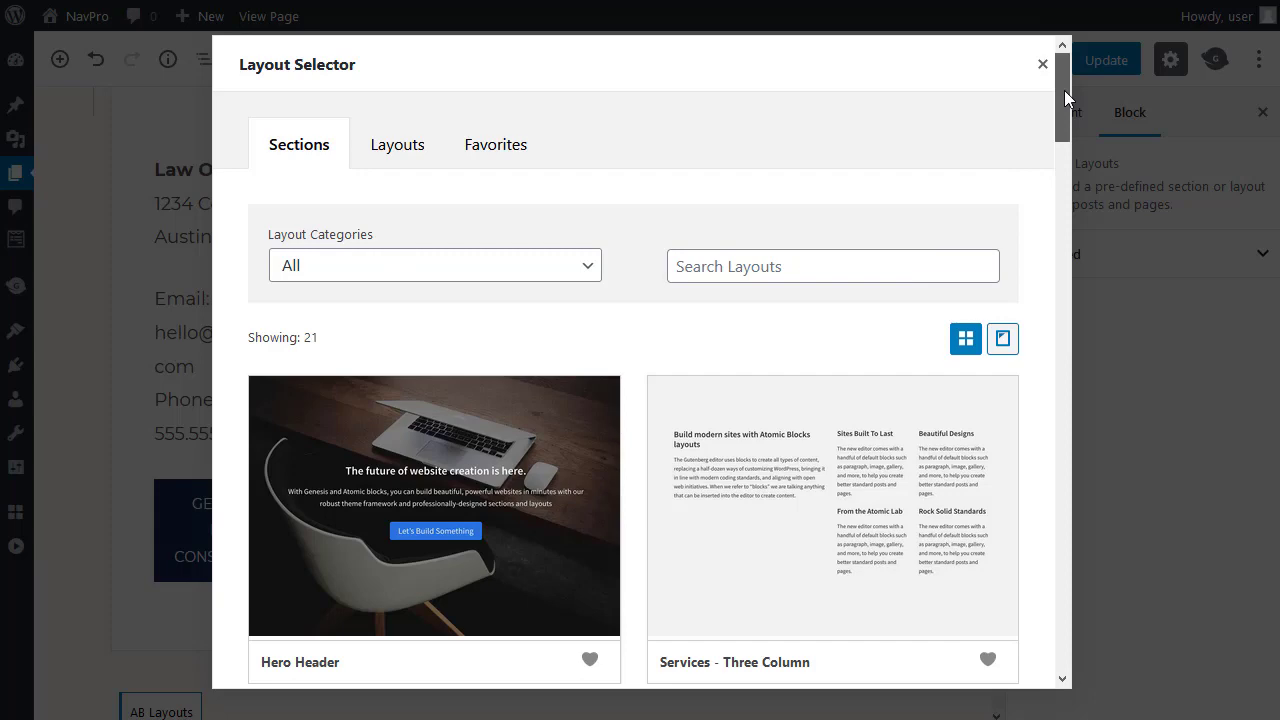
Step: Scroll through the Sections library, including the Navigation Pro section designs
scroll(down, 3)
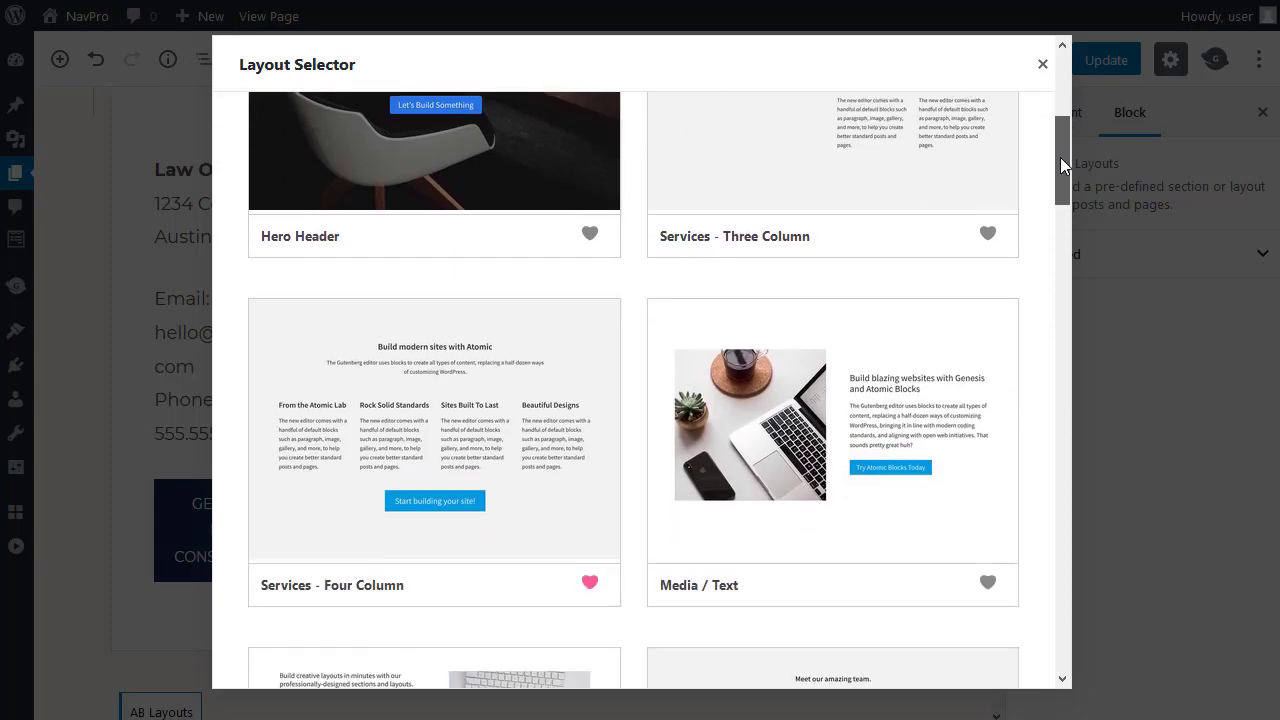
scroll(down, 3)
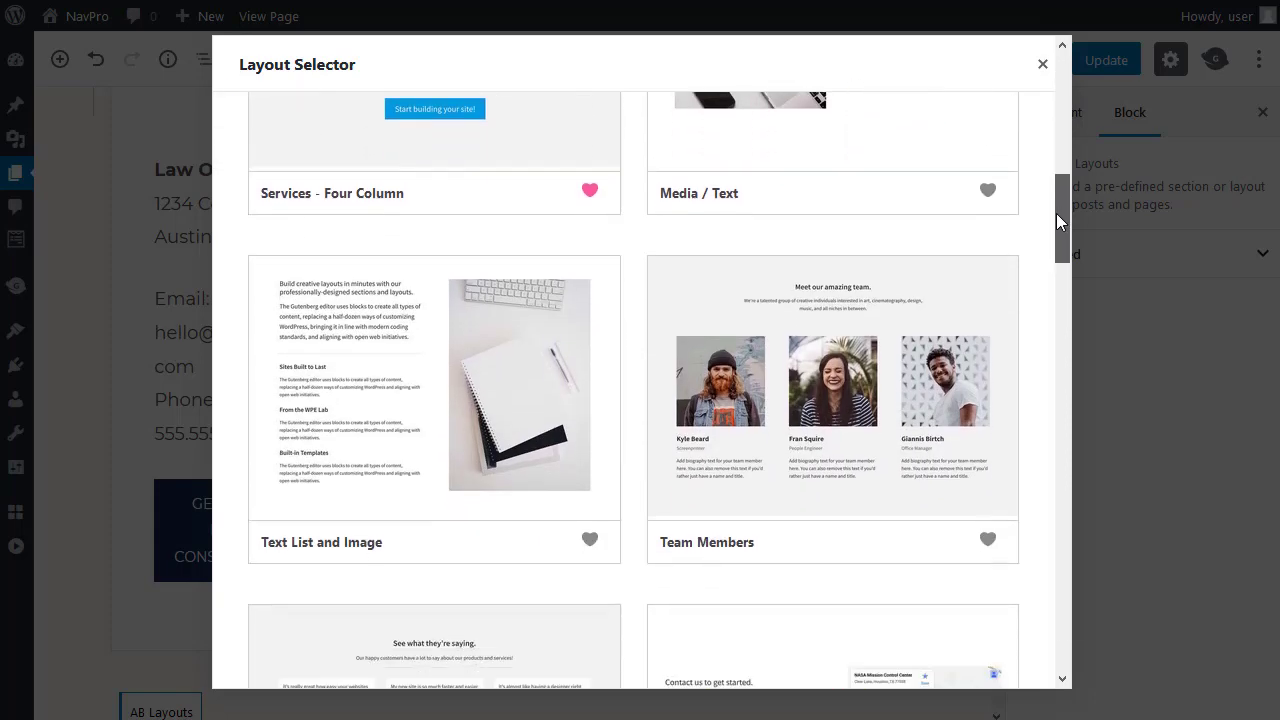
scroll(down, 3)
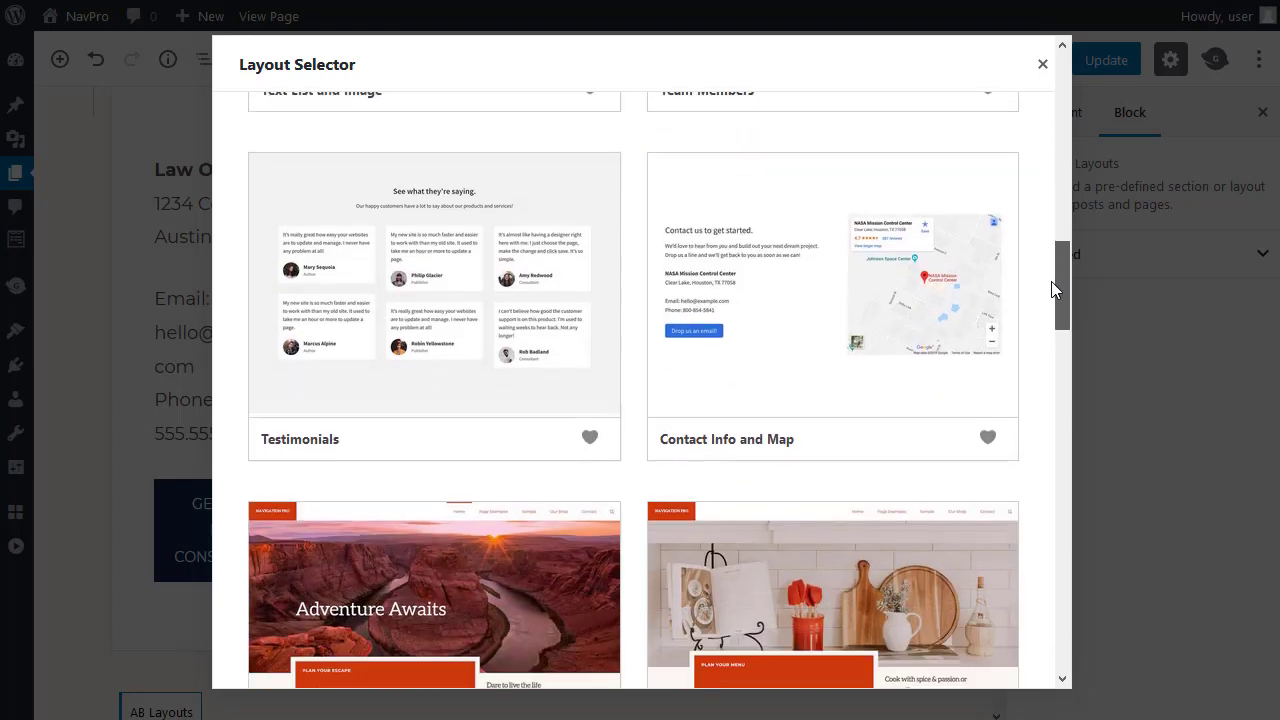
scroll(down, 3)
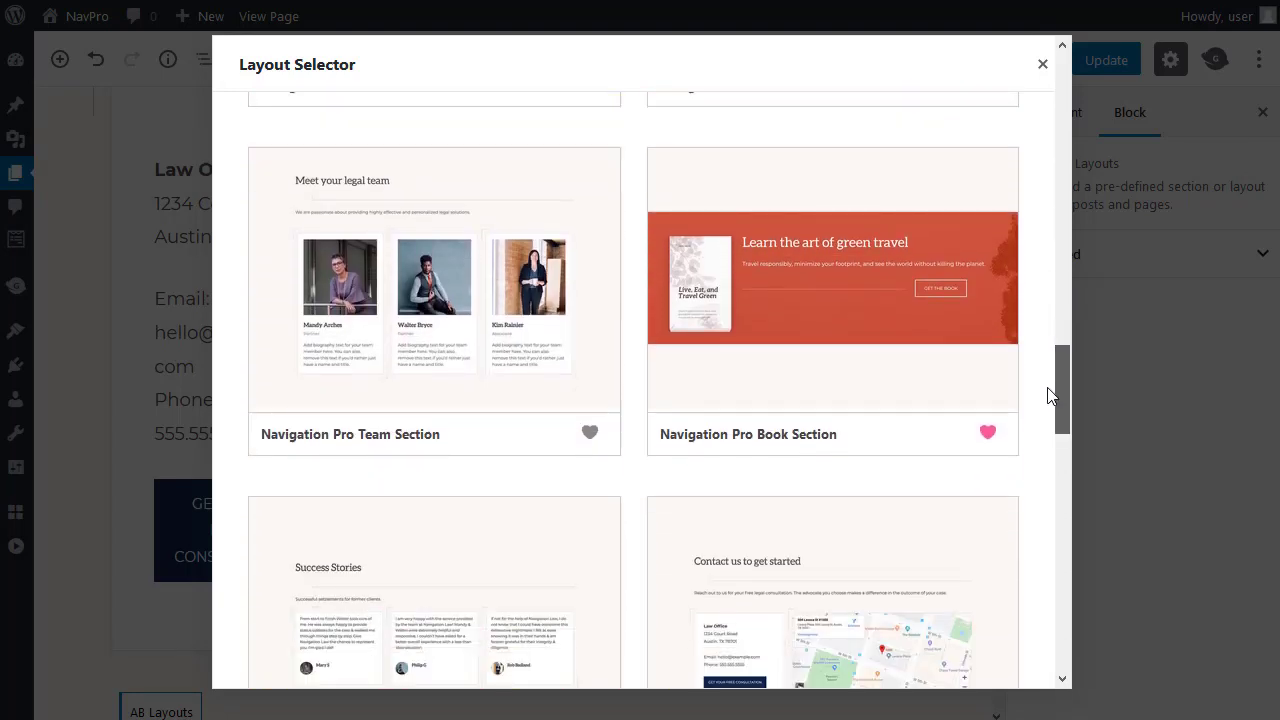
scroll(down, 3)
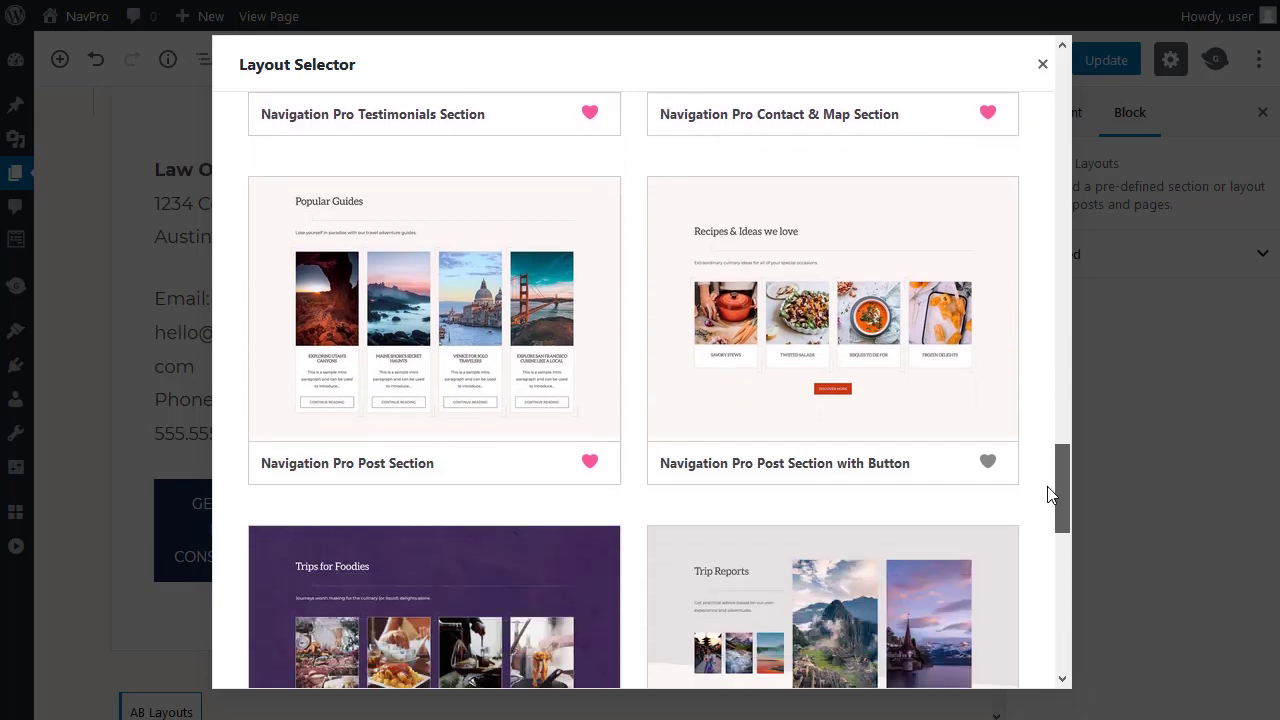
scroll(down, 3)
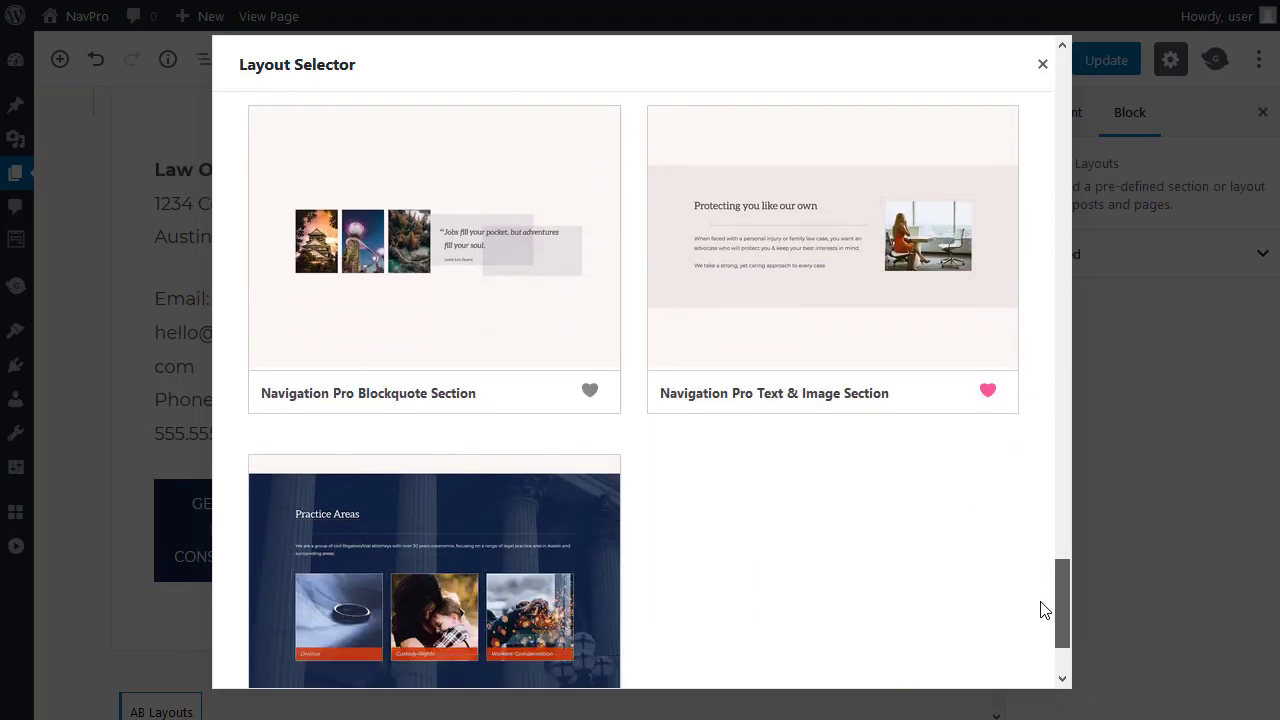
scroll(down, 3)
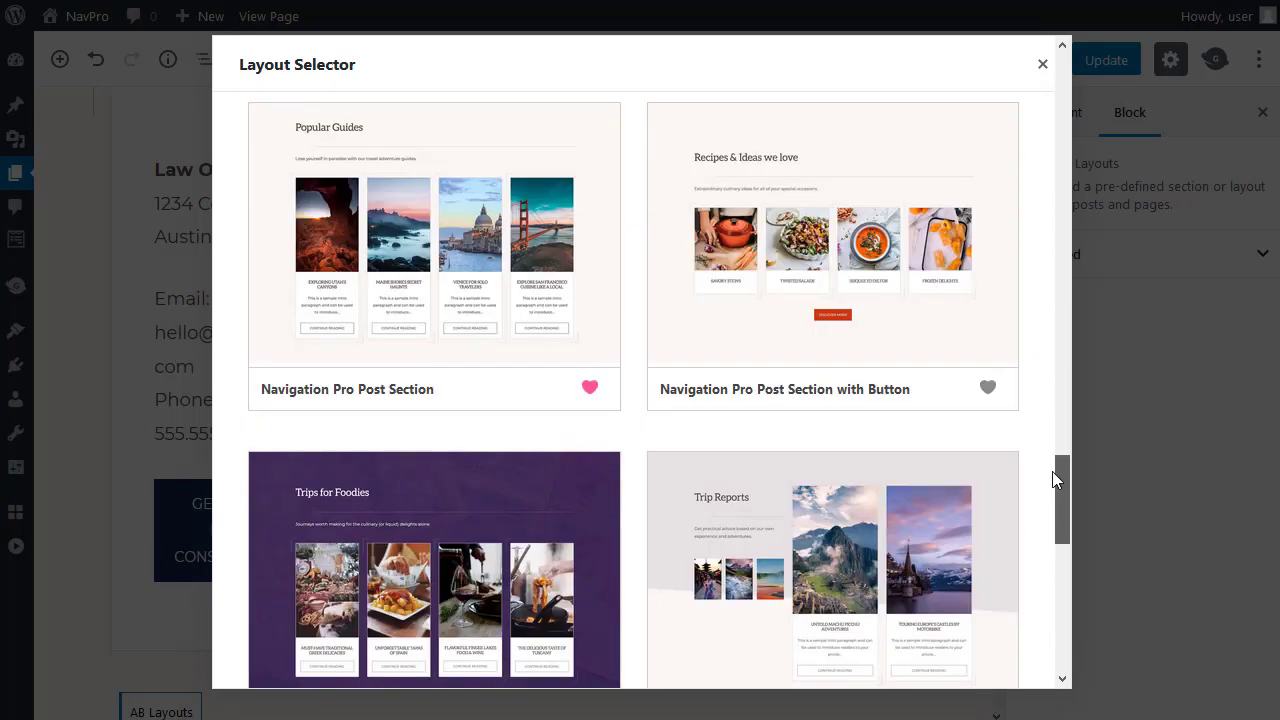
scroll(down, 3)
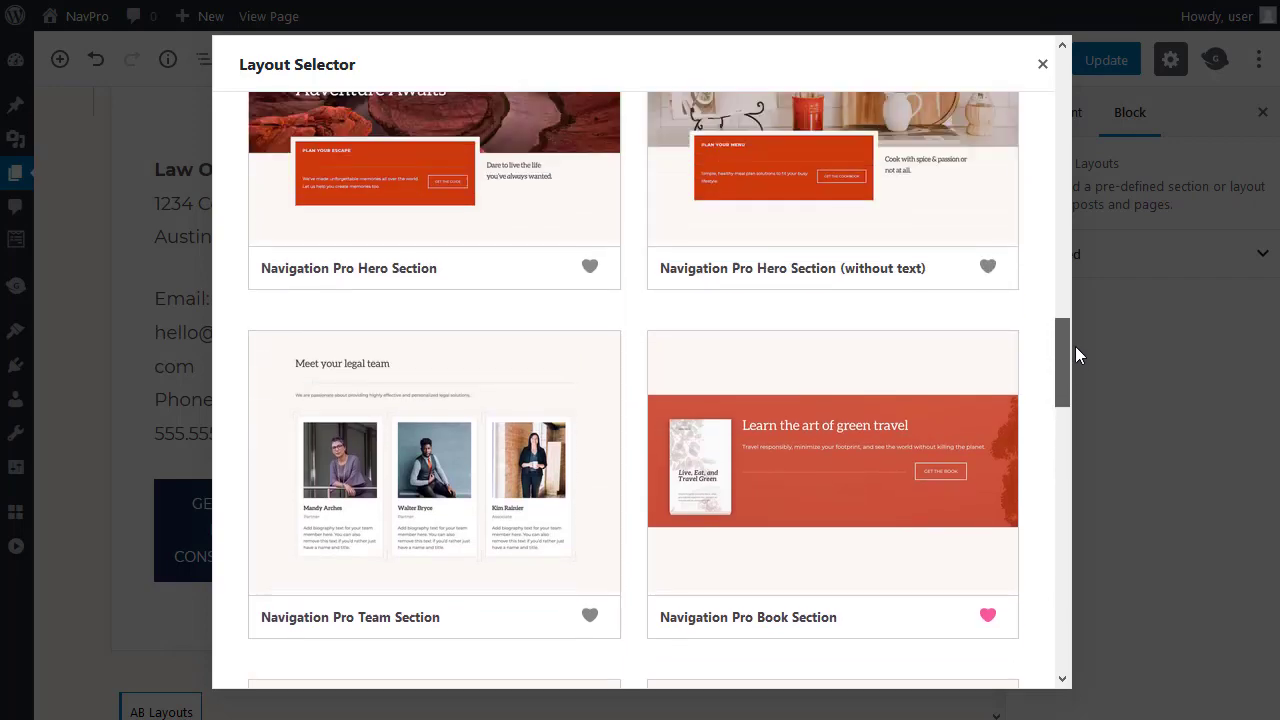
scroll(up, 3)
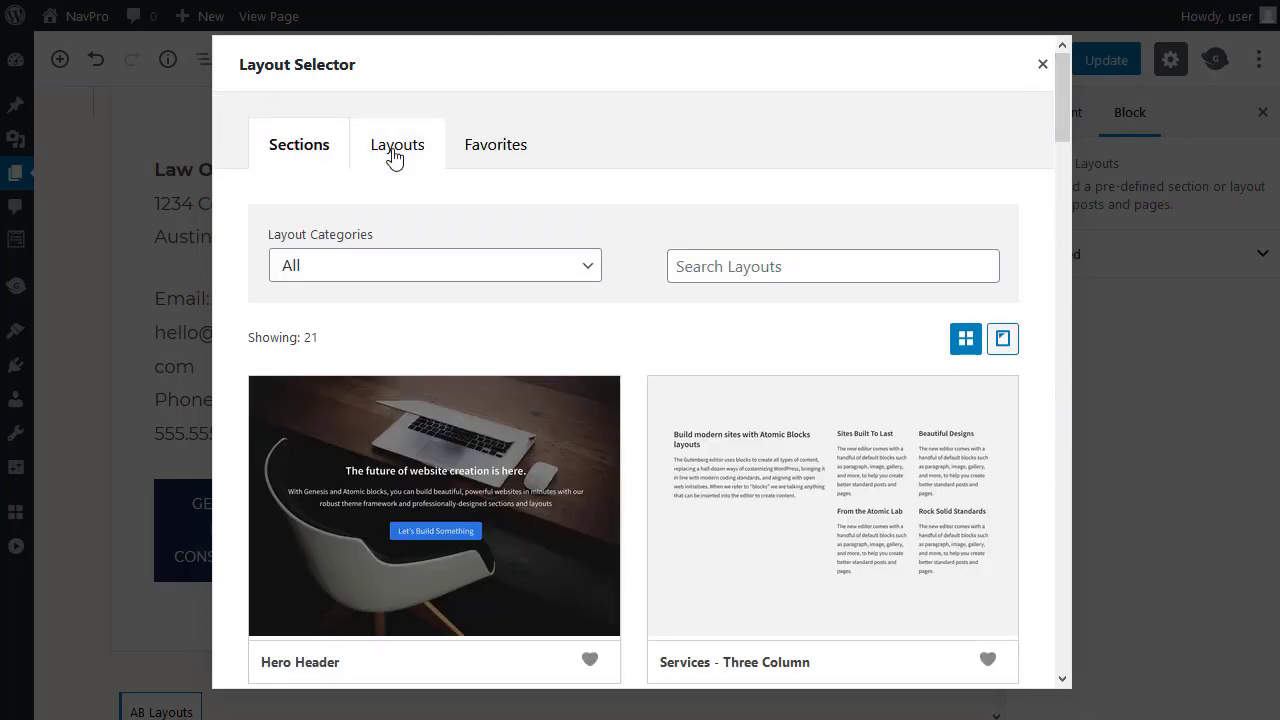
Step: Browse the full-page Layouts list and return to its start
click(396, 144)
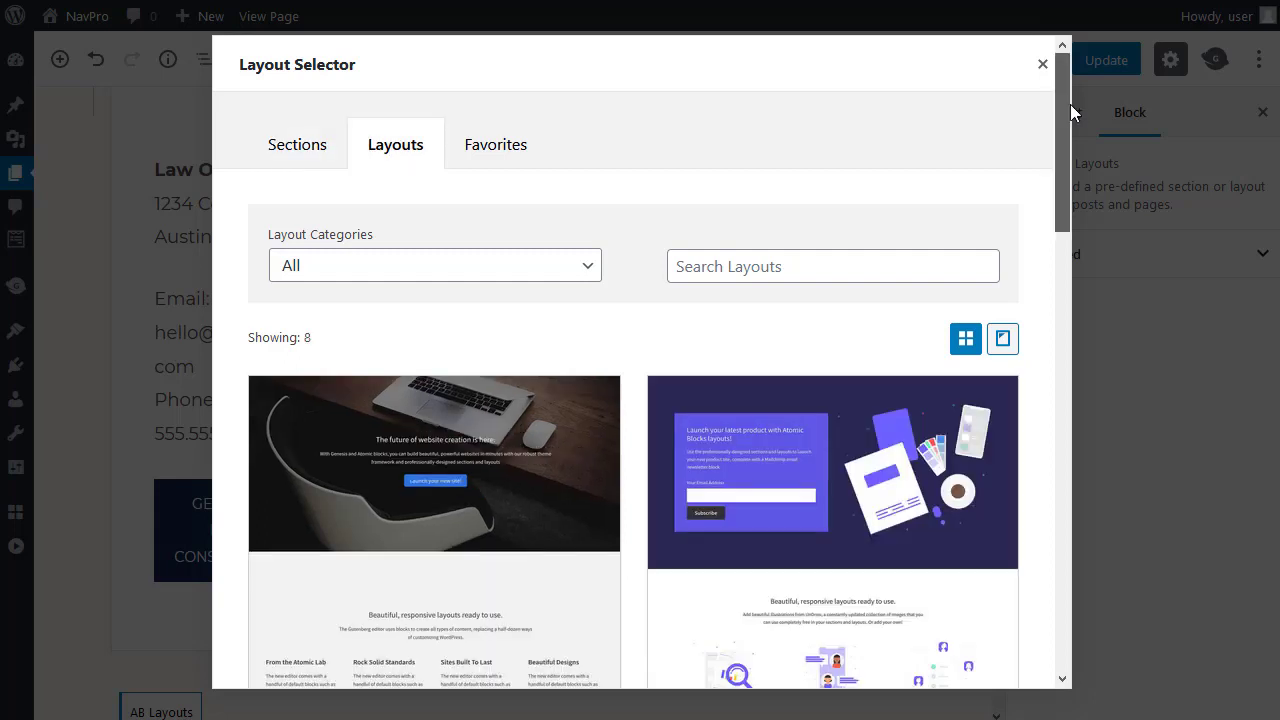
mouse_move(968, 160)
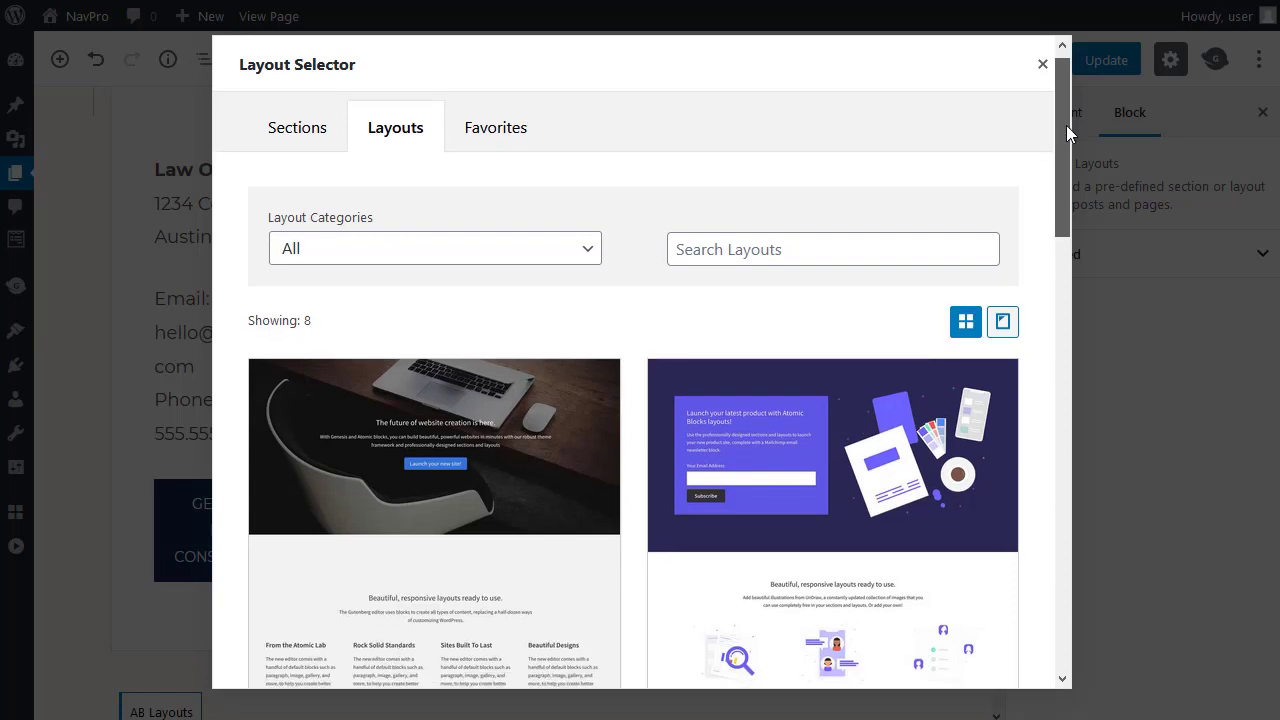
scroll(down, 3)
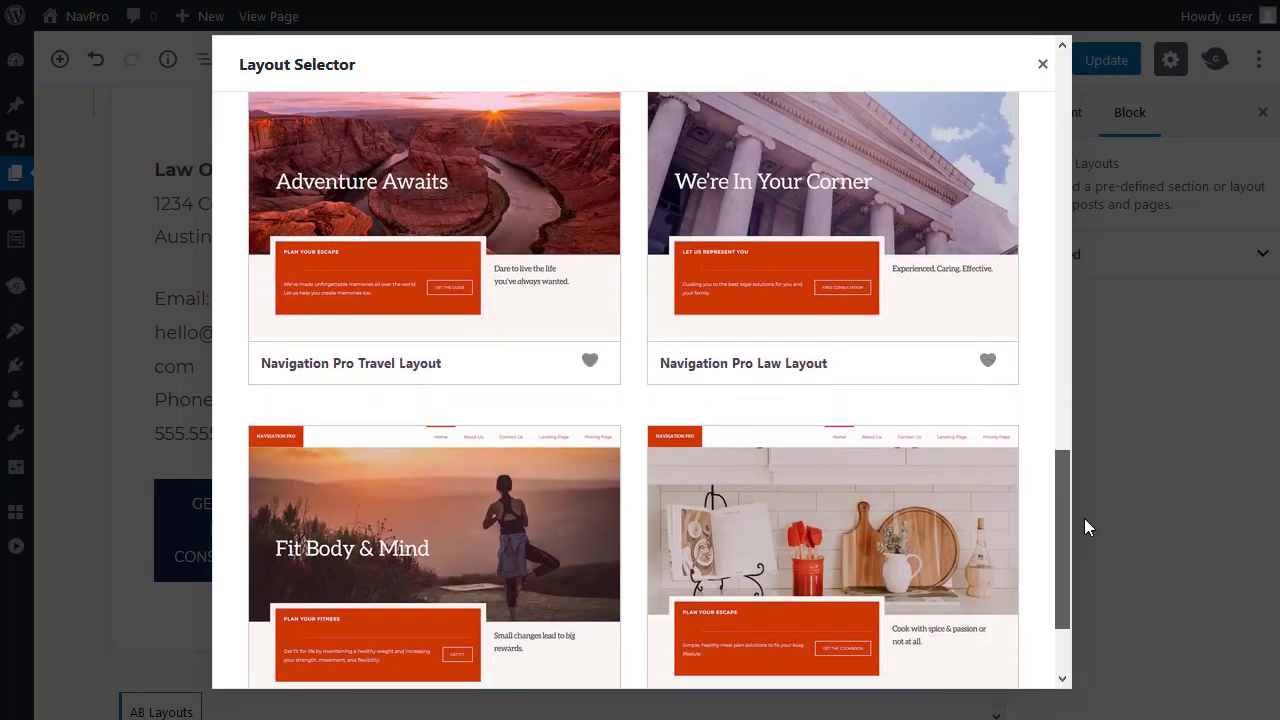
scroll(down, 3)
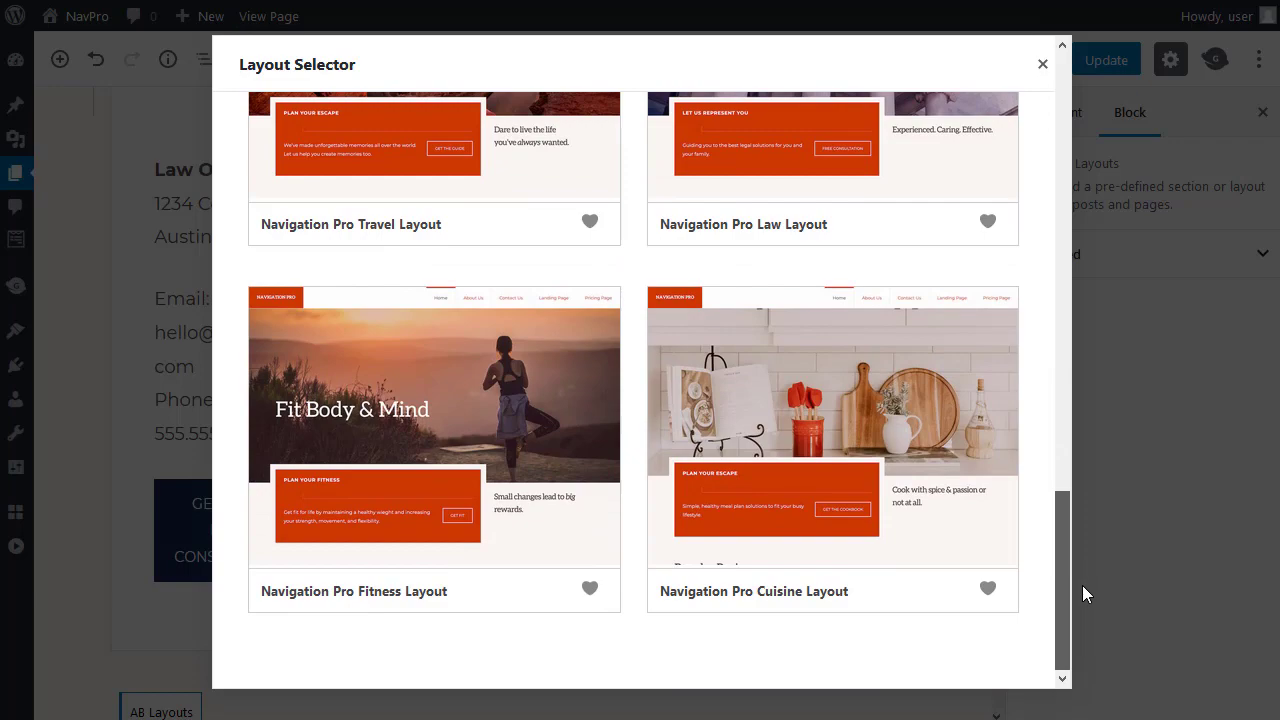
scroll(up, 3)
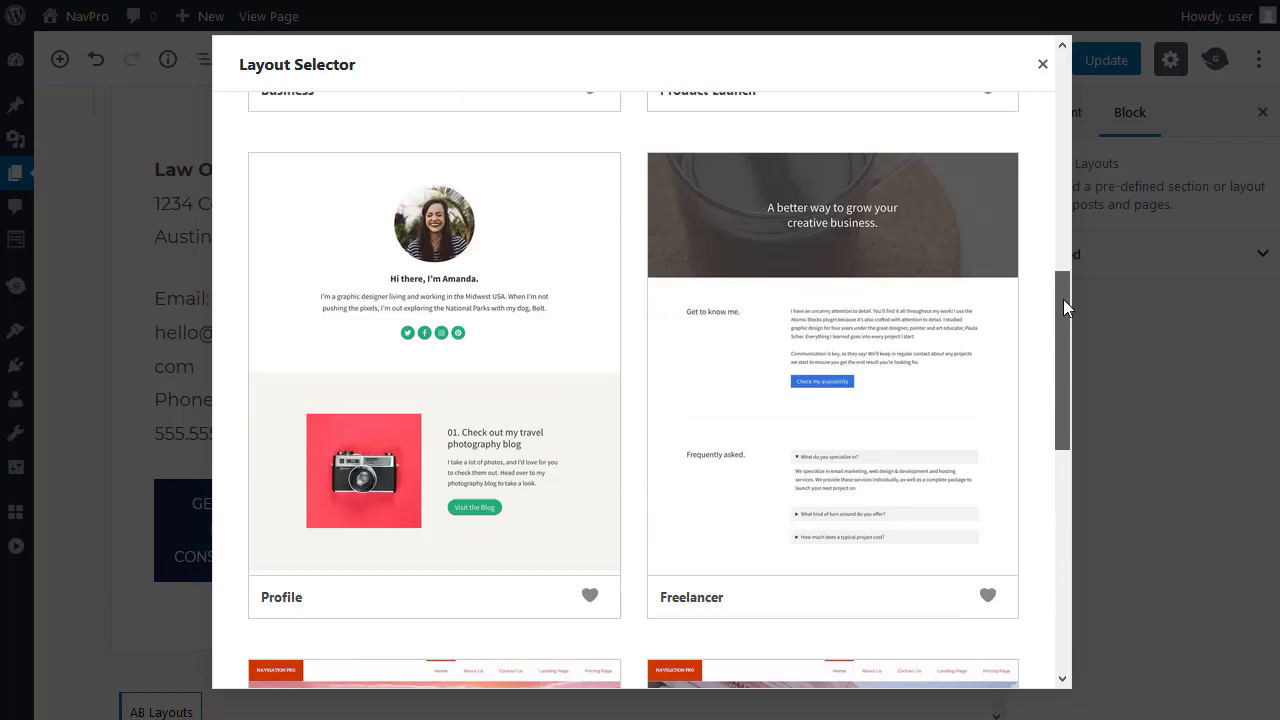
click(396, 144)
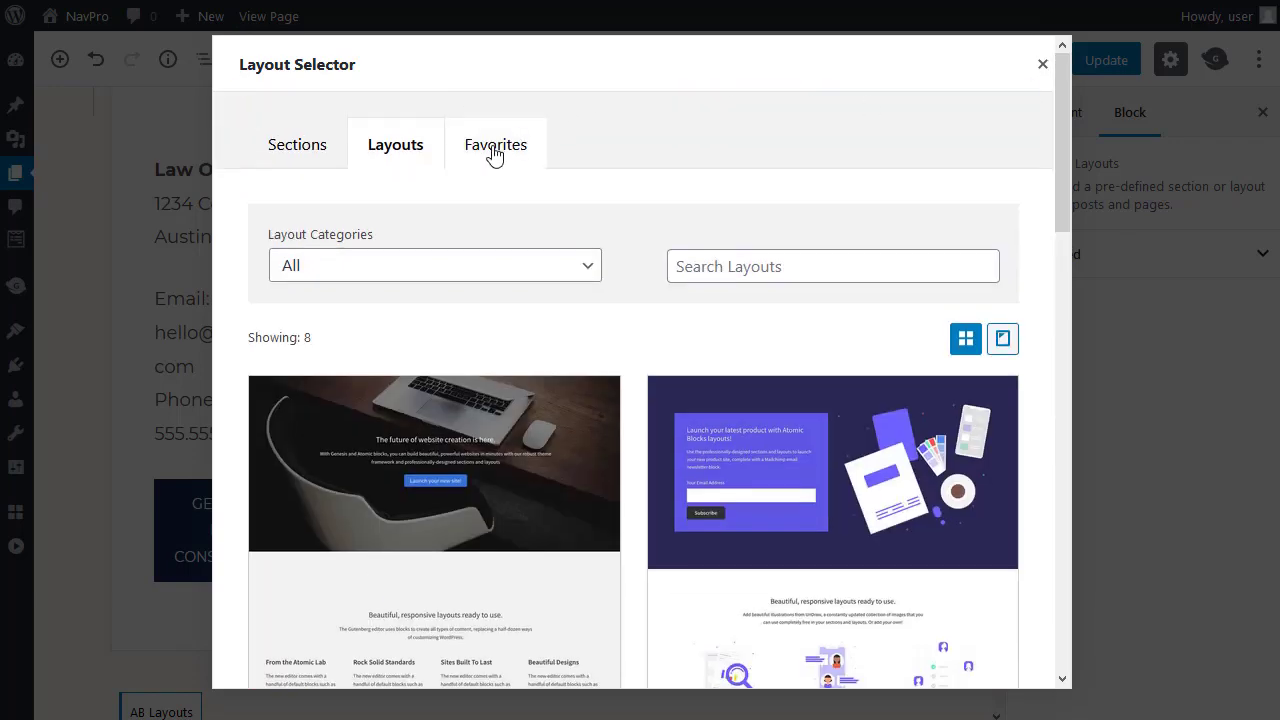
Step: Look through the Favorites list, then return to the live Sam Smith homepage
click(492, 144)
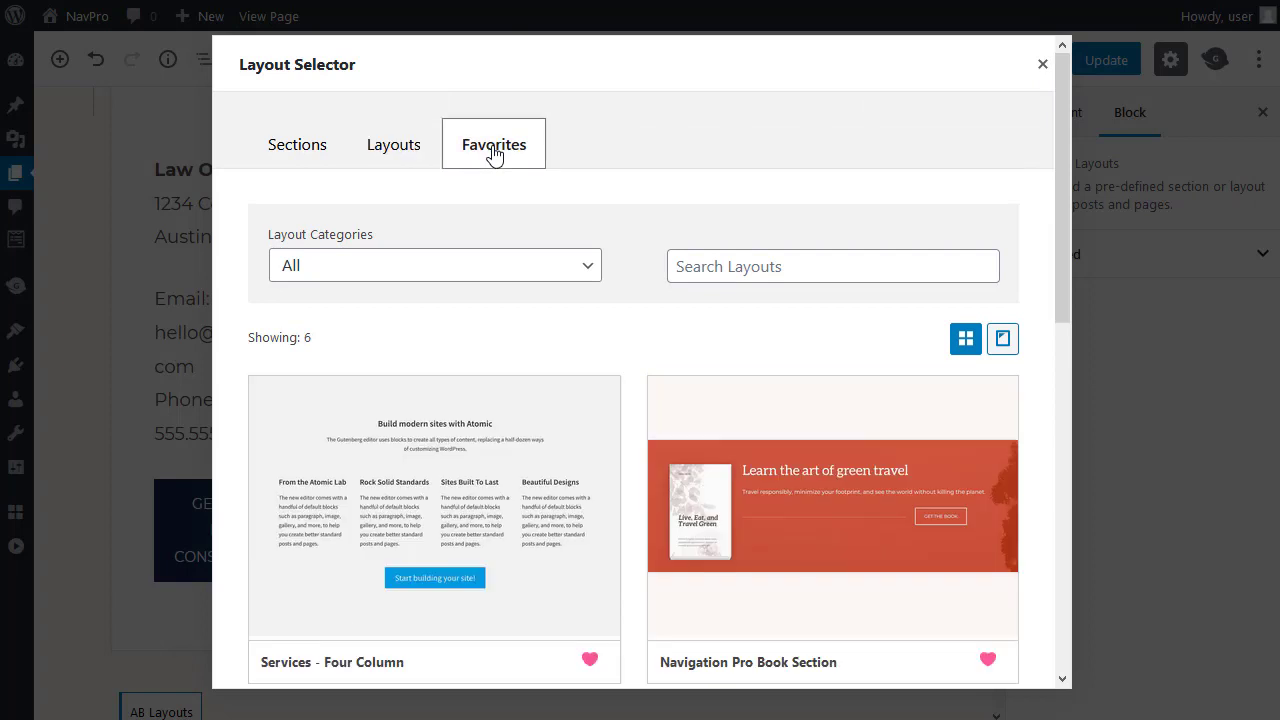
mouse_move(1052, 188)
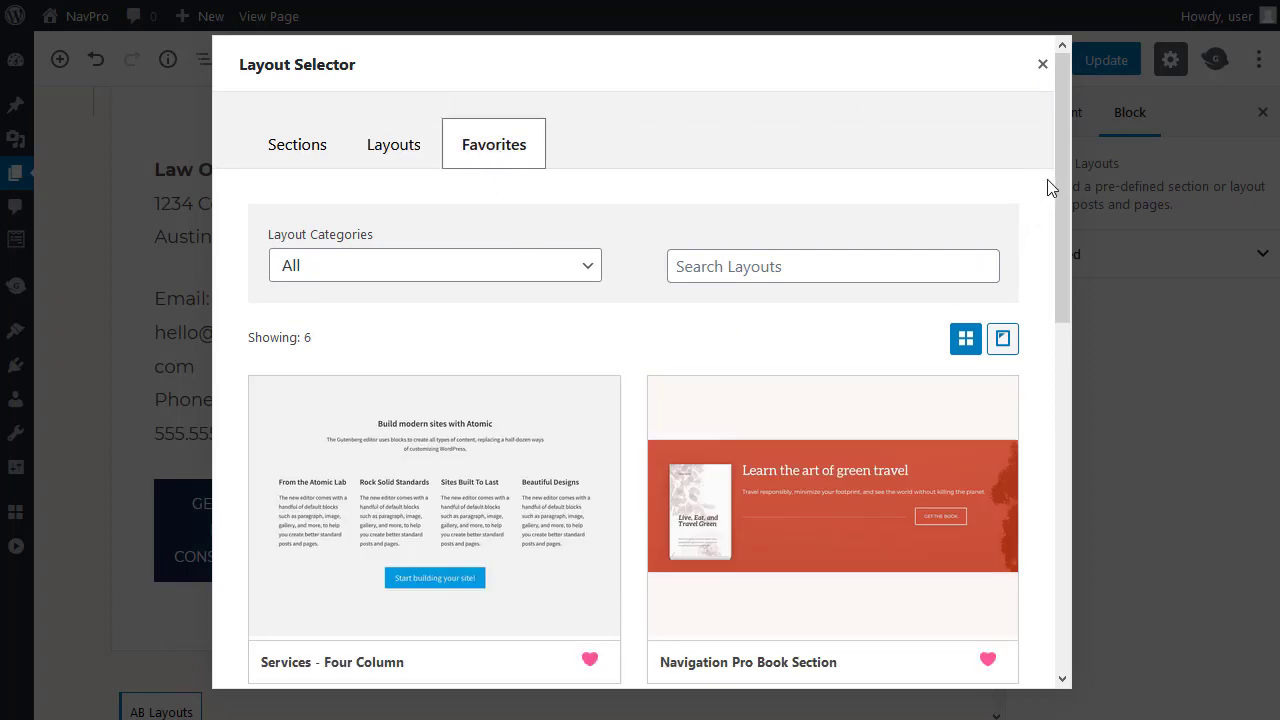
scroll(down, 3)
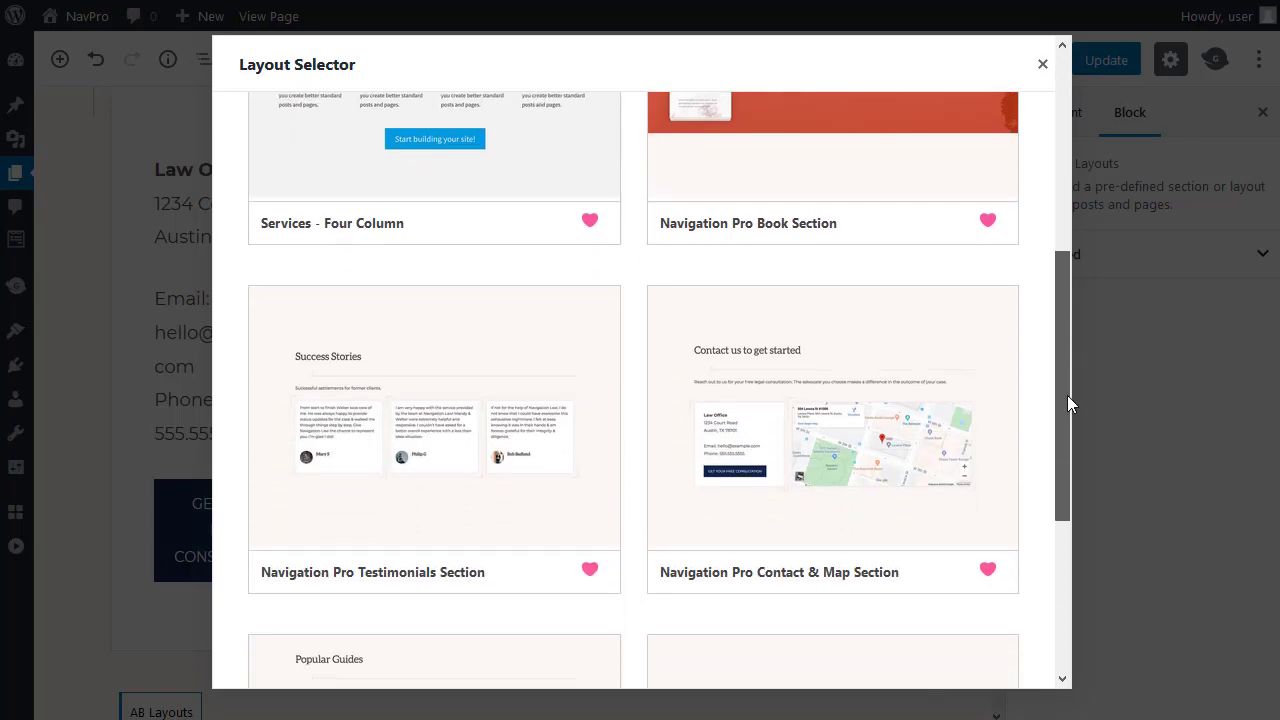
scroll(up, 3)
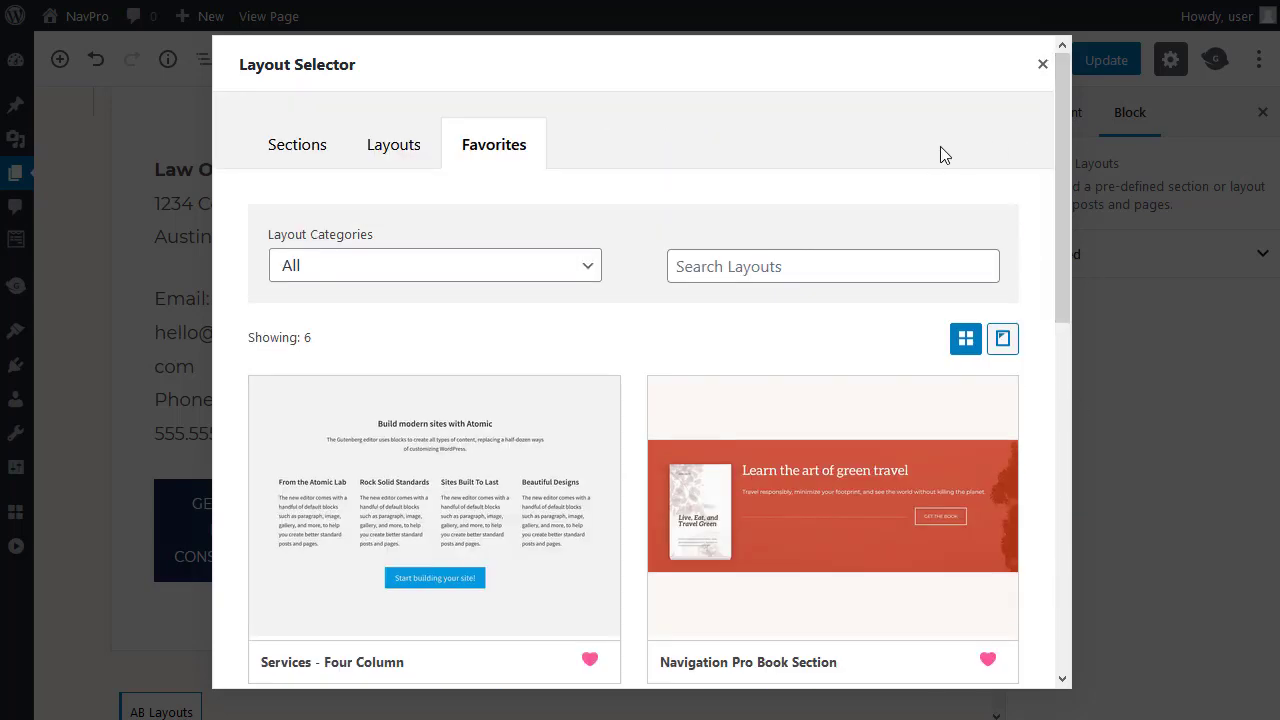
click(1042, 64)
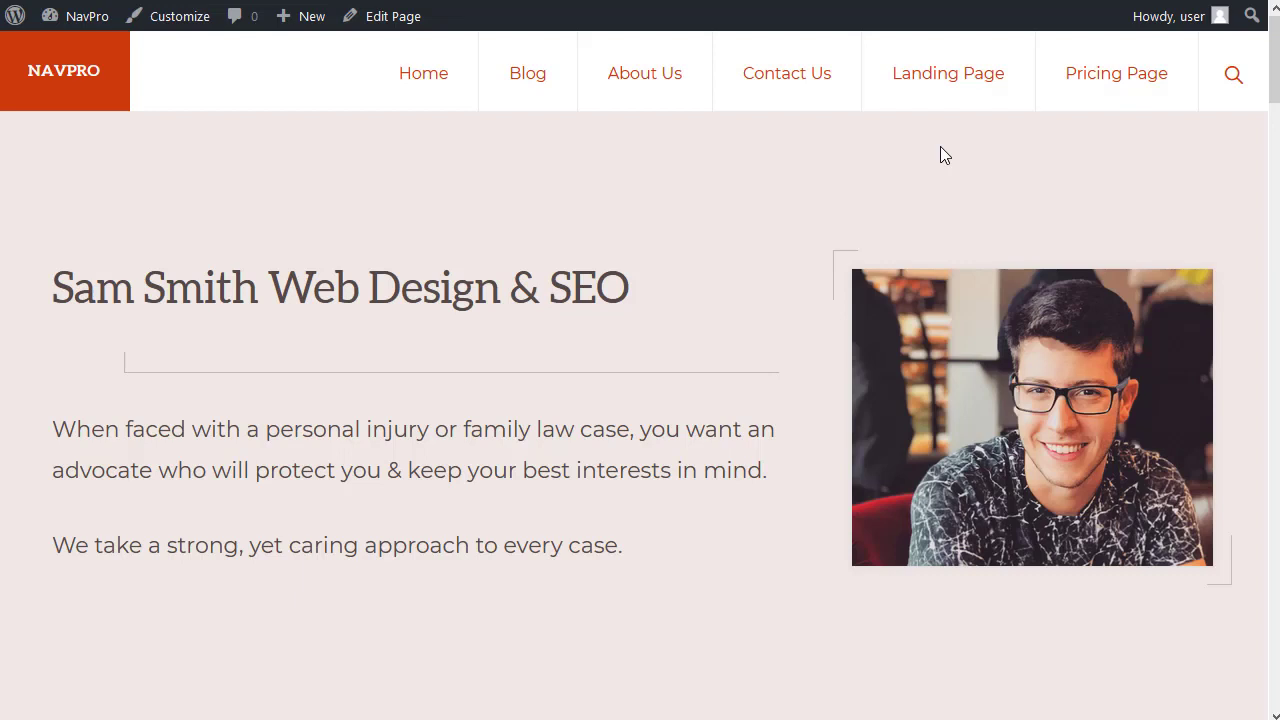